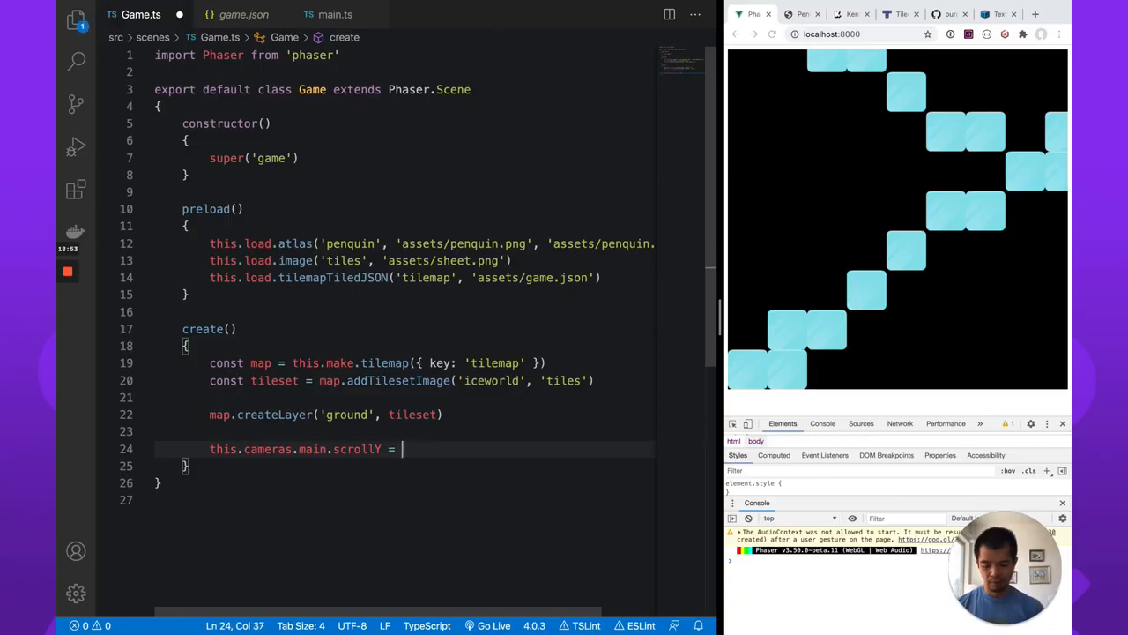
Complete the line this.cameras.main.scrollY = 300 in Game.ts create()
text(300)
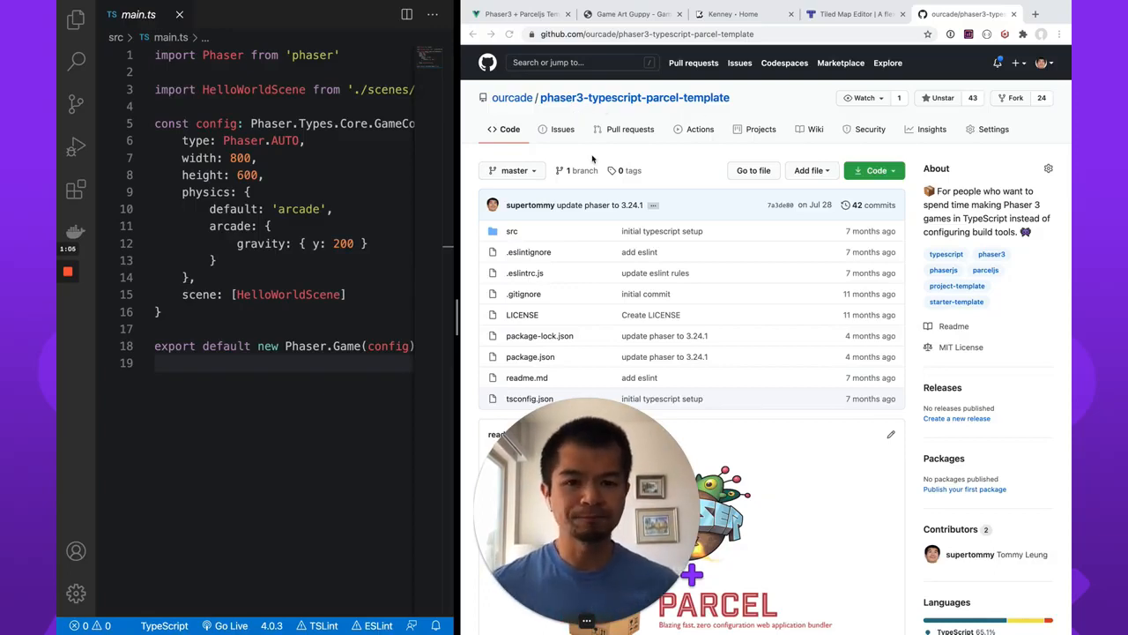
View package.json in the Explorer to read the Phaser 3.50.0-beta.11 dependency
click(75, 16)
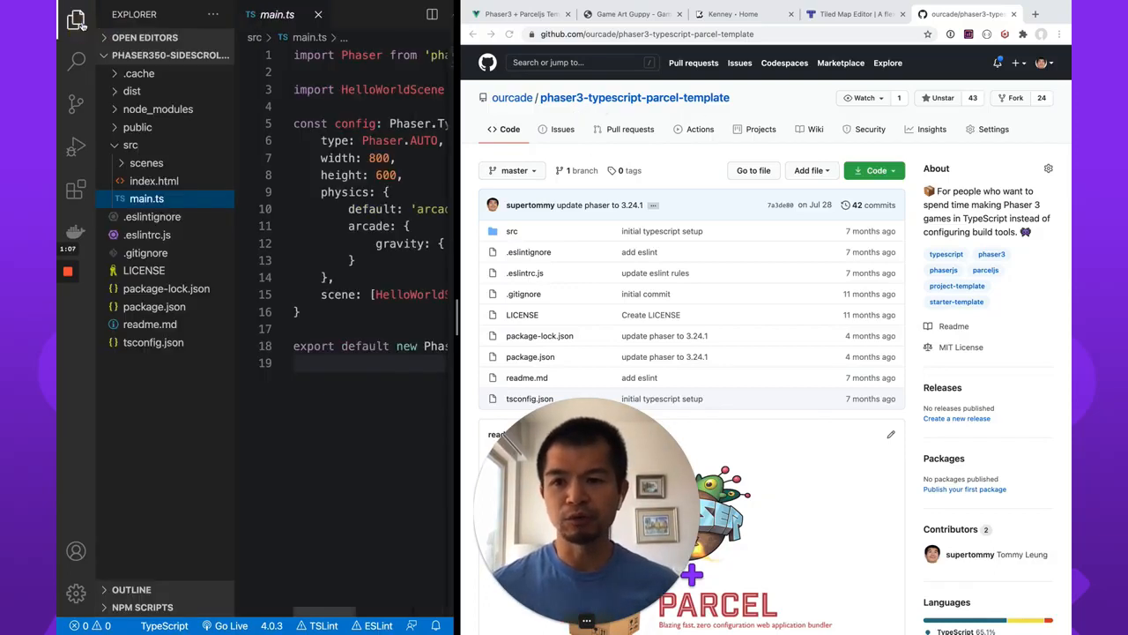
click(155, 307)
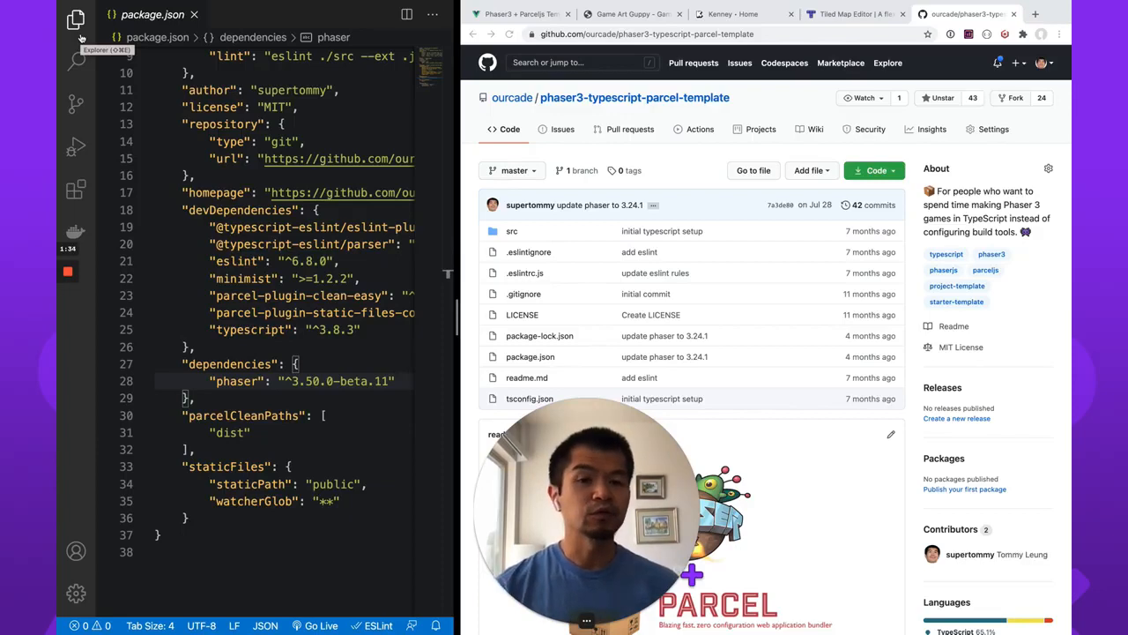
click(76, 18)
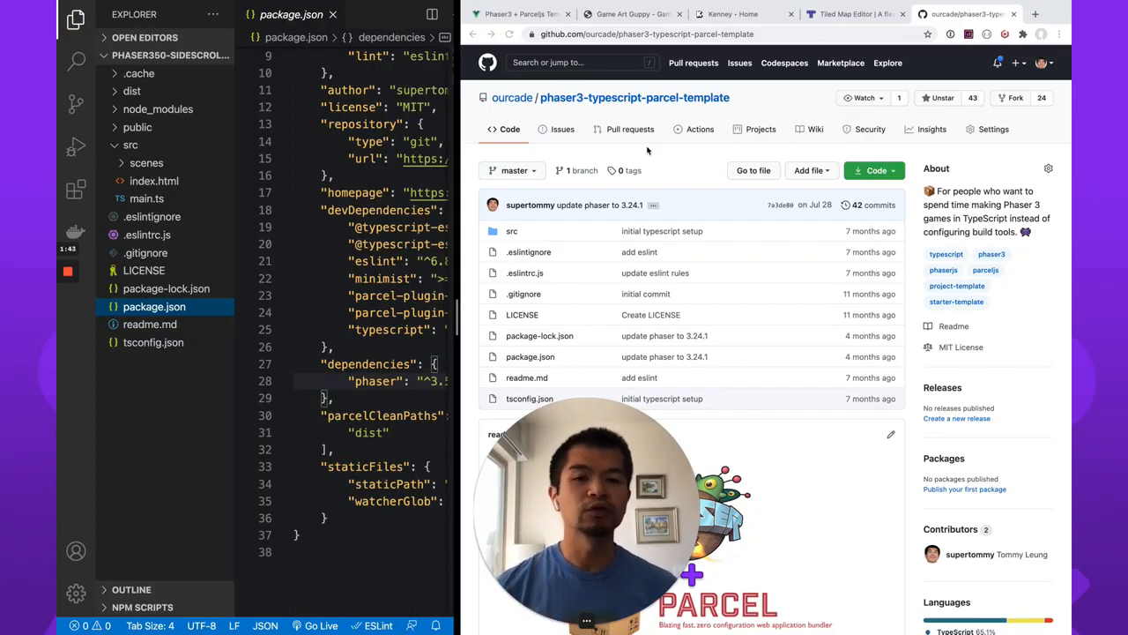
click(631, 14)
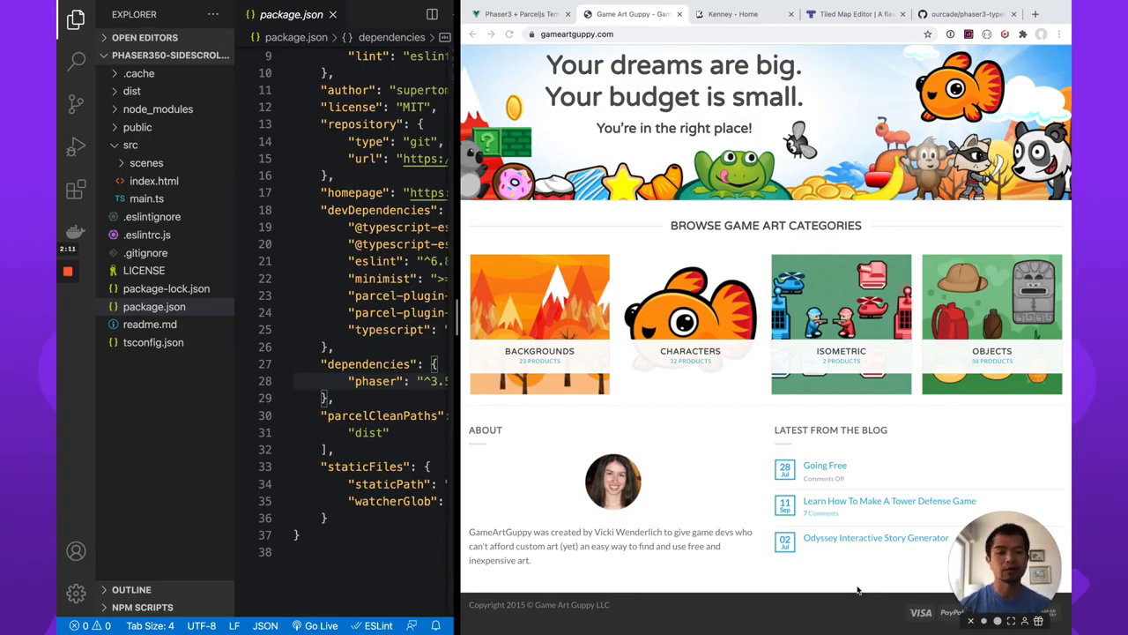
Navigate Game Art Guppy's Characters listing to the Penguin side-view product page
click(1035, 14)
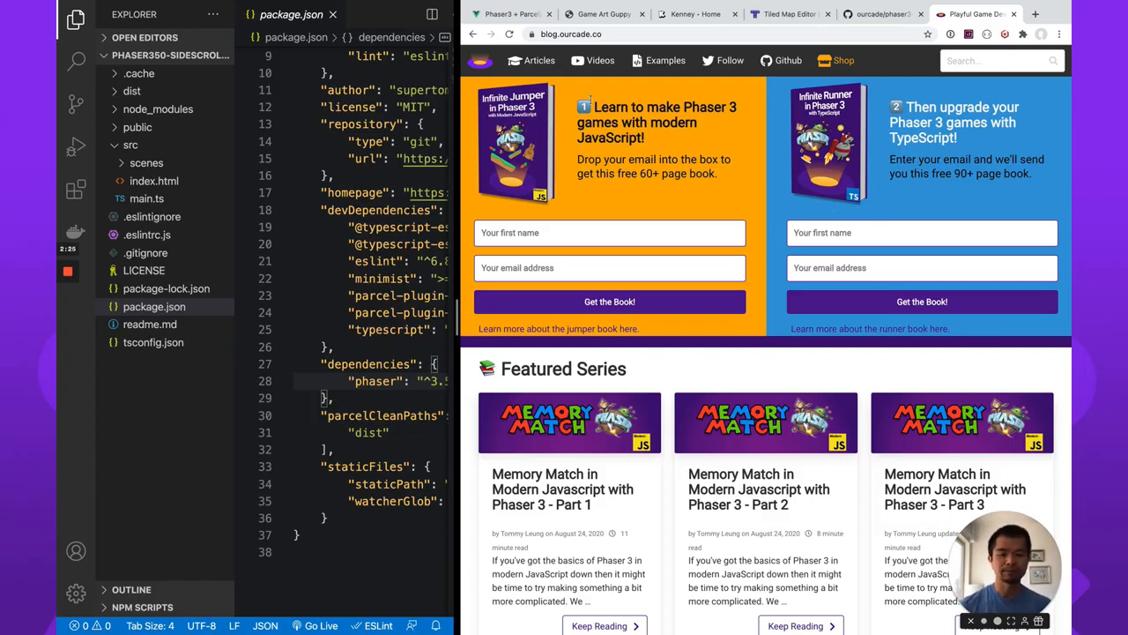
click(599, 14)
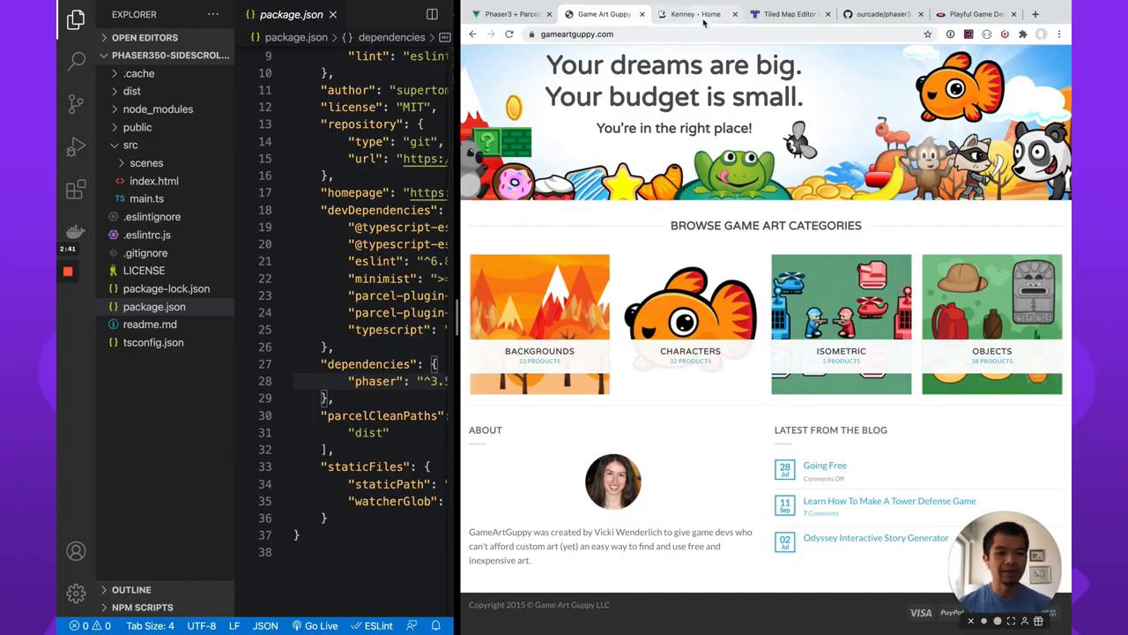
mouse_move(696, 14)
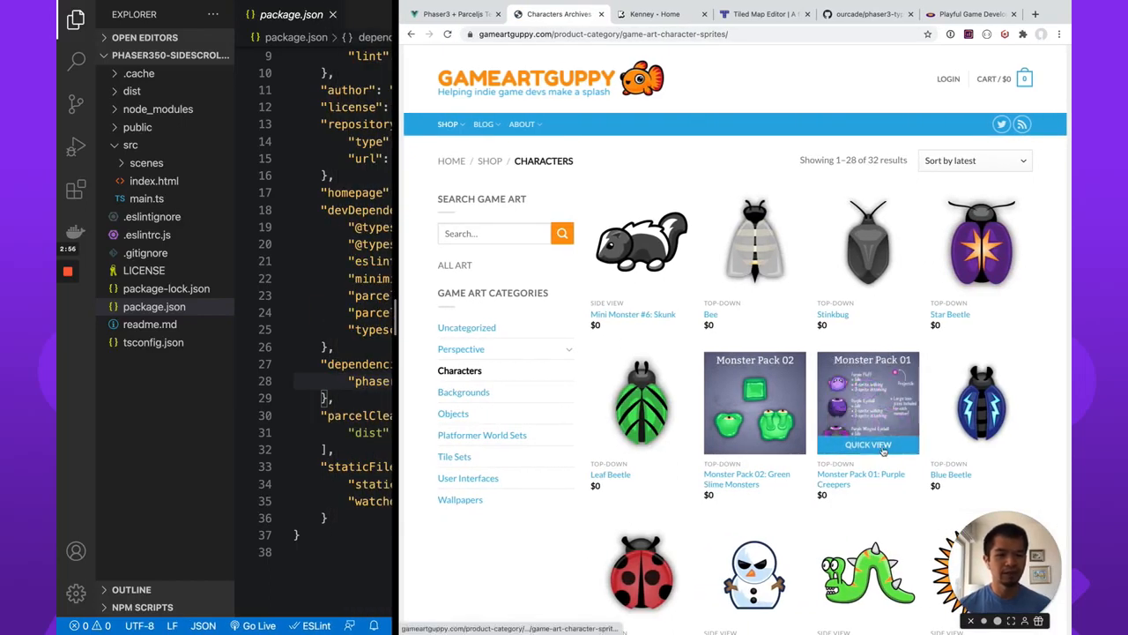
scroll(down, 3)
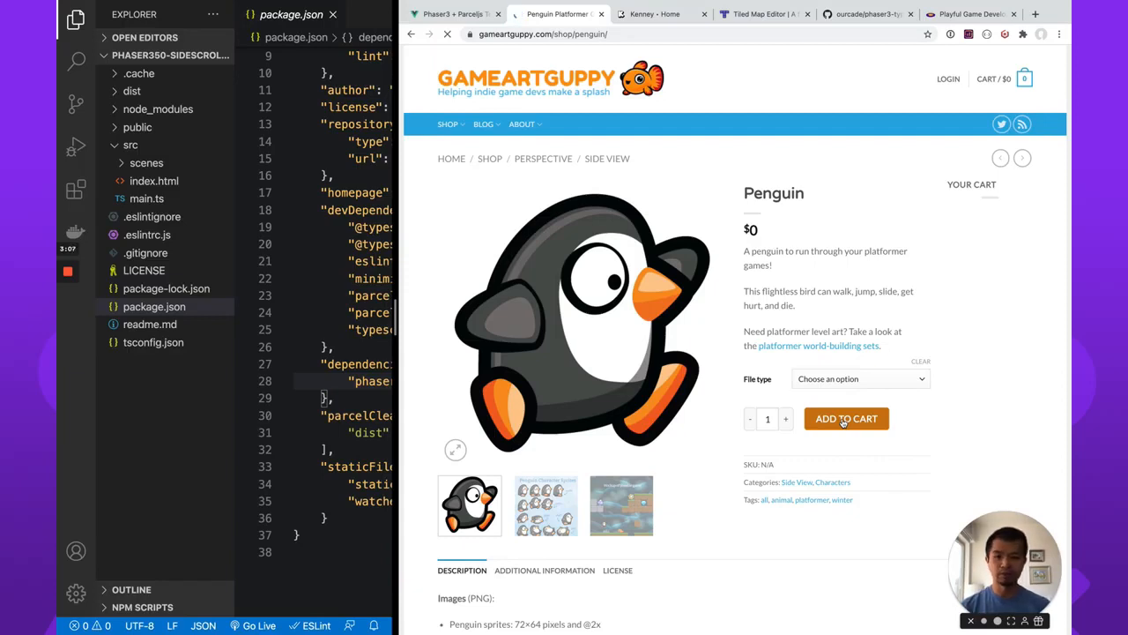
click(846, 418)
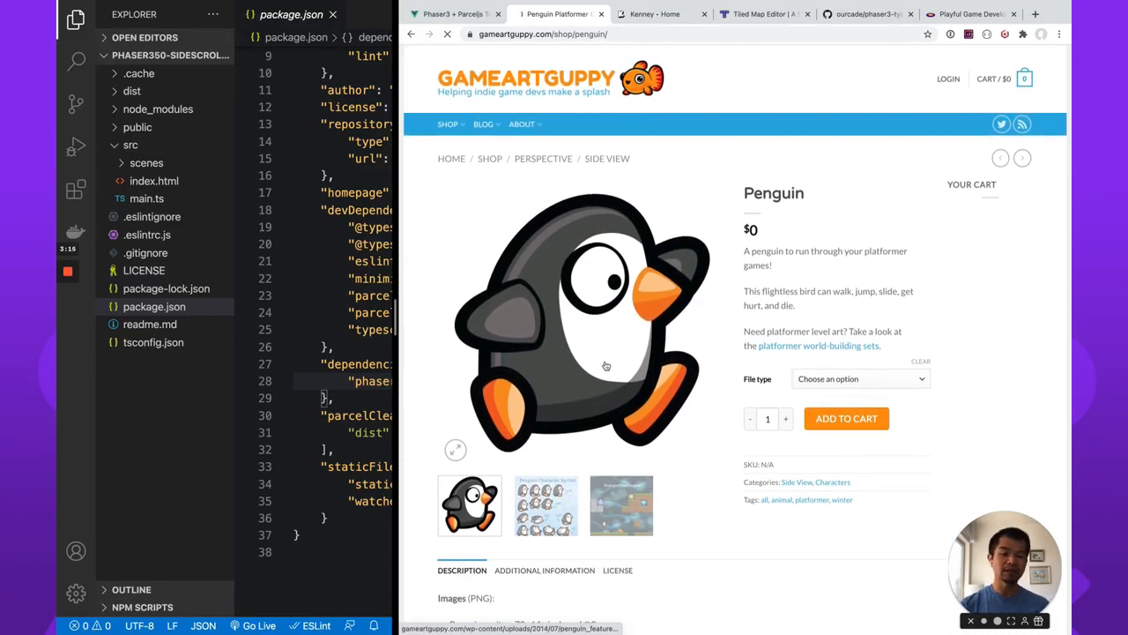
mouse_move(606, 365)
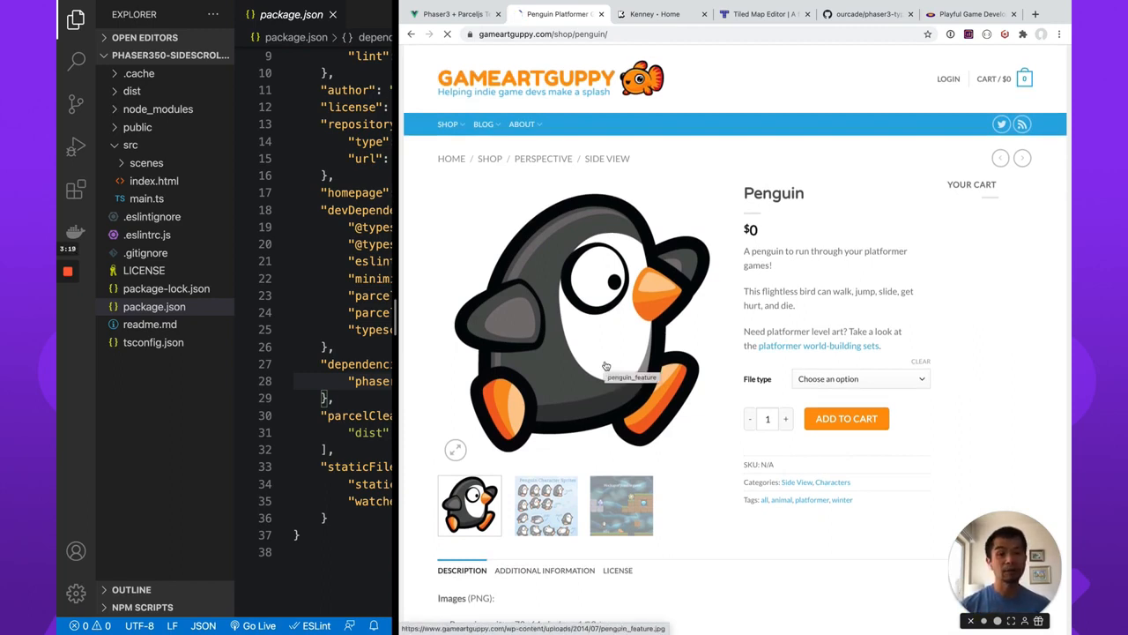
mouse_move(582, 296)
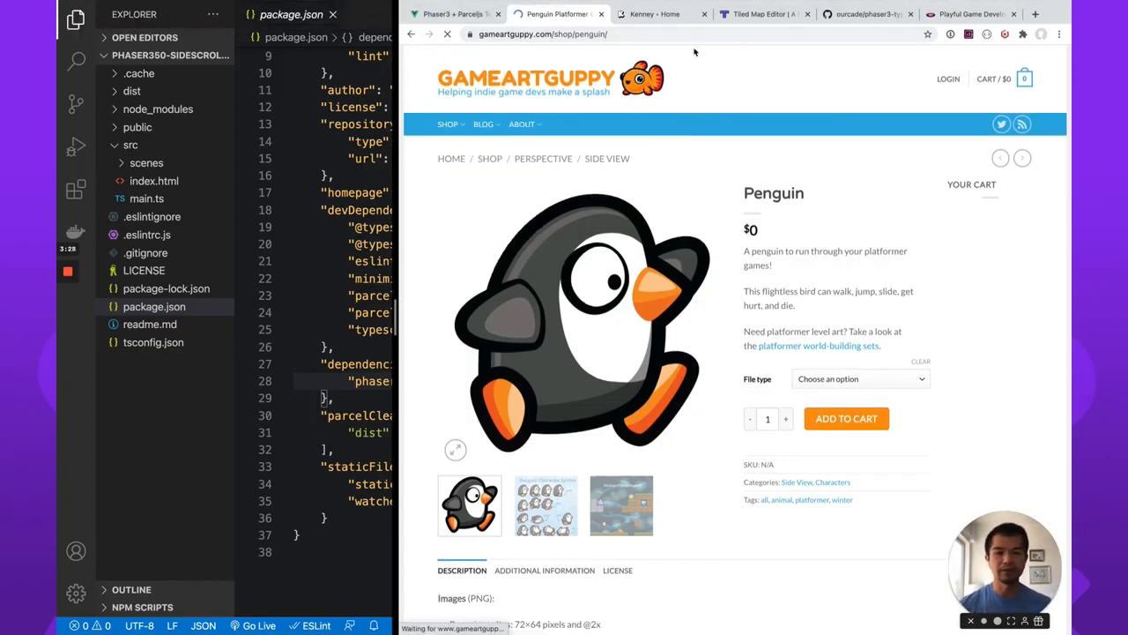
Search Kenney's assets for "ice world" and open the Platformer Art: Winter pack page
click(654, 14)
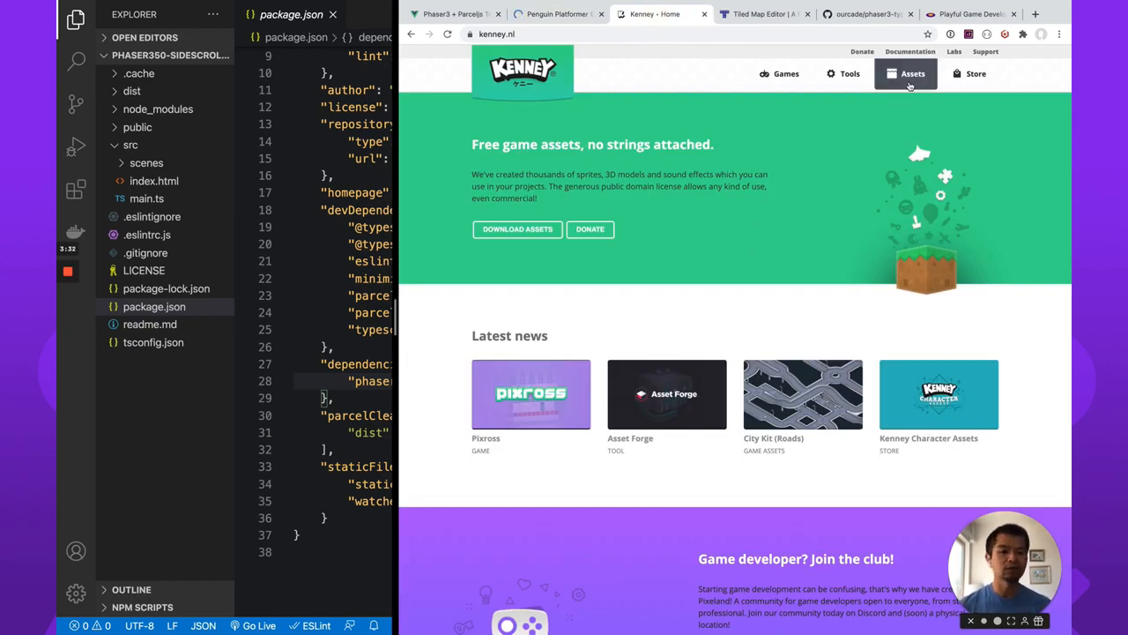
click(913, 74)
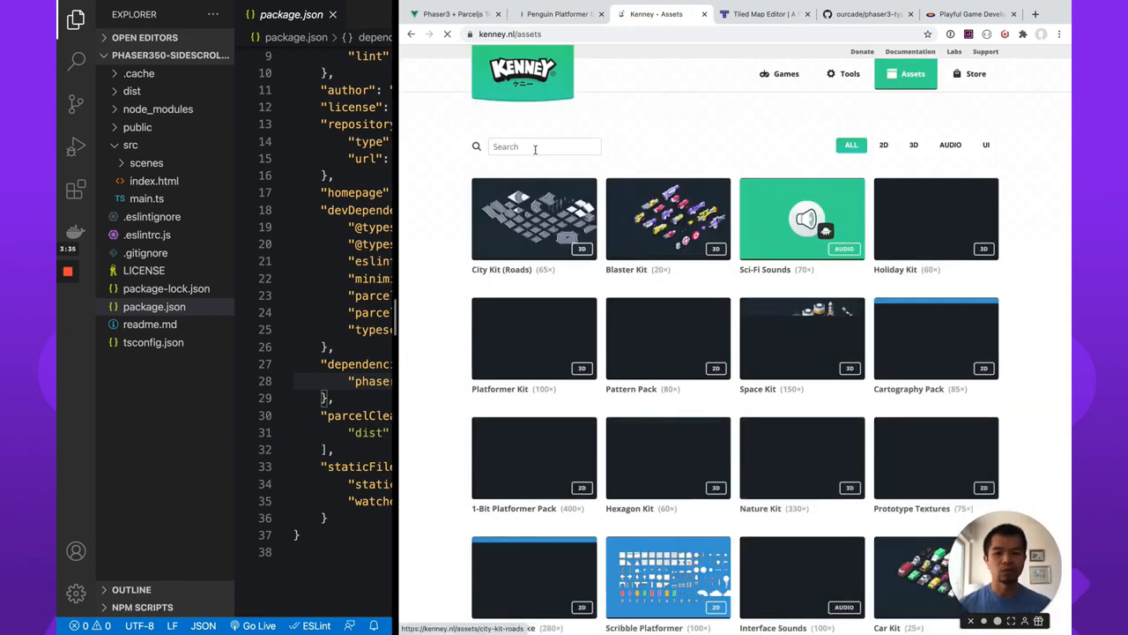
text(iceworld)
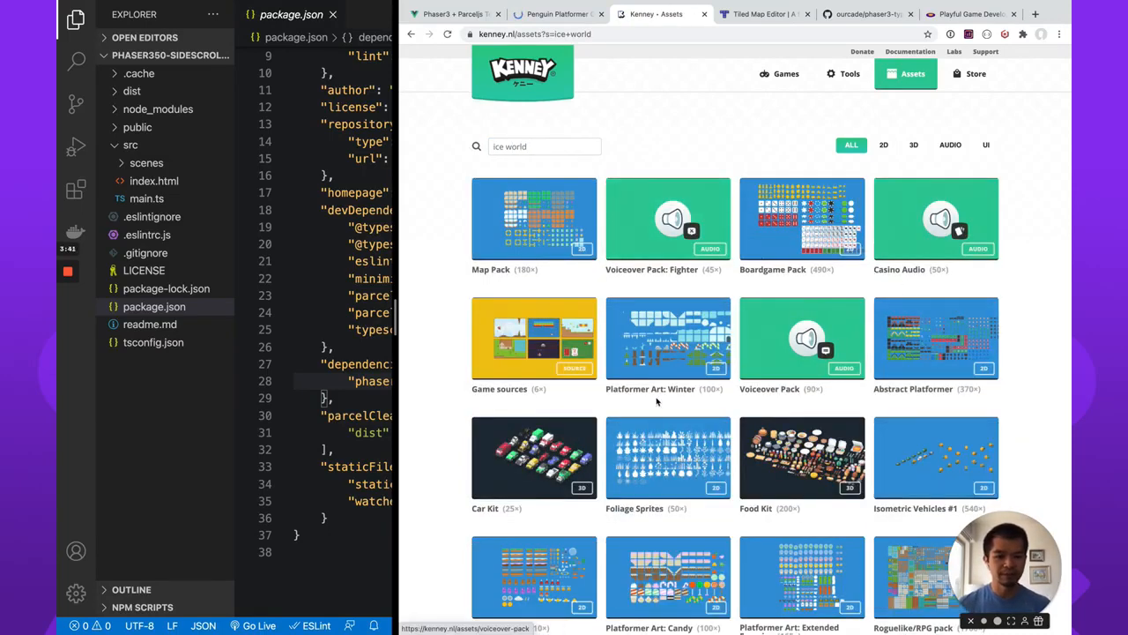
click(666, 338)
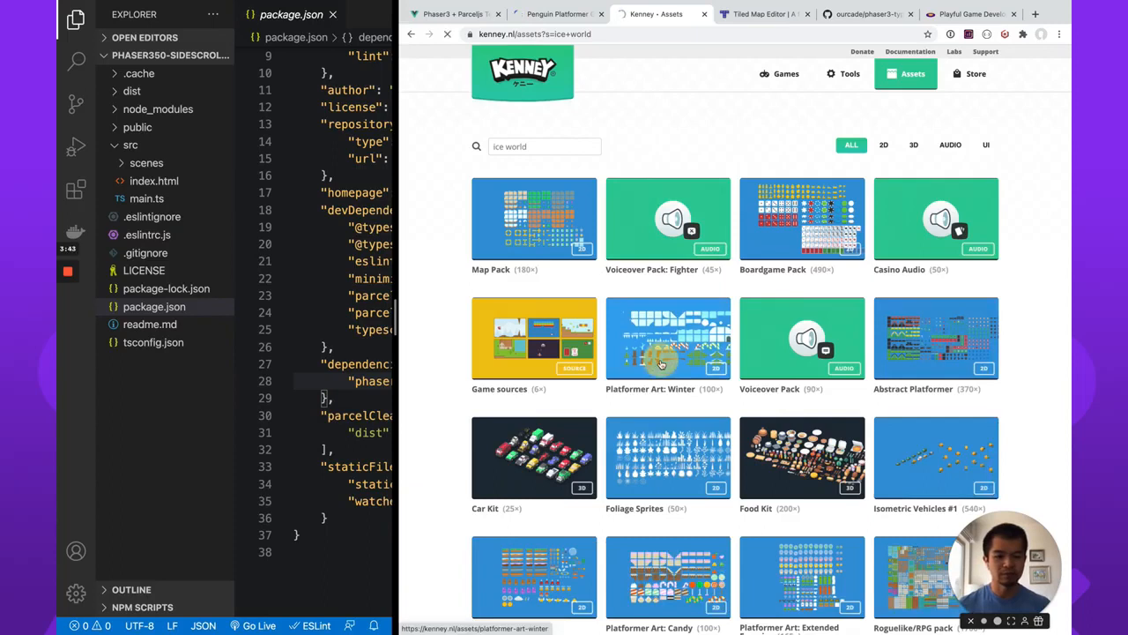
click(666, 339)
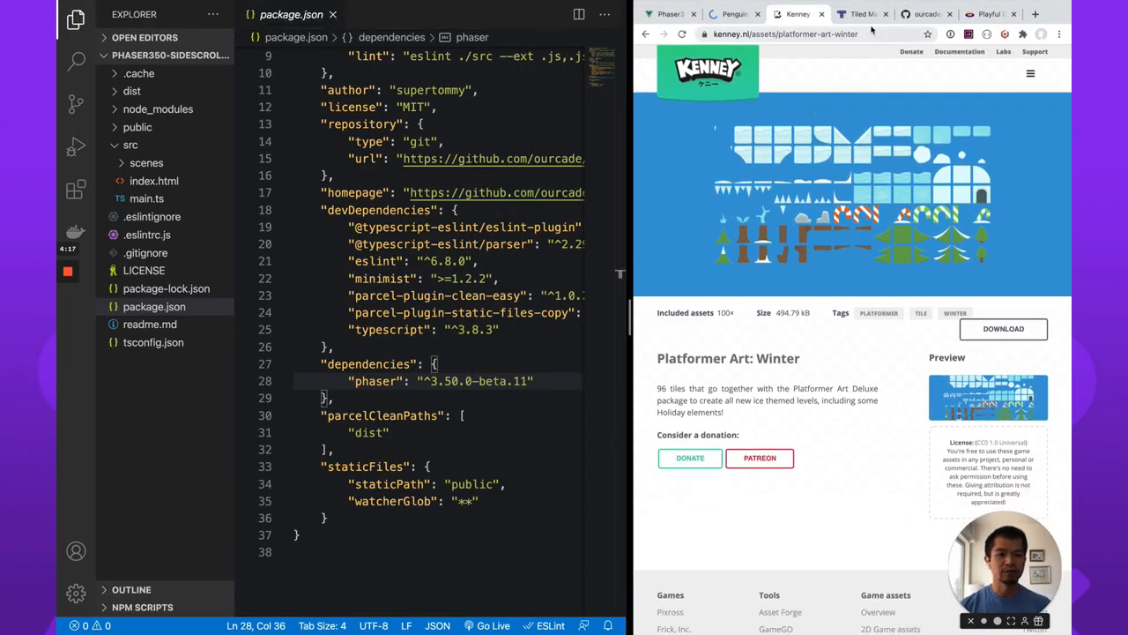
Check the Tiled site, then scroll the template README to its Getting Started instructions
click(861, 14)
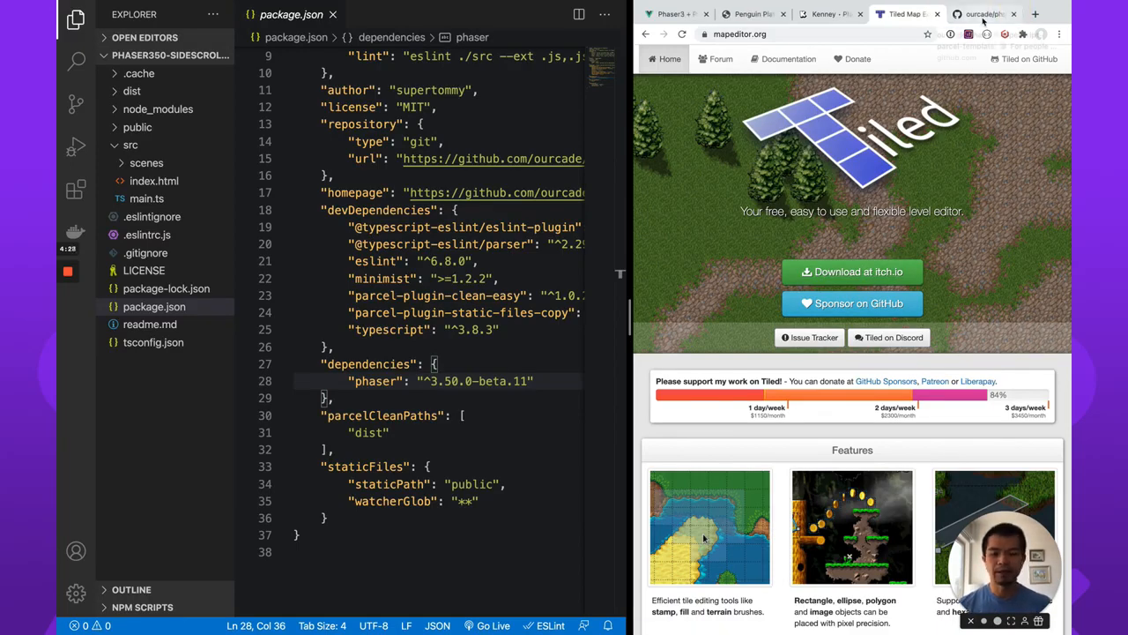
click(980, 14)
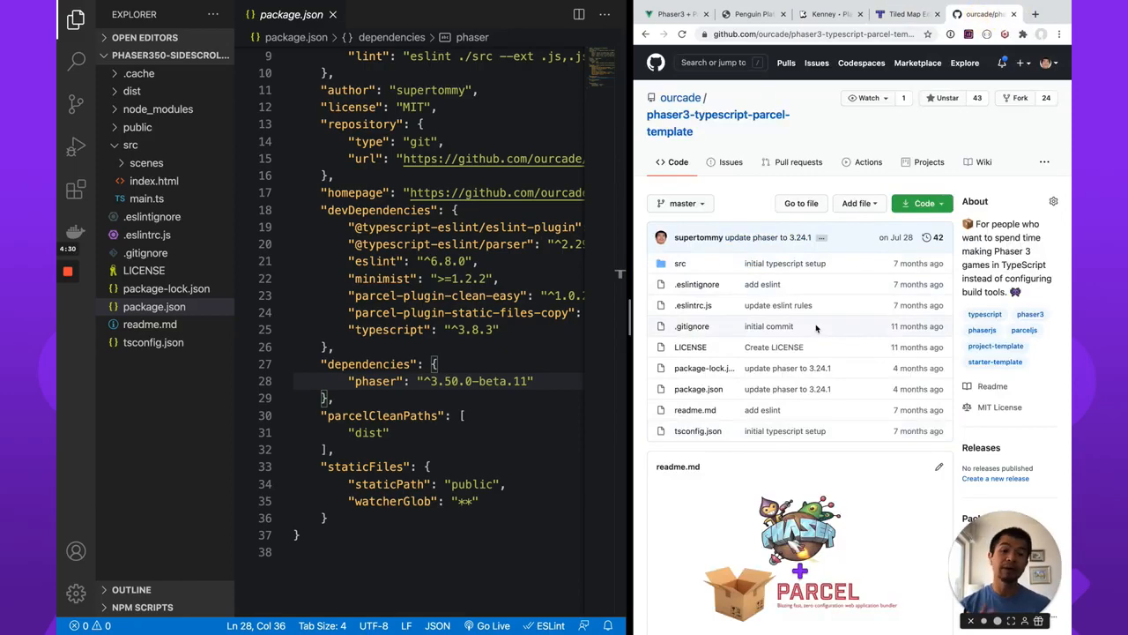
scroll(down, 3)
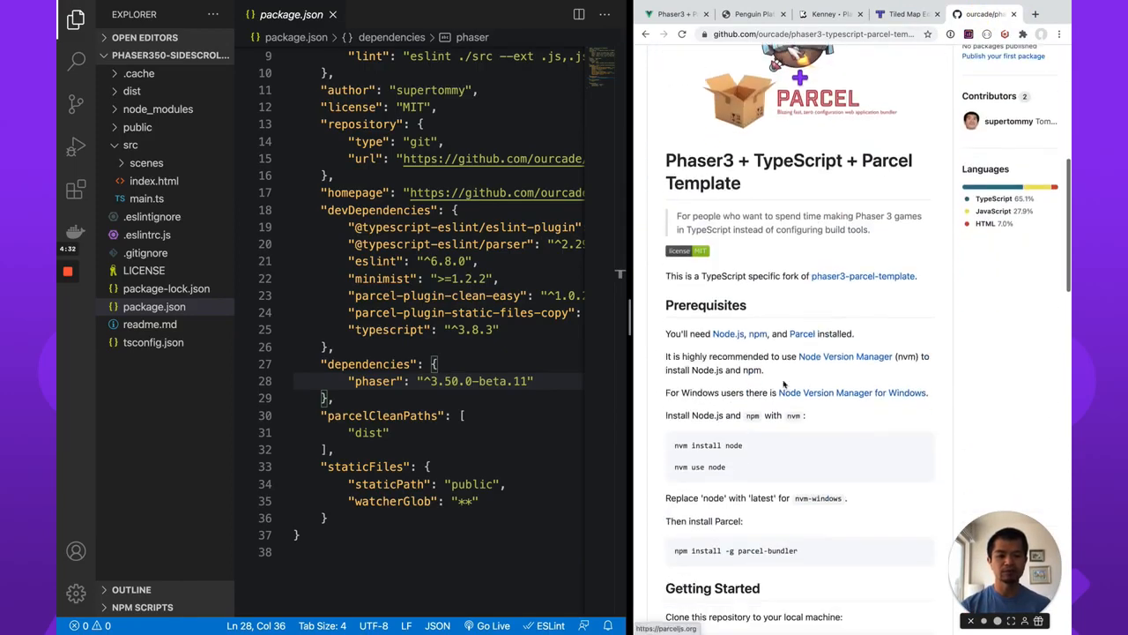
scroll(down, 3)
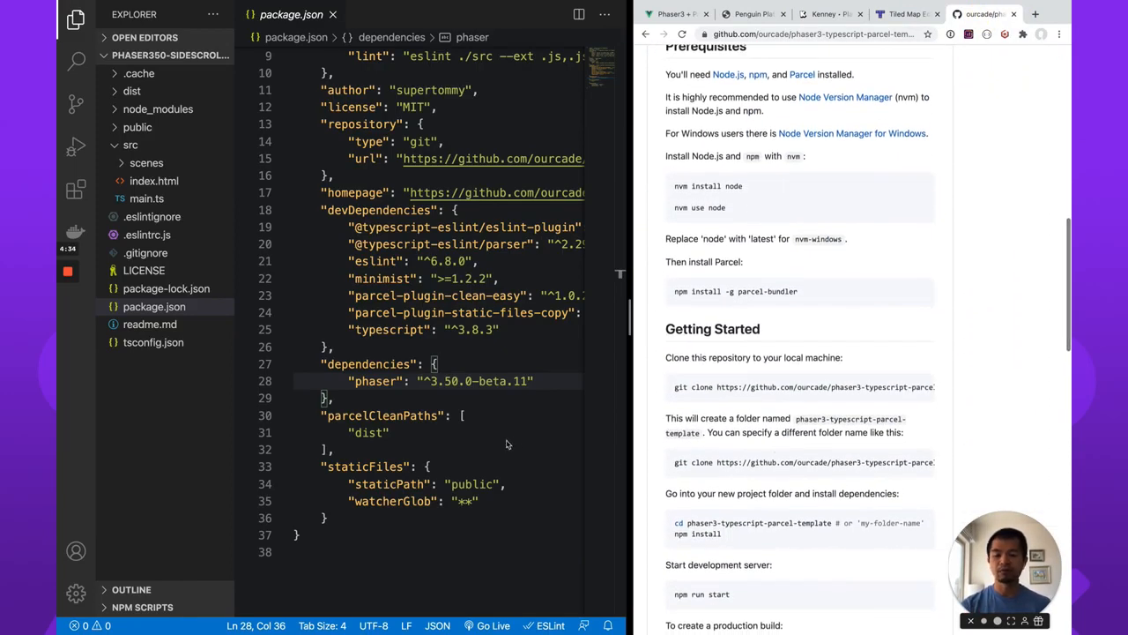
click(462, 416)
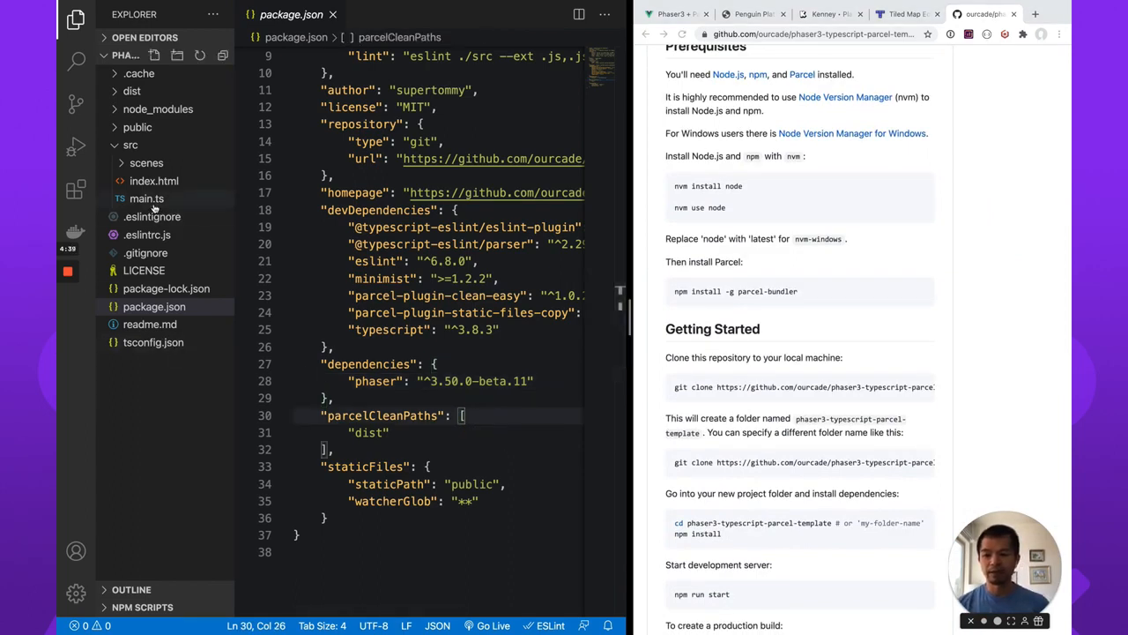
Browse main.ts and HelloWorldScene, then expand public > Penguin-images-2 > Animations to penguin_die01.png
click(147, 198)
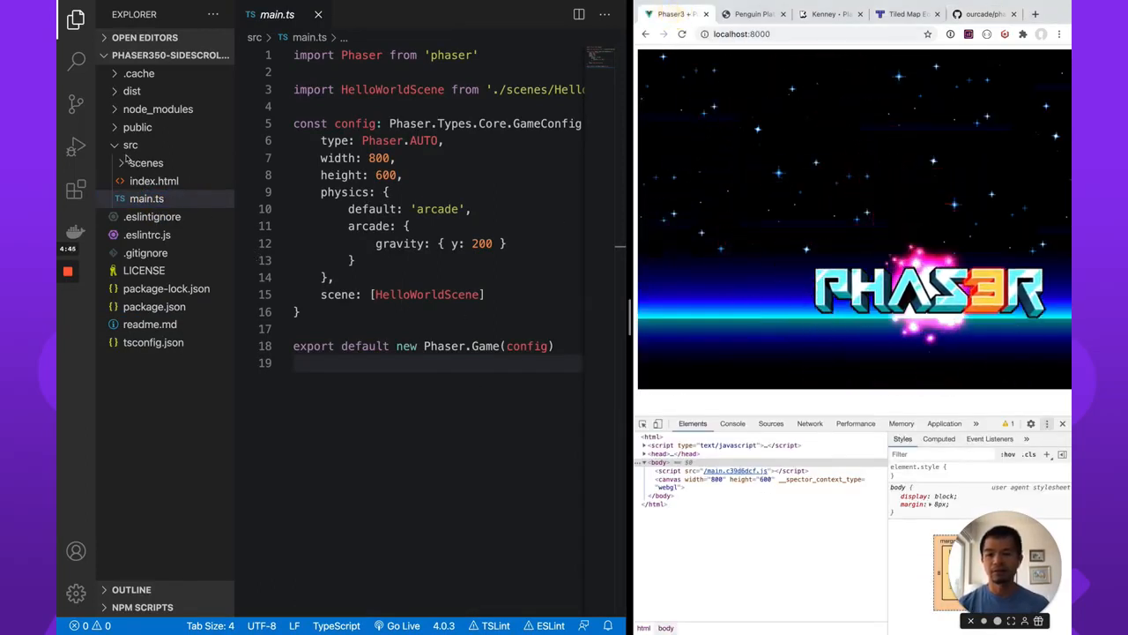
click(183, 180)
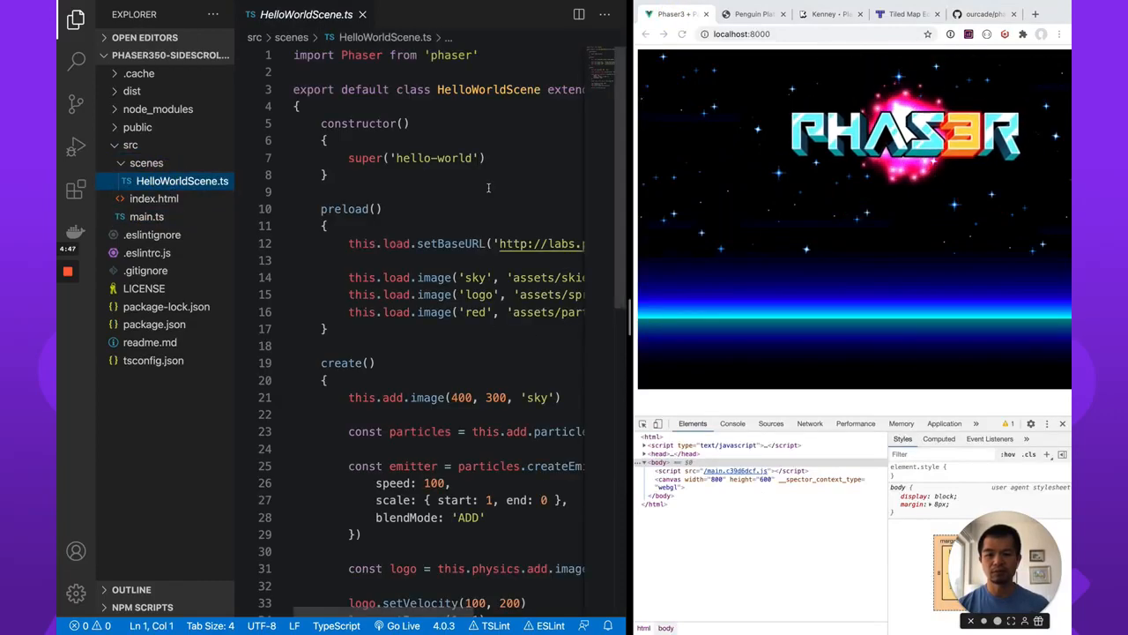
scroll(down, 3)
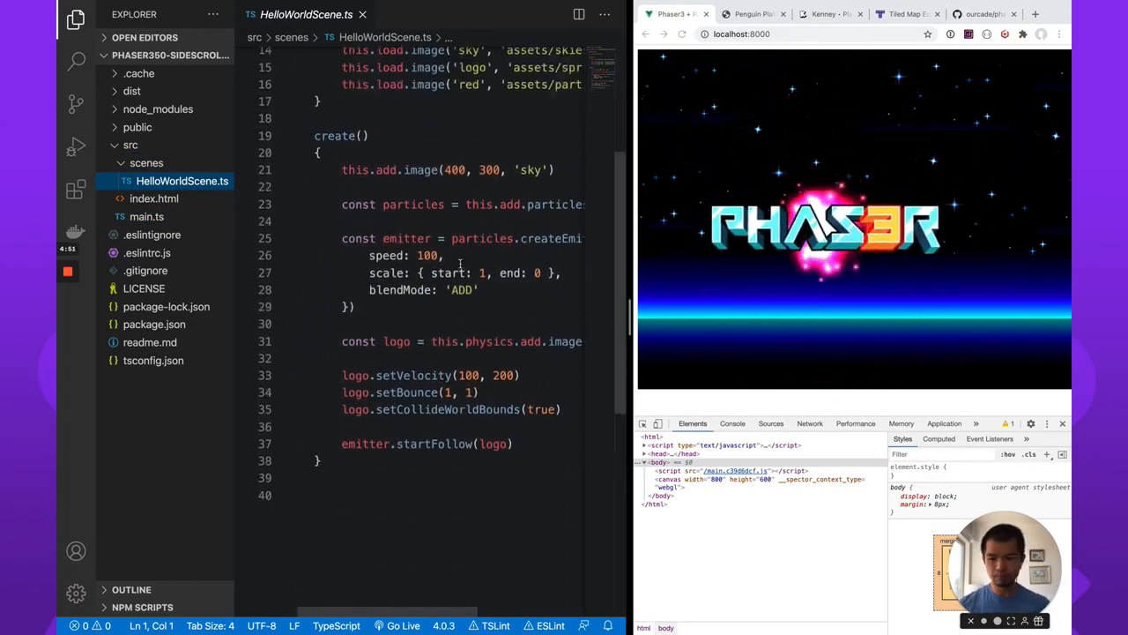
click(137, 127)
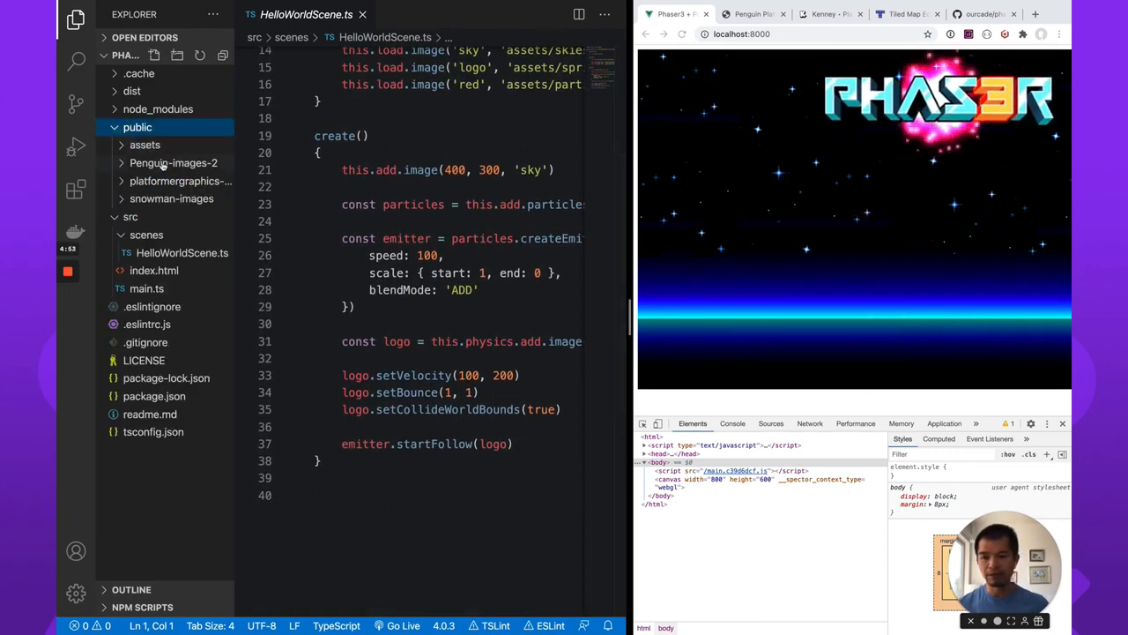
click(173, 163)
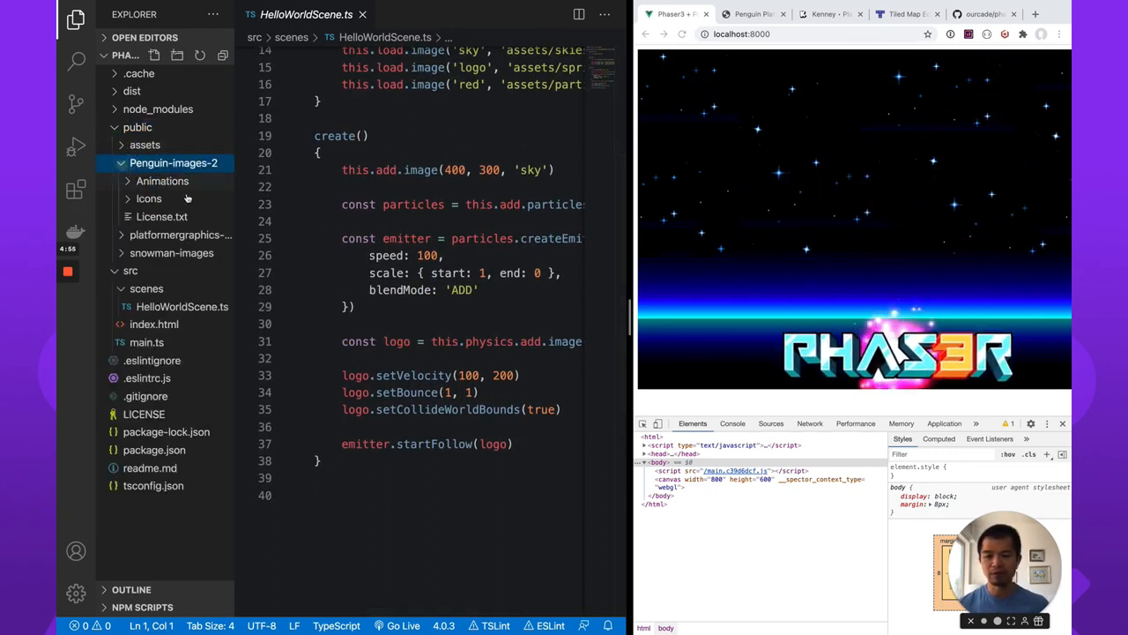
click(162, 180)
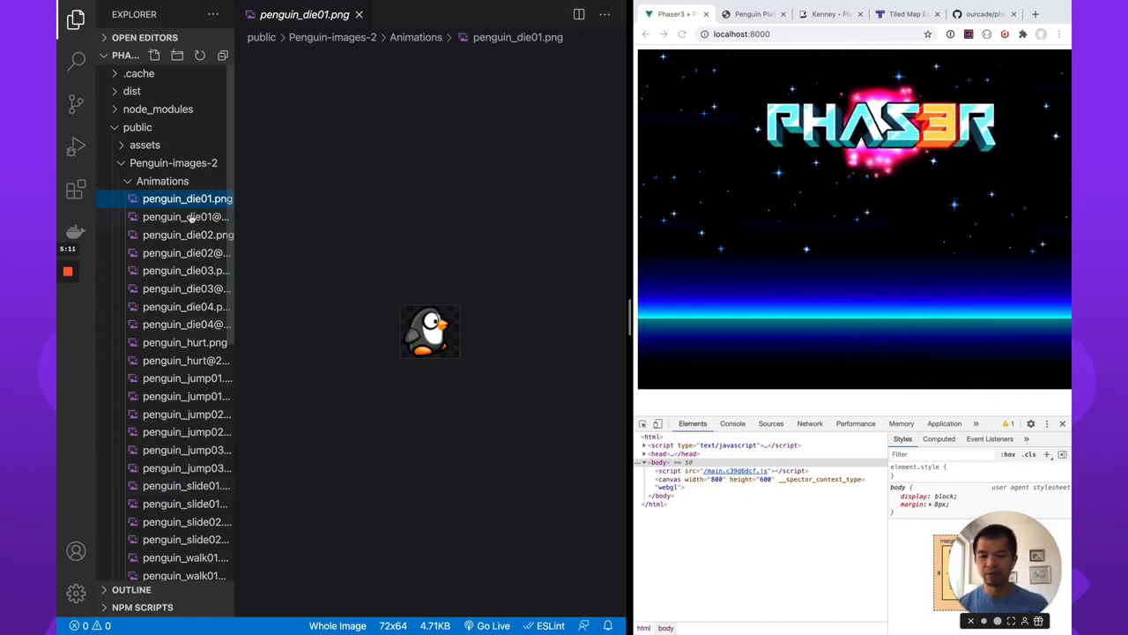
Preview the penguin die frames, comparing the normal and double-size die01 images
click(187, 271)
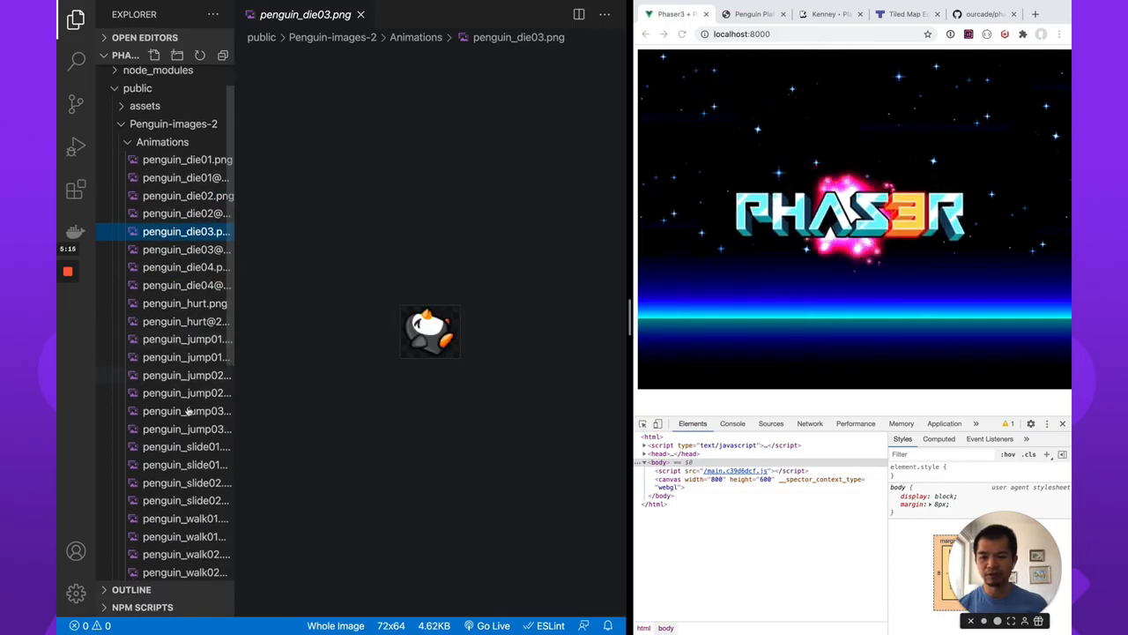
scroll(down, 3)
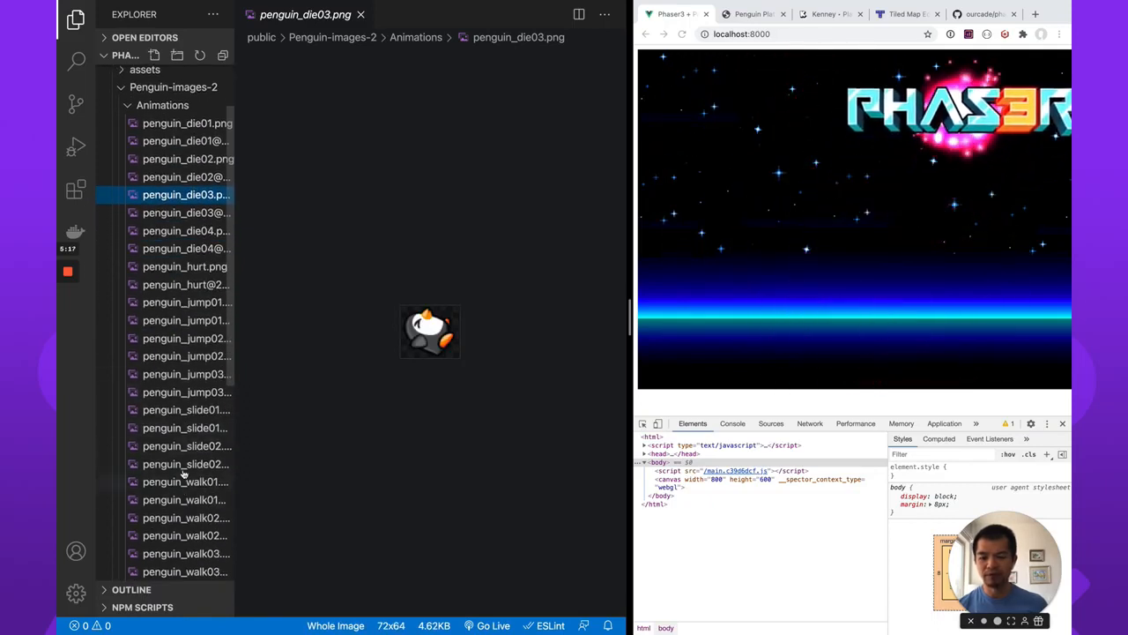
scroll(down, 3)
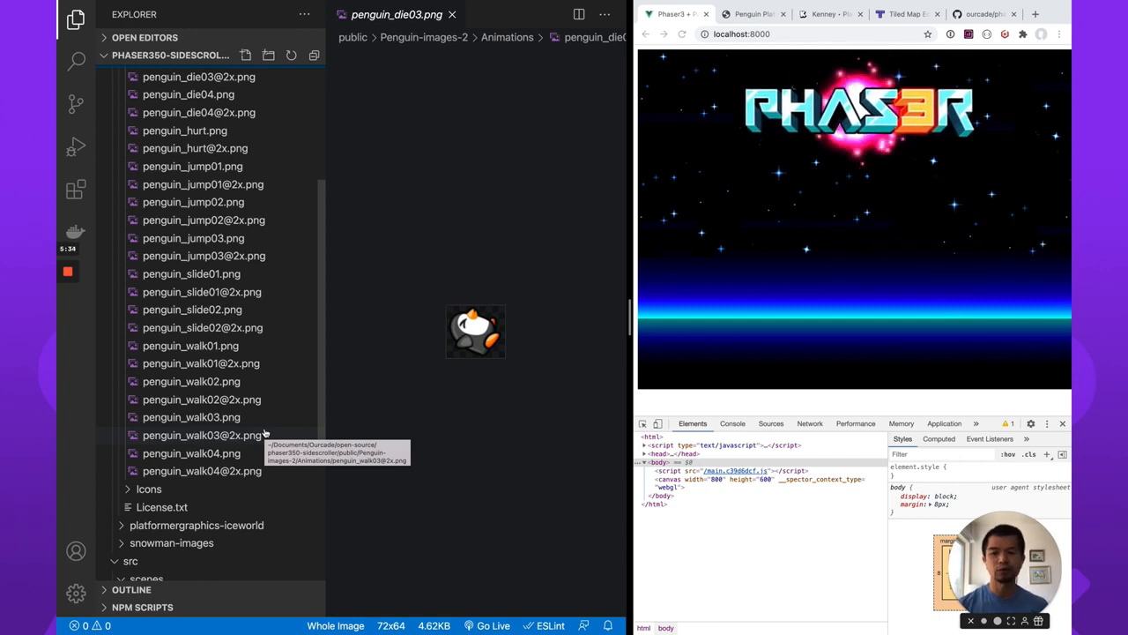
click(187, 100)
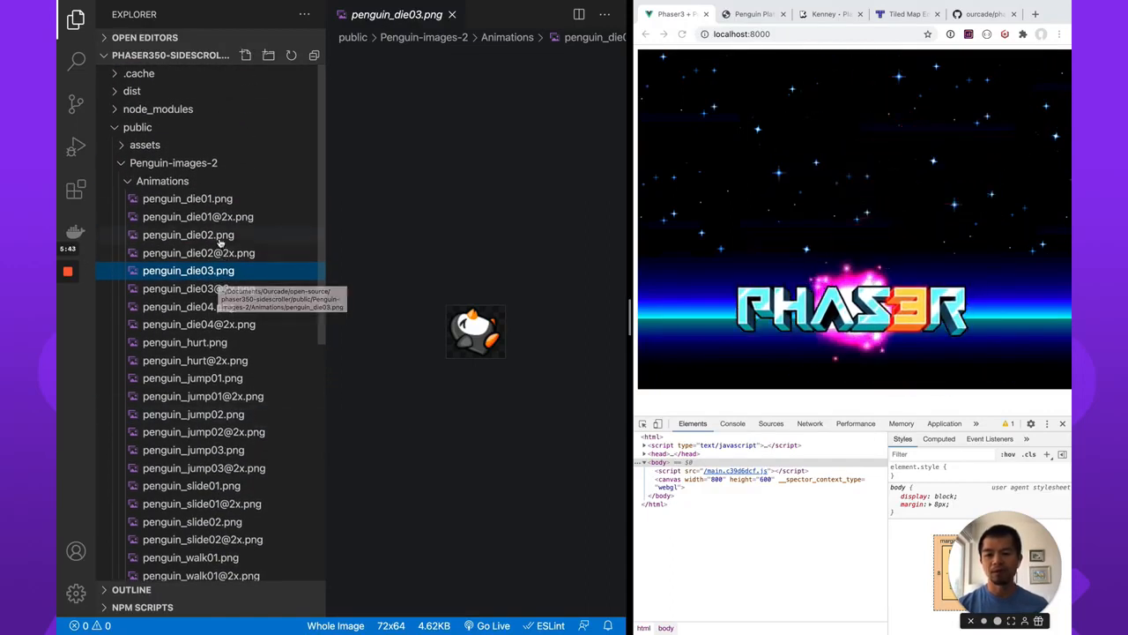
click(187, 197)
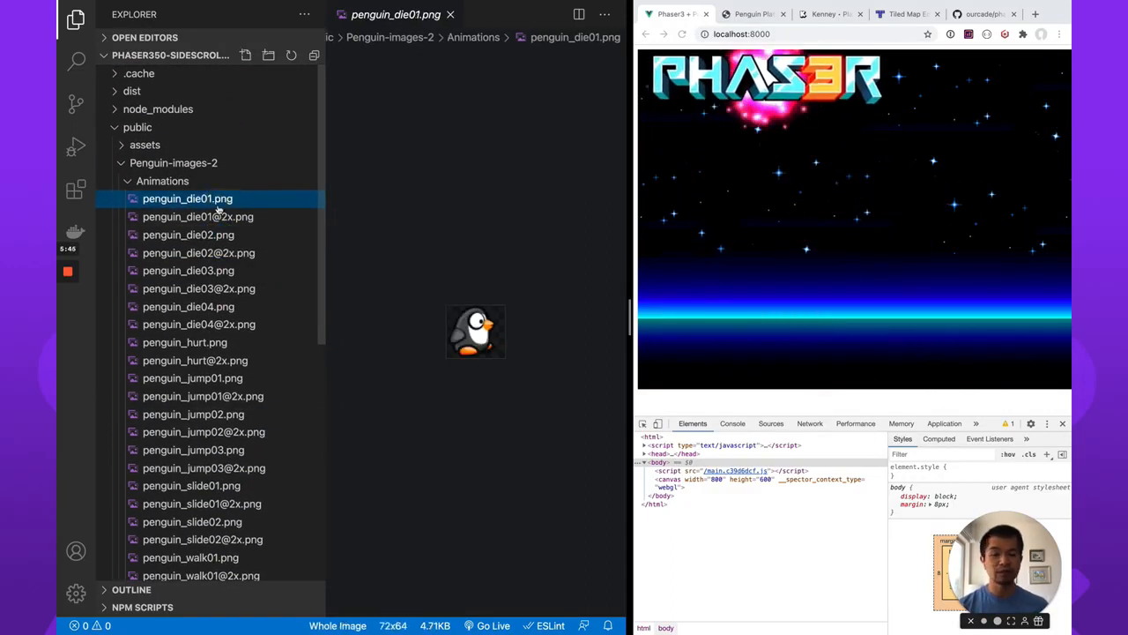
click(198, 215)
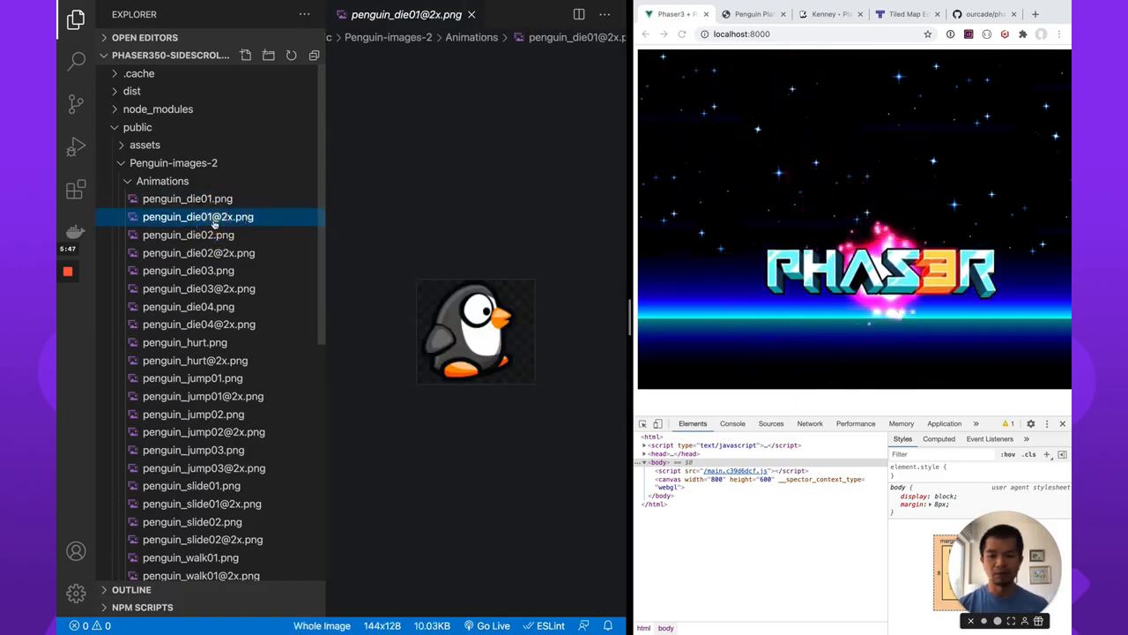
click(187, 198)
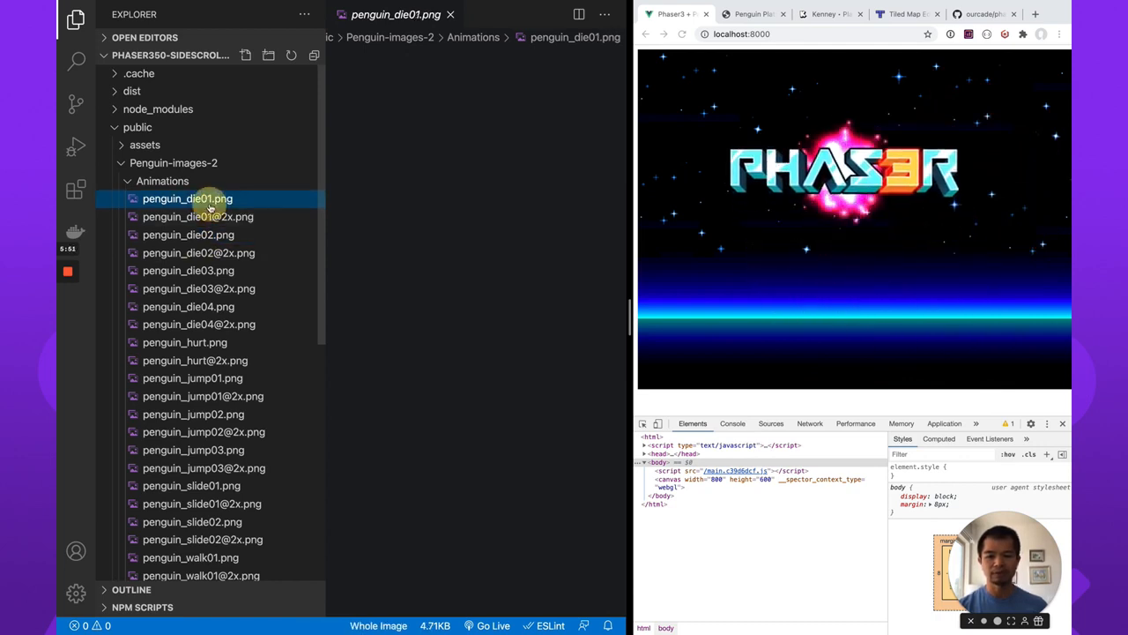
click(187, 234)
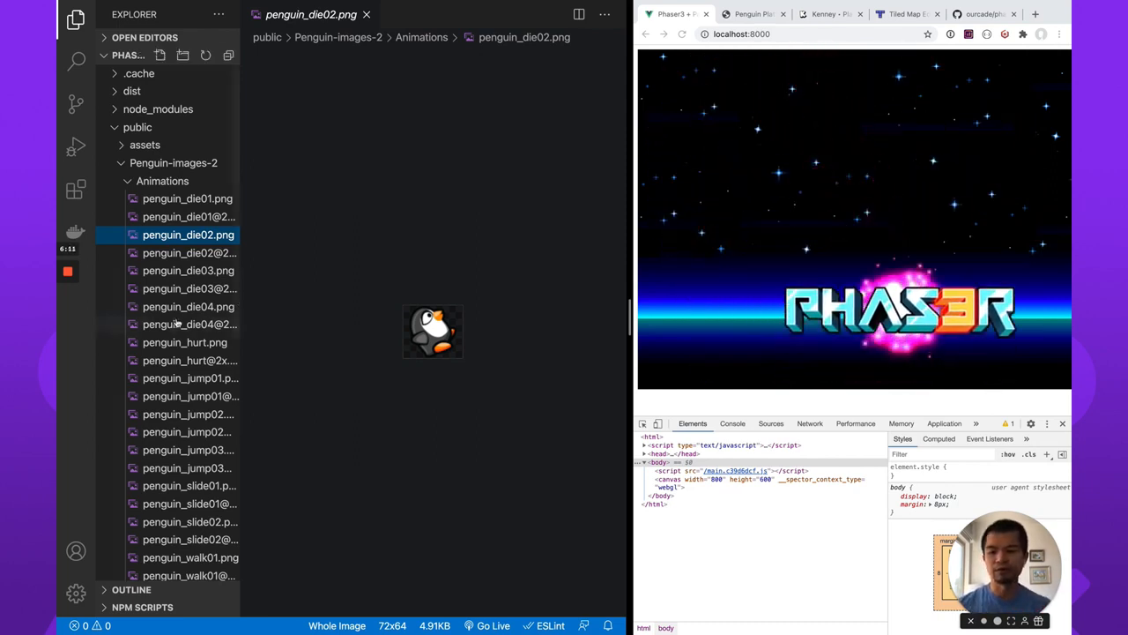
Browse platformergraphics-iceworld tiles like the green cane and iceBlock.png, then preview sheet.png
scroll(down, 3)
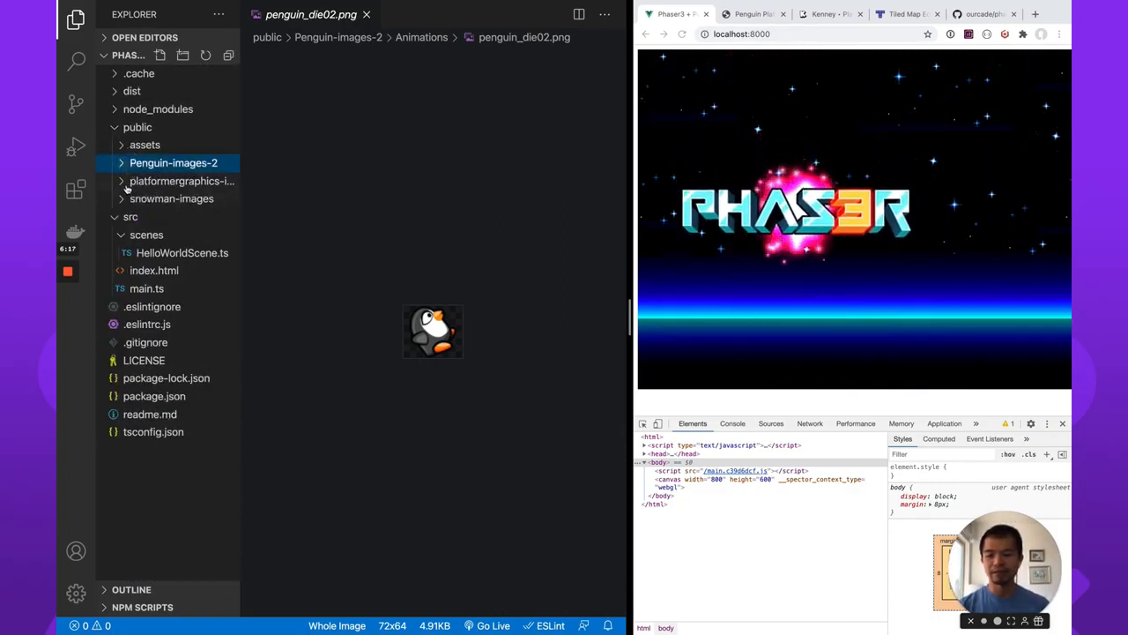
click(181, 180)
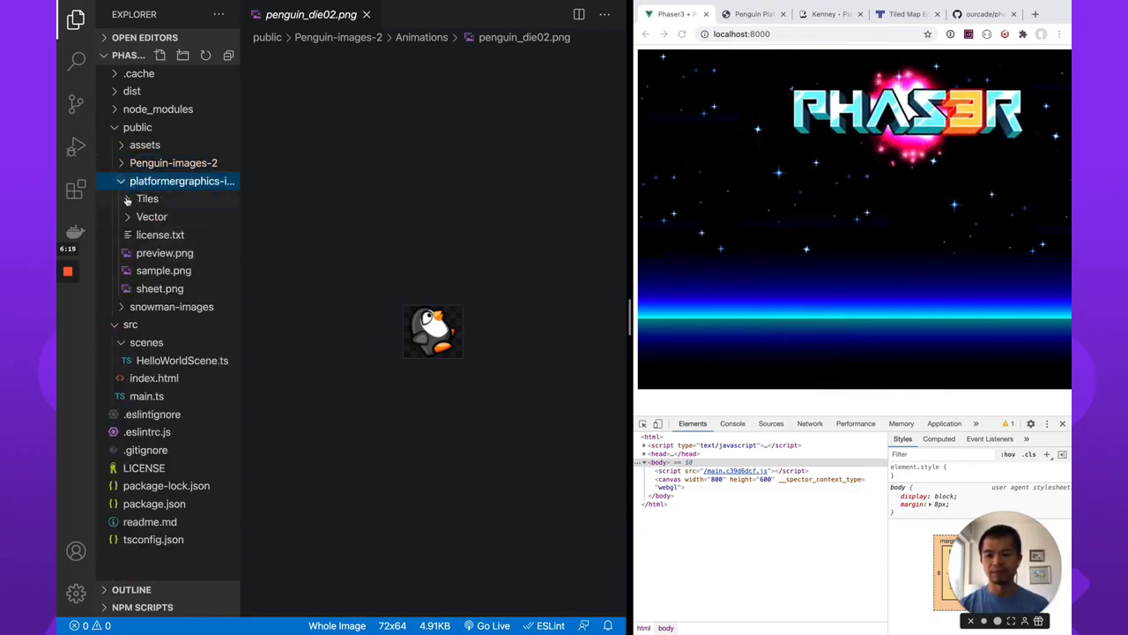
click(148, 197)
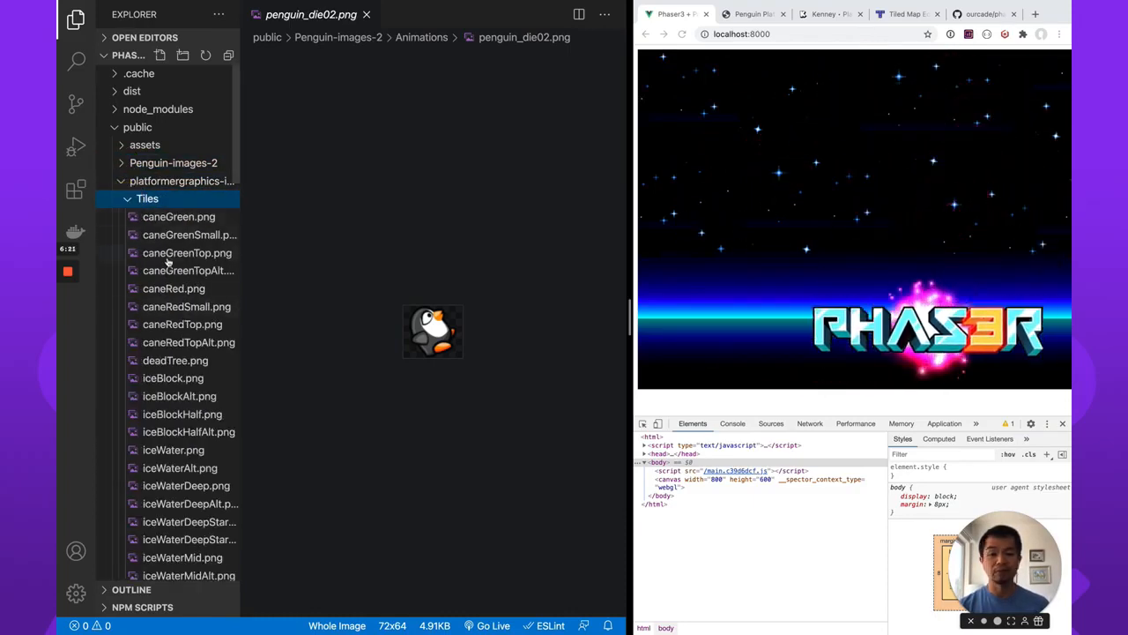
click(180, 215)
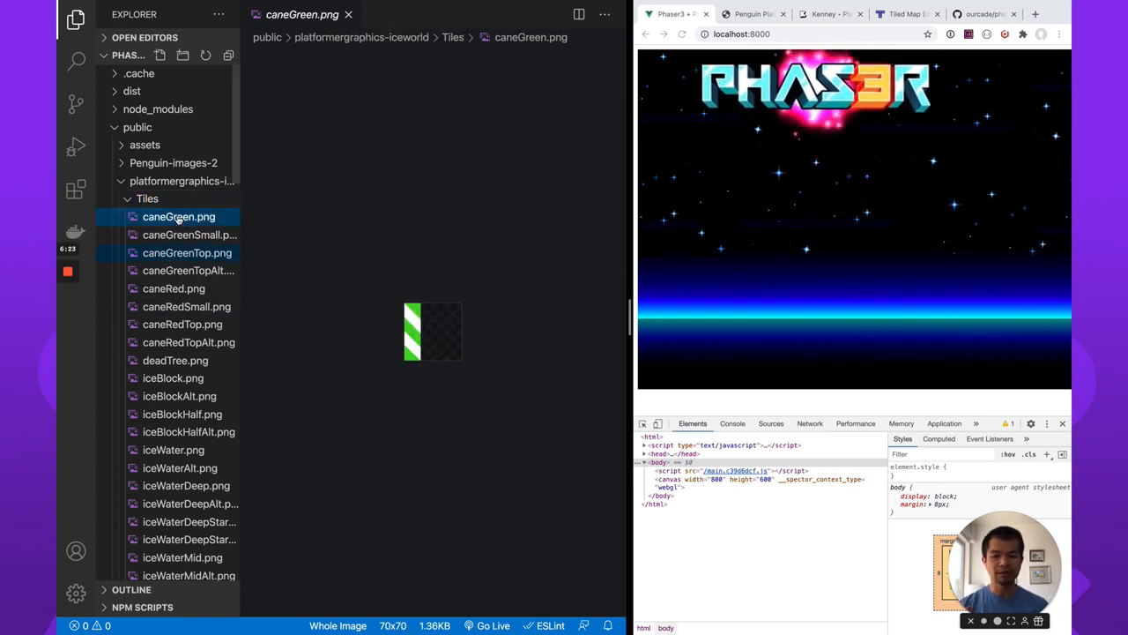
click(172, 377)
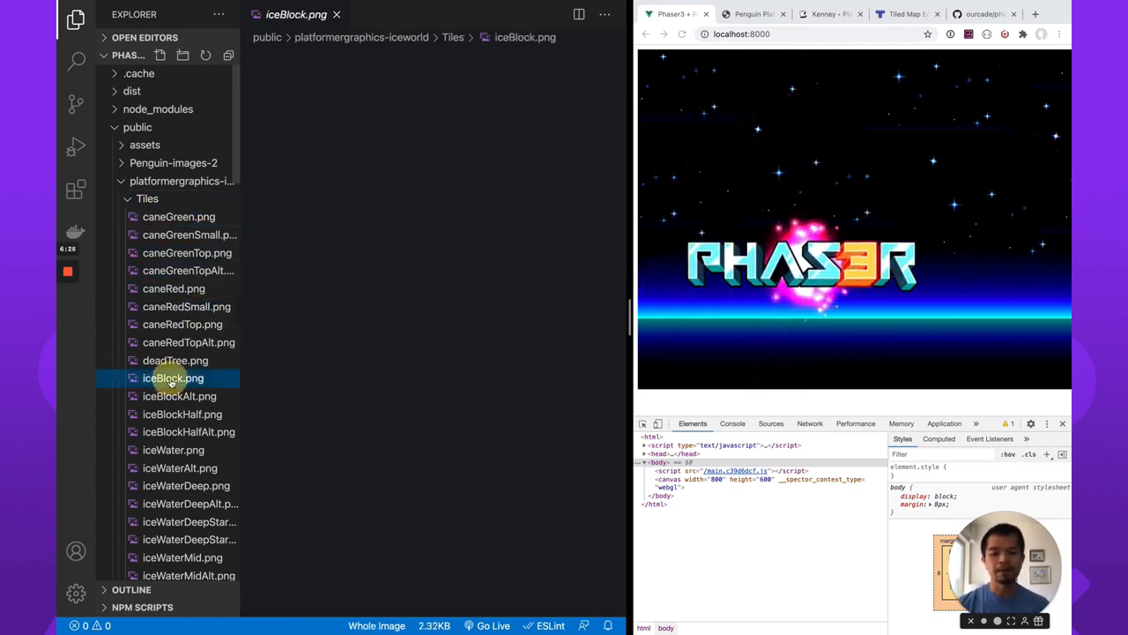
click(173, 377)
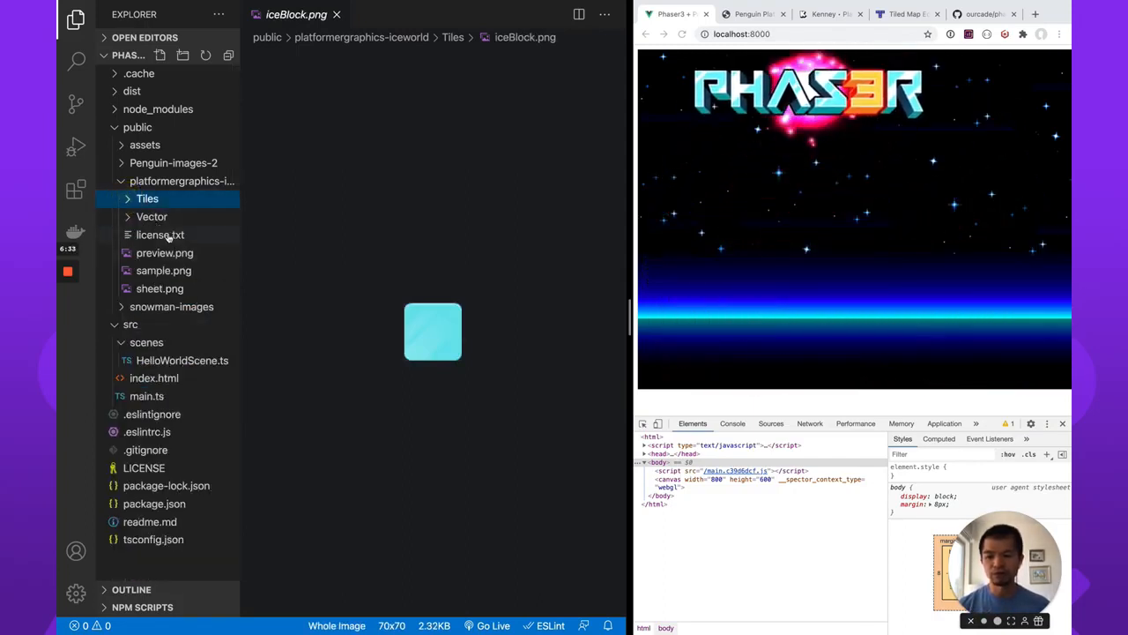
click(159, 289)
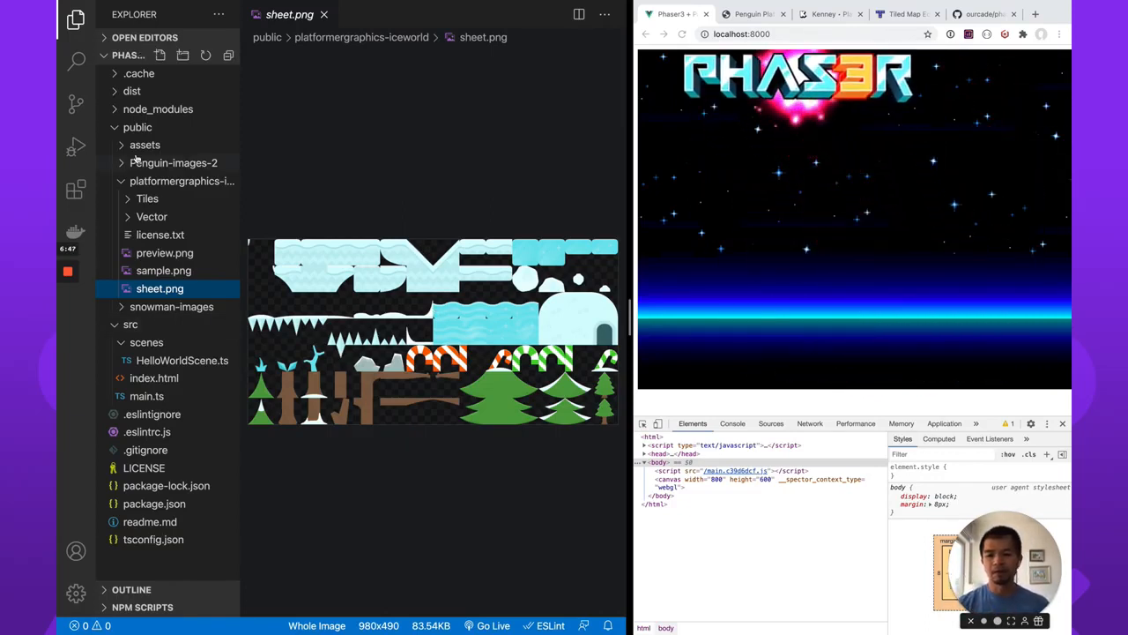
click(145, 145)
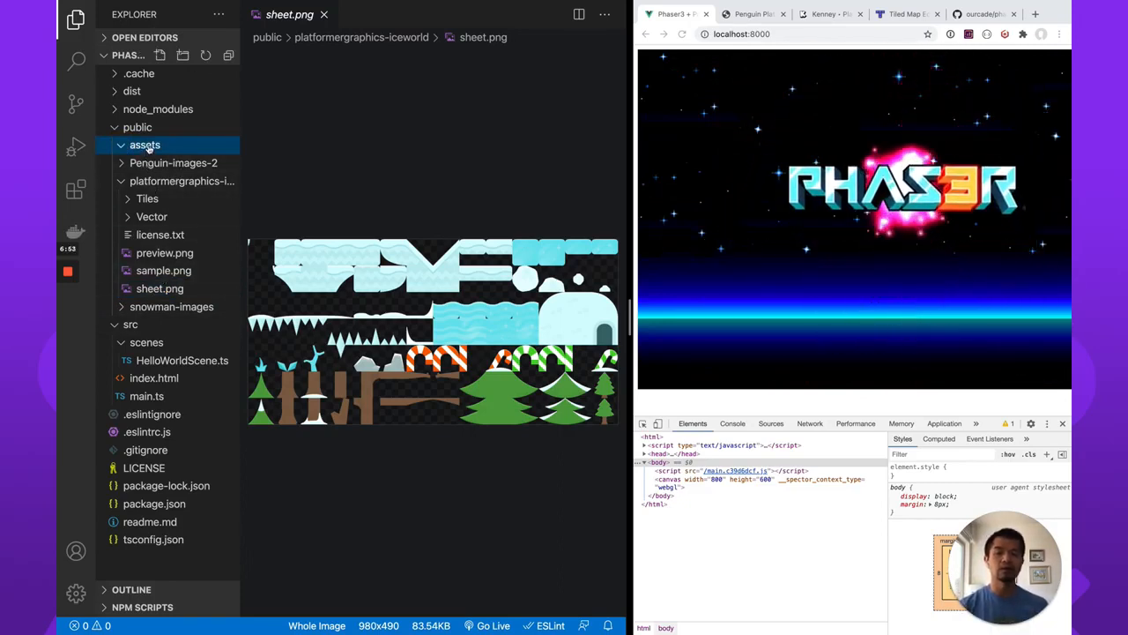
mouse_move(166, 254)
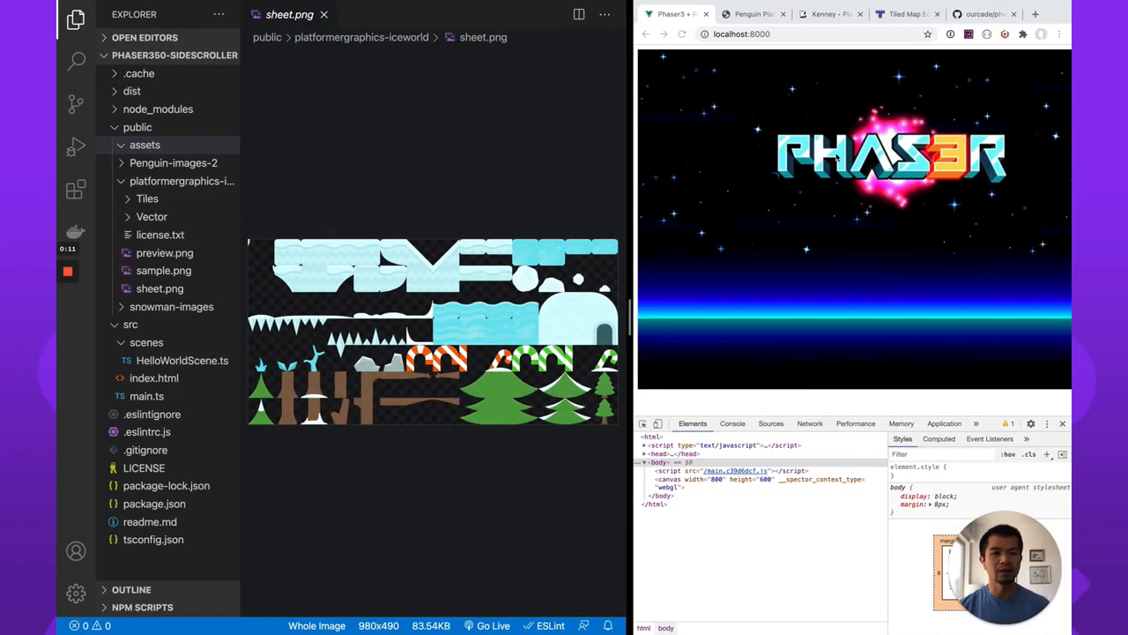
Go to codeandweb's TexturePacker page in a new tab and scroll through its features
click(1034, 14)
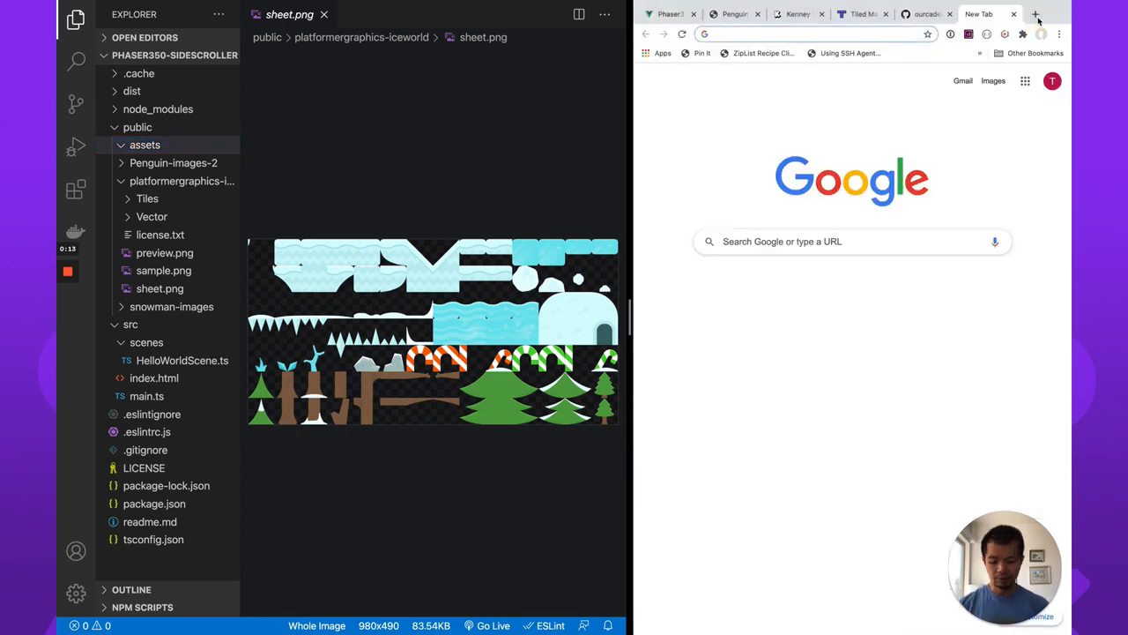
text(codeandweb.com/texturepacker)
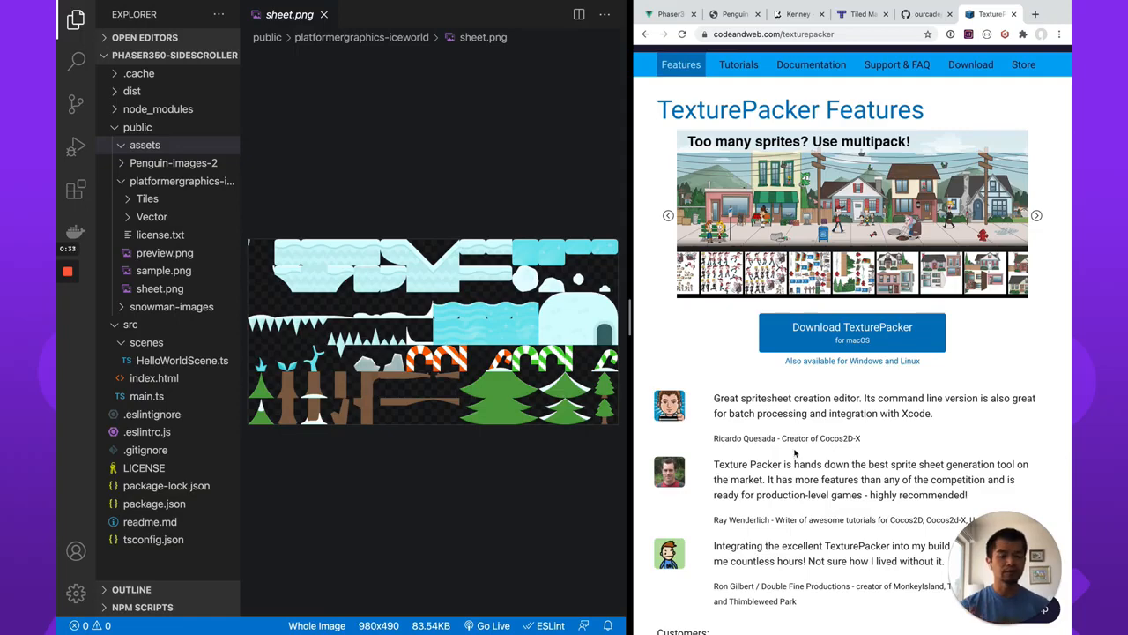
scroll(down, 3)
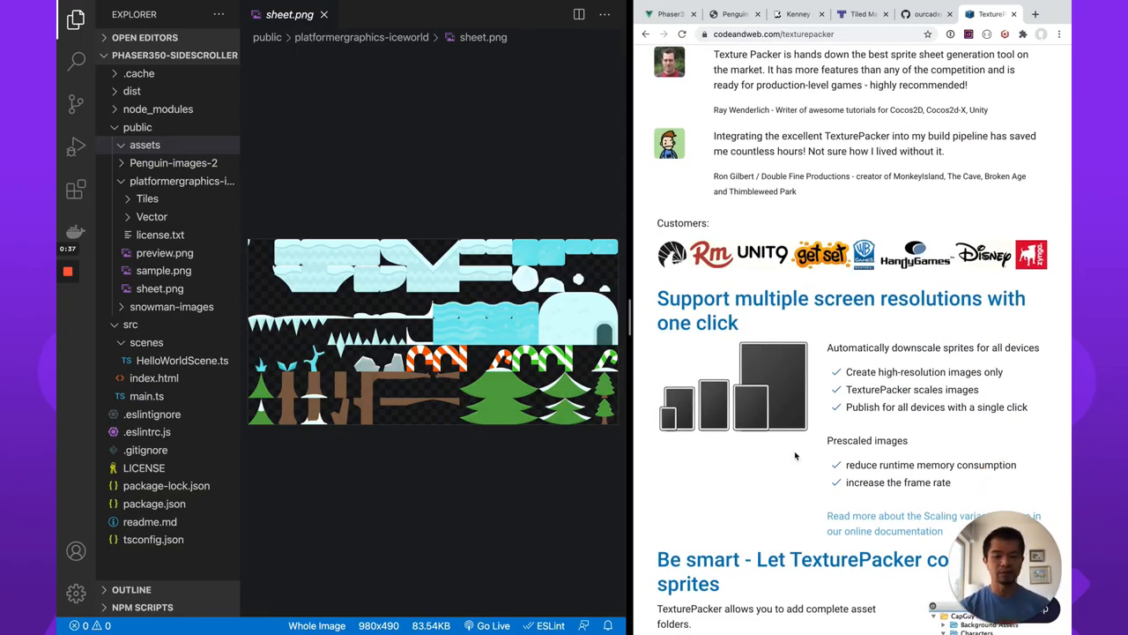
scroll(down, 3)
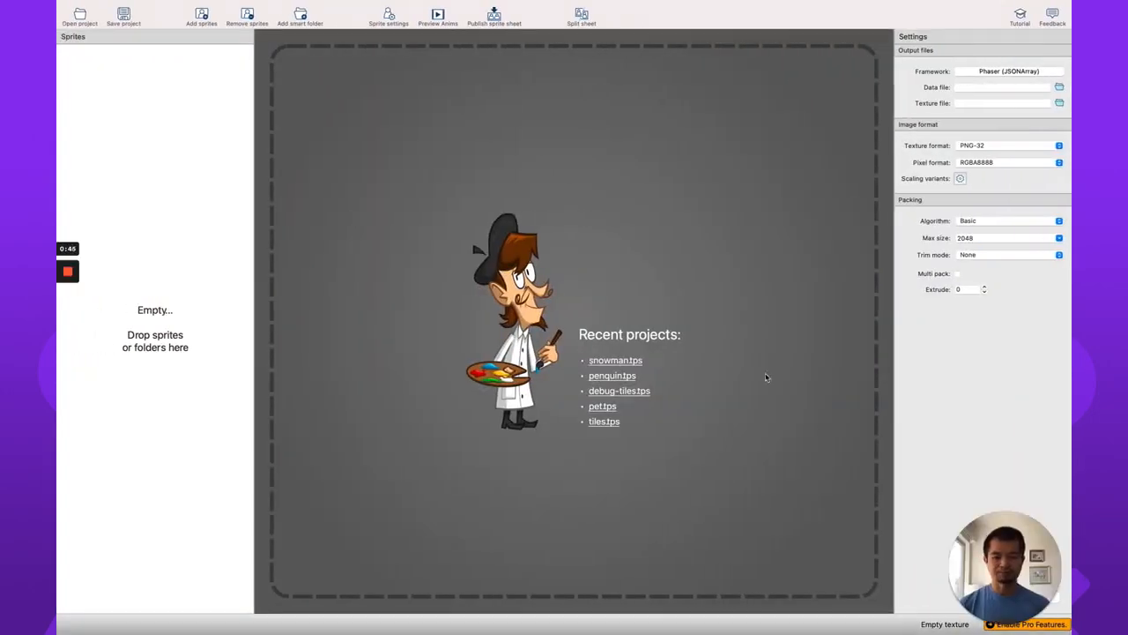
mouse_move(290, 283)
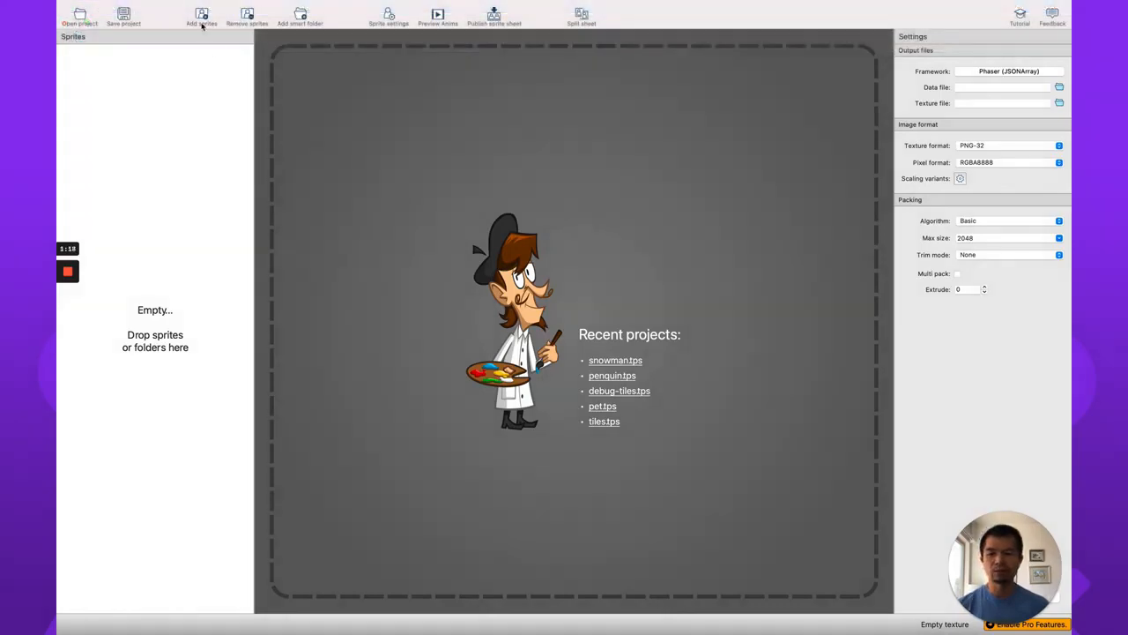
Start adding sprites and browse to phaser350-sidescroller/public/Penguin-images-2/Animations
click(201, 14)
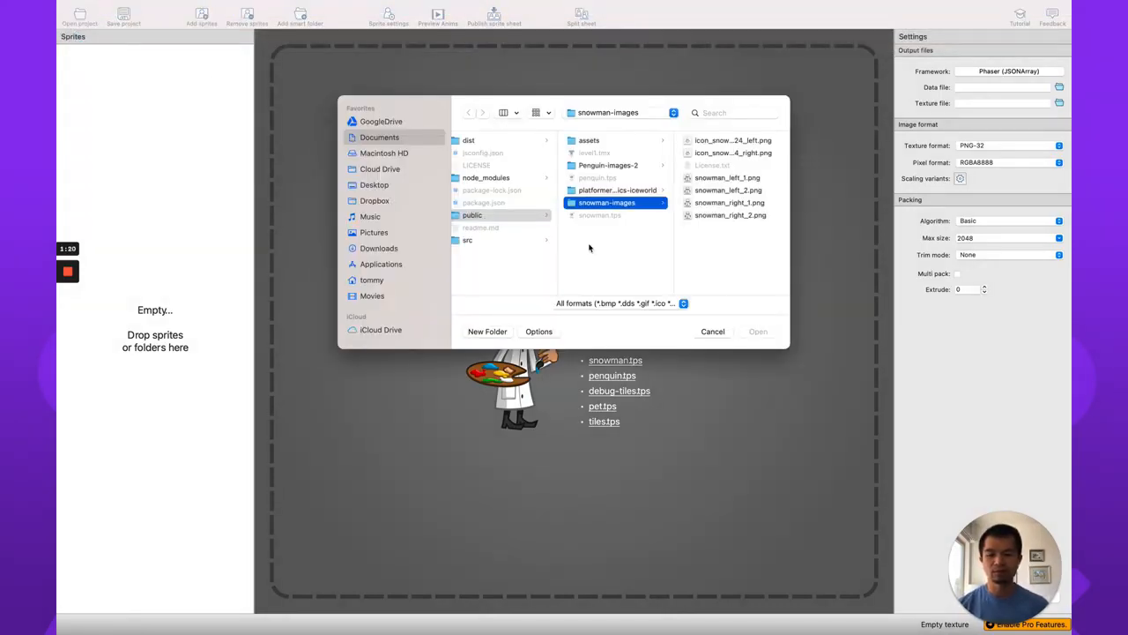
mouse_move(638, 247)
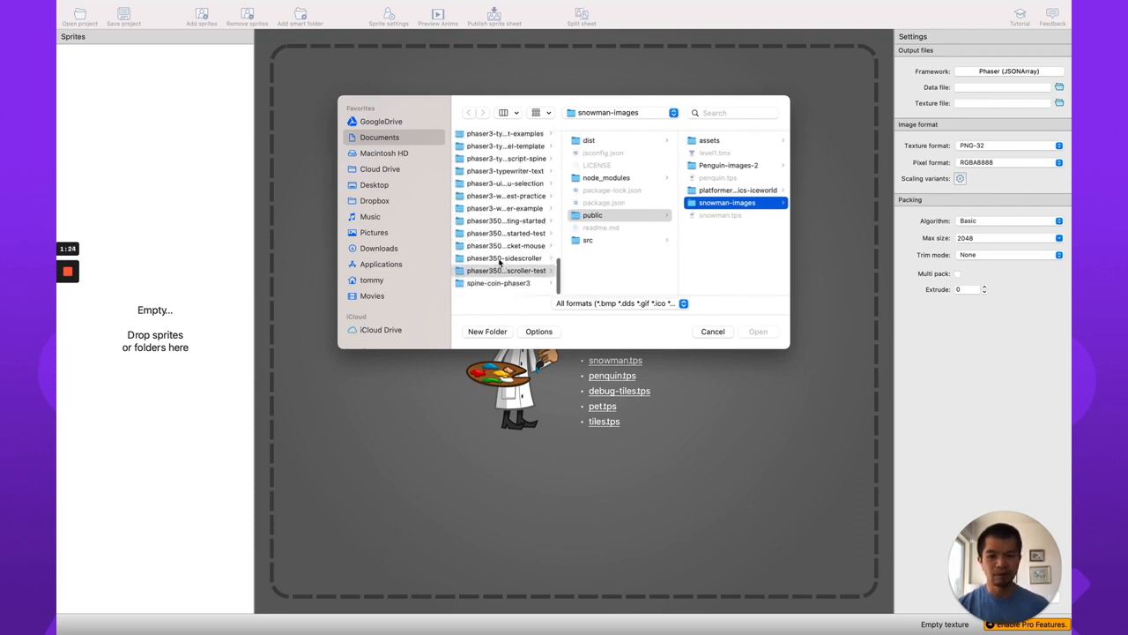
click(504, 257)
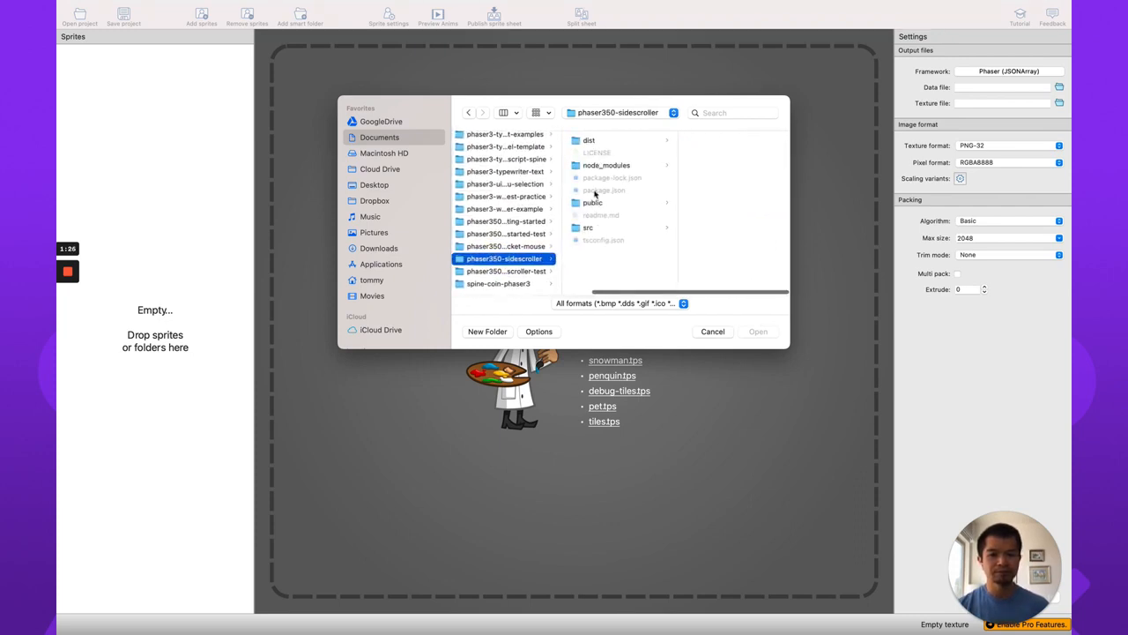
click(592, 201)
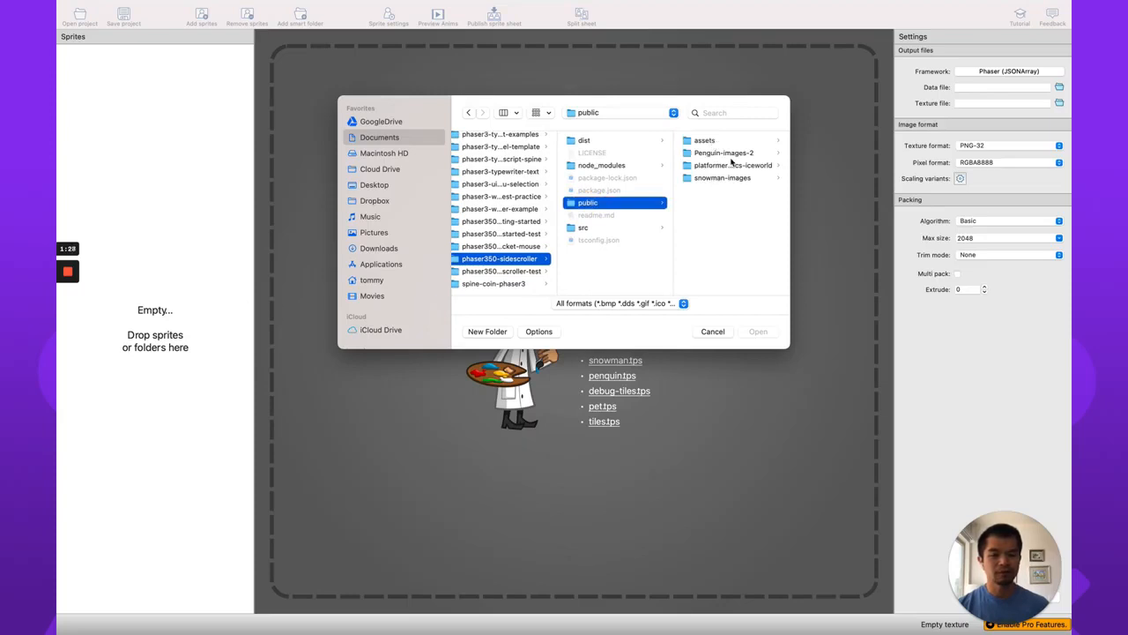
click(723, 152)
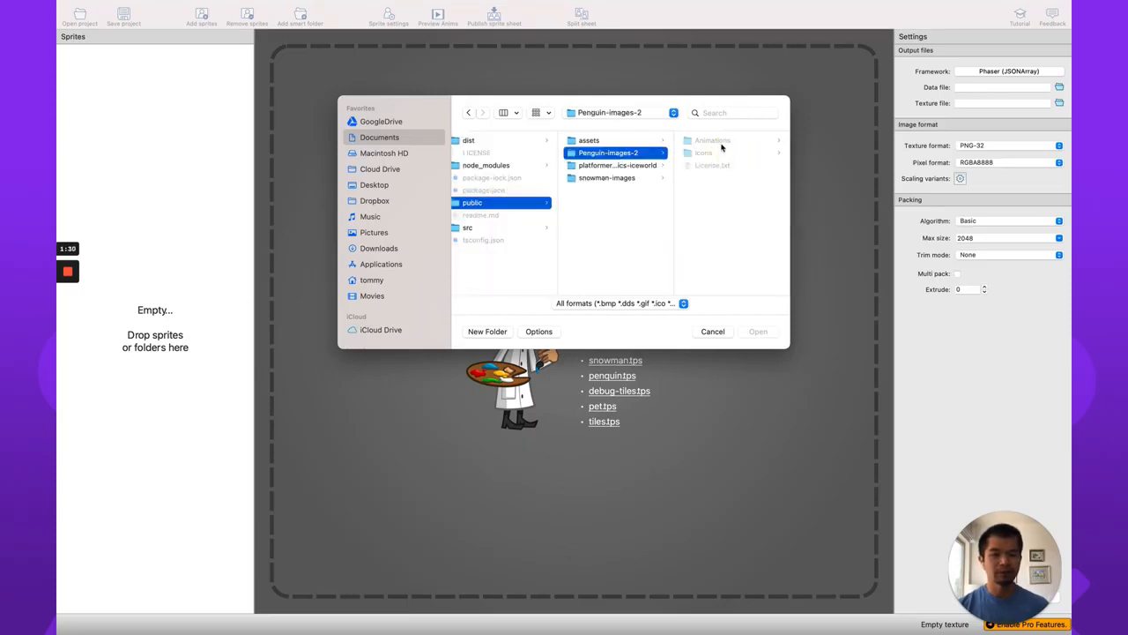
click(712, 141)
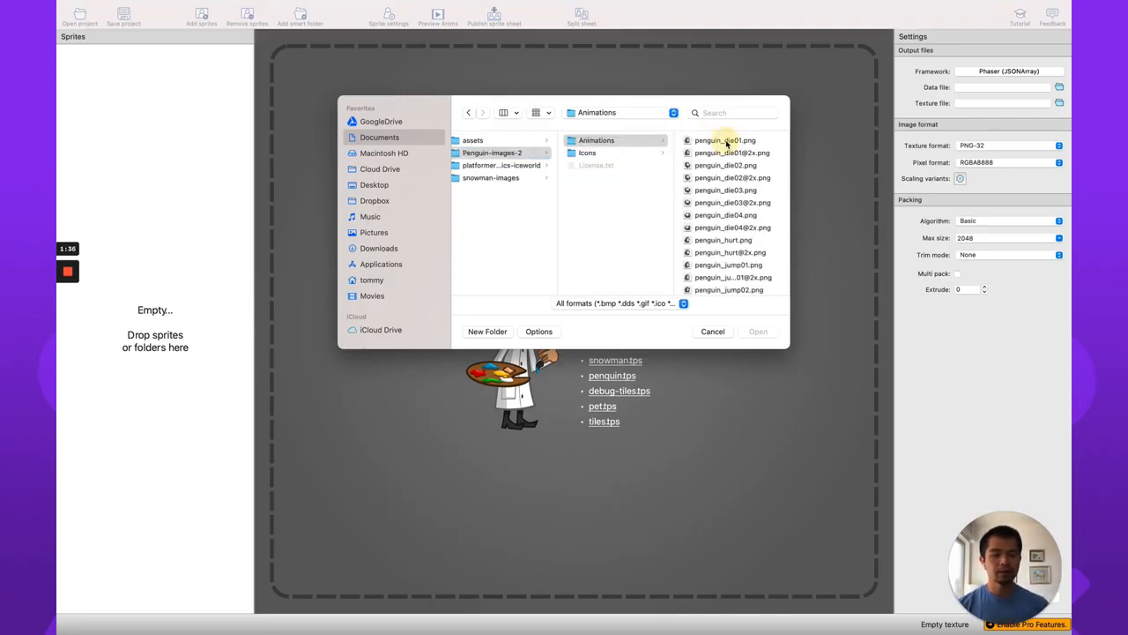
Multi-select the penguin die, hurt, jump and walk PNG frames and load them into the sheet
click(589, 166)
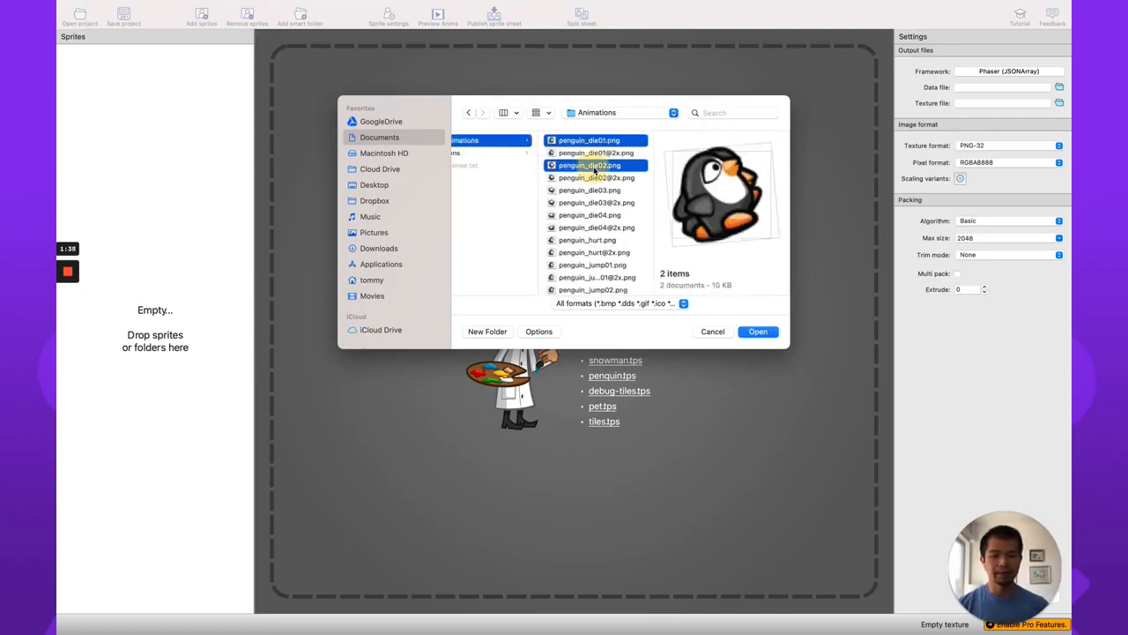
click(589, 215)
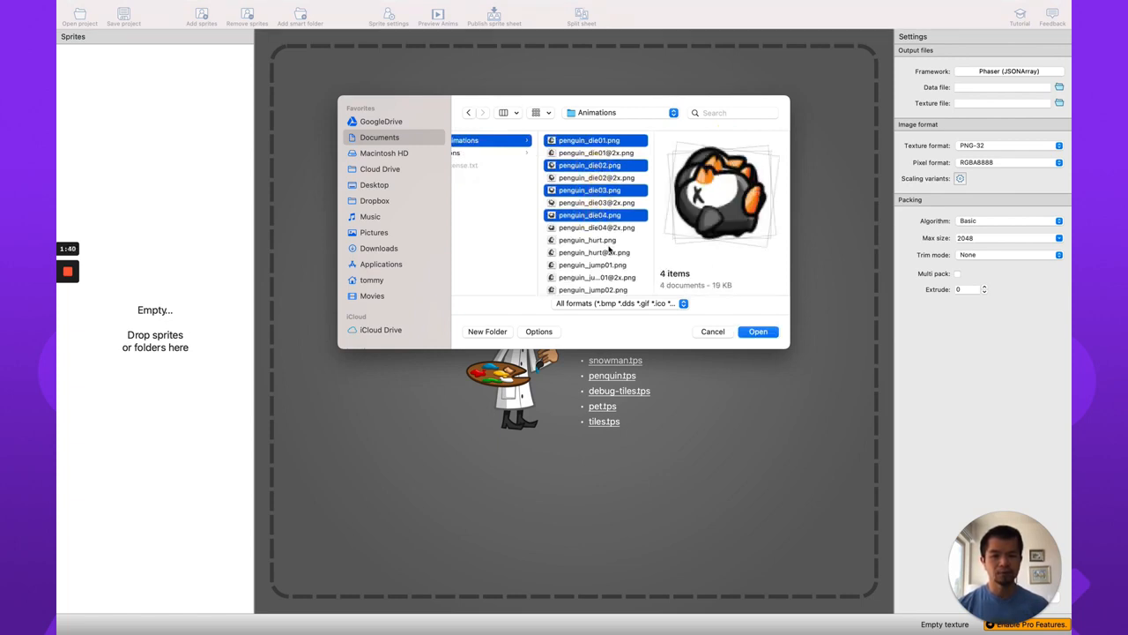
click(592, 265)
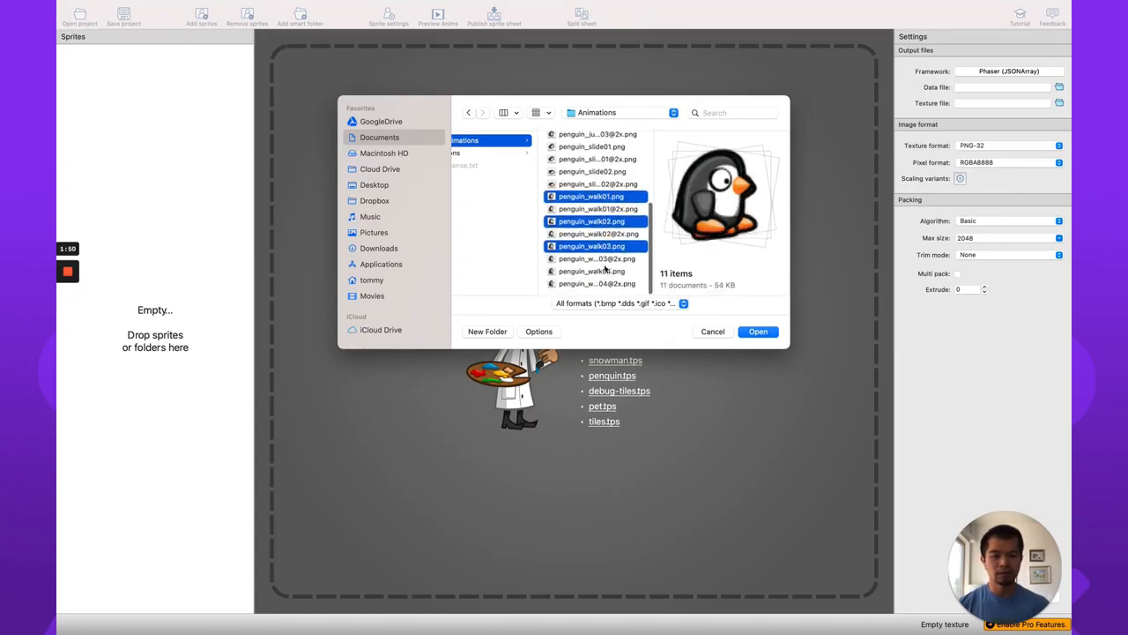
click(758, 332)
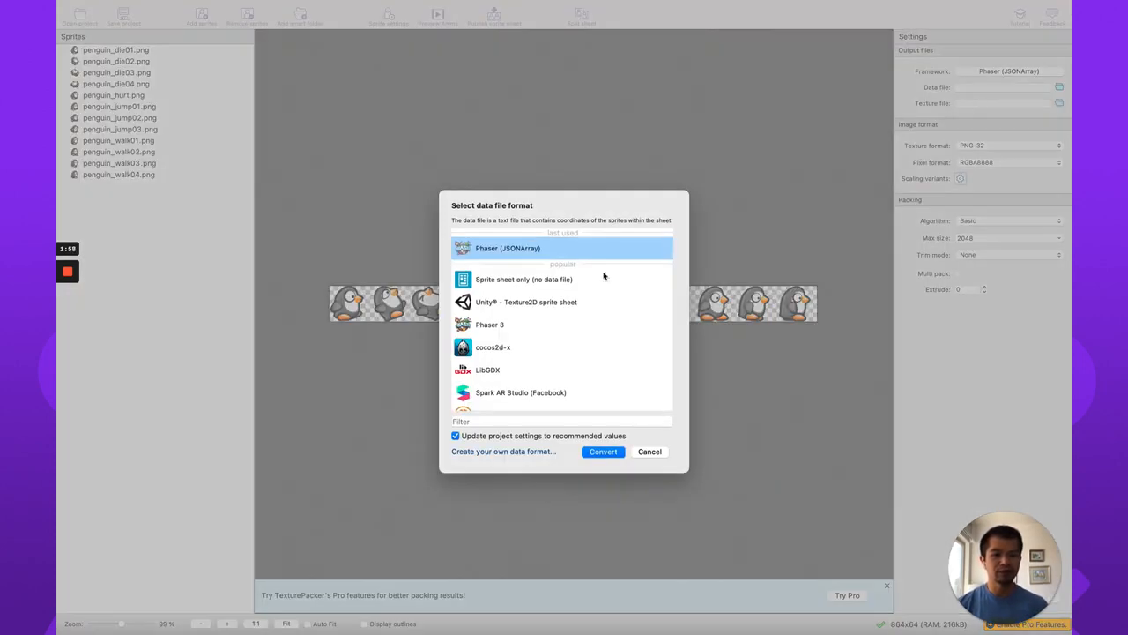
mouse_move(518, 226)
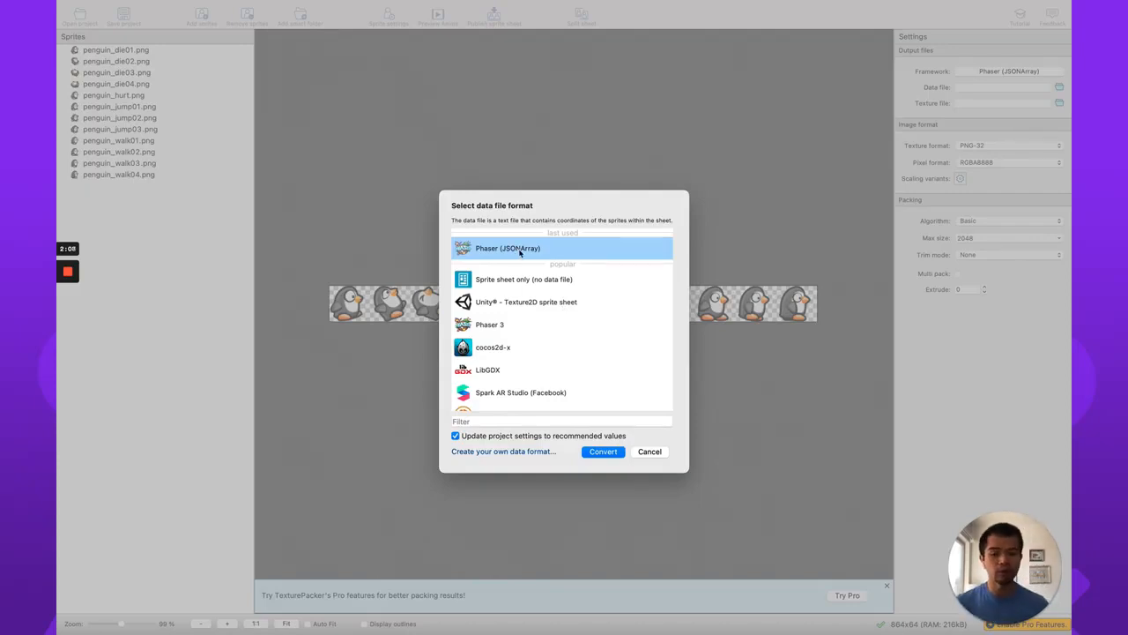
Publish the sheet in Phaser (JSONArray) format as 'penguin' into public/assets and dismiss the report
click(603, 451)
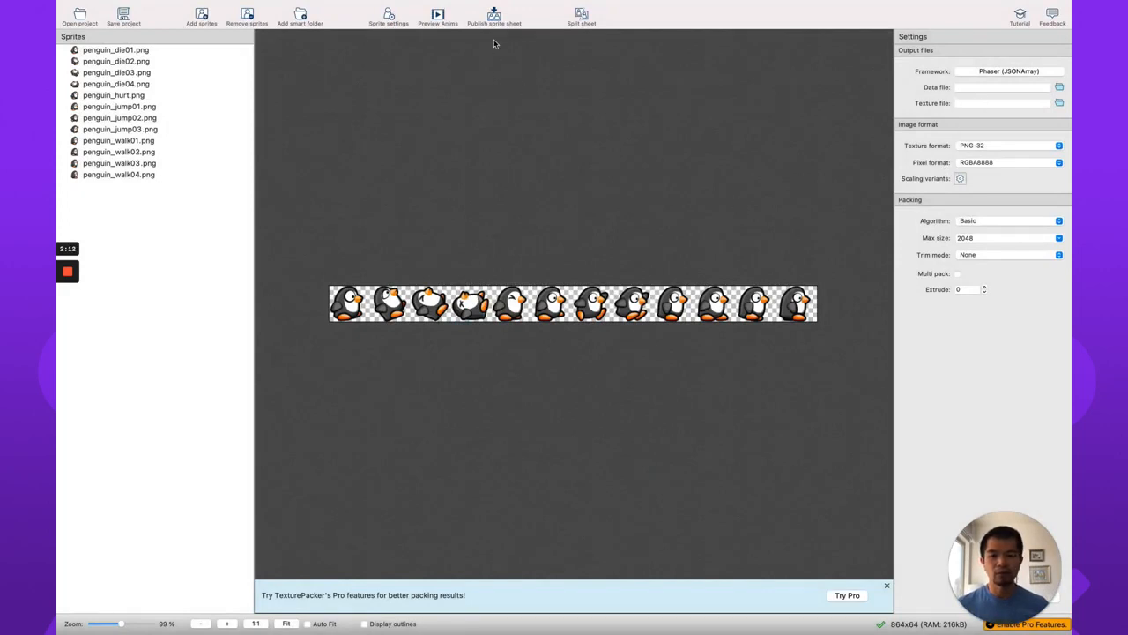
click(1058, 86)
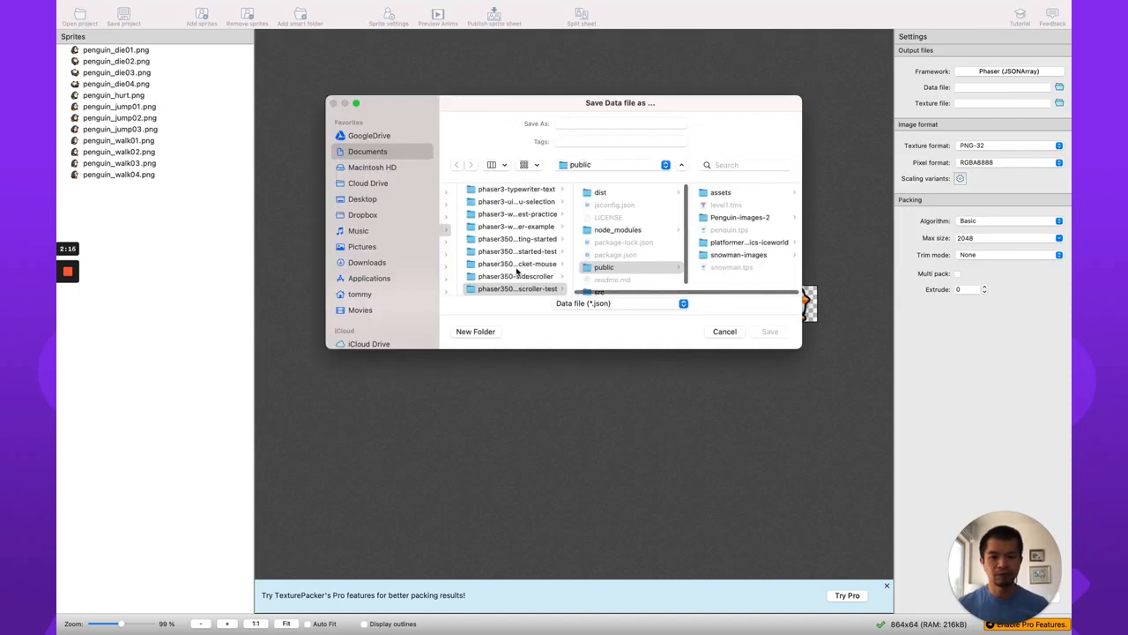
click(518, 275)
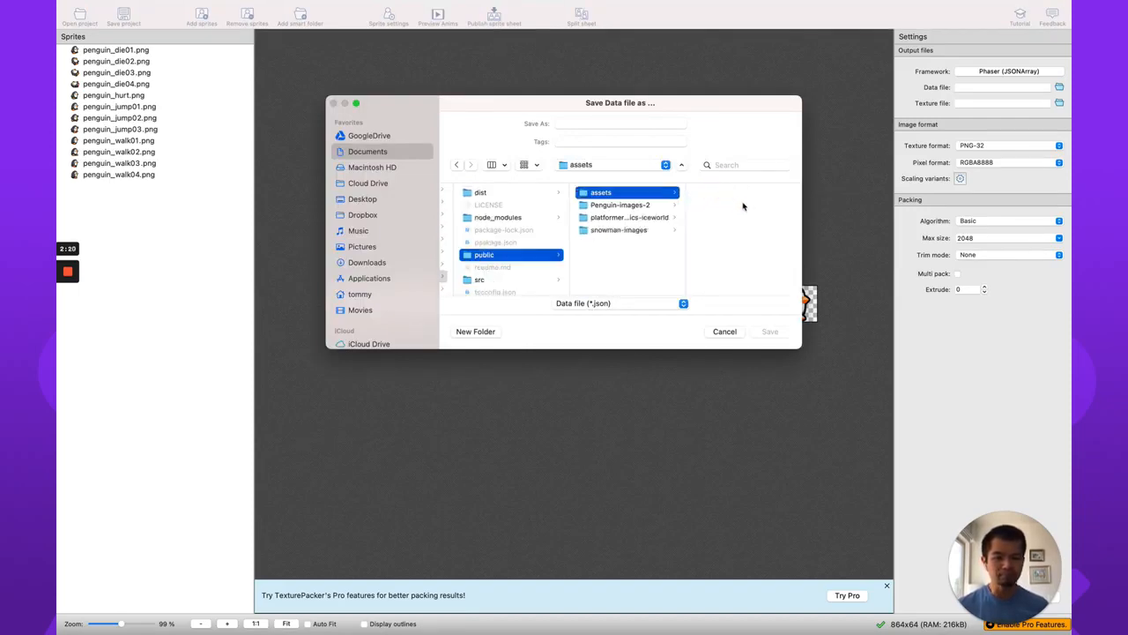
click(620, 123)
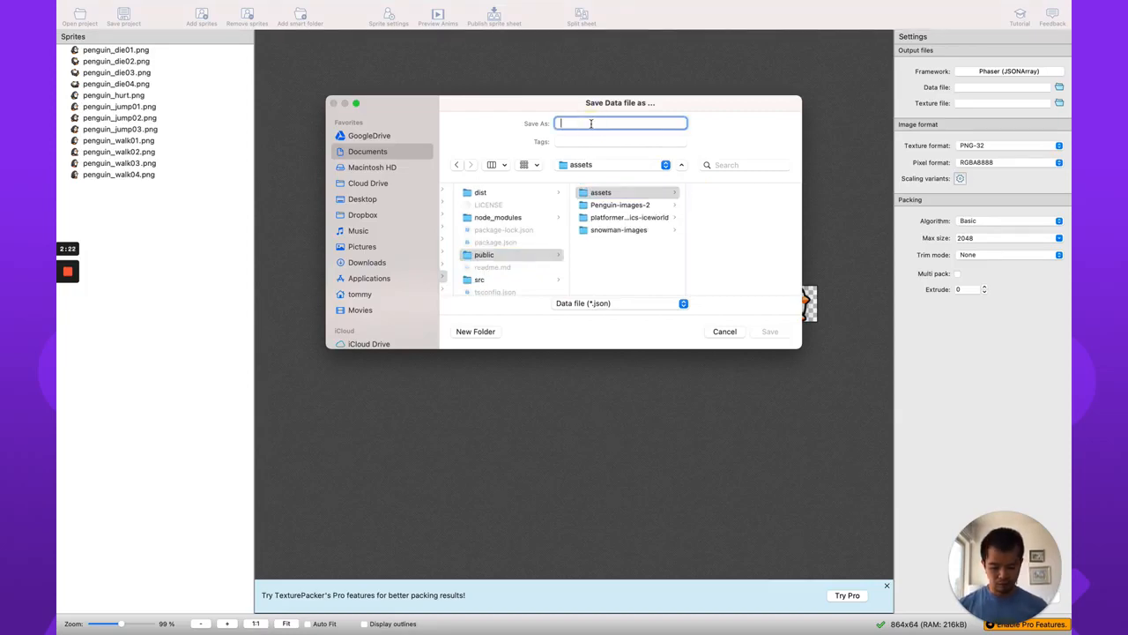
text(penguin)
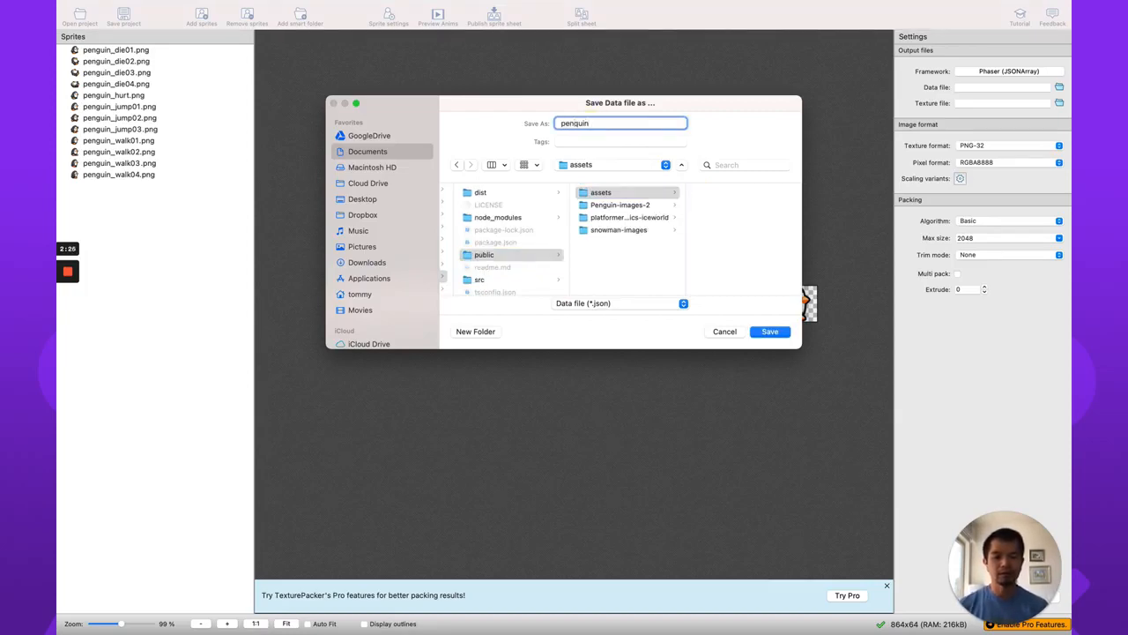
click(768, 331)
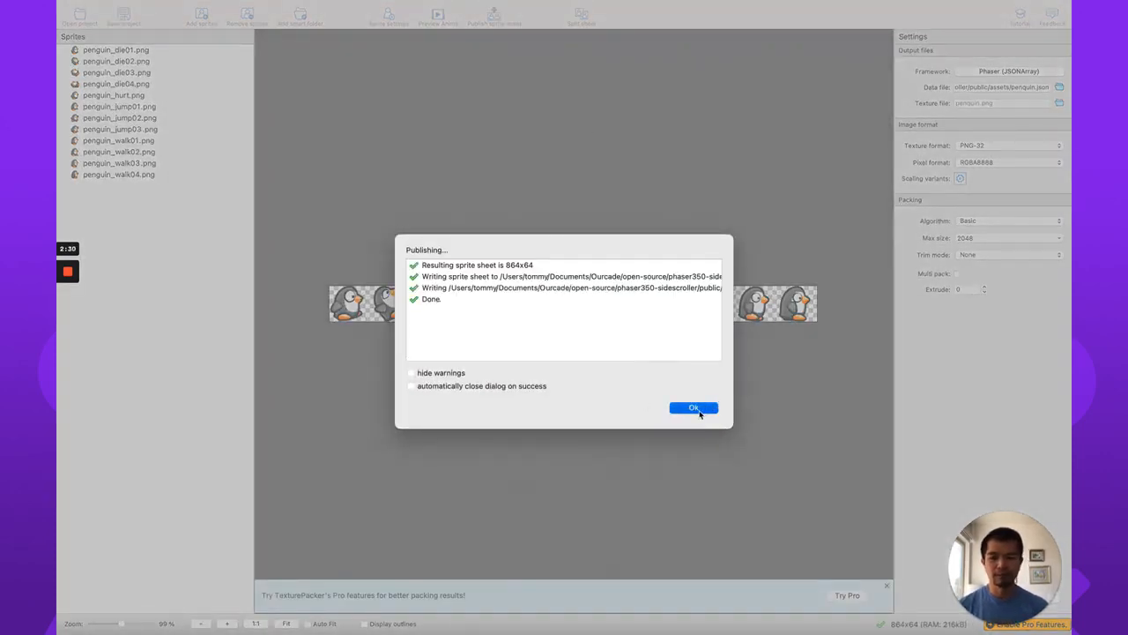
click(695, 408)
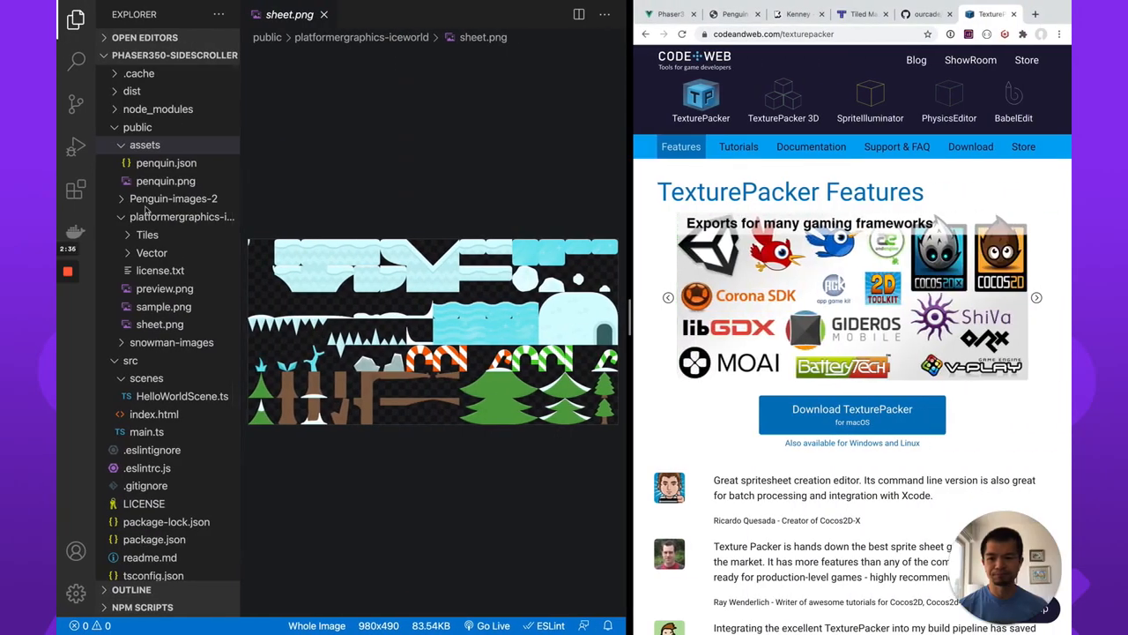
Inspect penguin.json's frame data, then use HelloWorldScene.ts's context menu to make a new Game.ts scene
click(165, 180)
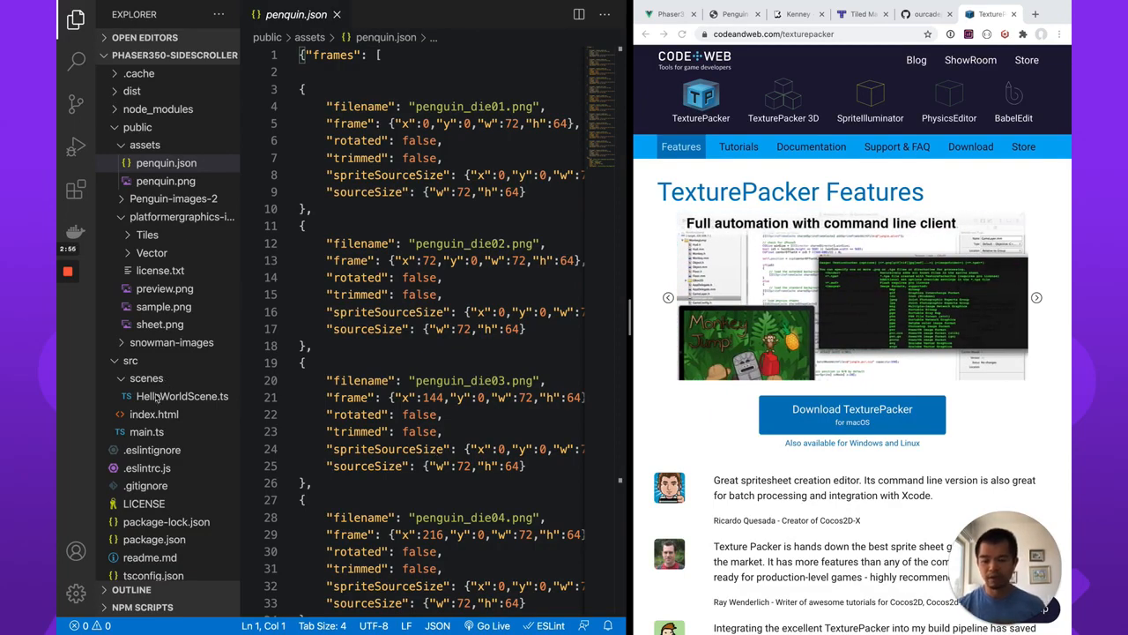
right_click(155, 394)
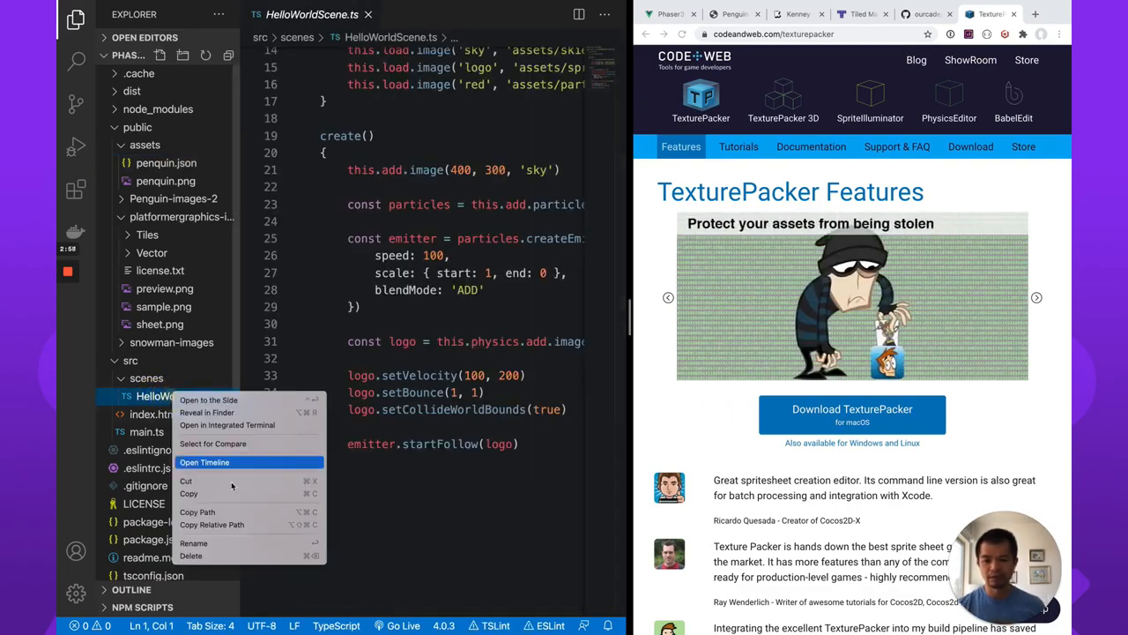
click(191, 557)
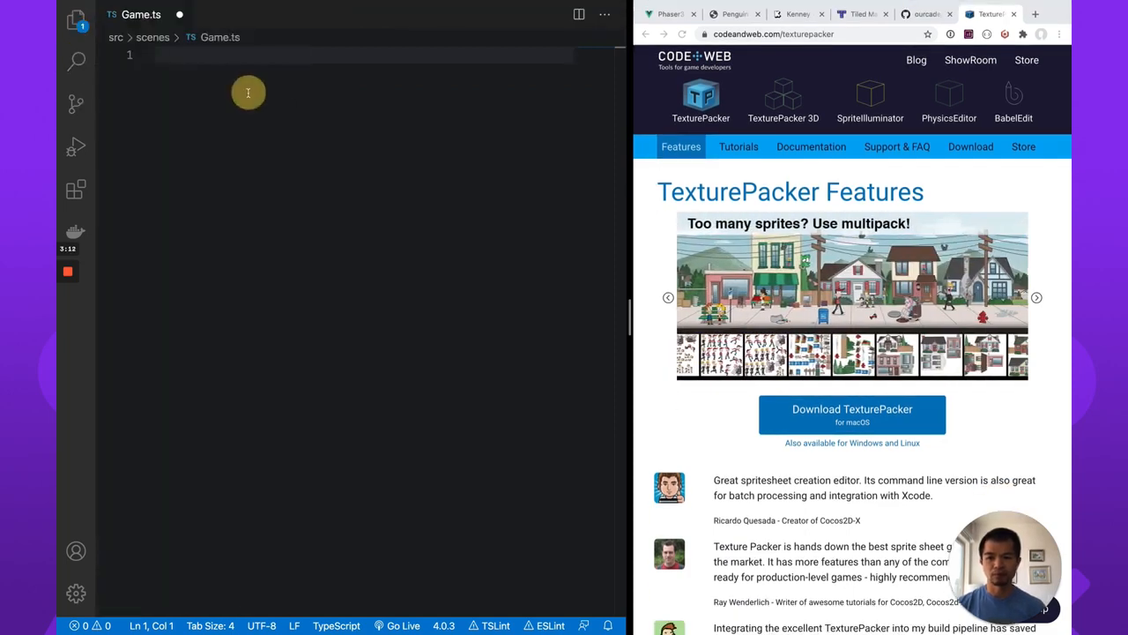
Write a Game class extending Phaser.Scene with a constructor calling super
text(import Phaser from 'phaser)
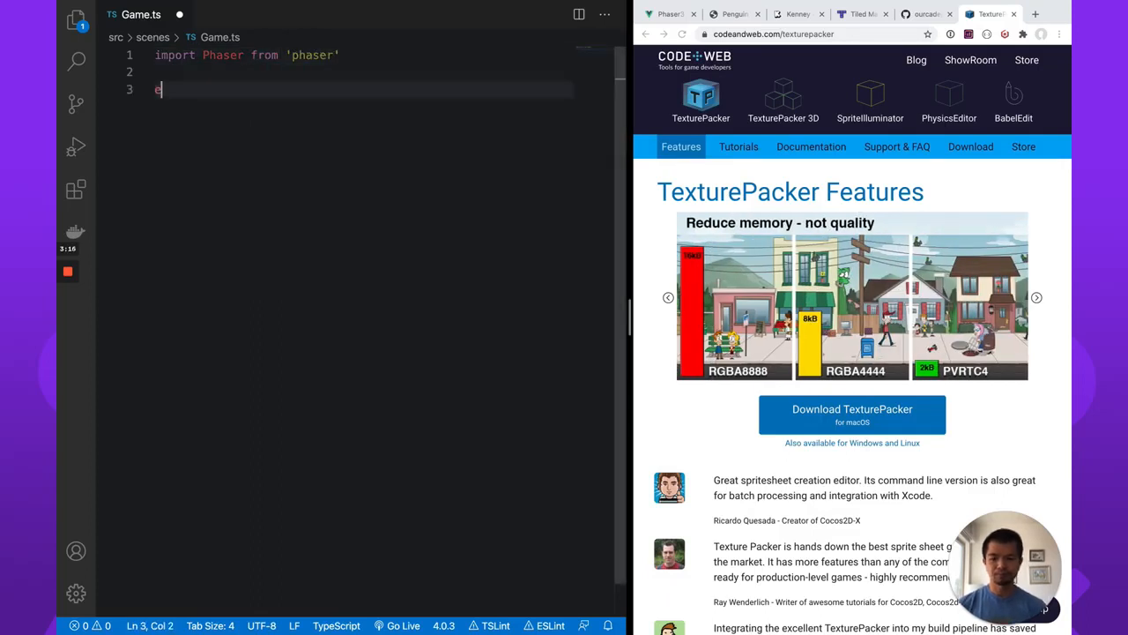
text(xport default clas)
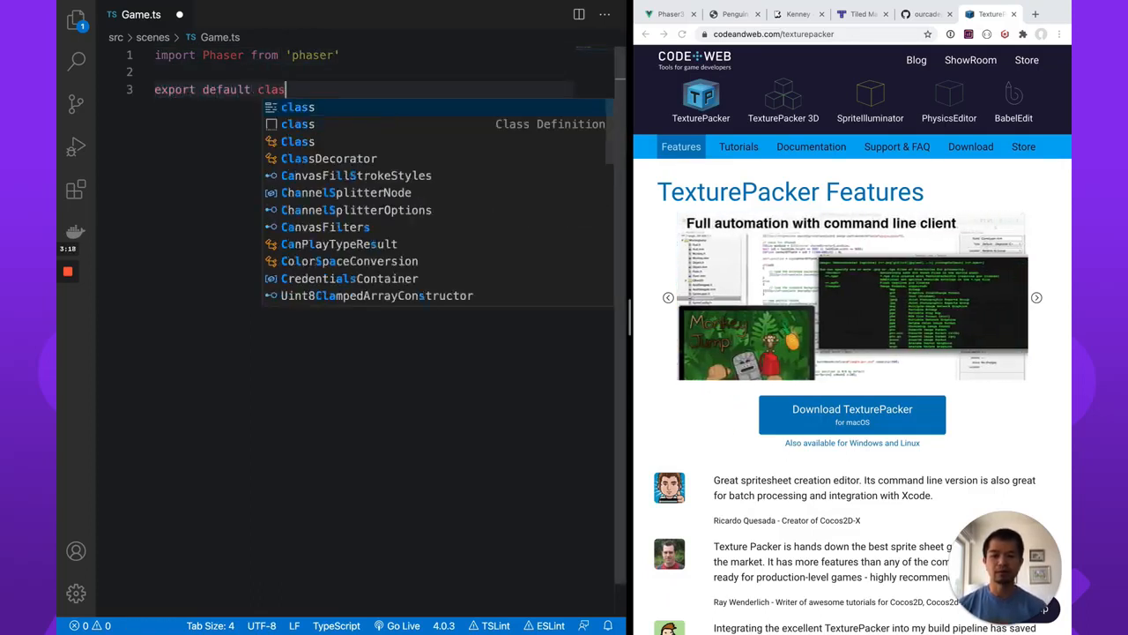
text(Game exte)
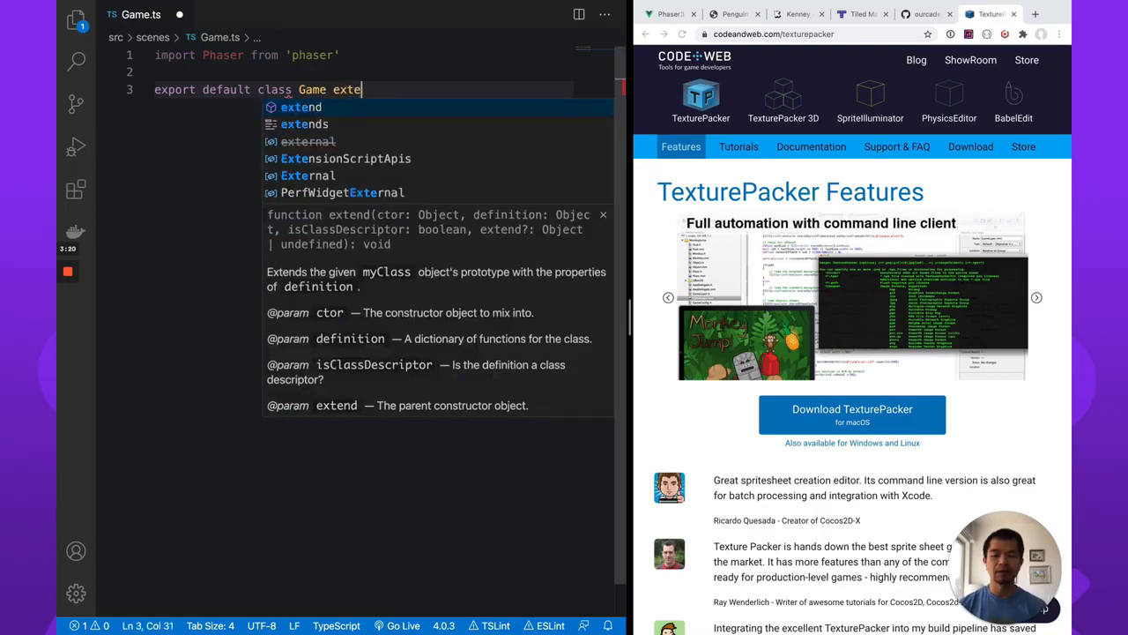
text(nds Phaser.Scene)
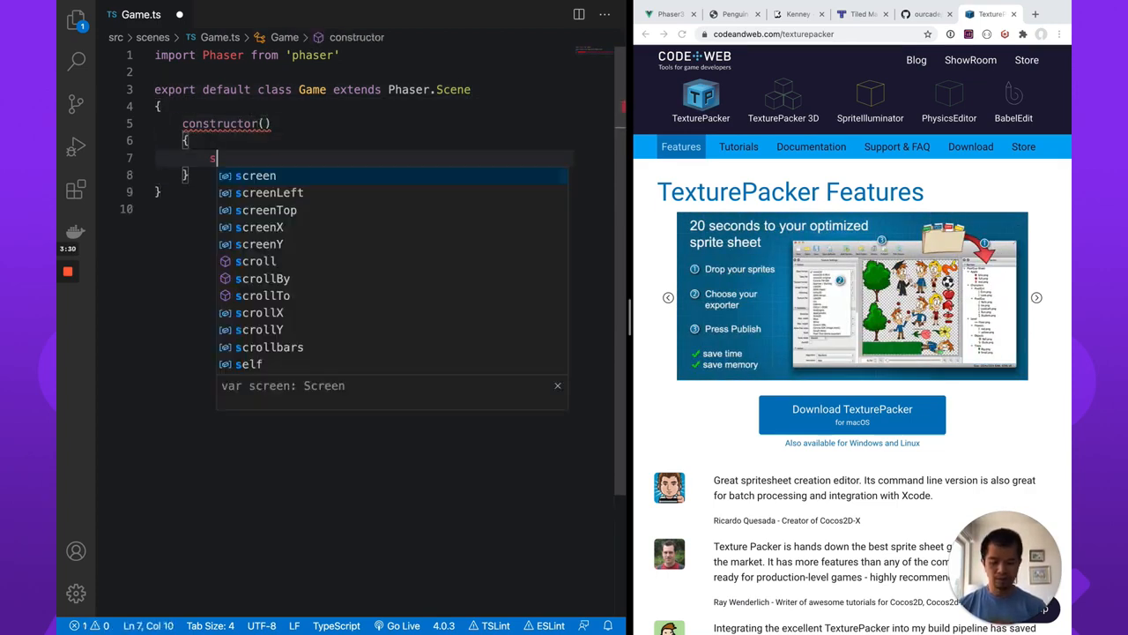
text(uper(''))
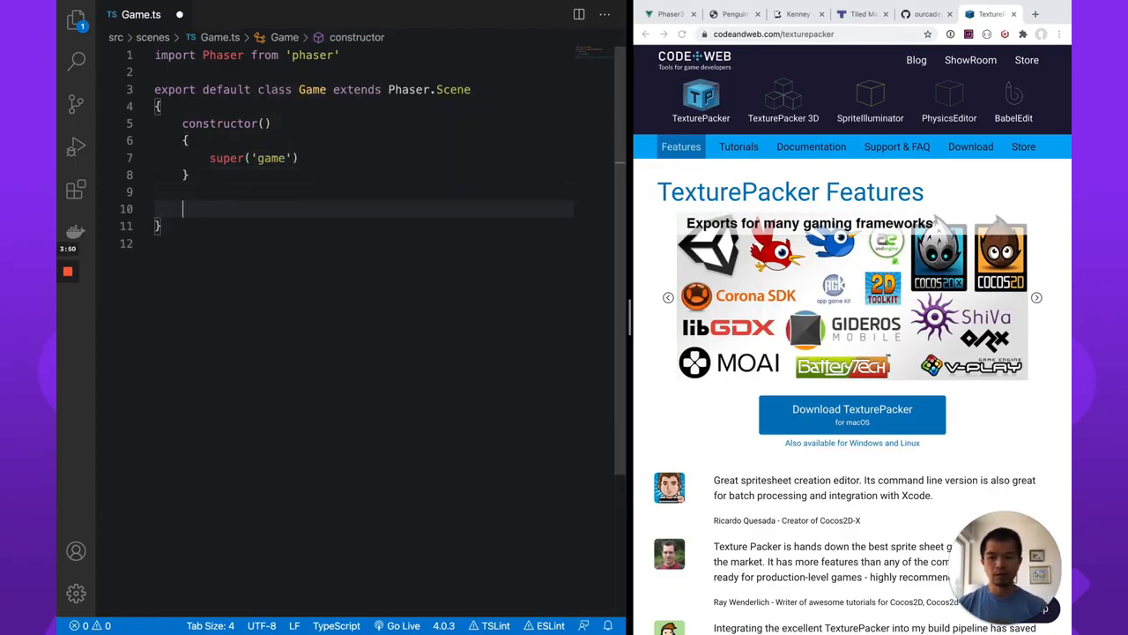
Add preload() loading the 'penguin' atlas from assets/penguin.png and assets/penguin.json
text(preload())
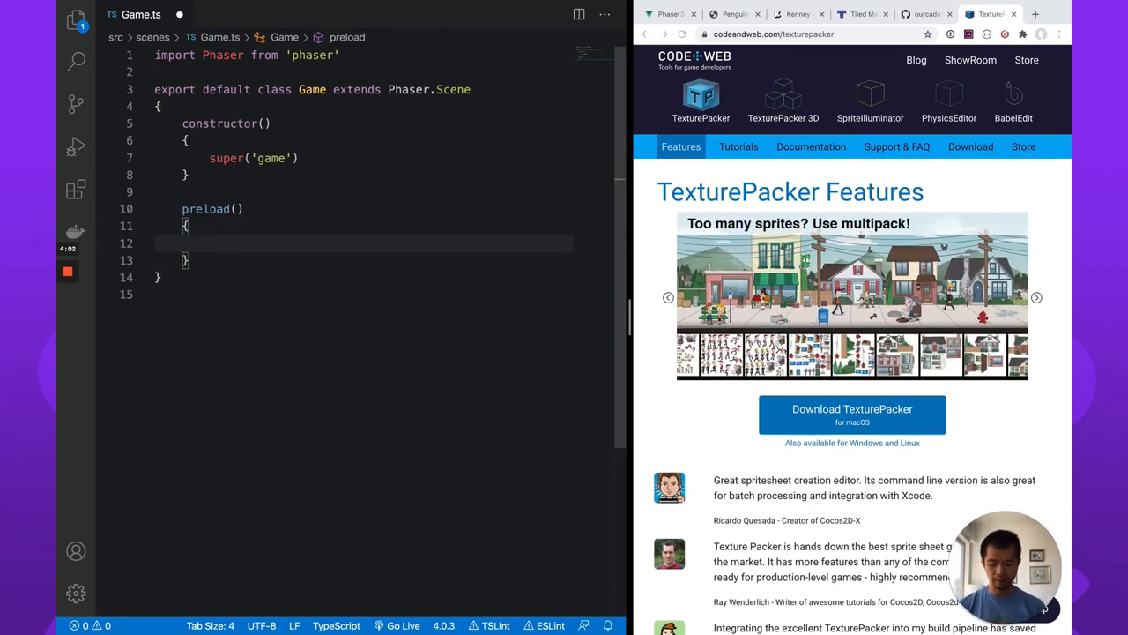
text(this.load)
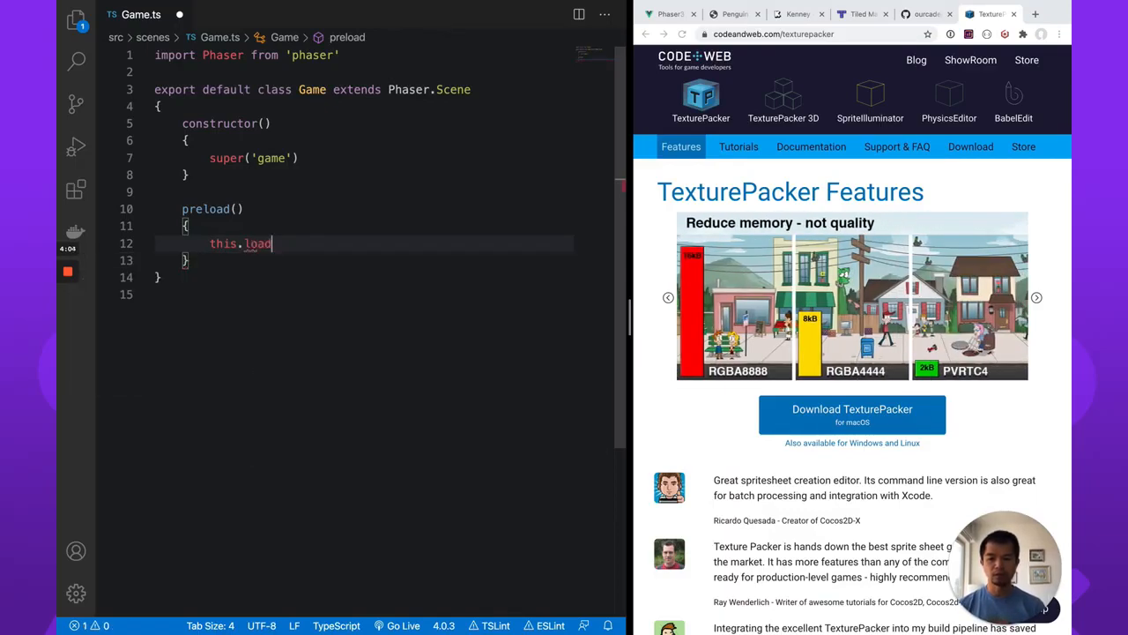
text(atlas)
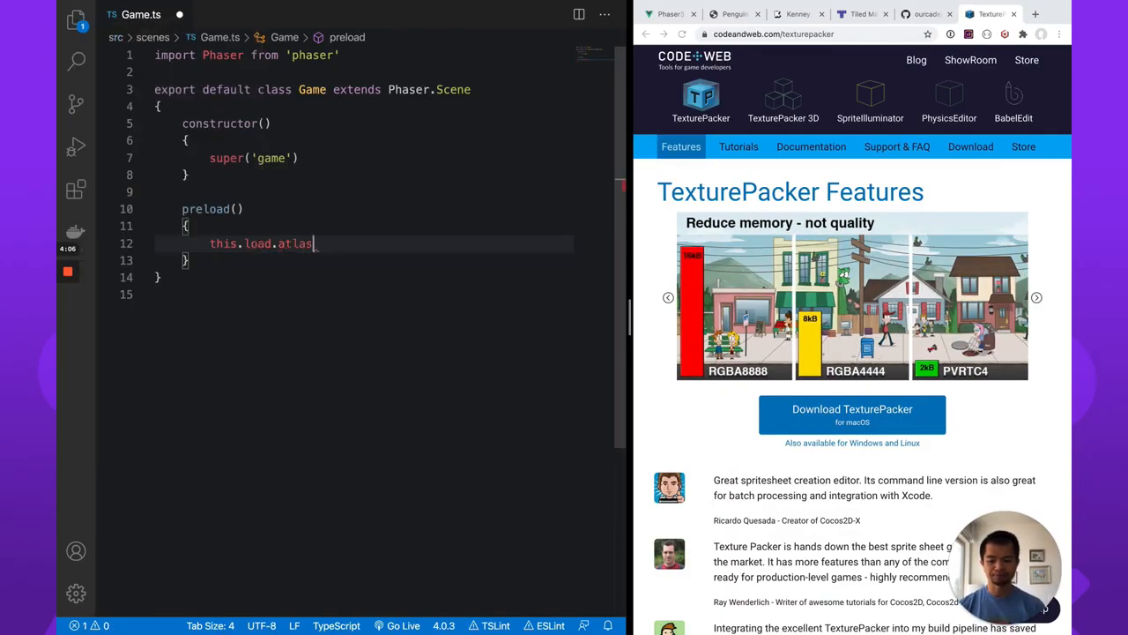
text(())
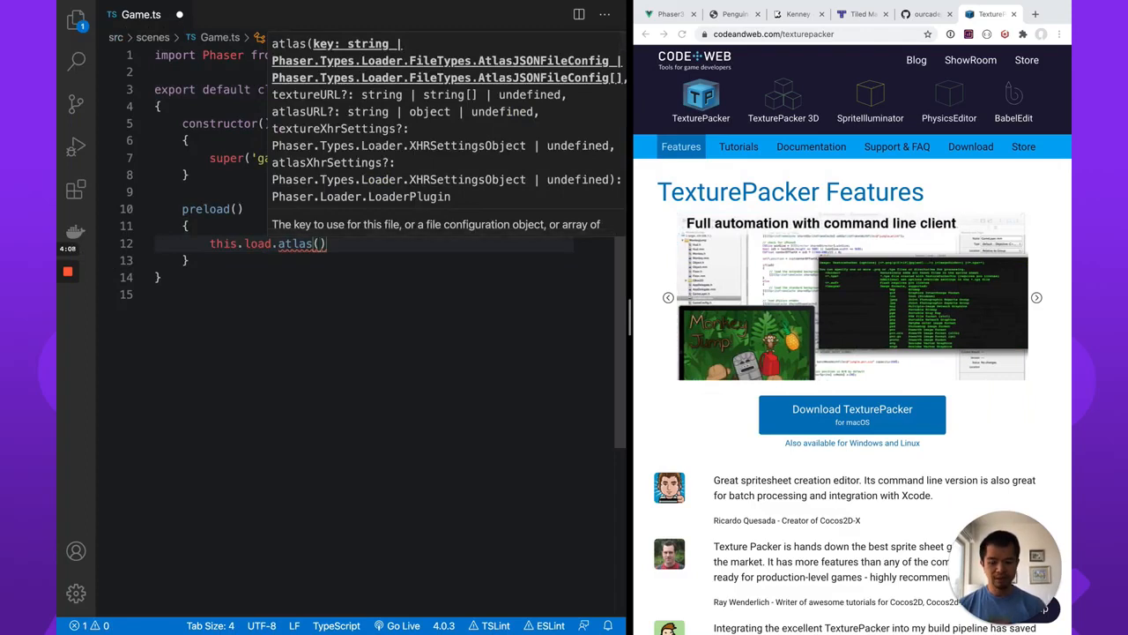
text('penguin')
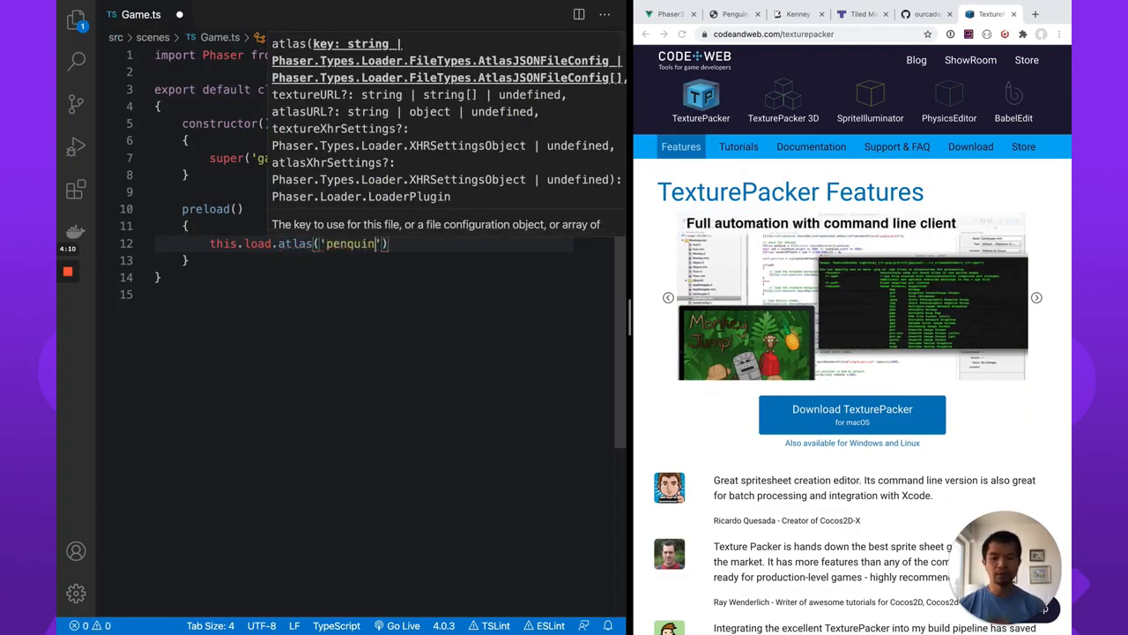
text(,)
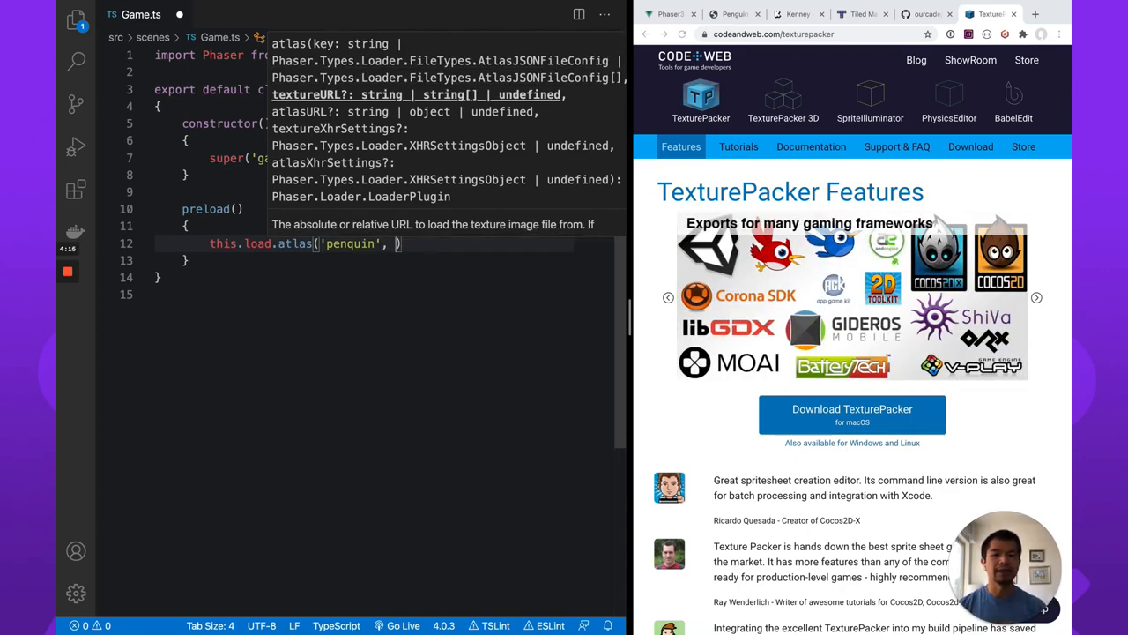
text('')
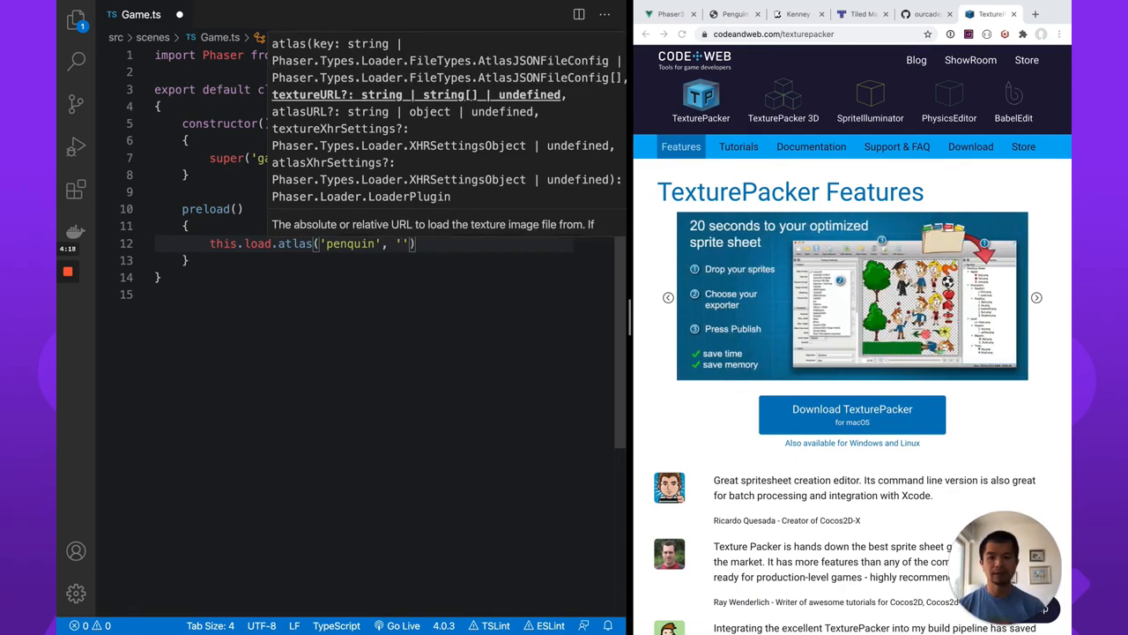
text(assets/penquin.png)
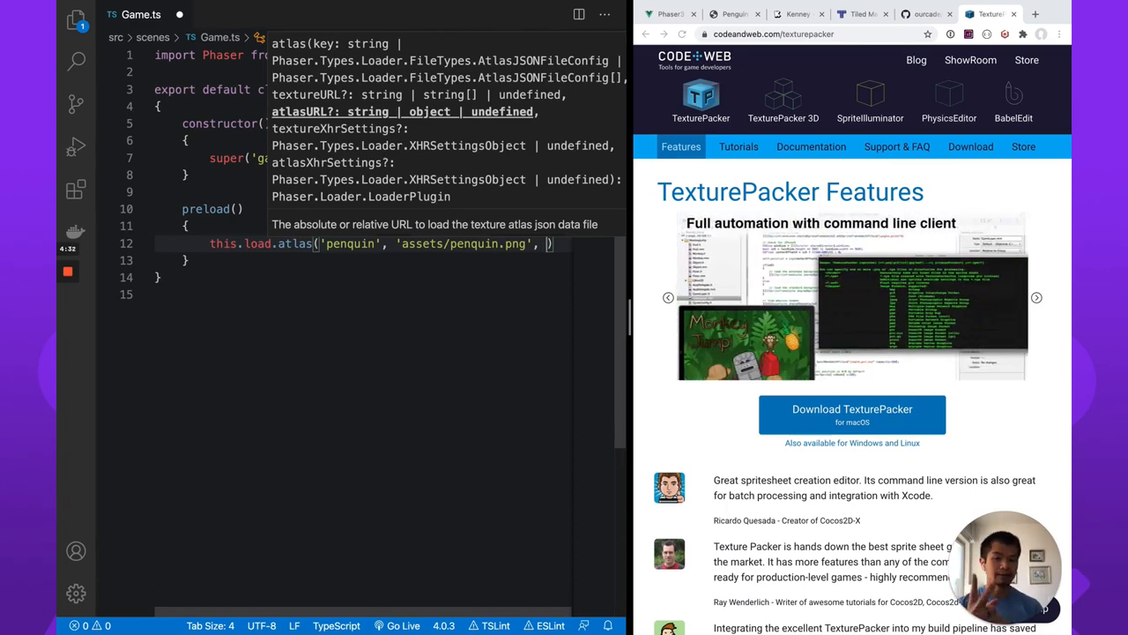
text('asset)
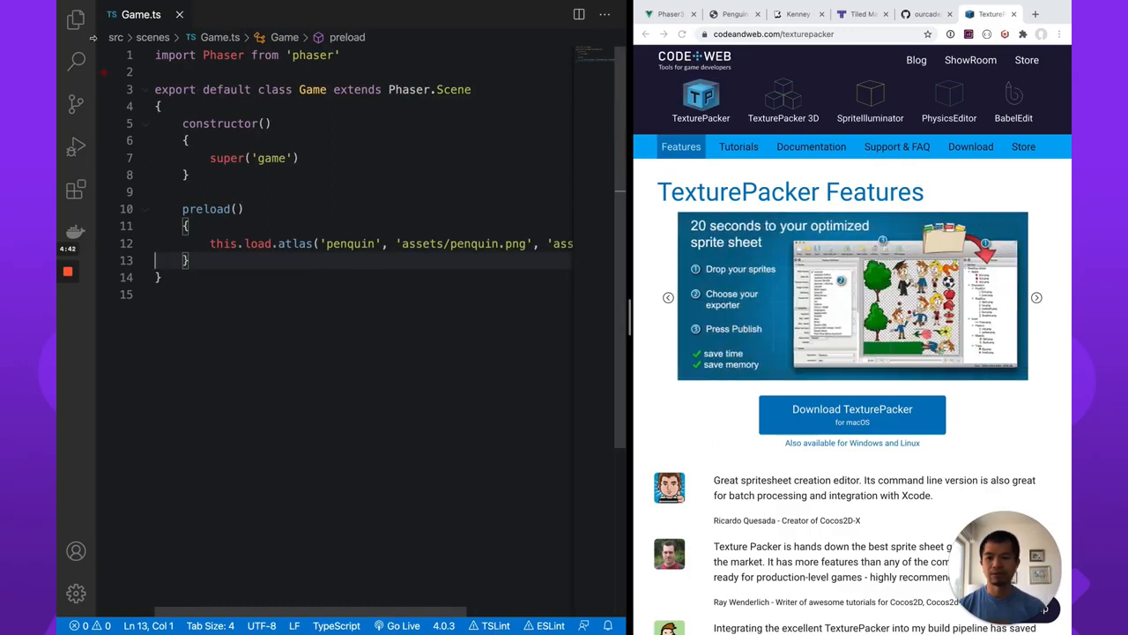
click(165, 159)
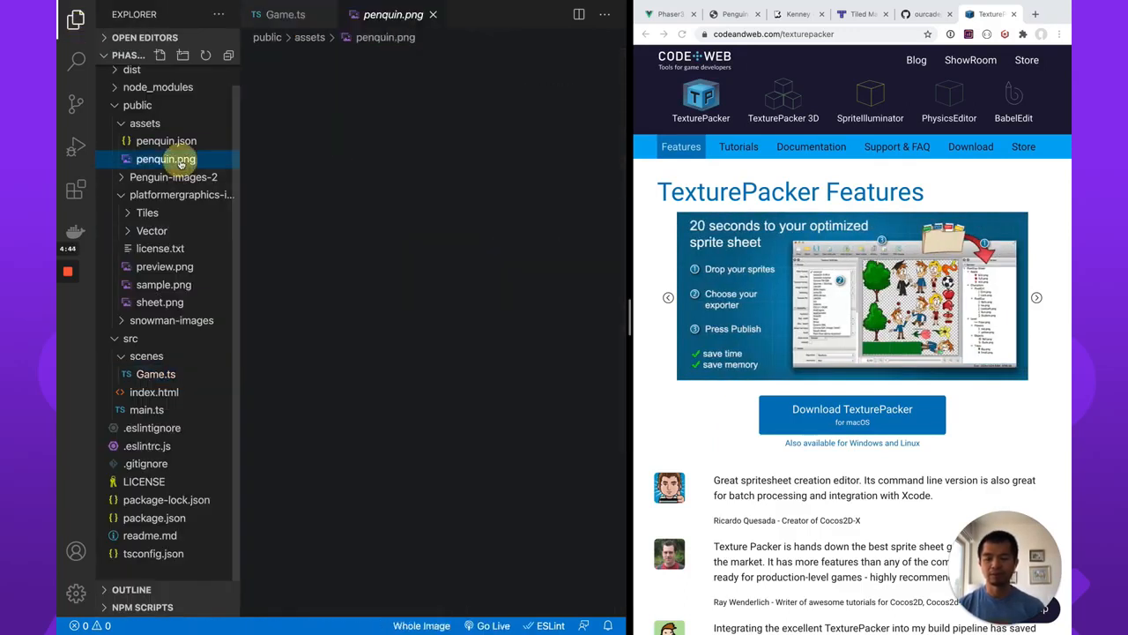
click(165, 141)
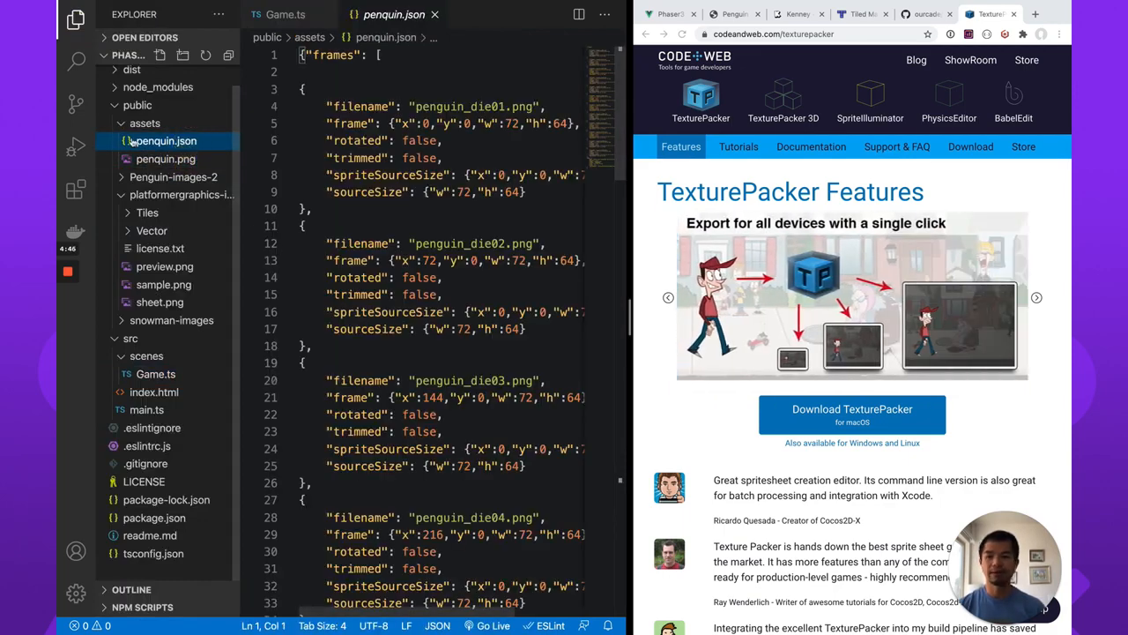
click(155, 373)
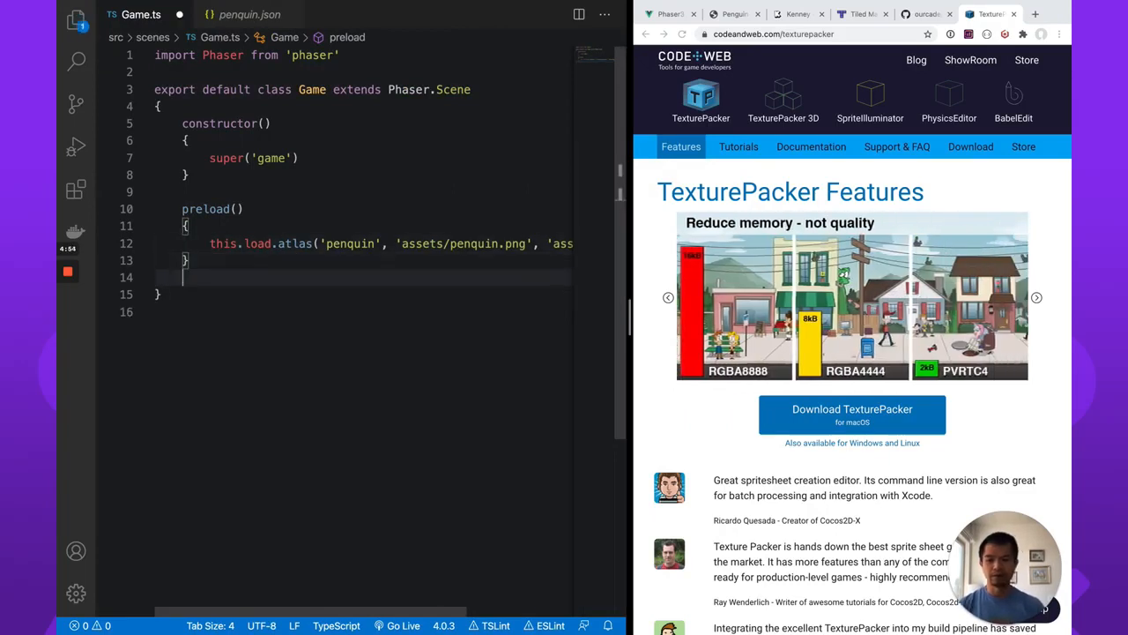
Add a create() method that adds the 'penguin' image with this.add.image
text(create()
text({)
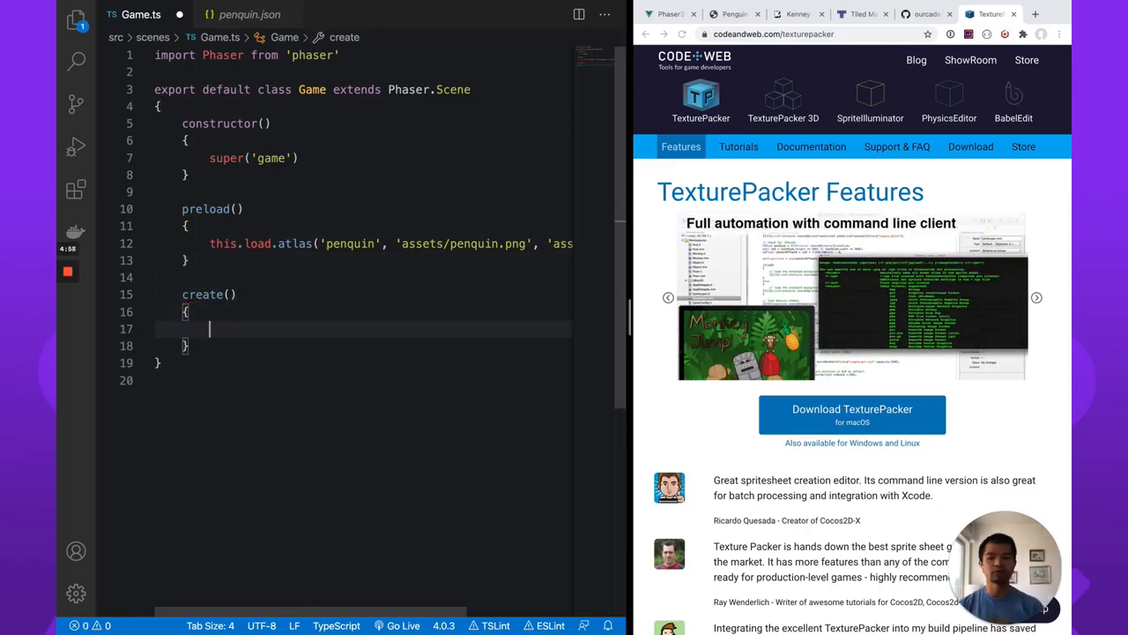
text(this.add.image(')
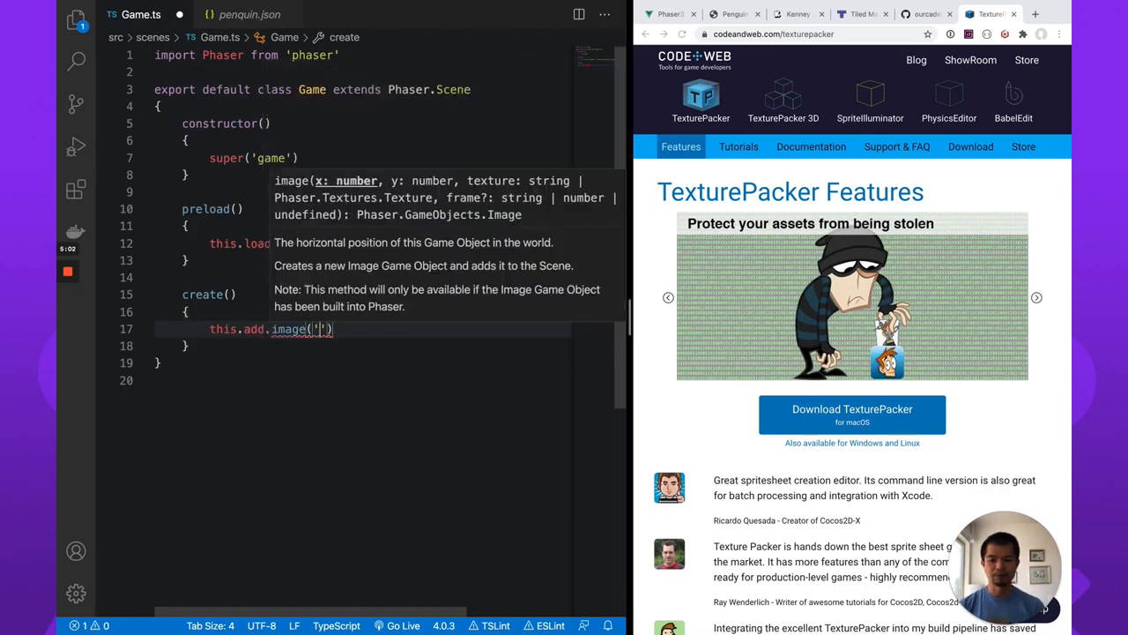
text(penguin)
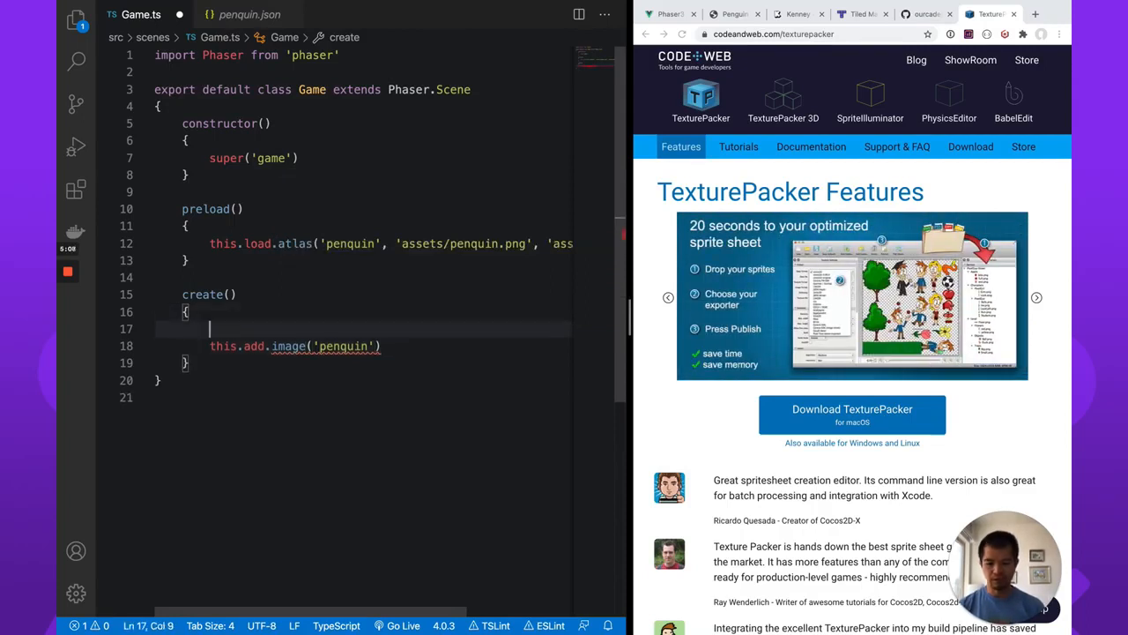
text(const {})
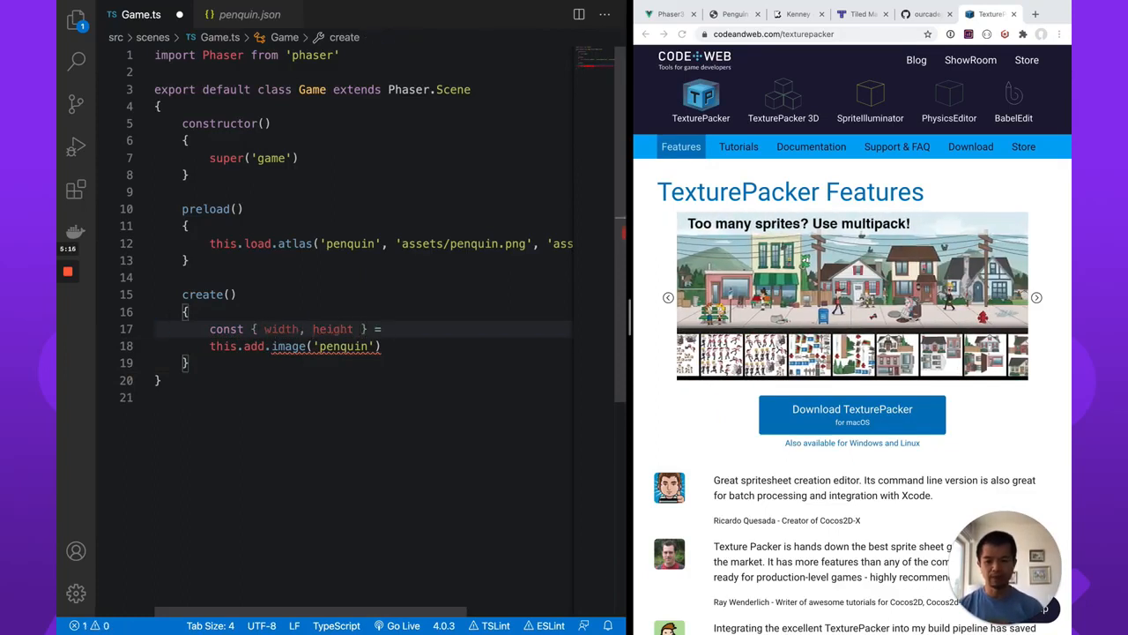
Read width and height from this.scale inside create()
text(this.scale)
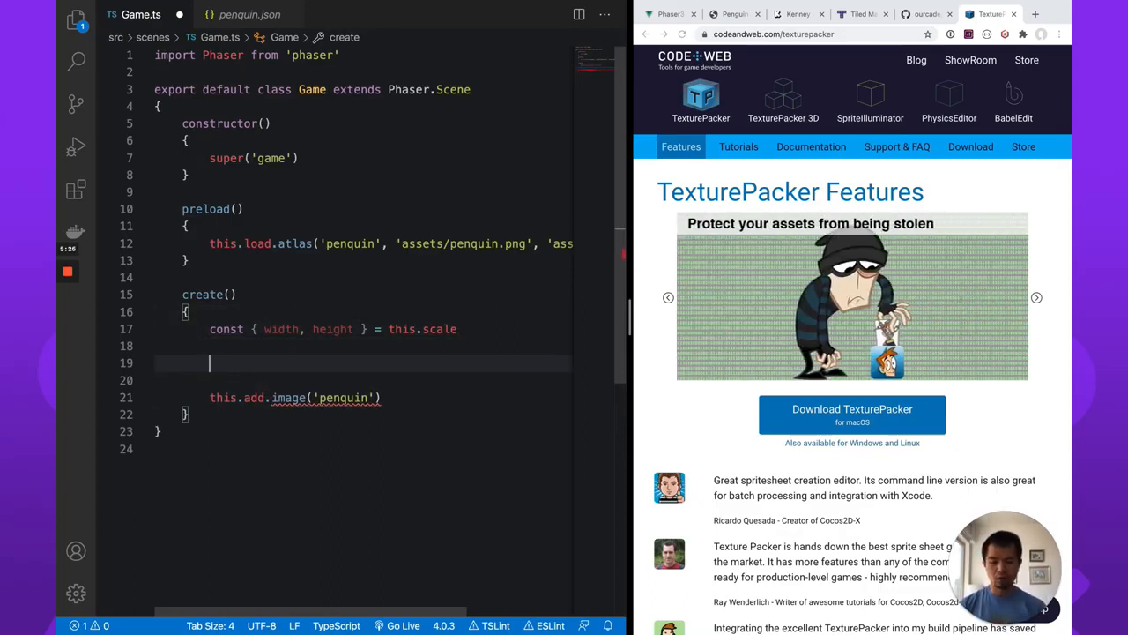
text(const width = t)
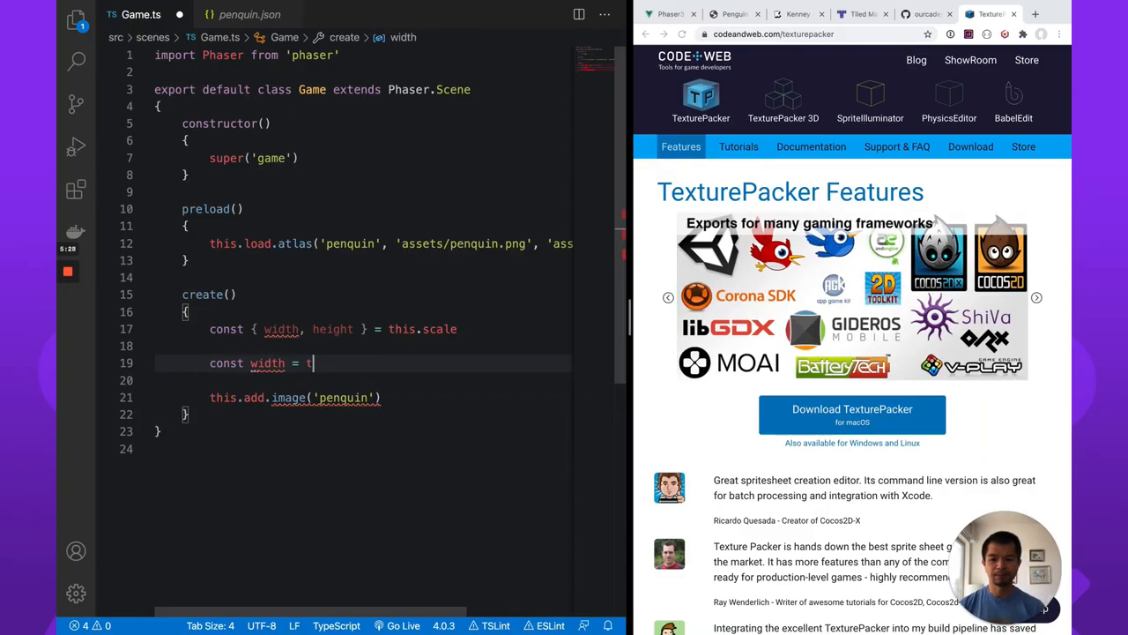
text(his.scale.width)
click(363, 379)
text(const )
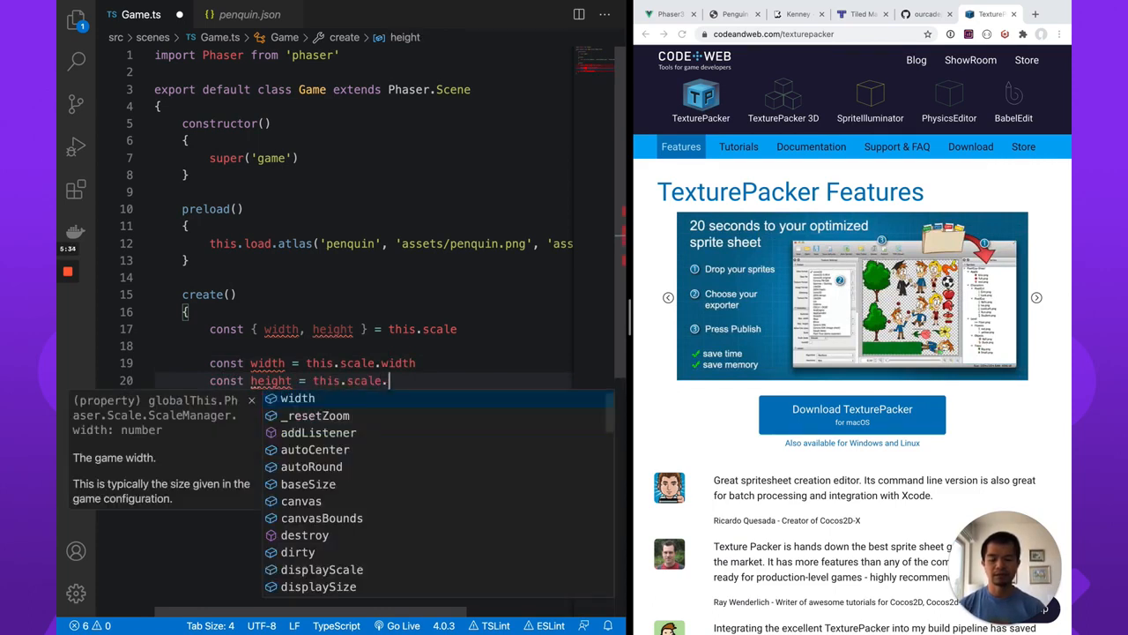
text(height)
click(361, 361)
text(this.add.image( 'penquin)
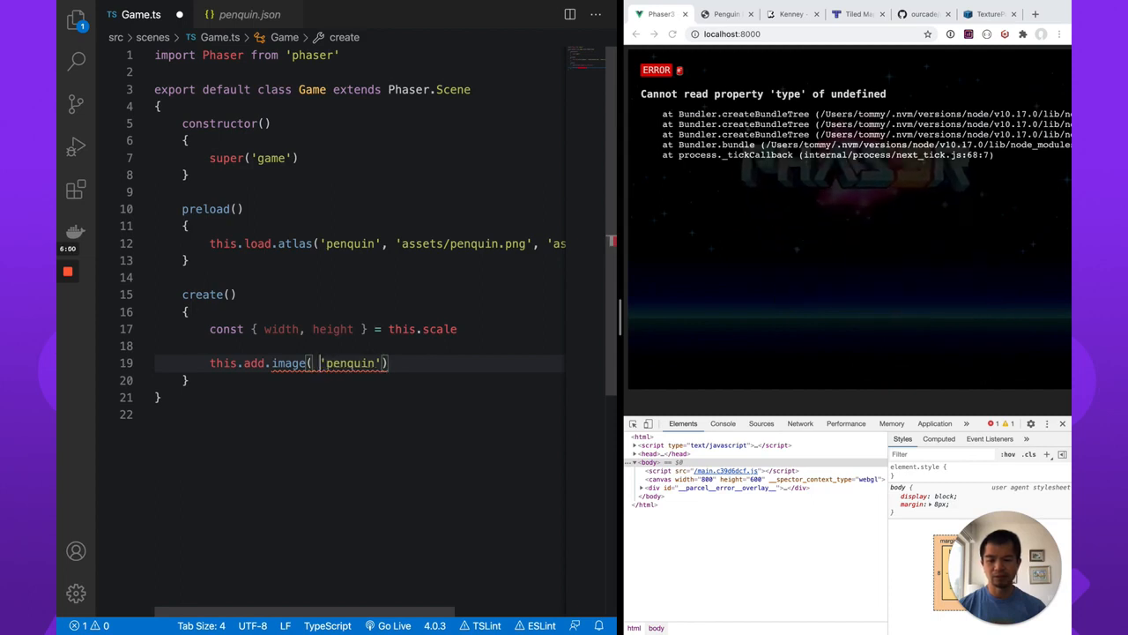
Position the penguin at width * 0.5, then make main.ts import Game from './scenes/Game' and use scene [Game]
text(width * 0.5, heig)
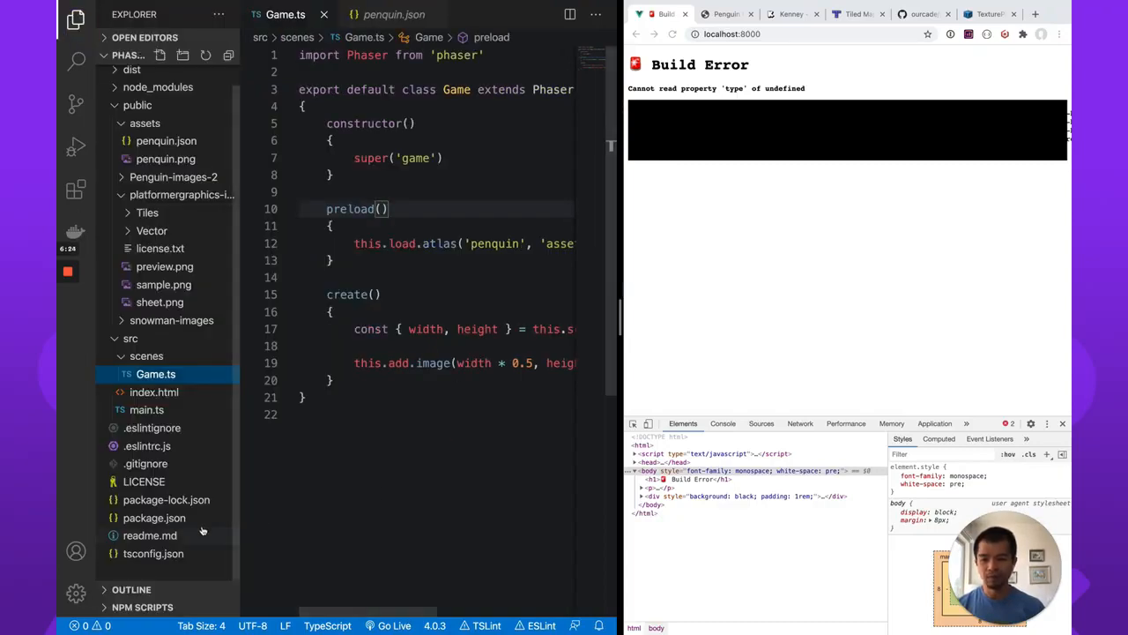
click(146, 409)
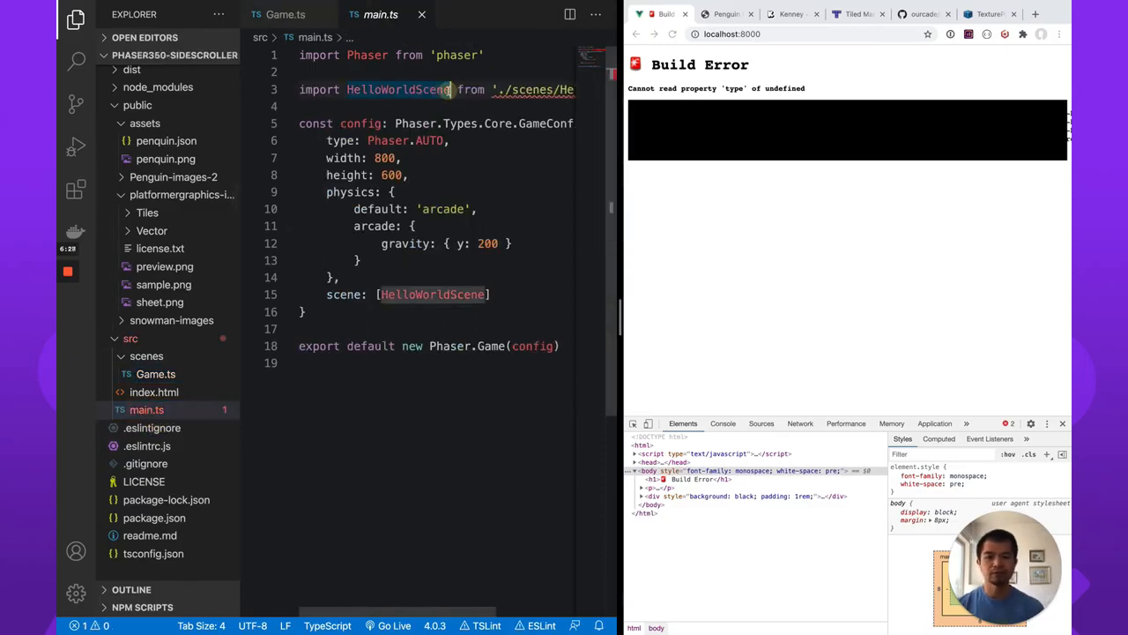
click(76, 20)
text(import)
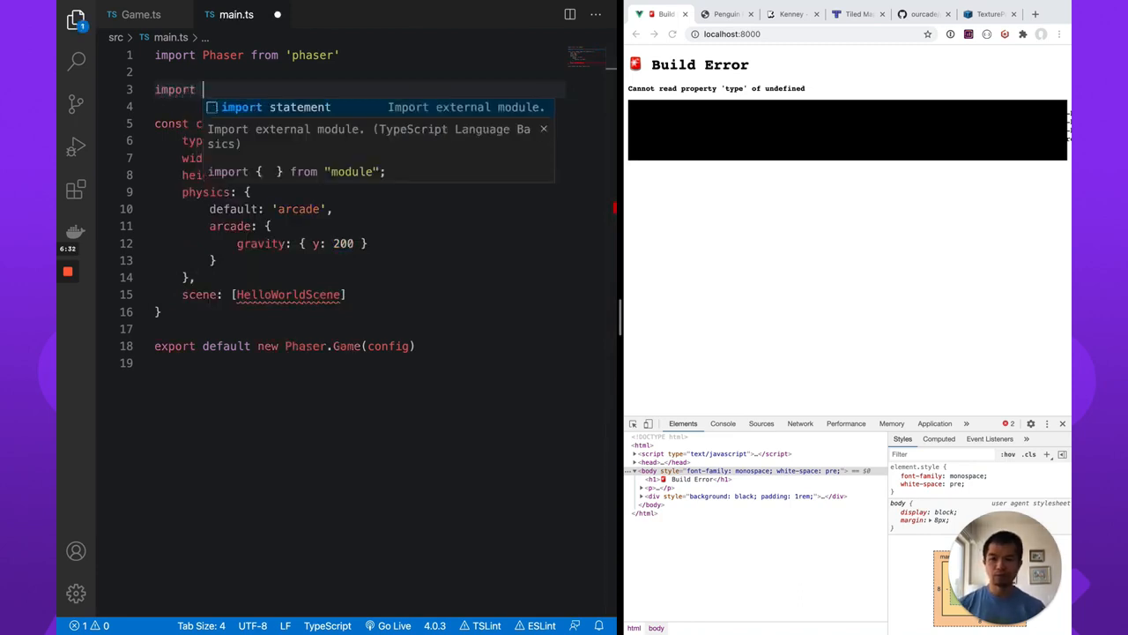
text(Game from './scenes/)
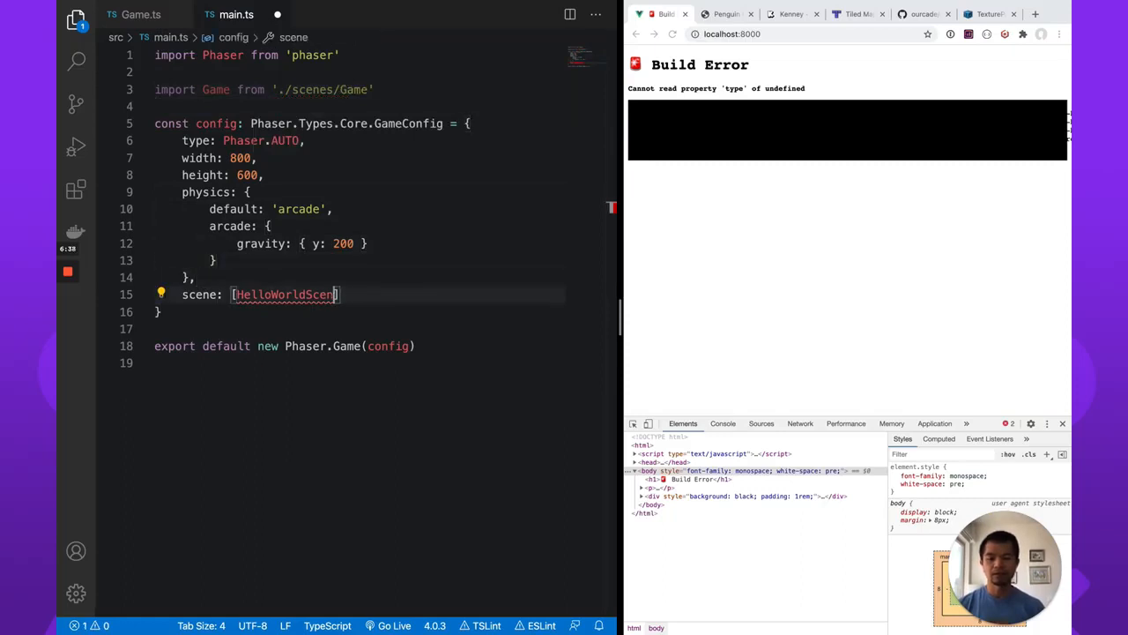
text(Game])
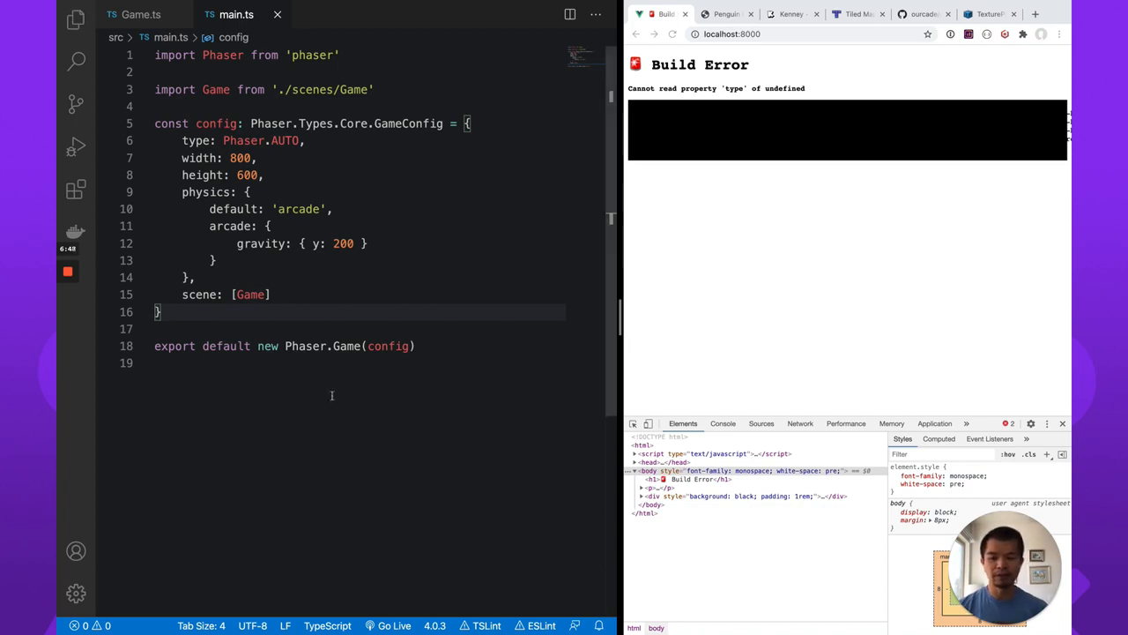
Reload the browser and check its console so the penguin shows centred, then return to Game.ts
click(291, 346)
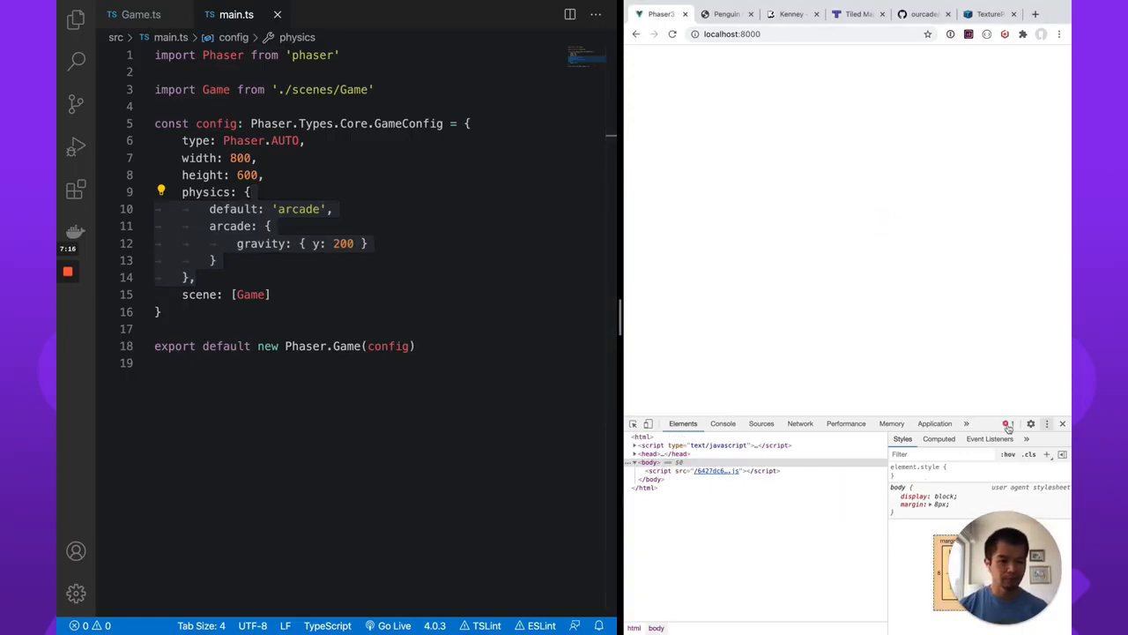
click(723, 423)
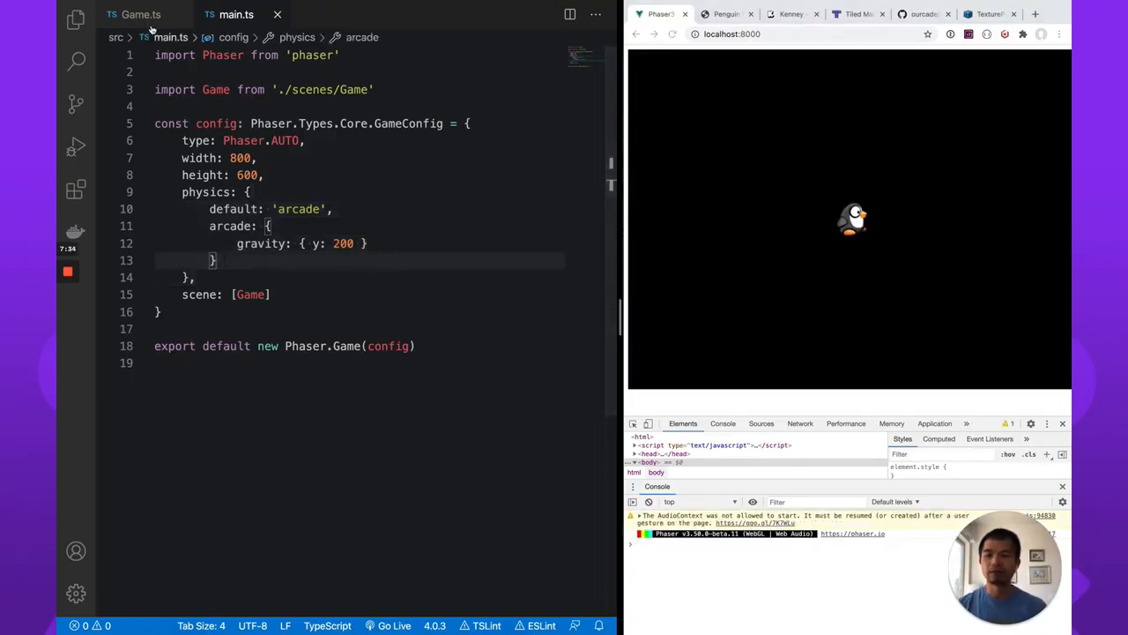
click(141, 14)
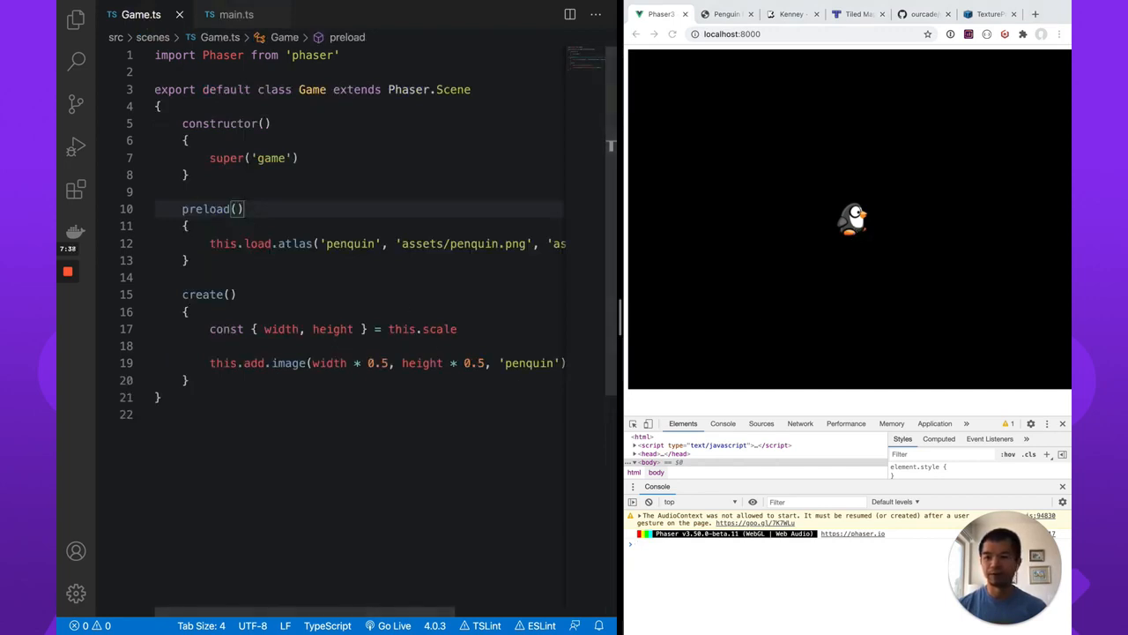
Give this.add.image a frame argument 'penguin_die03.png', looked up in penguin.json
click(76, 17)
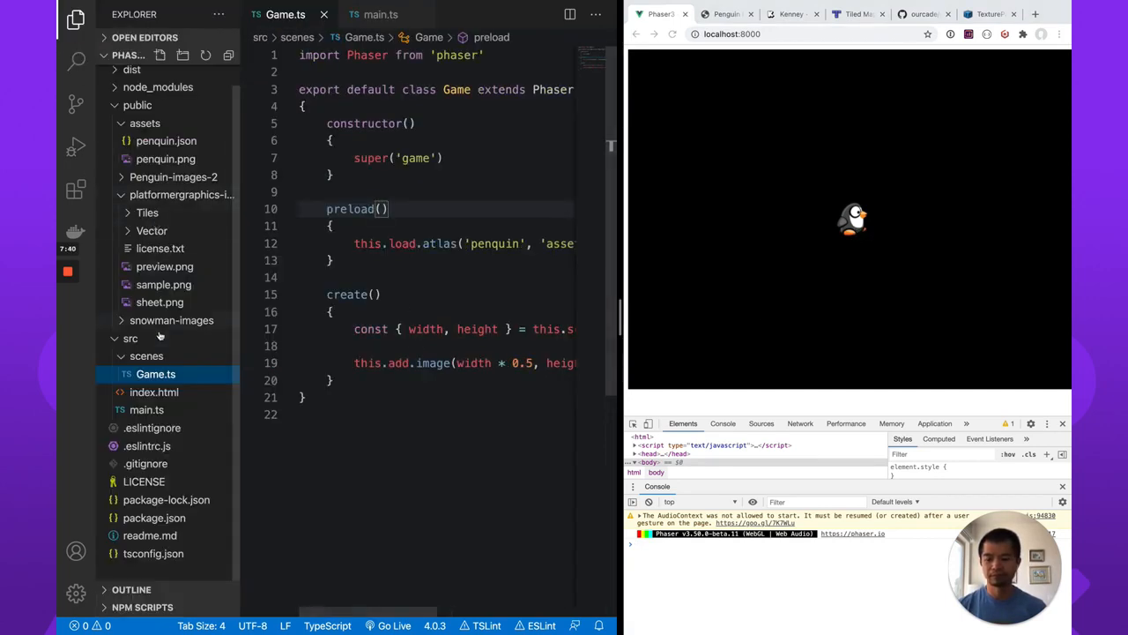
click(166, 158)
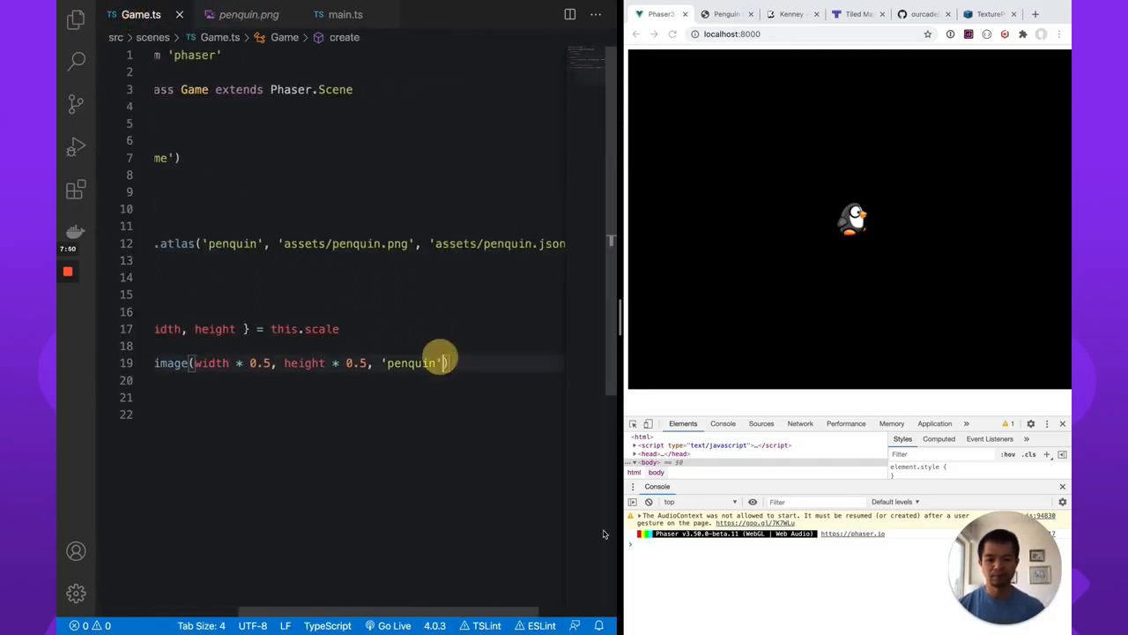
text(,)
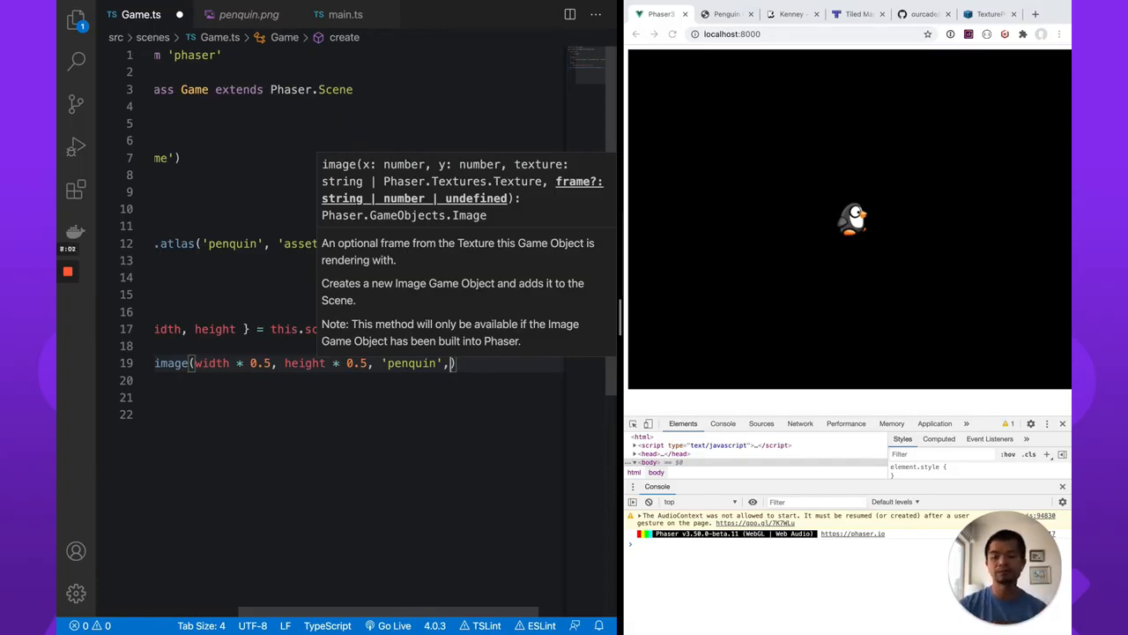
text(')
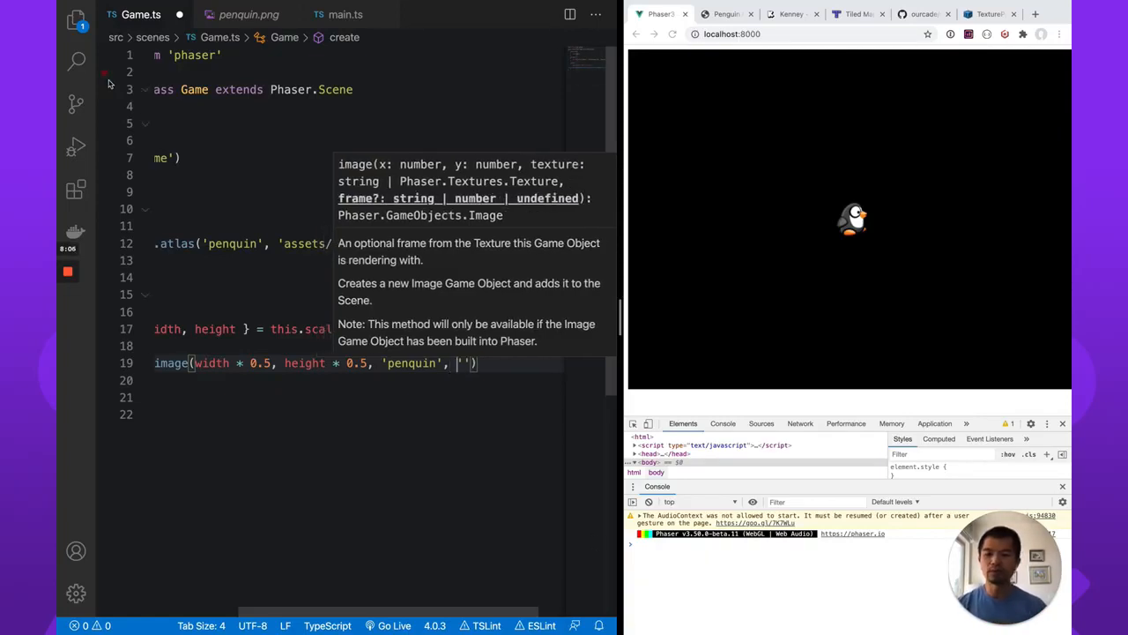
click(76, 22)
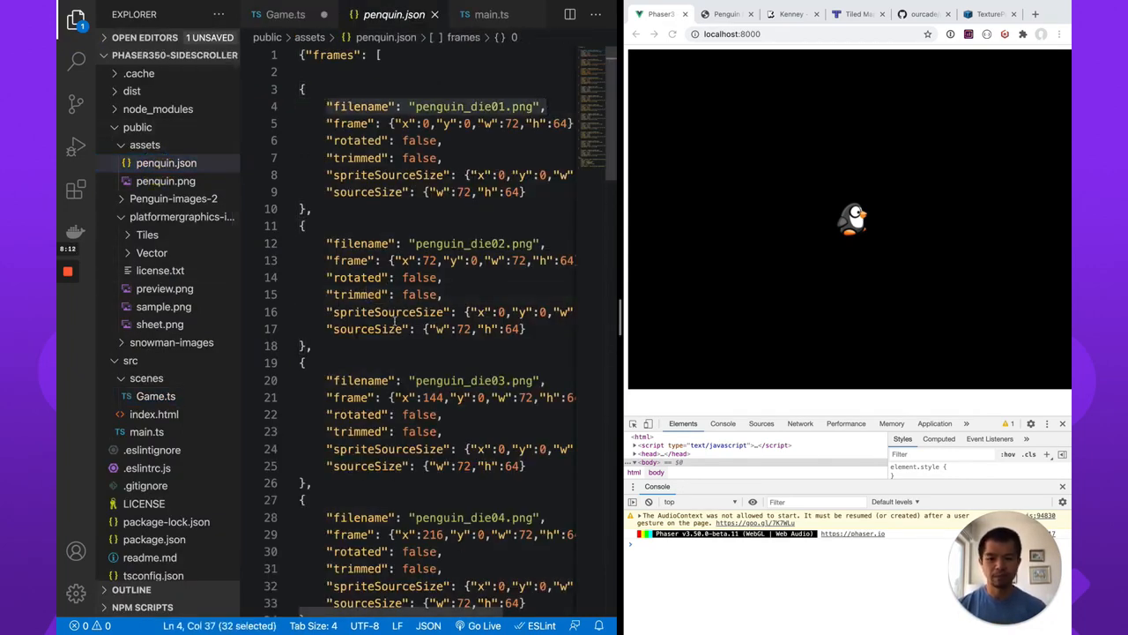
scroll(down, 3)
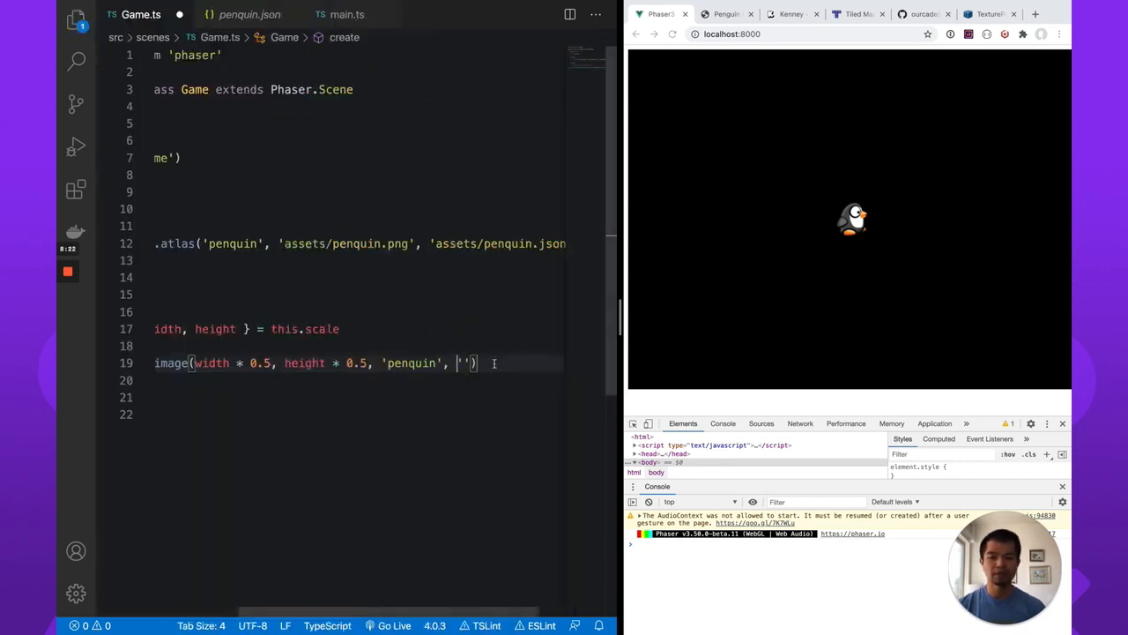
text(penguin_die03.png)
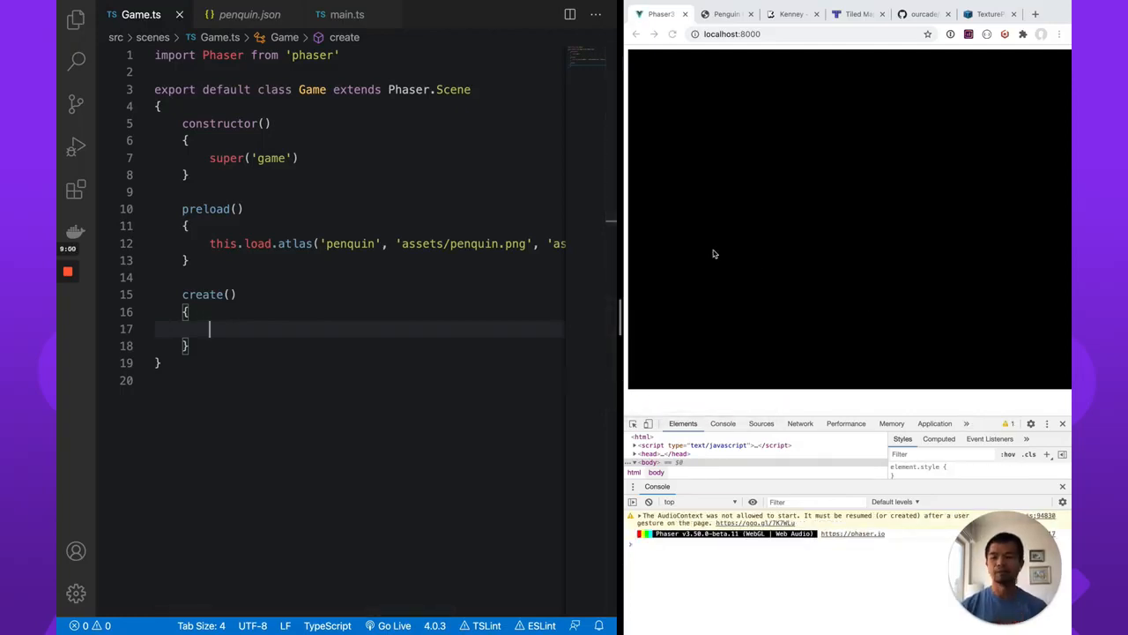
Start a new Tiled map: orthogonal, CSV, 50 by 15 tiles at 70 px
click(76, 17)
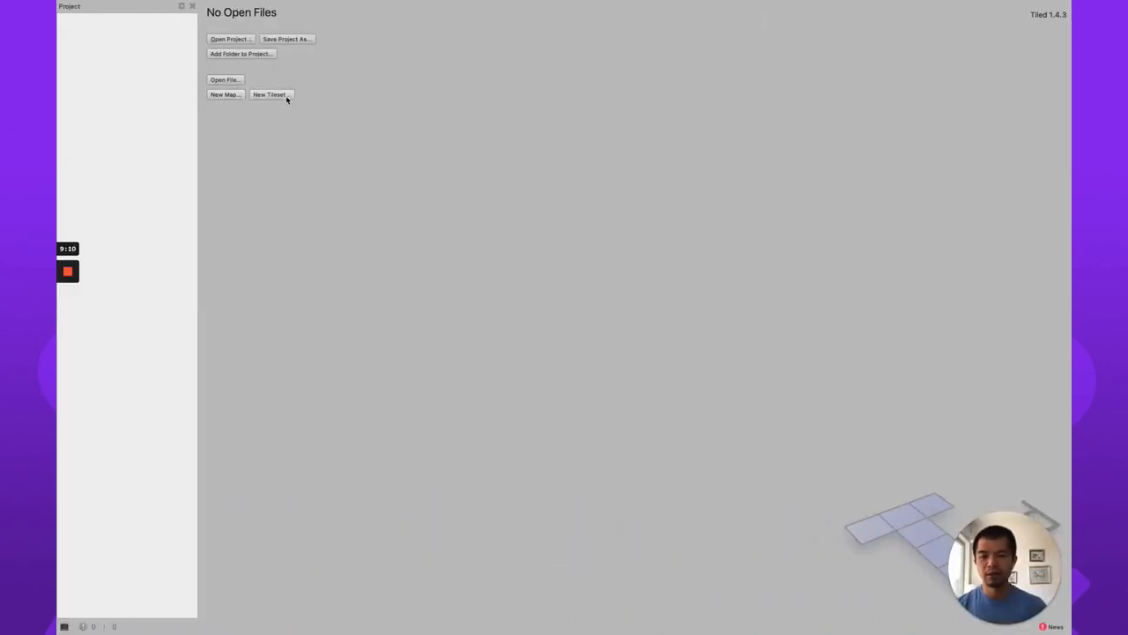
click(224, 95)
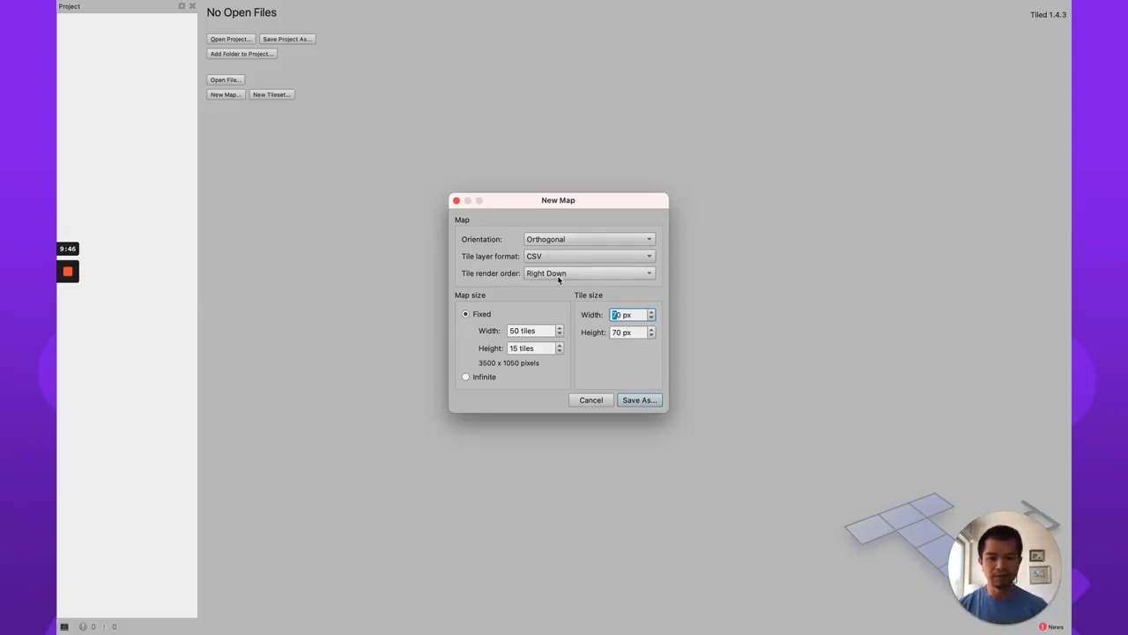
Save the map as game.tmx in phaser350-sidescroller/public/assets
click(638, 398)
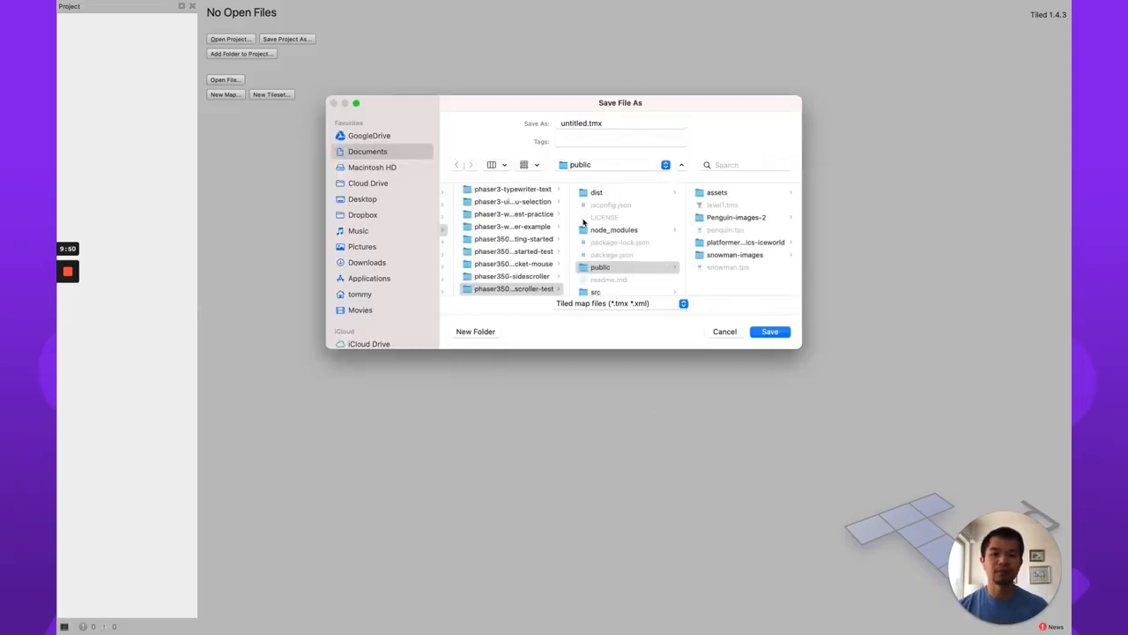
click(512, 275)
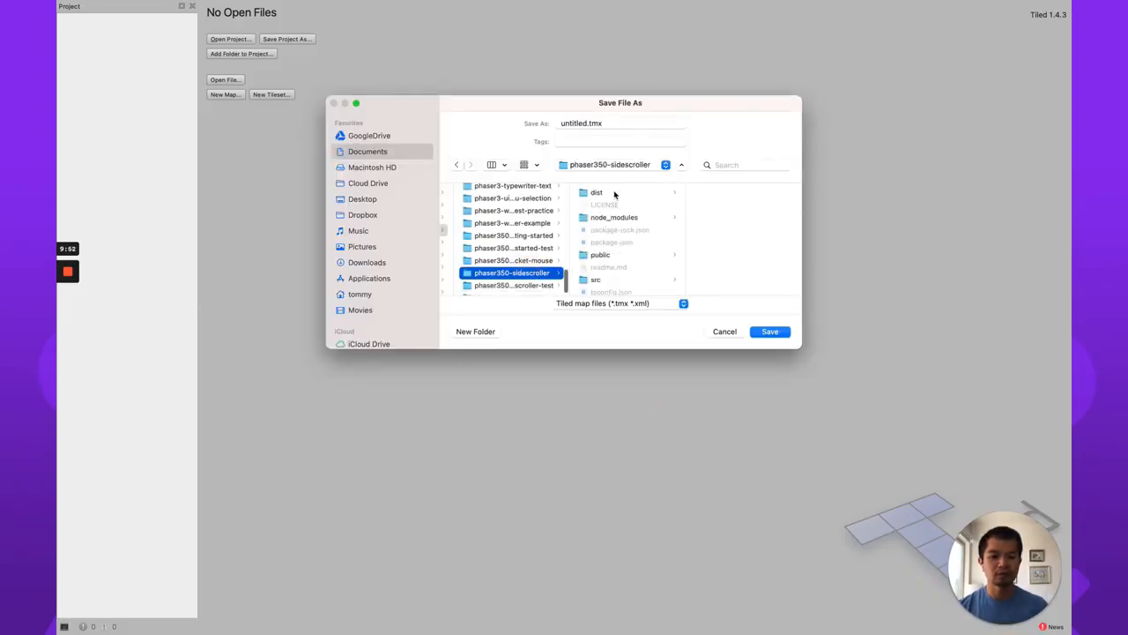
click(599, 254)
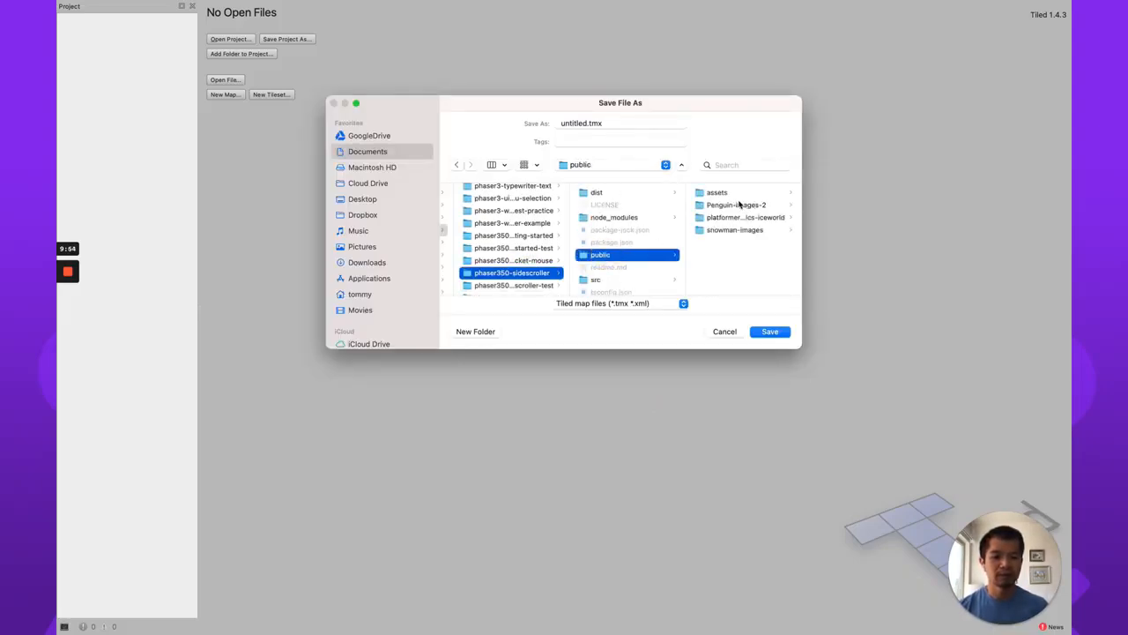
double_click(716, 192)
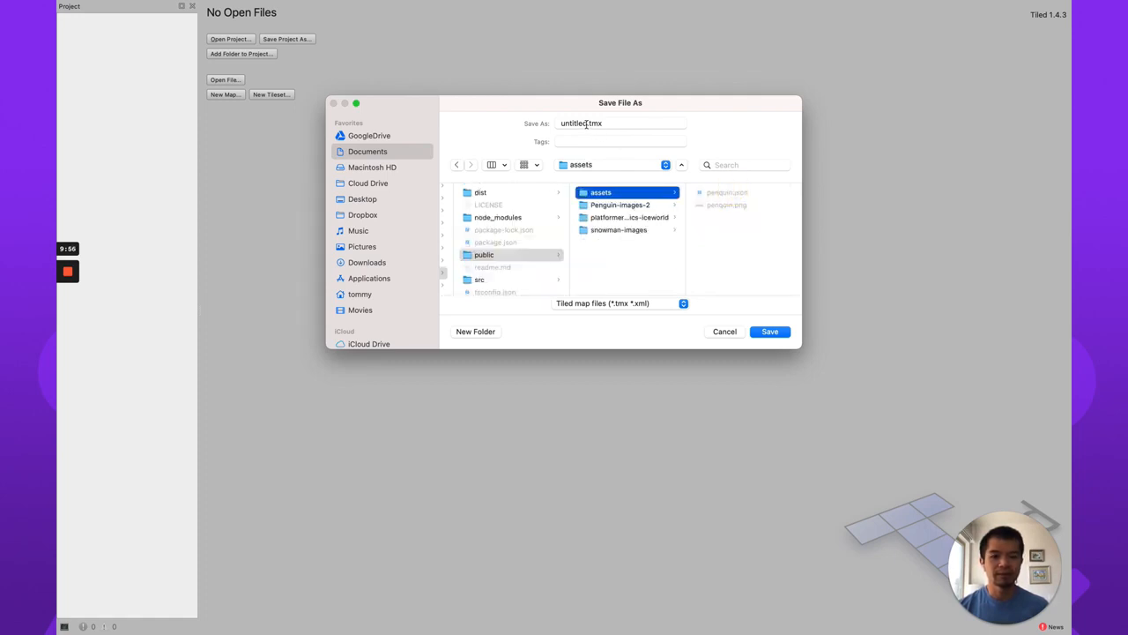
click(621, 124)
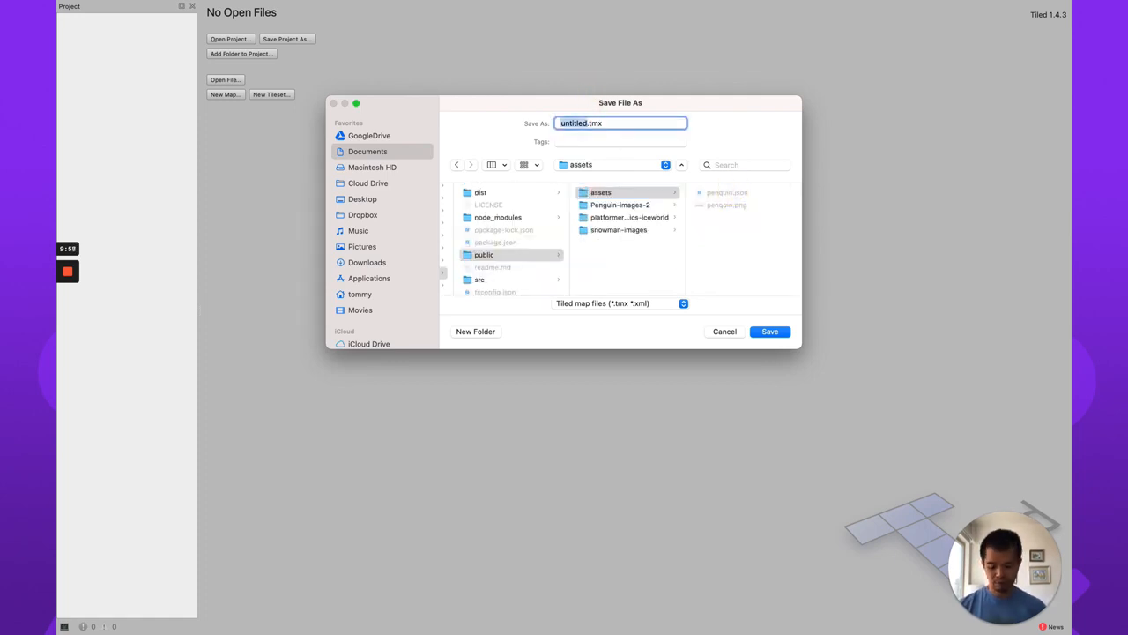
click(768, 332)
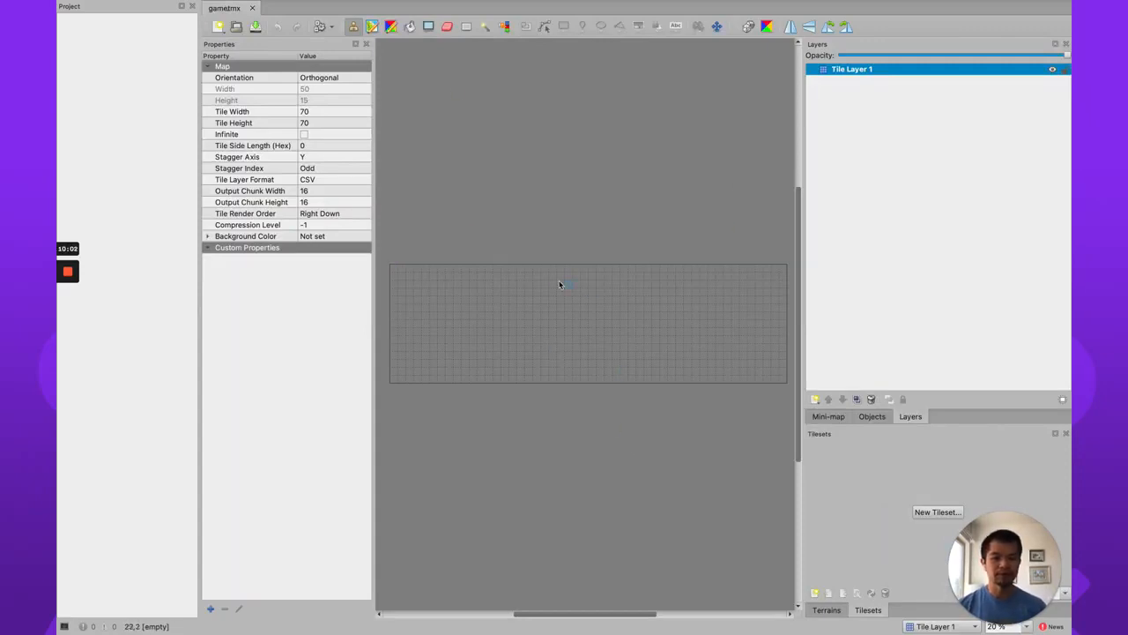
mouse_move(739, 381)
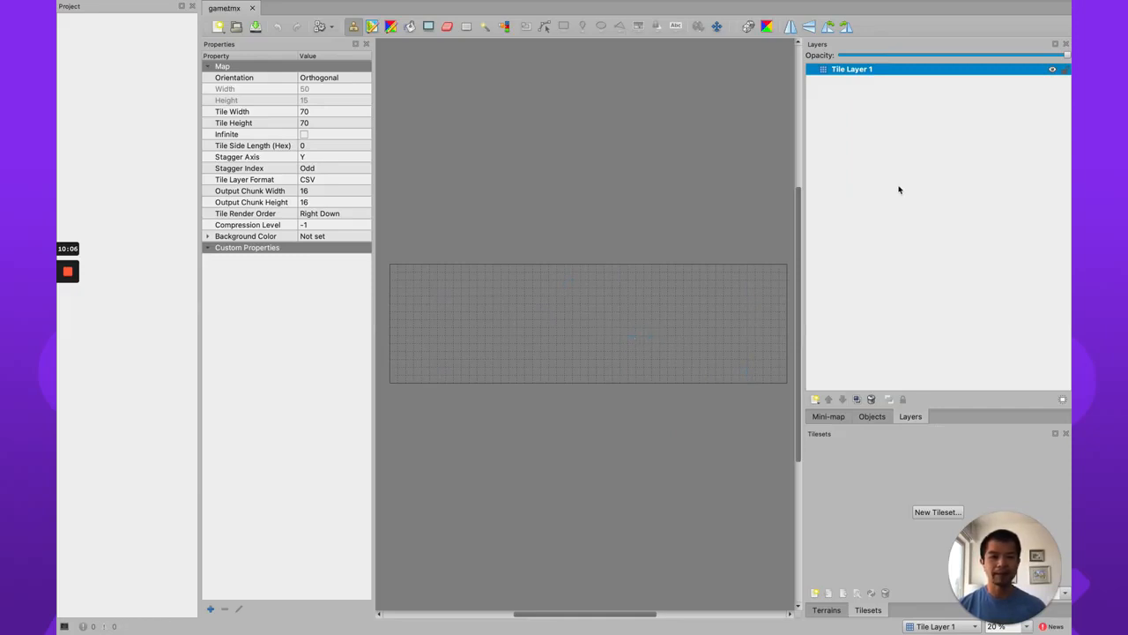
mouse_move(913, 519)
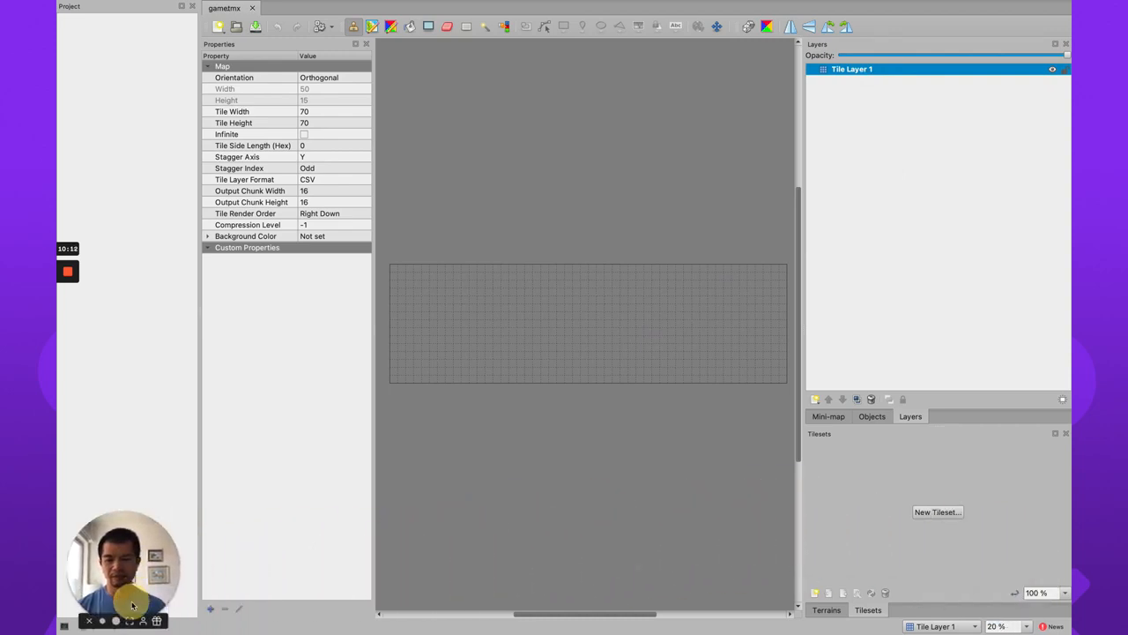
mouse_move(857, 557)
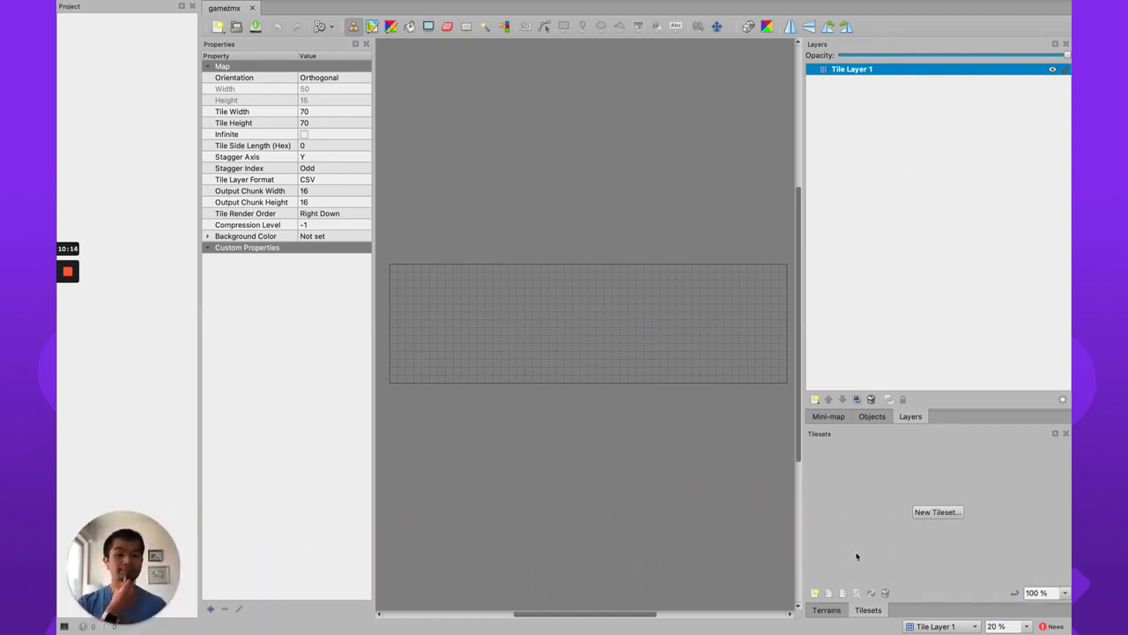
Create a tileset named iceworld and browse into phaser350-sidescroller/public for its image
click(938, 511)
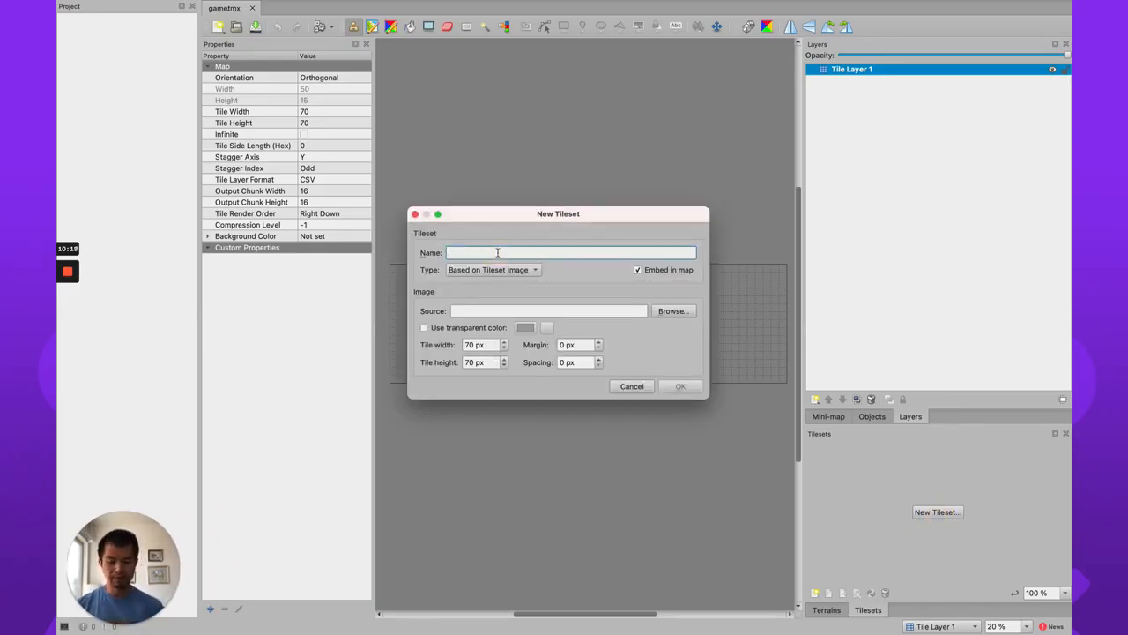
text(iceworld)
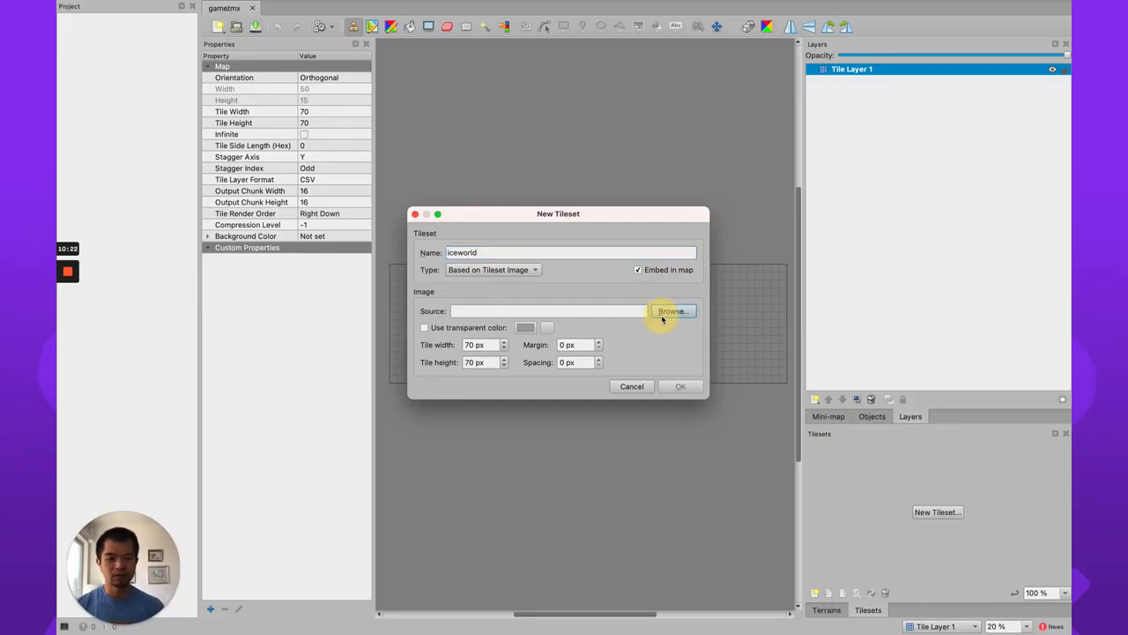
click(673, 311)
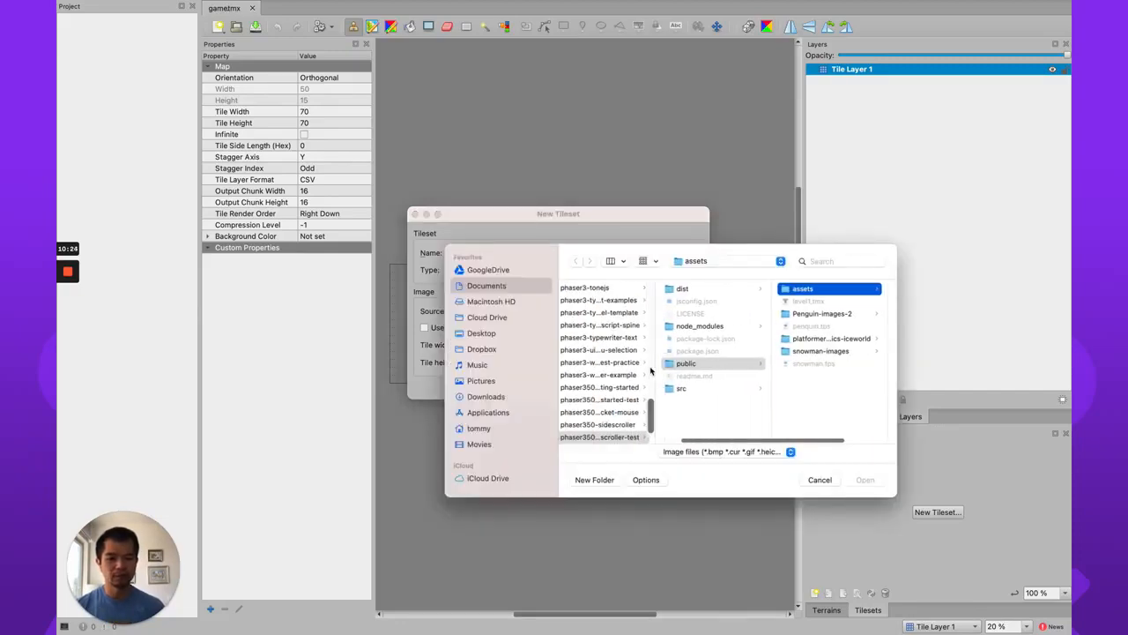
click(599, 423)
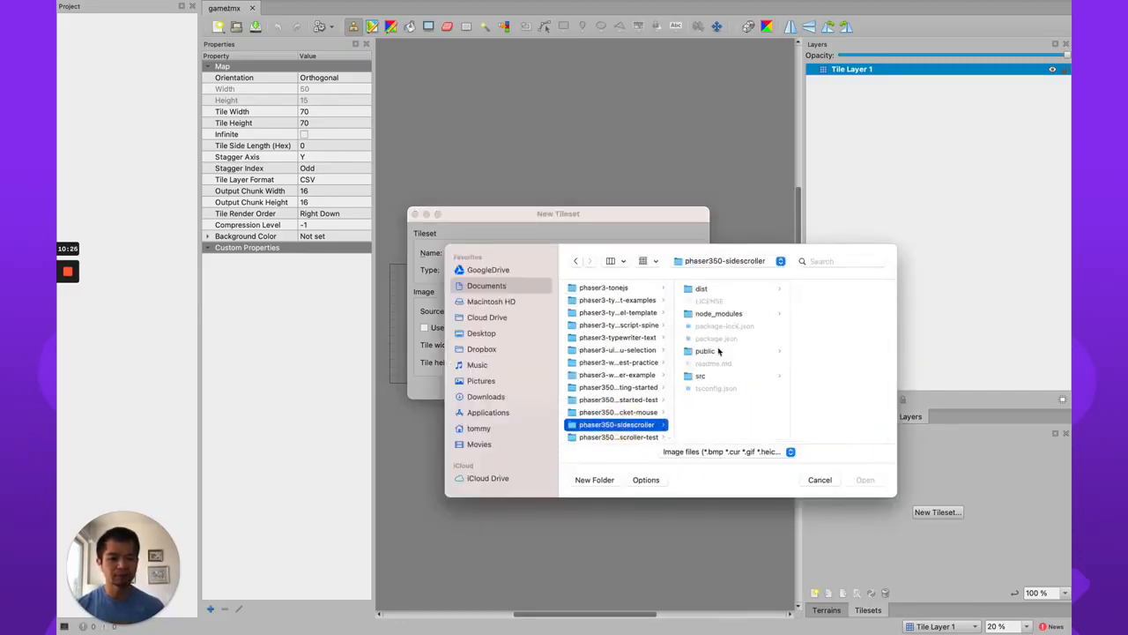
click(705, 351)
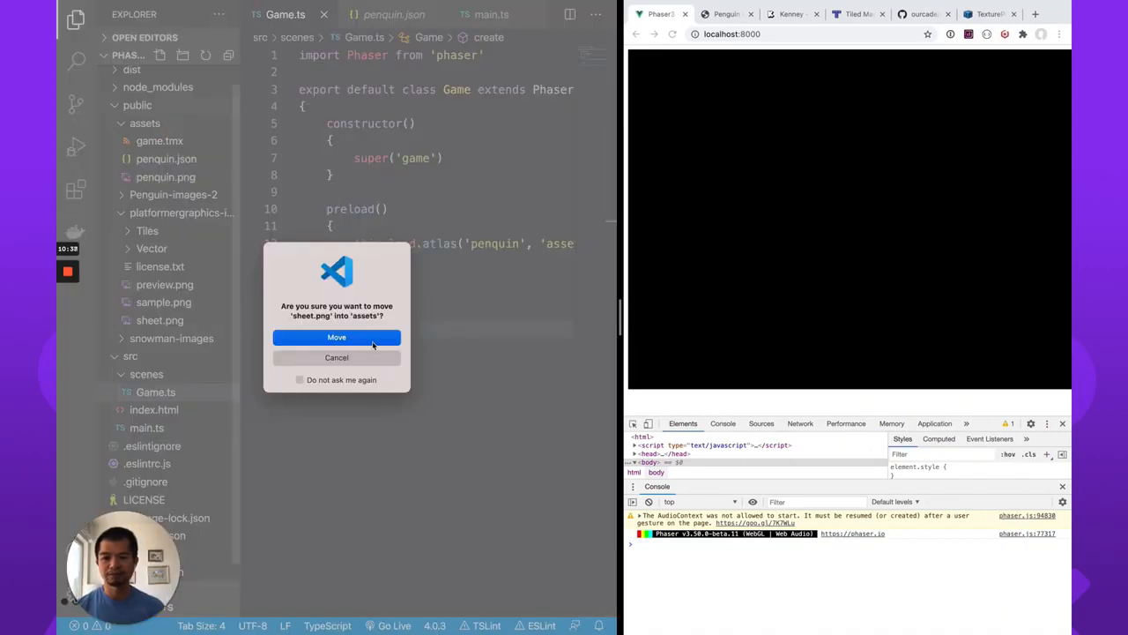
Confirm moving sheet.png into the assets folder
click(336, 337)
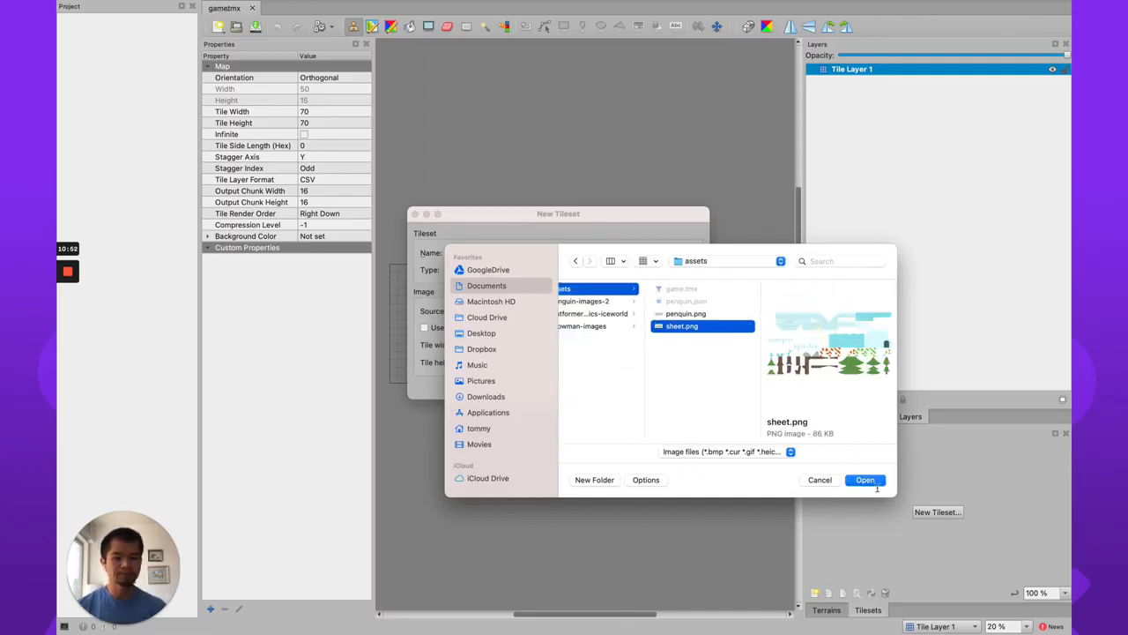
Create the iceworld tileset from sheet.png with 70-pixel tiles, embedded in the map
click(864, 479)
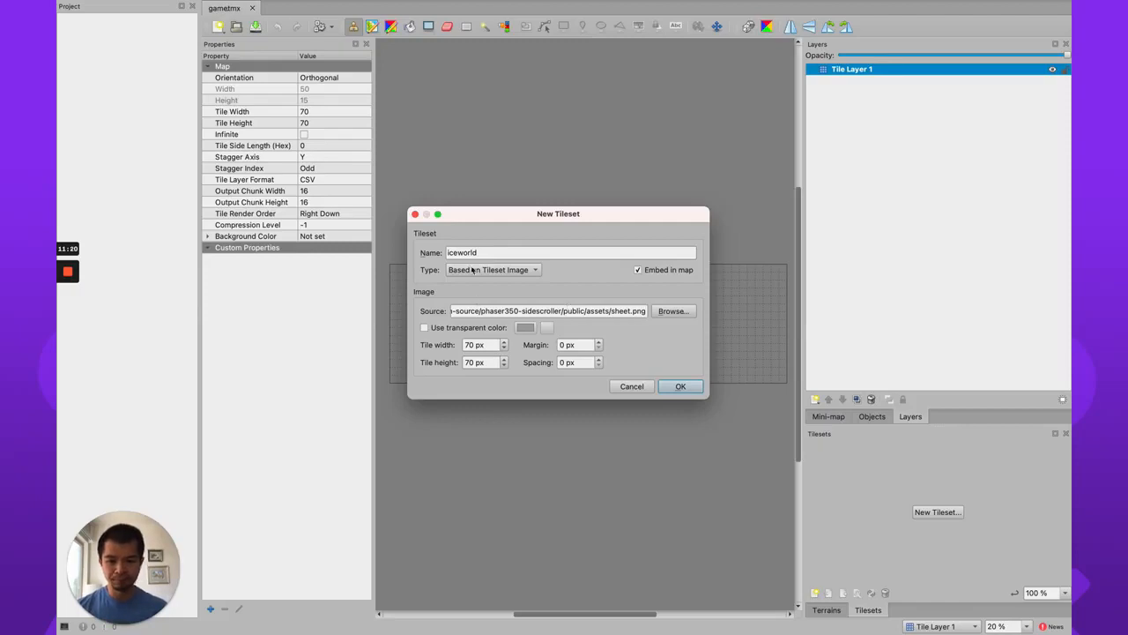
click(680, 387)
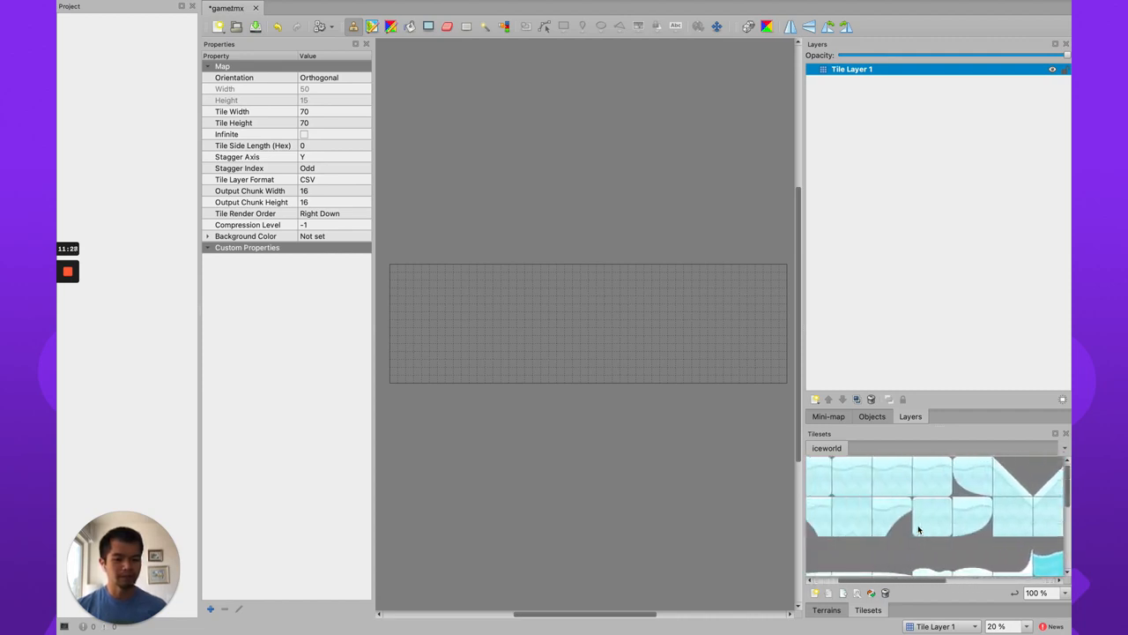
Paint a row of ice tiles across the bottom, then fill the rows below with solid ice
click(890, 476)
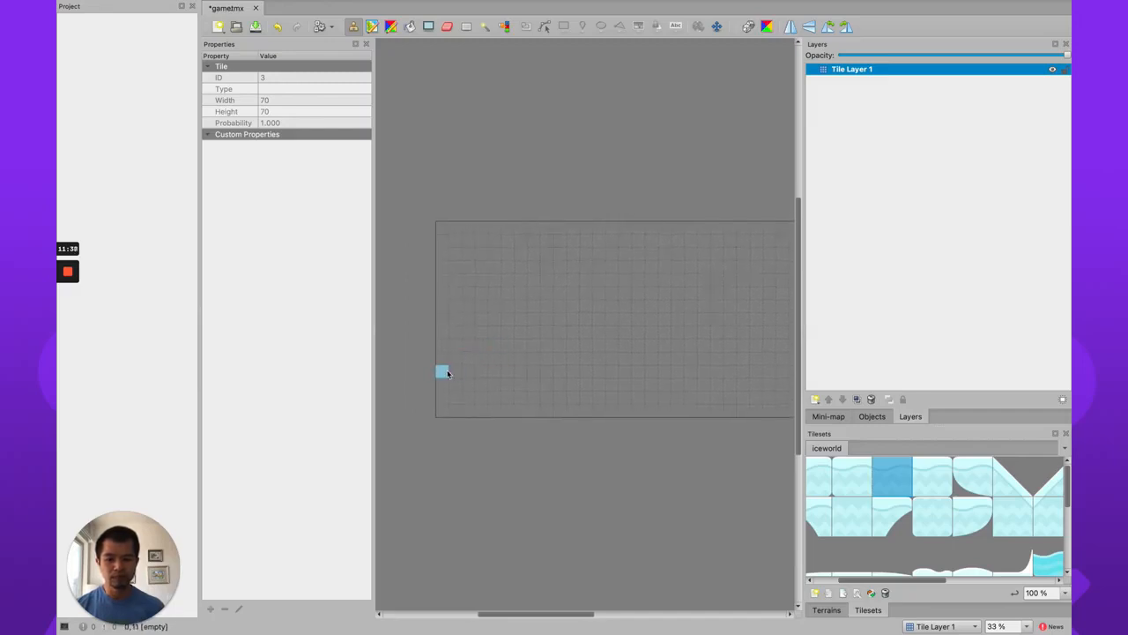
drag(441, 371, 578, 386)
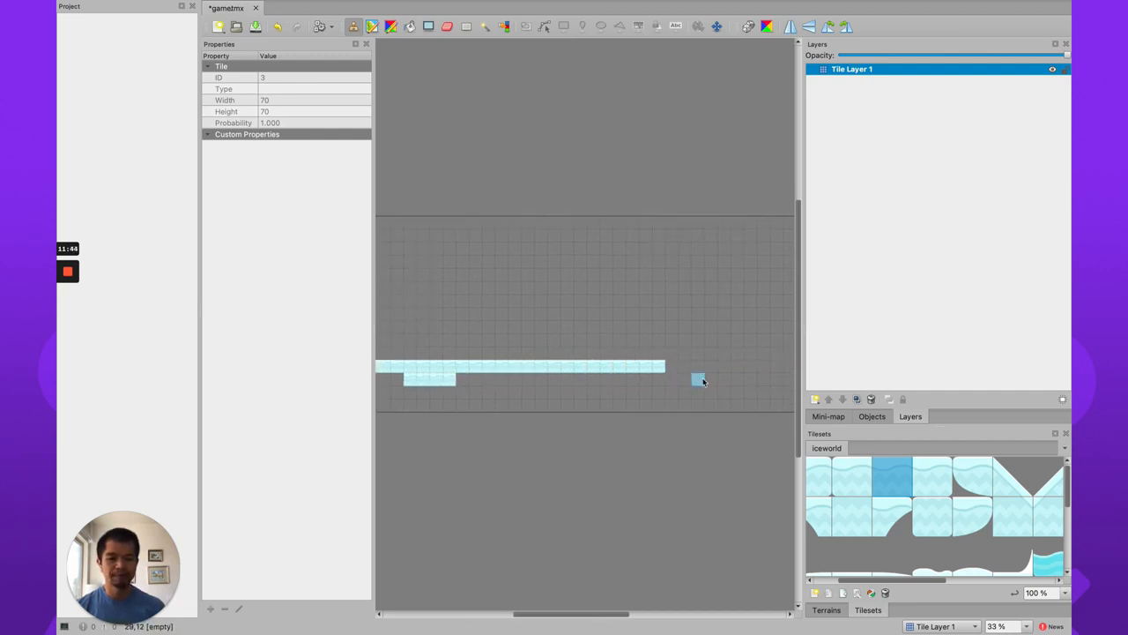
click(723, 369)
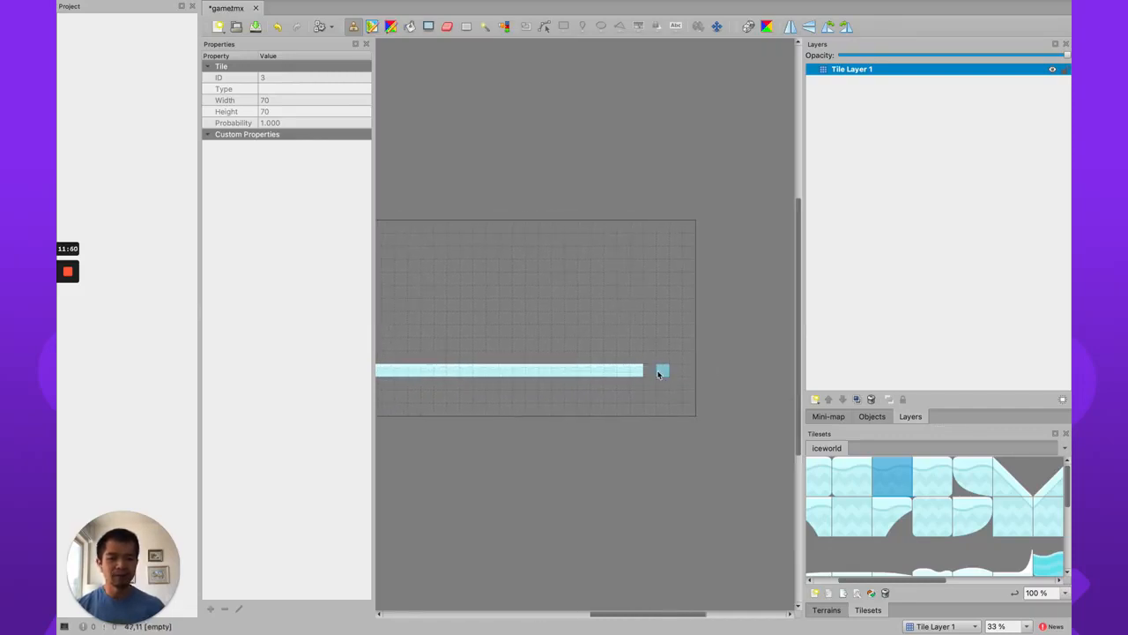
click(688, 370)
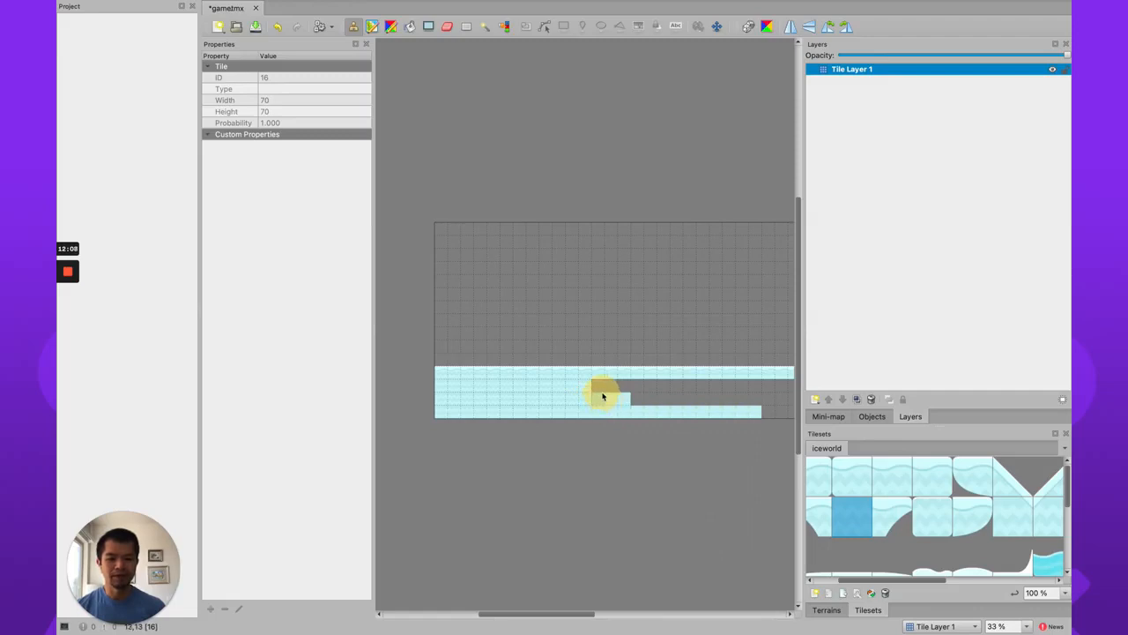
drag(603, 391, 779, 388)
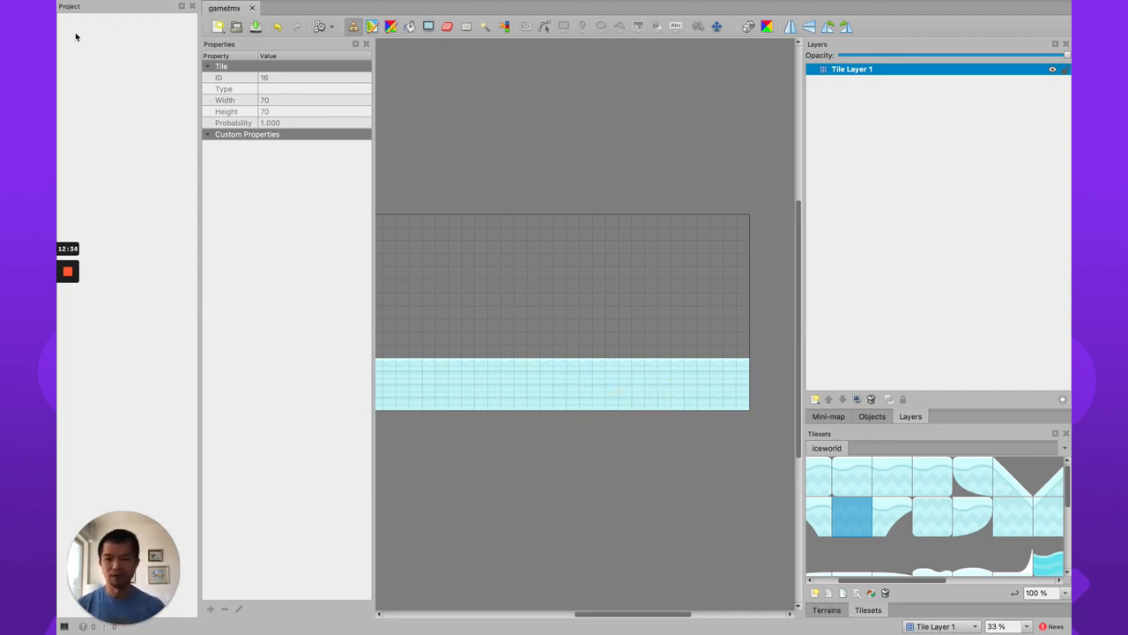
Export the map as game.json into public/assets beside game.tmx
click(97, 7)
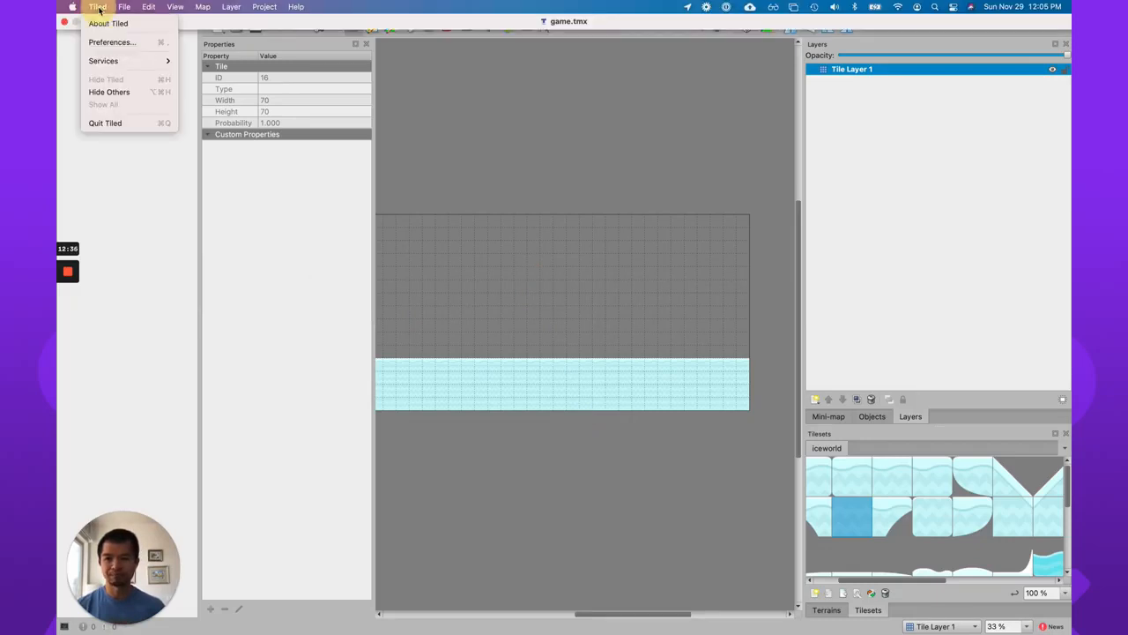
click(123, 7)
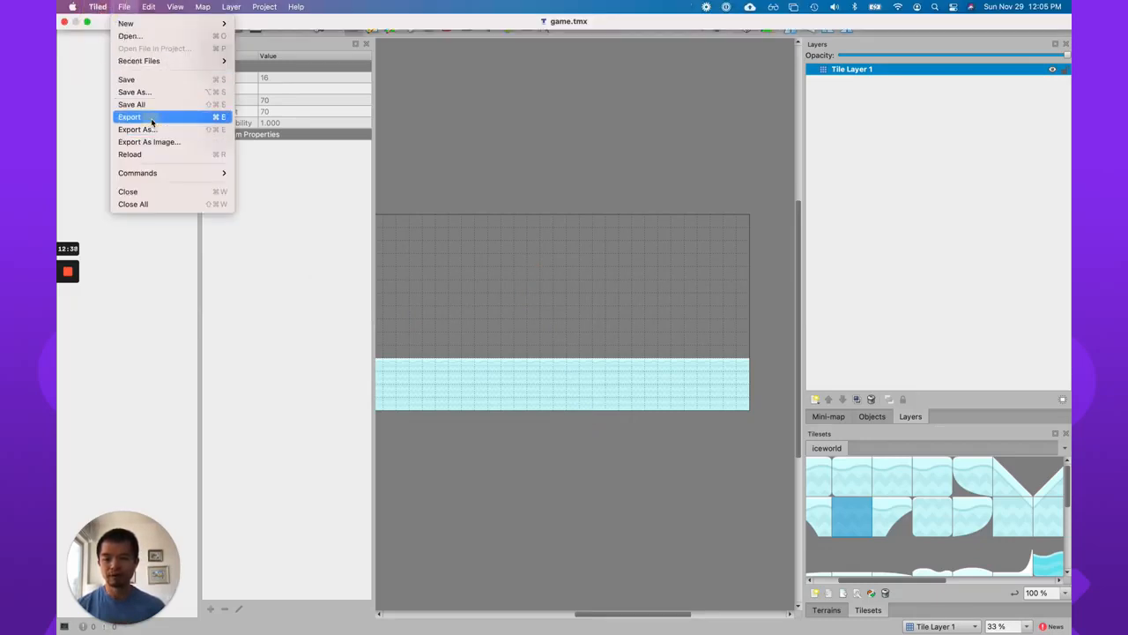
click(128, 117)
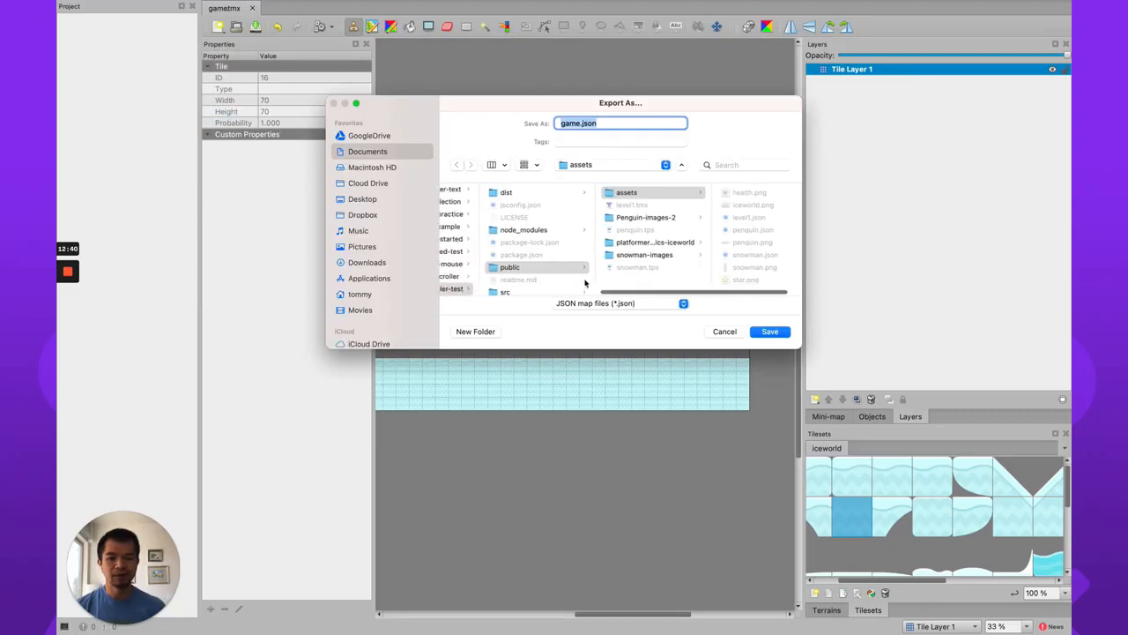
click(497, 275)
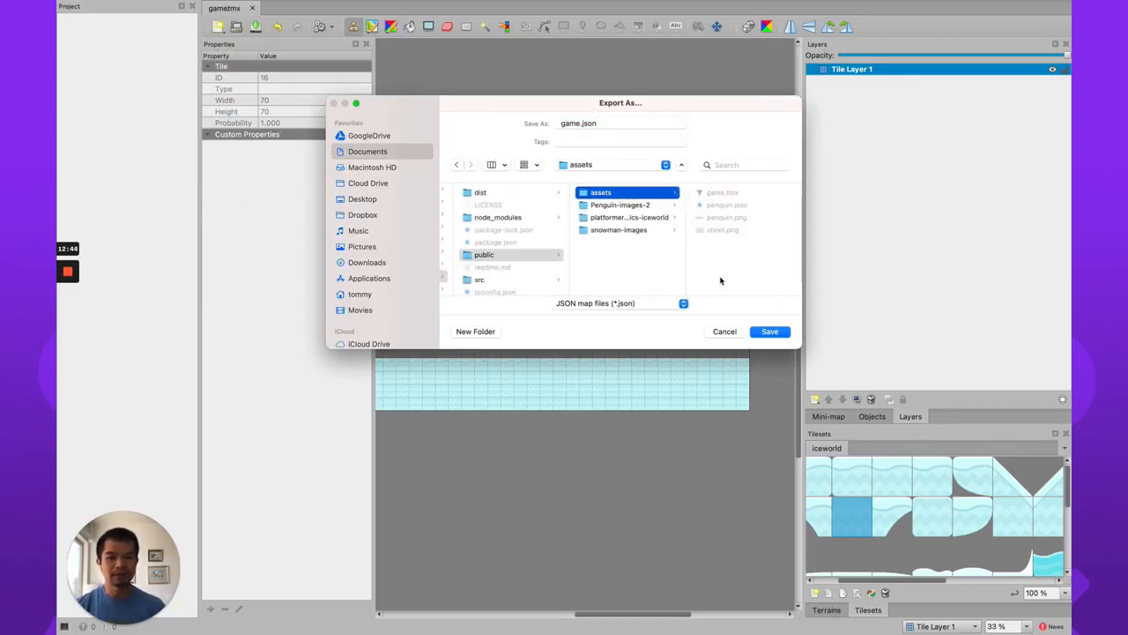
click(769, 331)
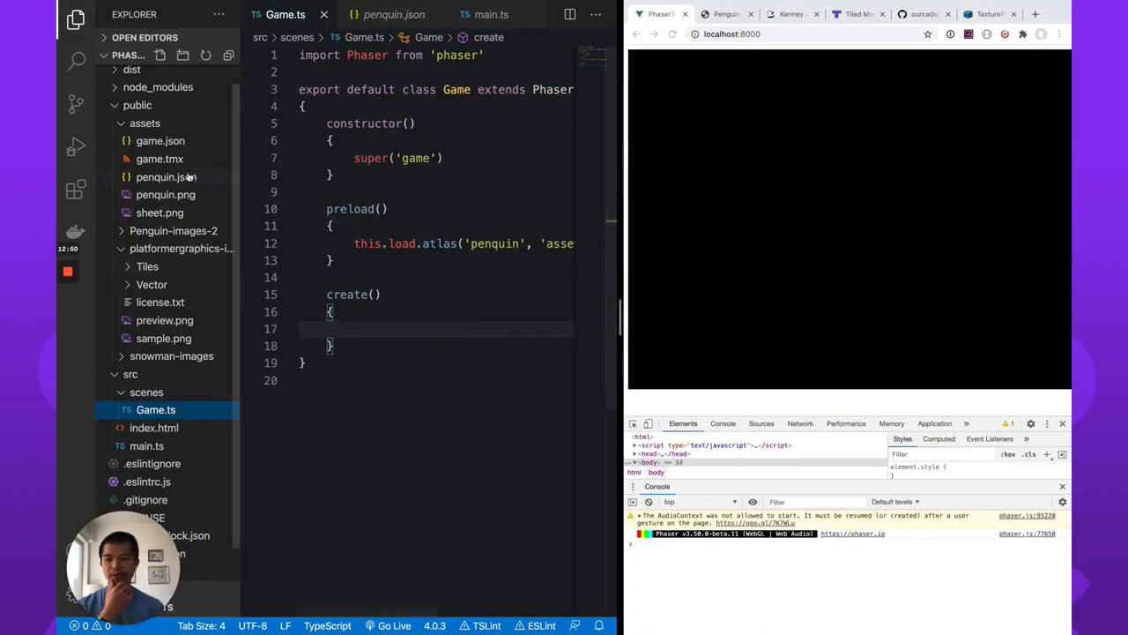
Preview the exported game.json in the editor and return to Game.ts
click(160, 141)
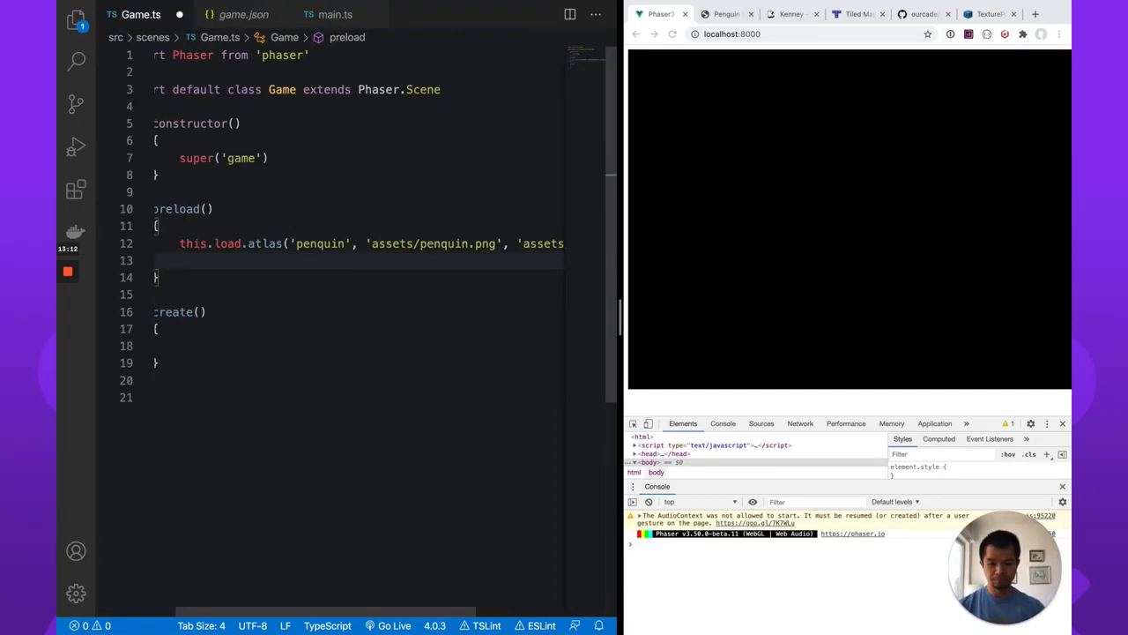
Preload the 'tiles' image from assets/sheet.png
text(this.load.image(')
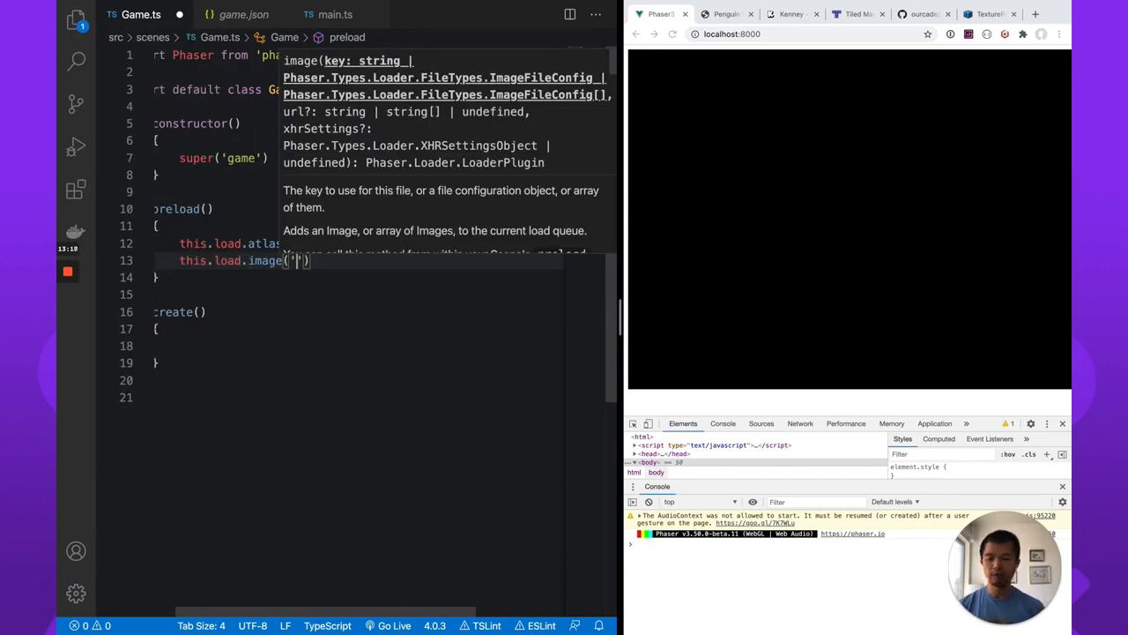
text(tiles',)
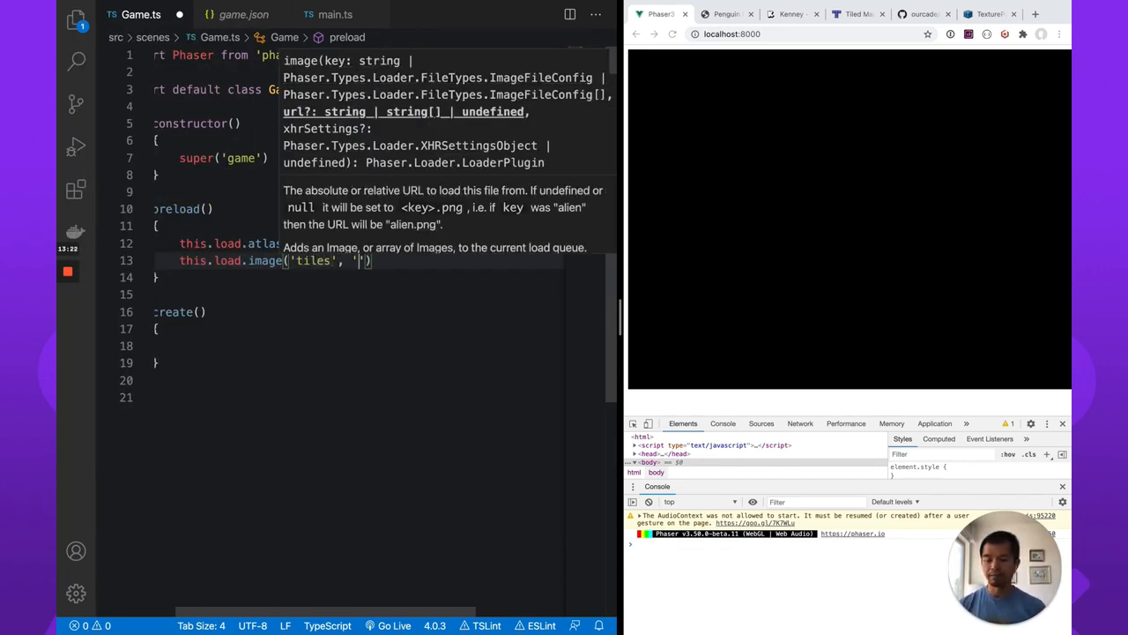
text(assets/sheet.png)
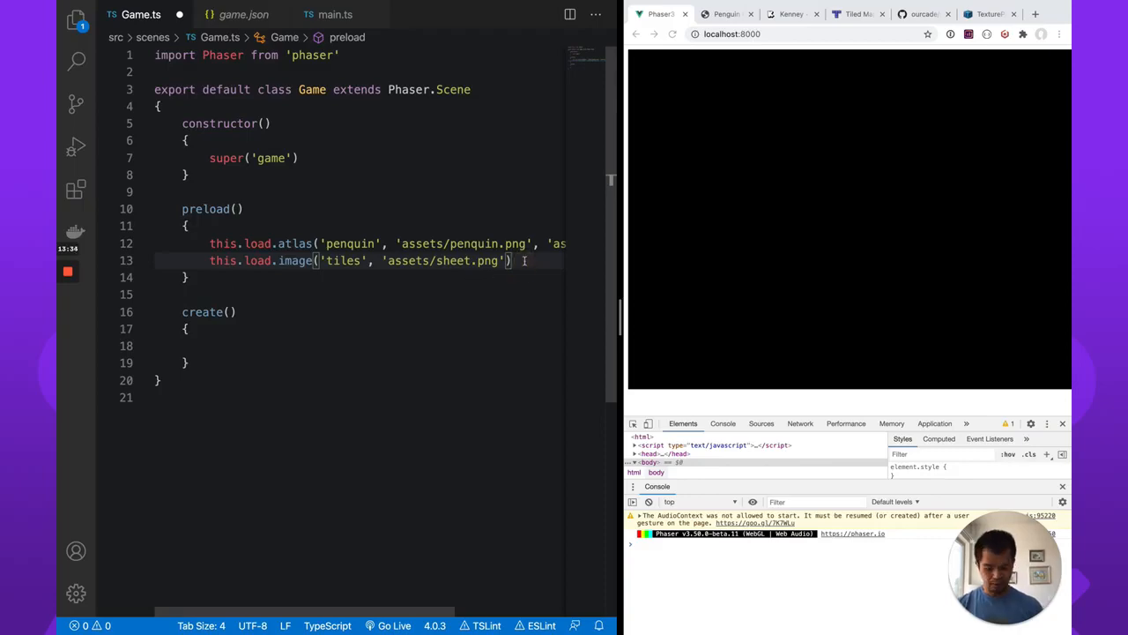
Preload the 'tilemap' Tiled JSON from assets/game.json
text(this.lo)
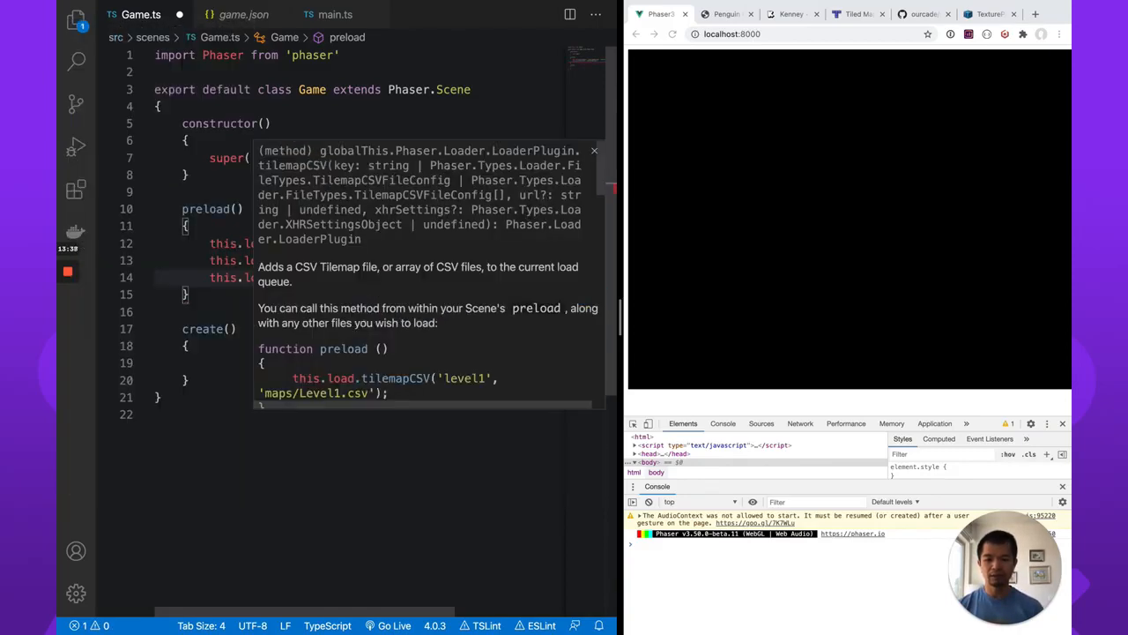
text(tilemapTiledJSON)
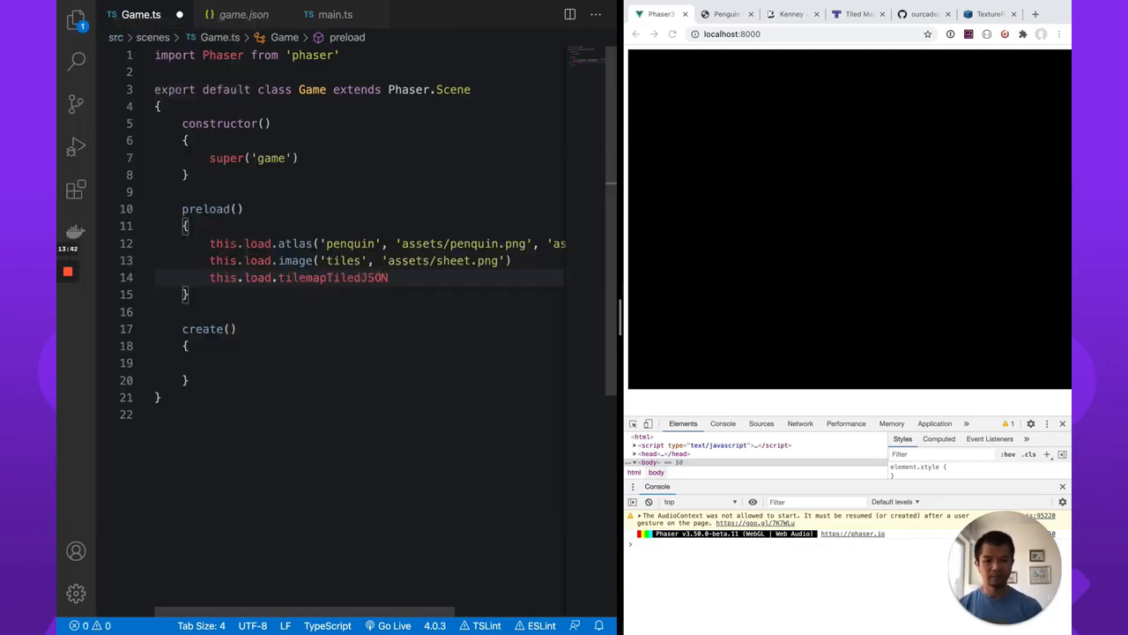
text(())
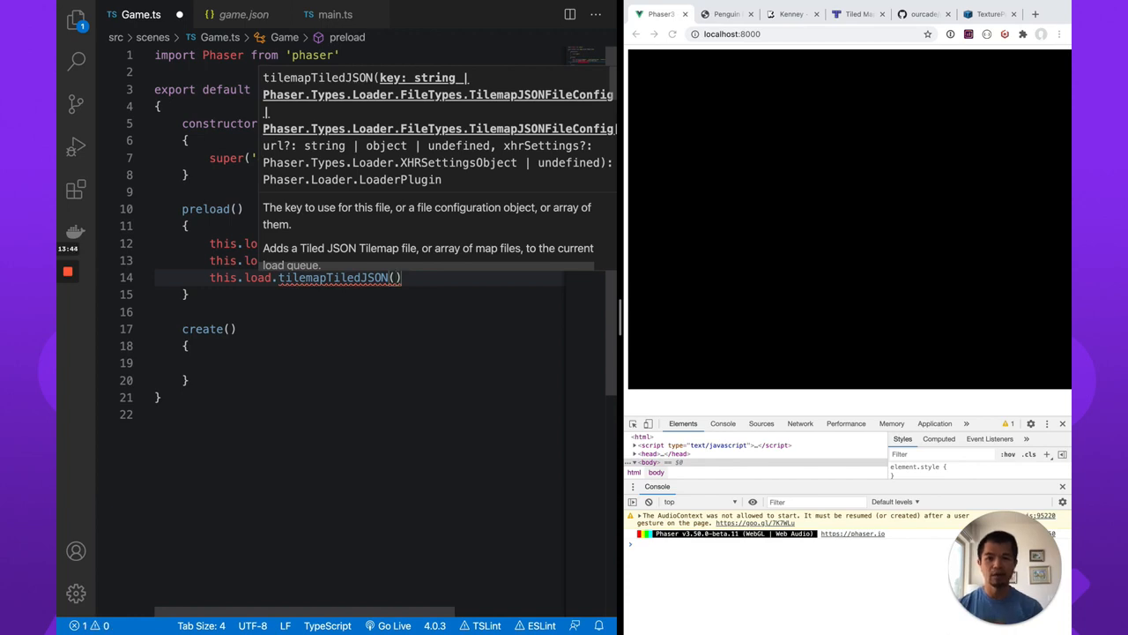
text('')
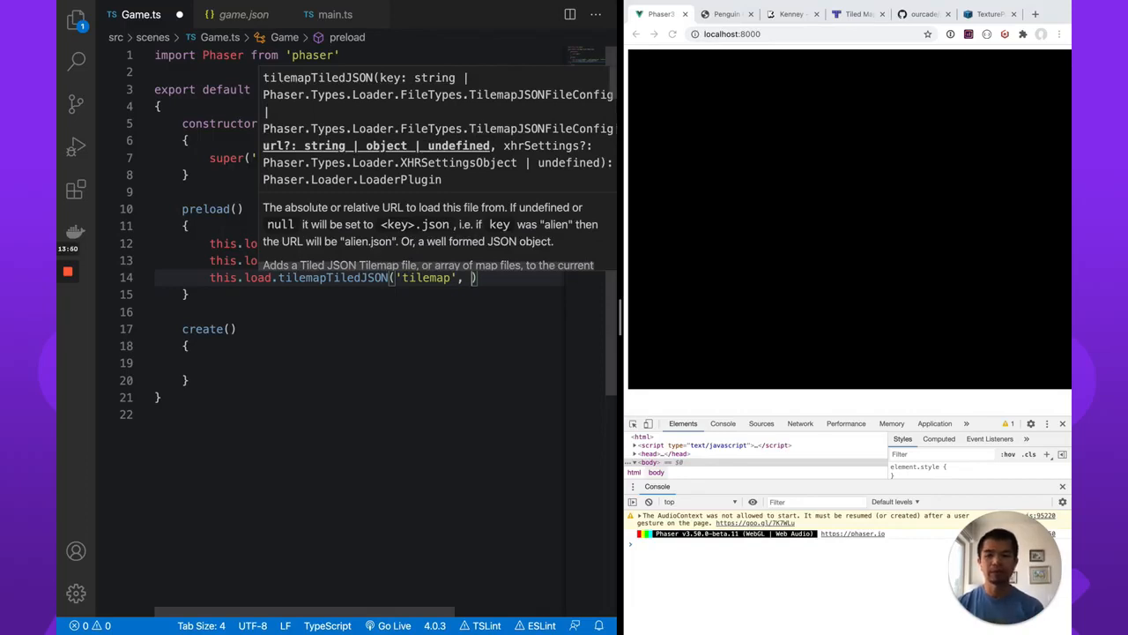
text('assets')
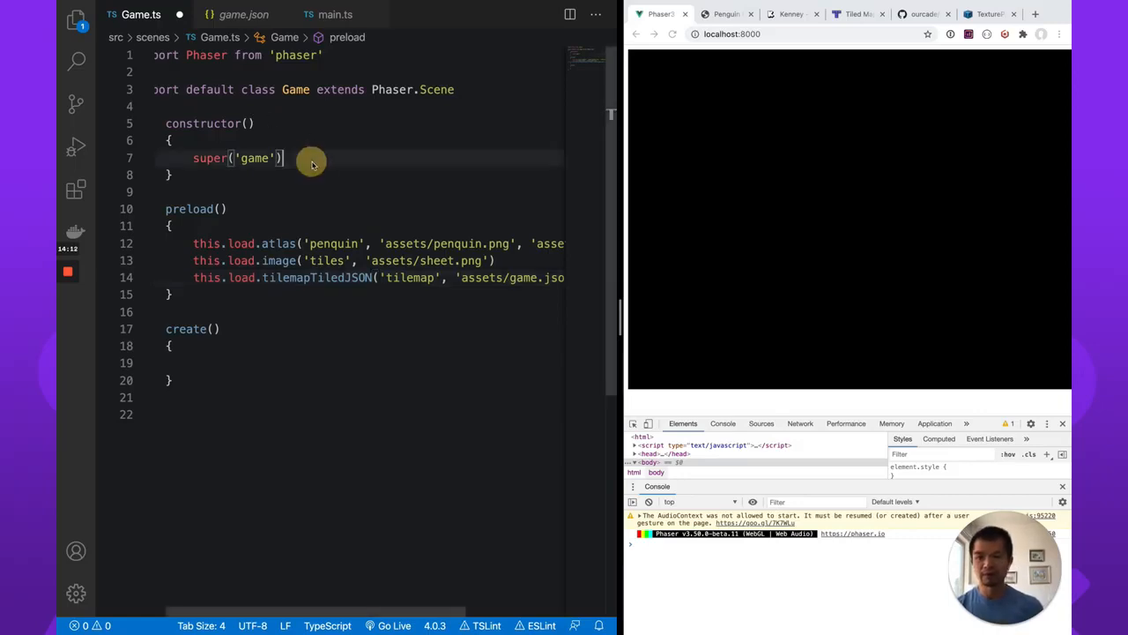
Set the game width to 600 in main.ts for a 600 by 600 canvas and save
click(335, 14)
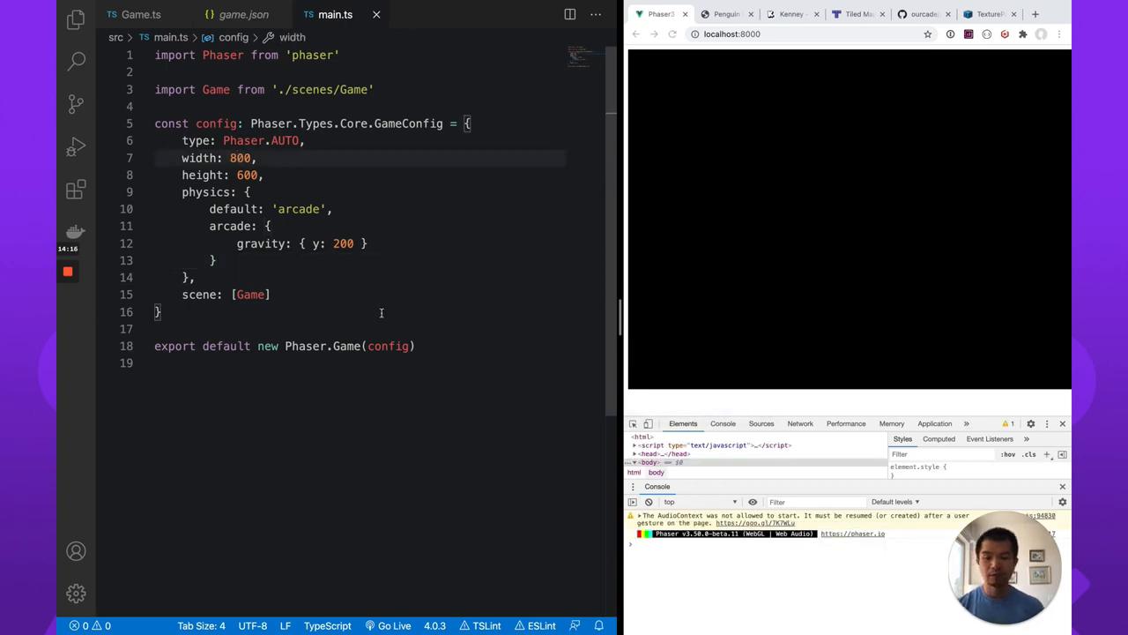
text(600)
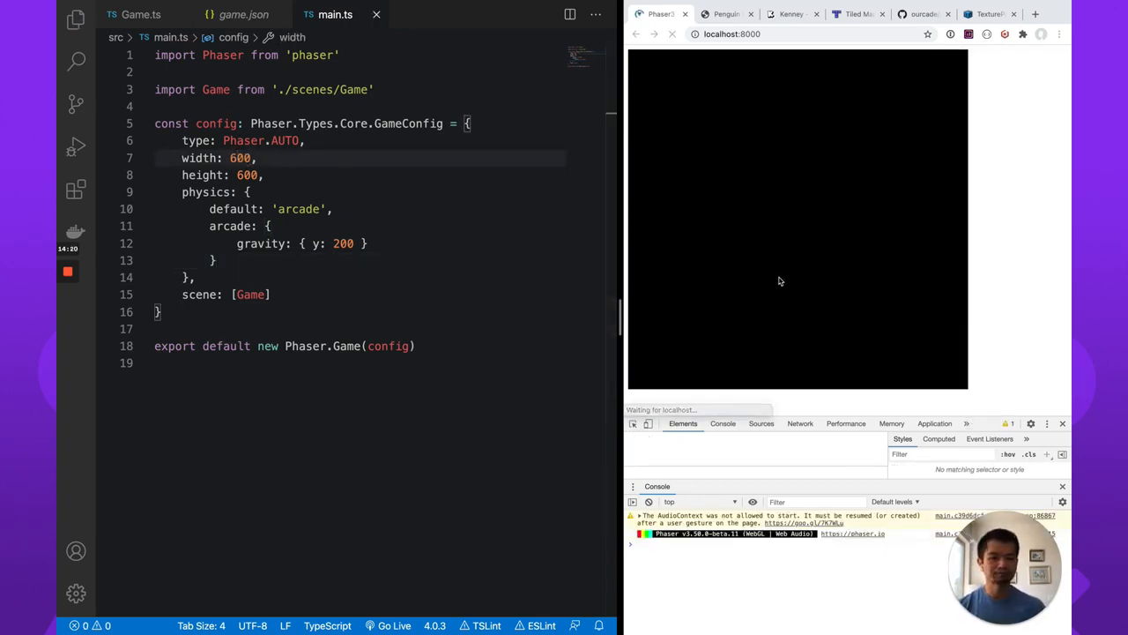
click(673, 33)
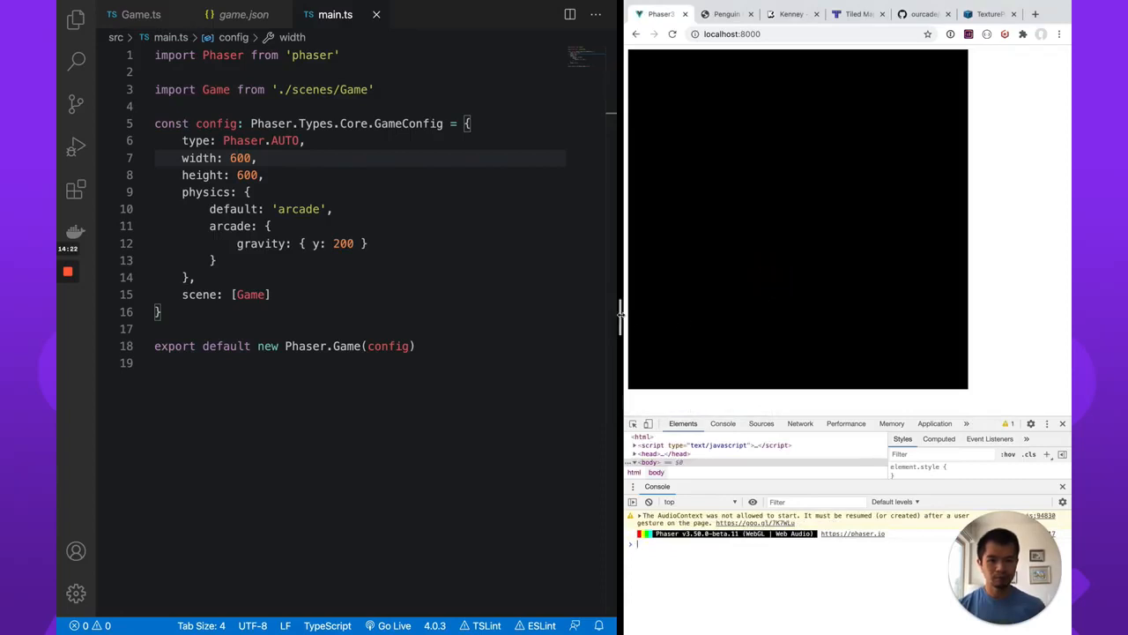
Widen the browser preview and return to Game.ts's create method
drag(620, 326, 719, 326)
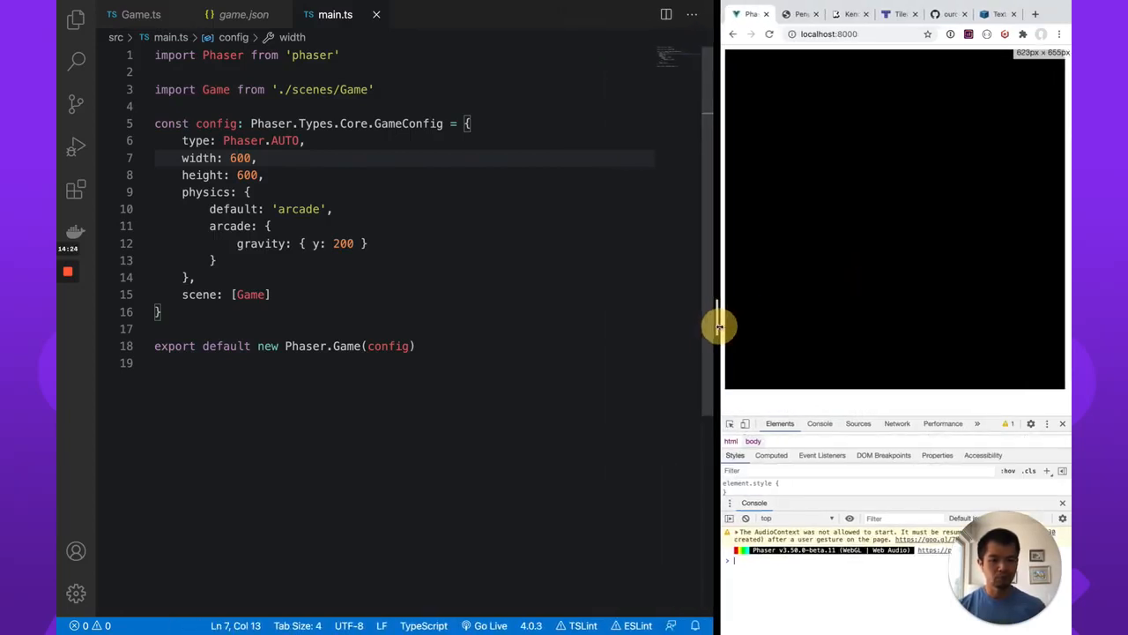
drag(719, 326, 723, 326)
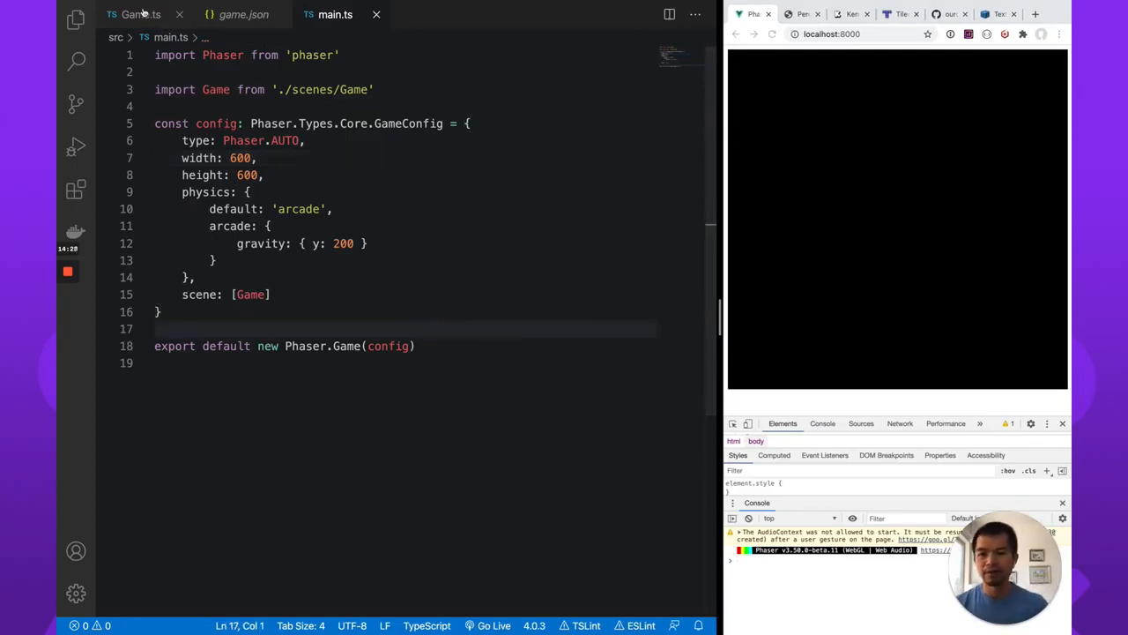
click(134, 14)
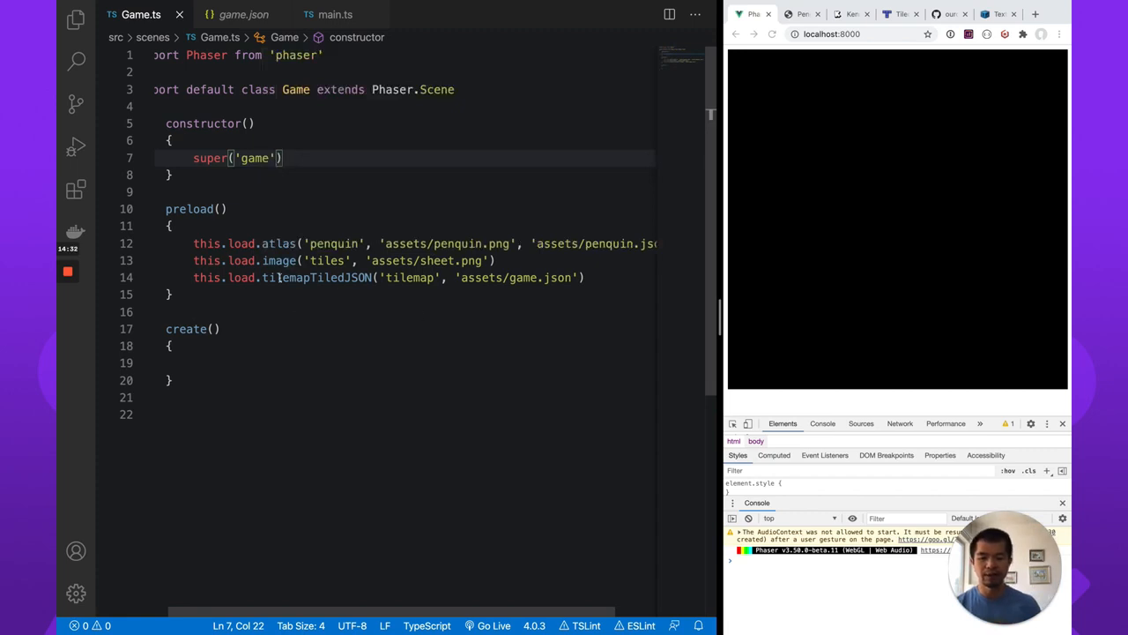
click(254, 363)
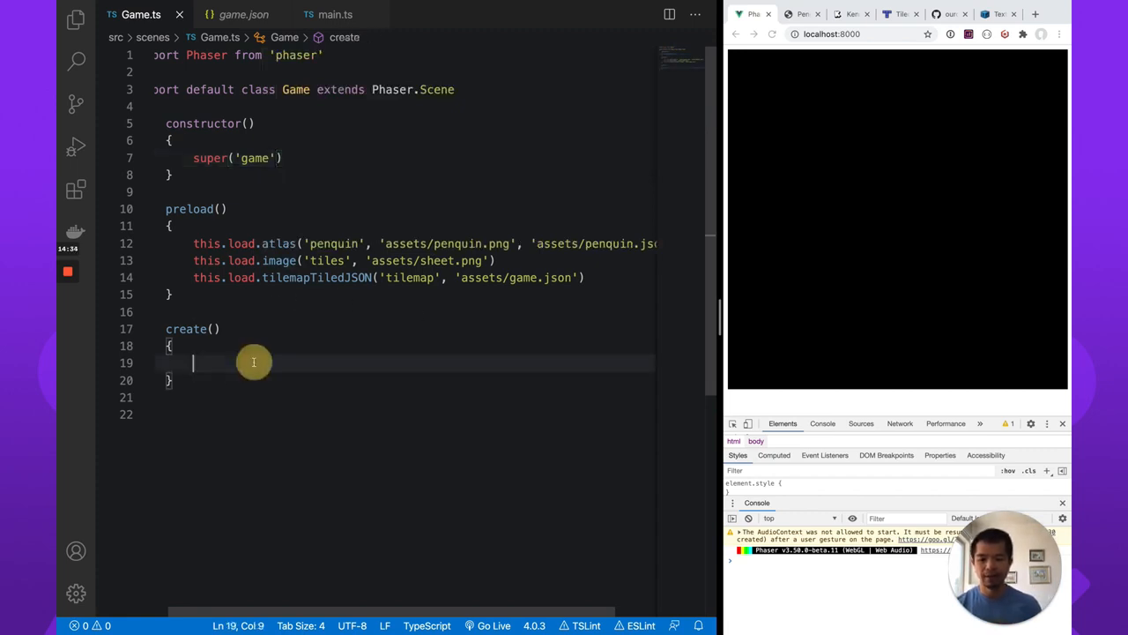
mouse_move(106, 402)
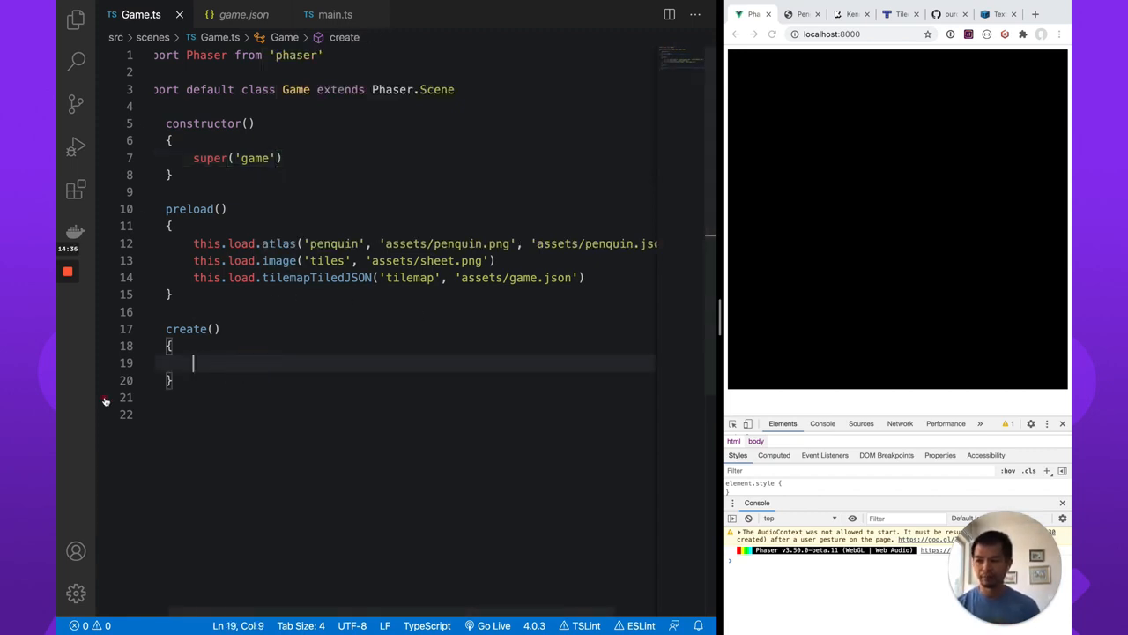
Write const map = this.make.tilemap({ key: 'tilemap' }) and begin map.addTilesetImage
text(const map = this.make.tilemap()
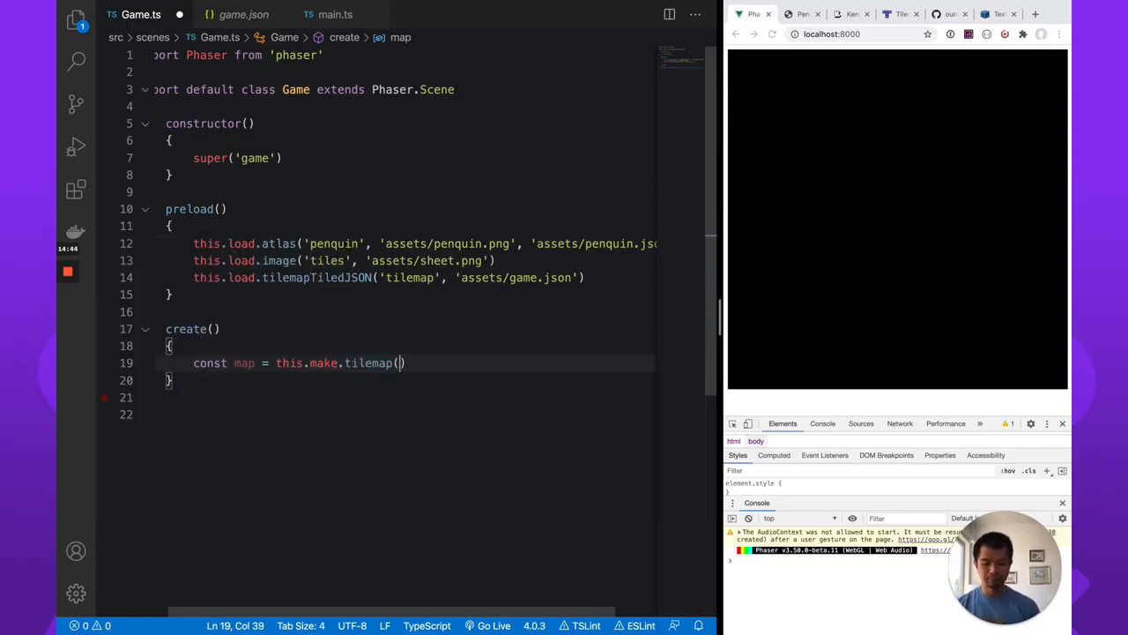
text({)
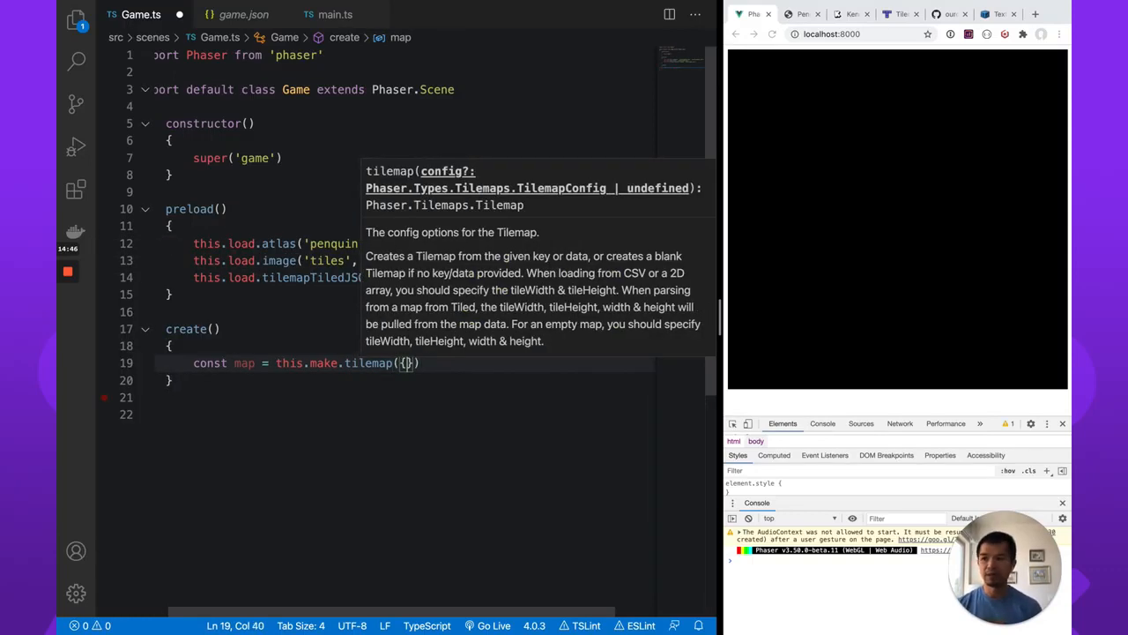
text(key:)
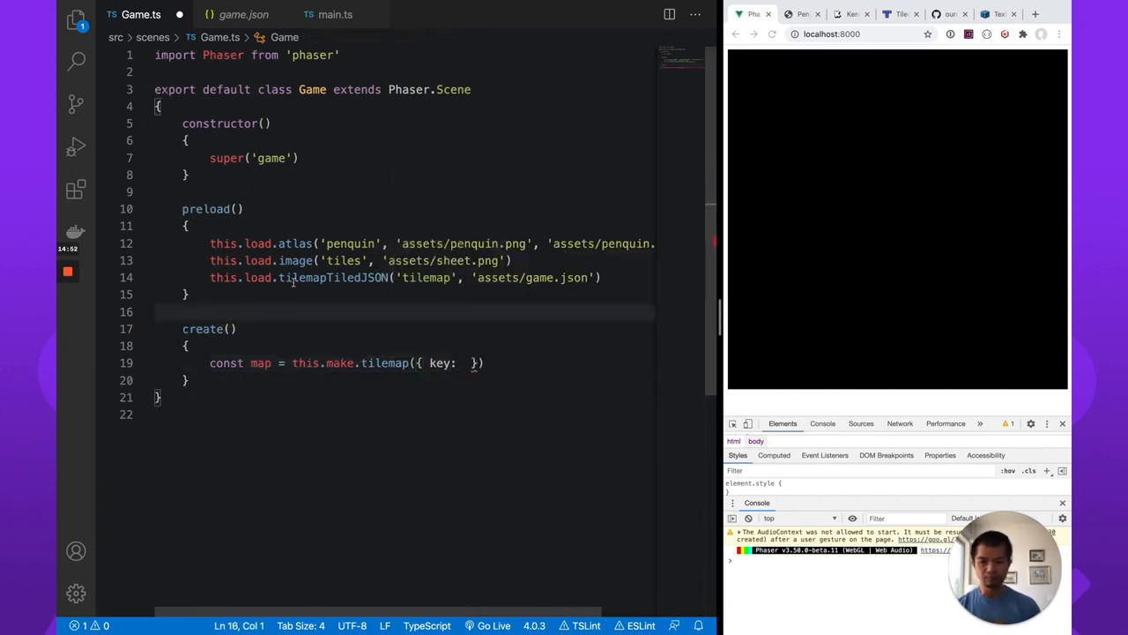
double_click(333, 277)
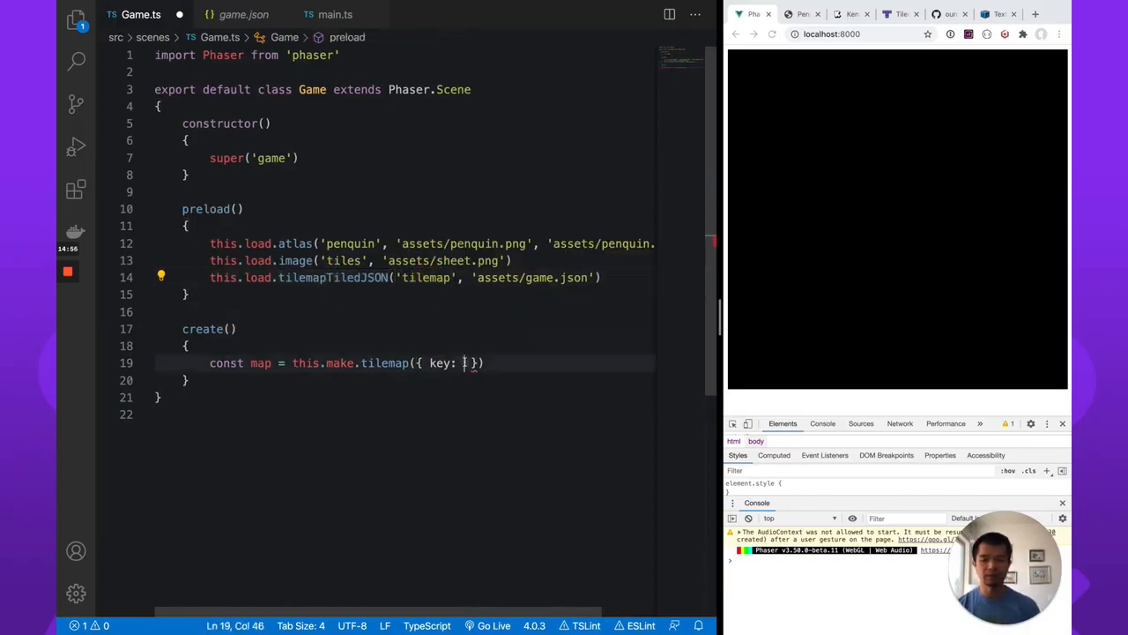
text('tilemap')
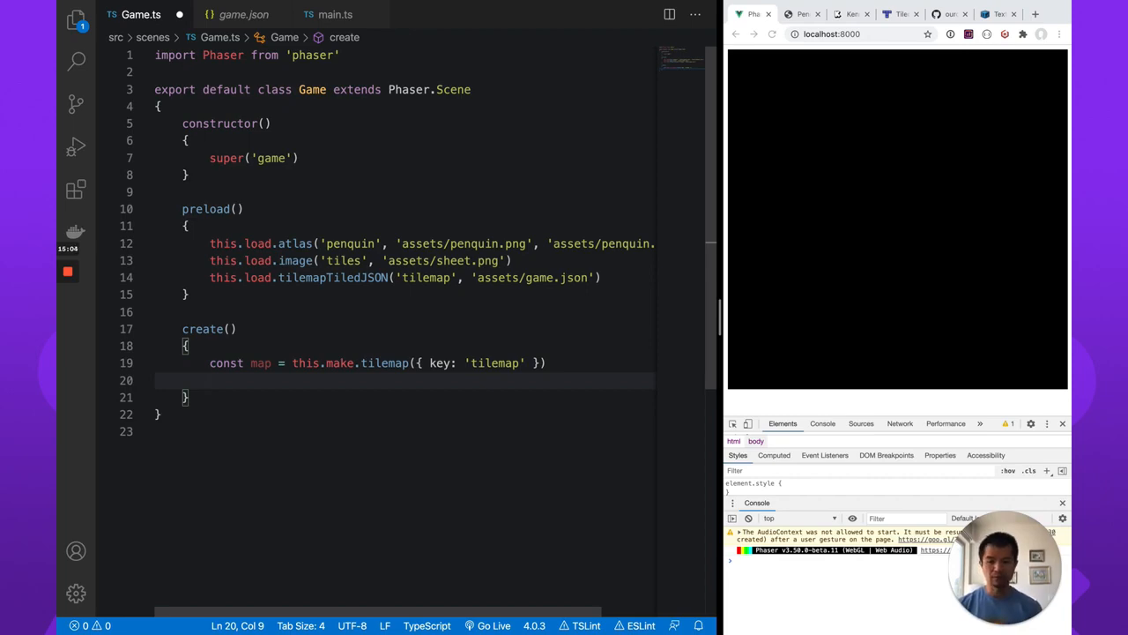
text(map.addTilesetImage()
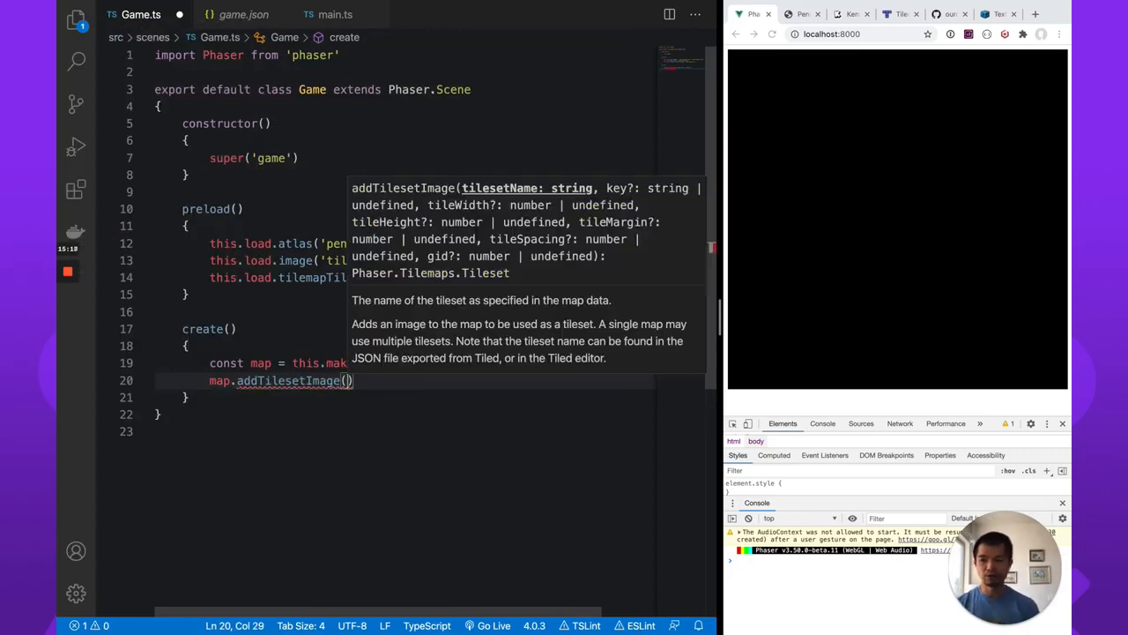
Give map.addTilesetImage an empty string argument after checking the iceworld name in Tiled
text('')
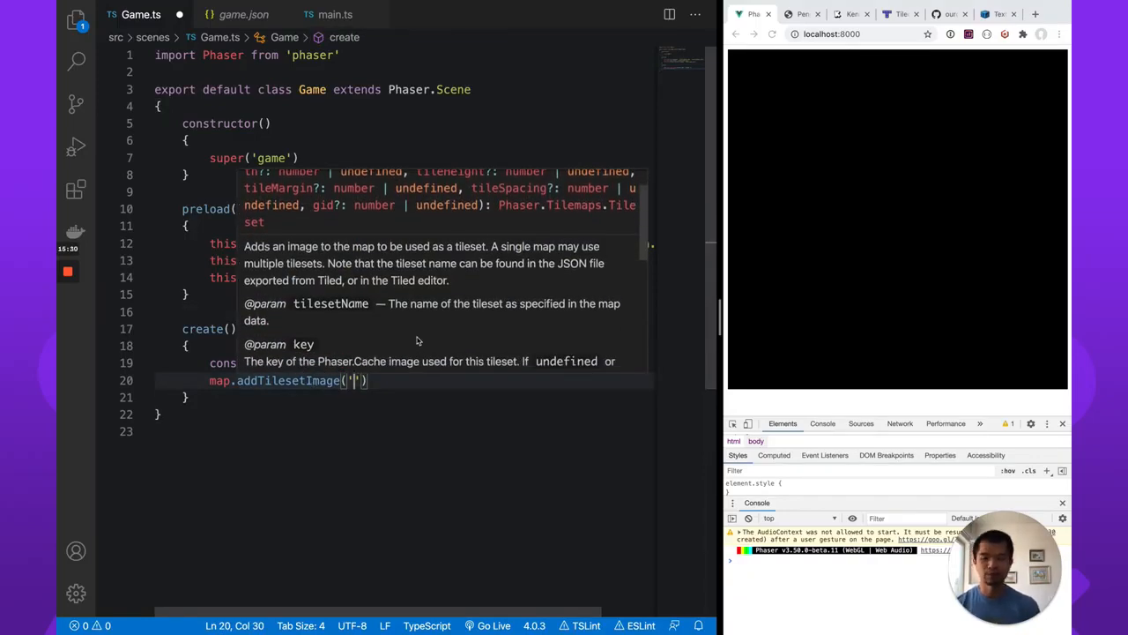
mouse_move(469, 310)
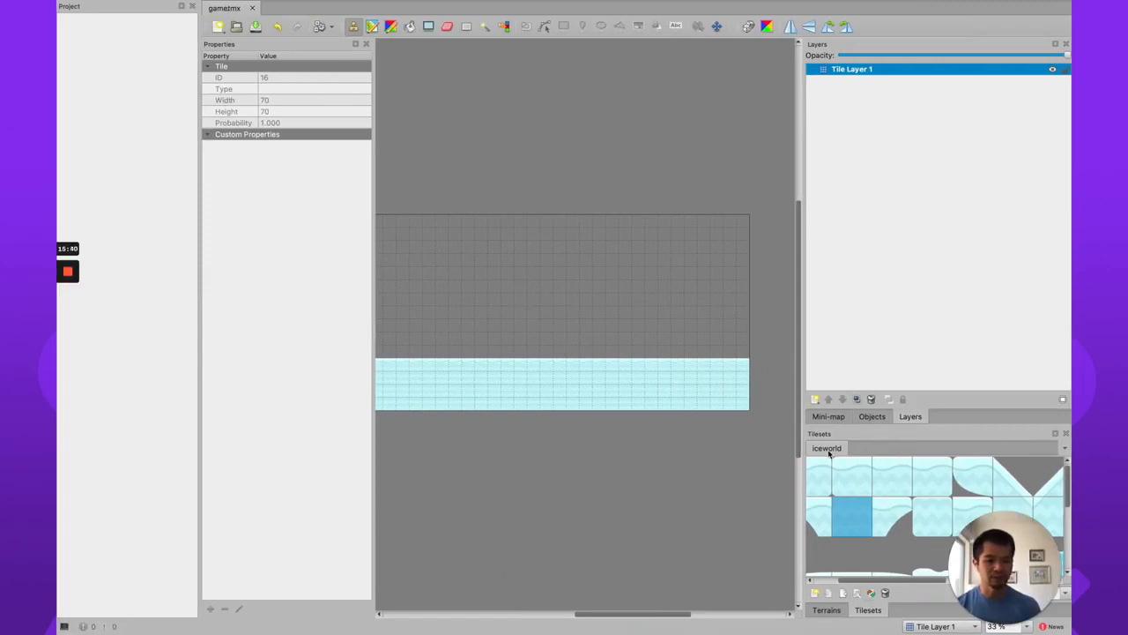
click(677, 409)
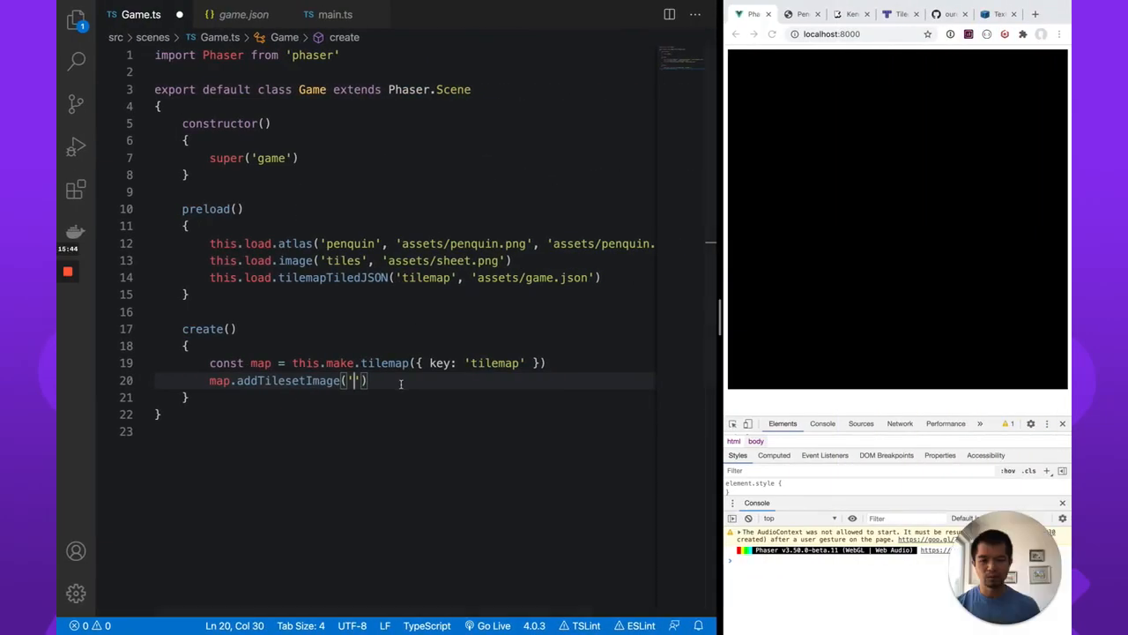
Complete map.addTilesetImage('iceworl', 'tiles') using the loaded tiles sheet
text(iceworl',)
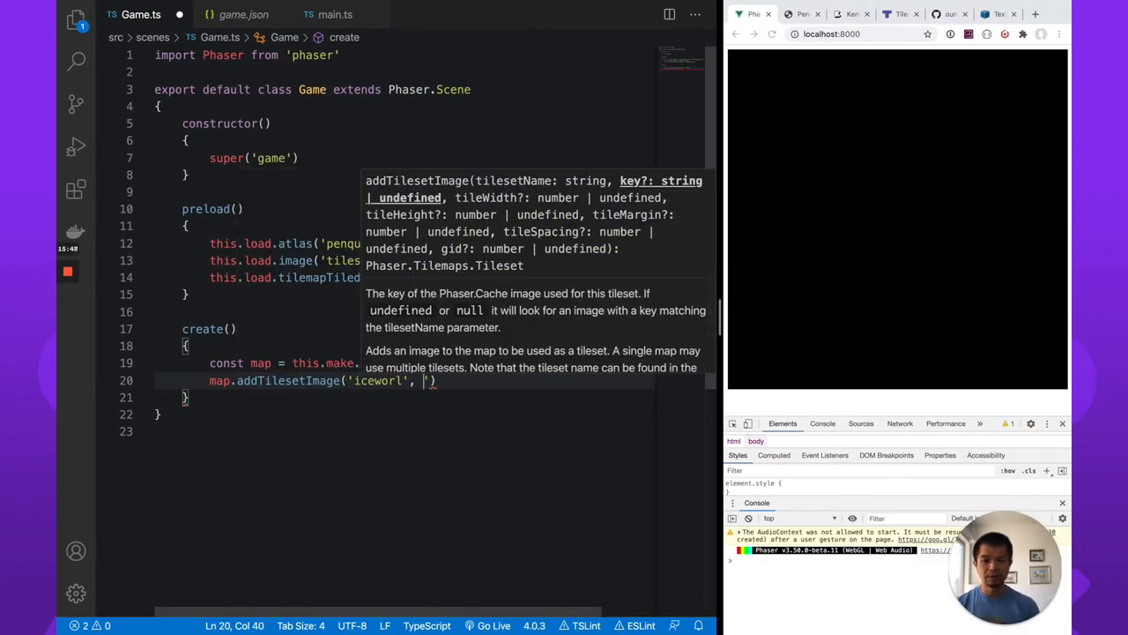
text(')
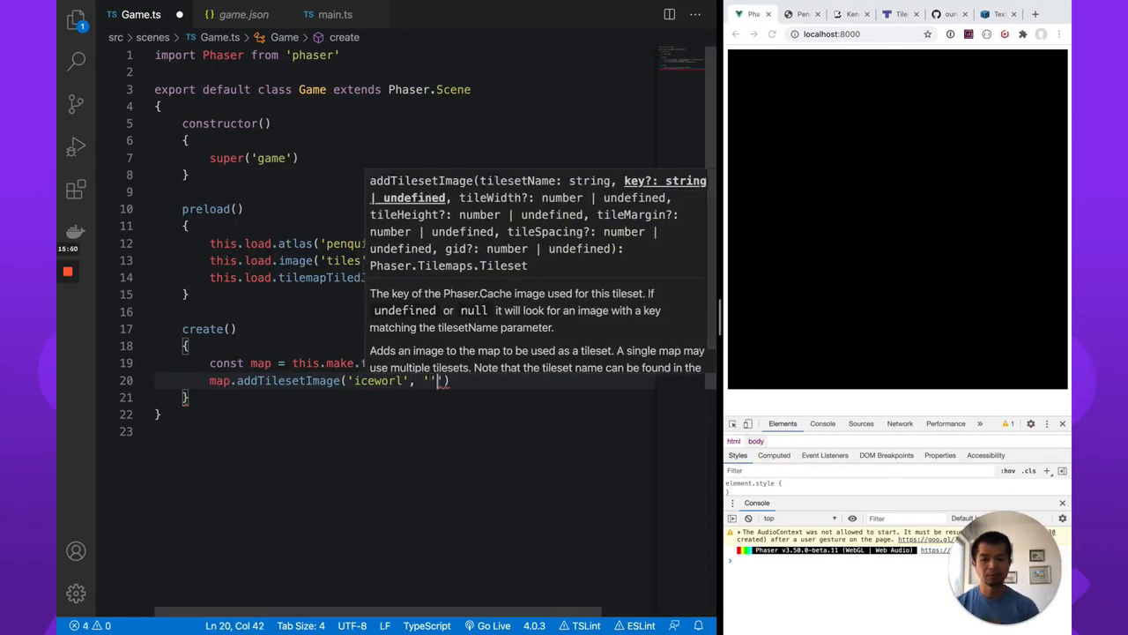
key(Backspace)
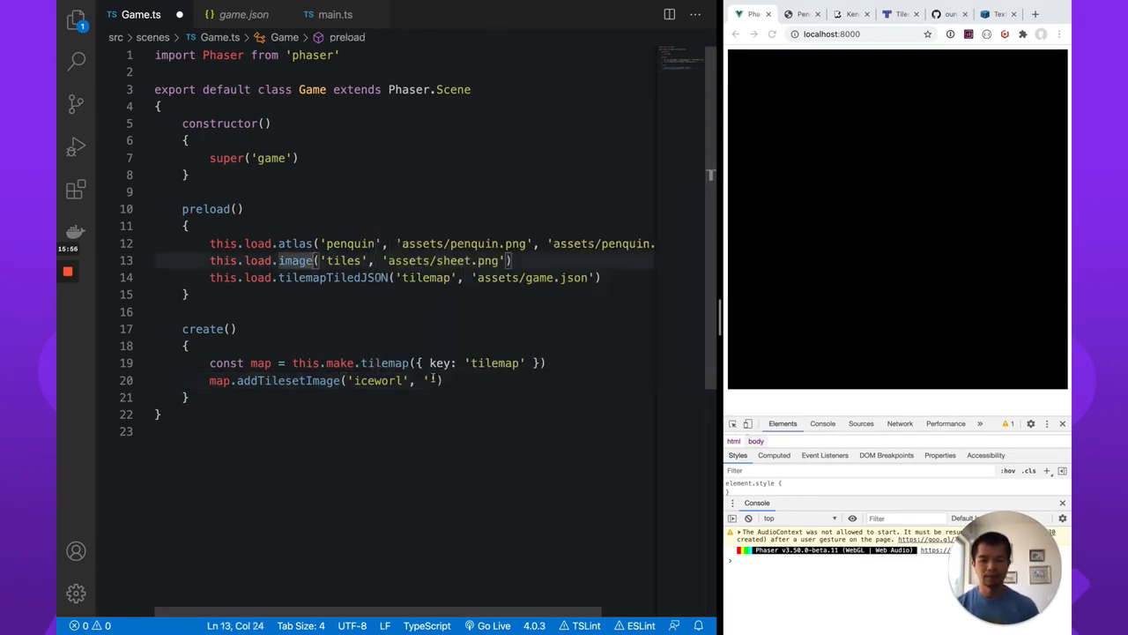
text('tiles')
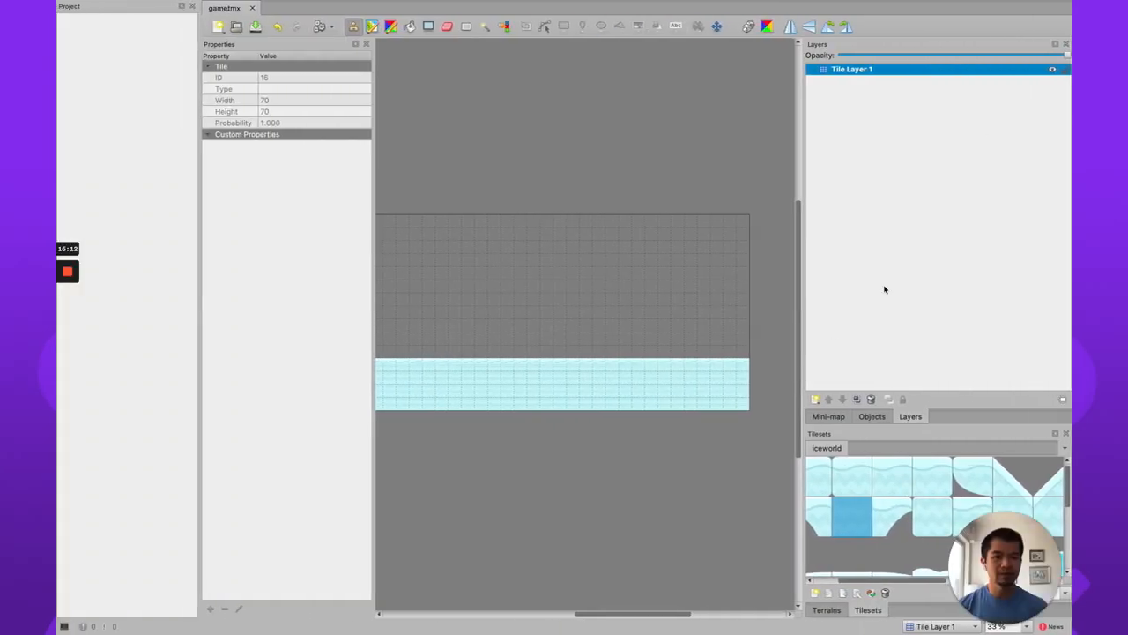
Rename Tile Layer 1 to ground and save the map
double_click(850, 68)
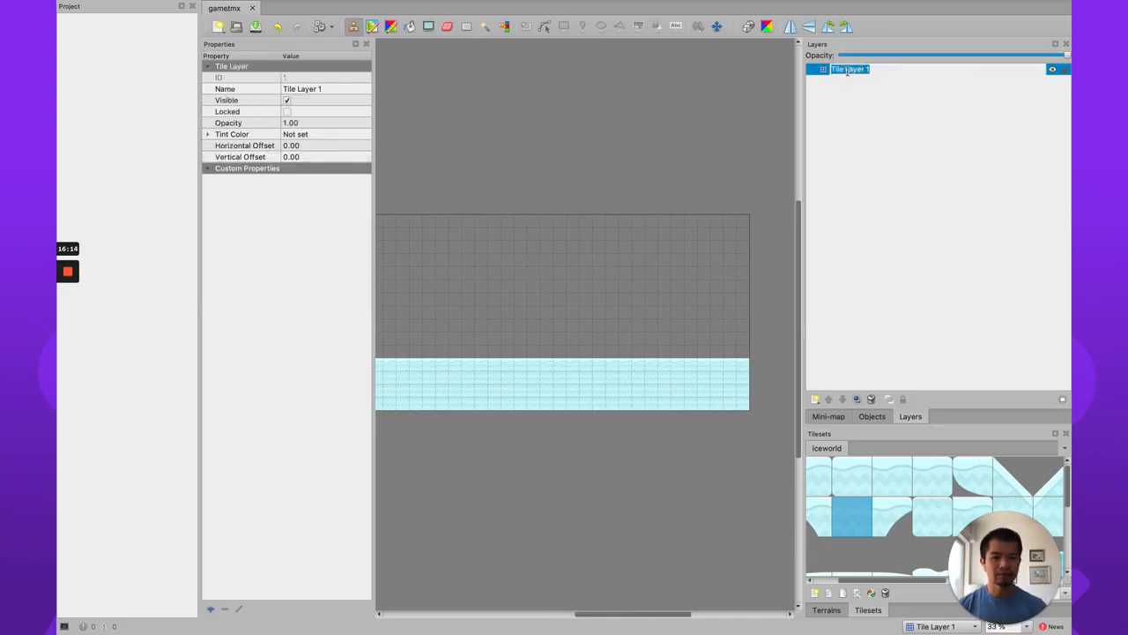
text(ground)
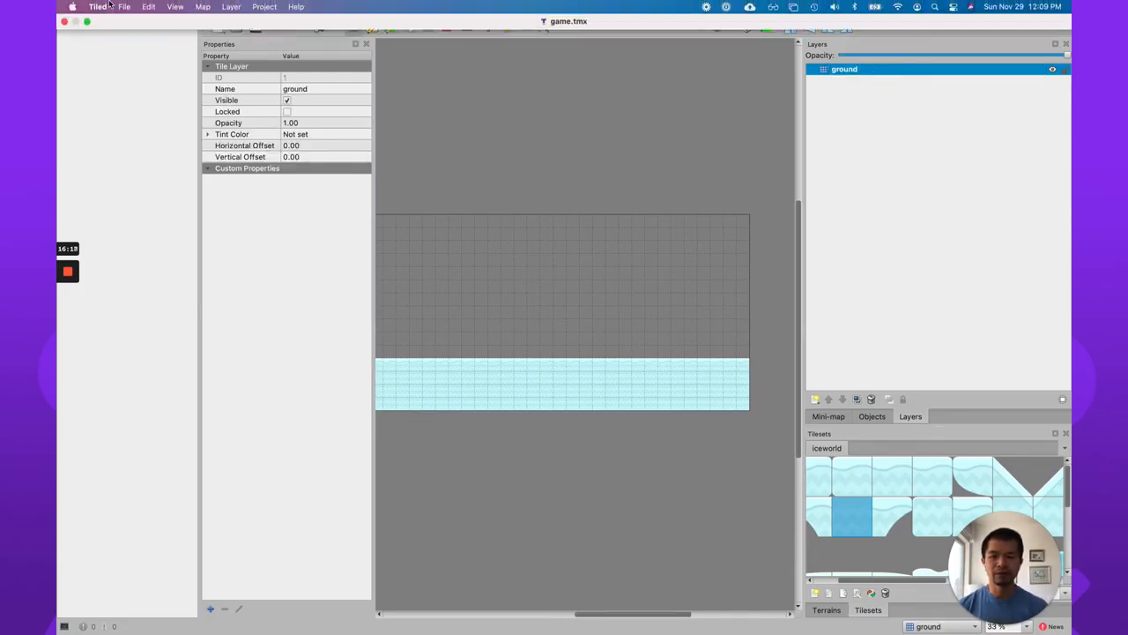
click(124, 7)
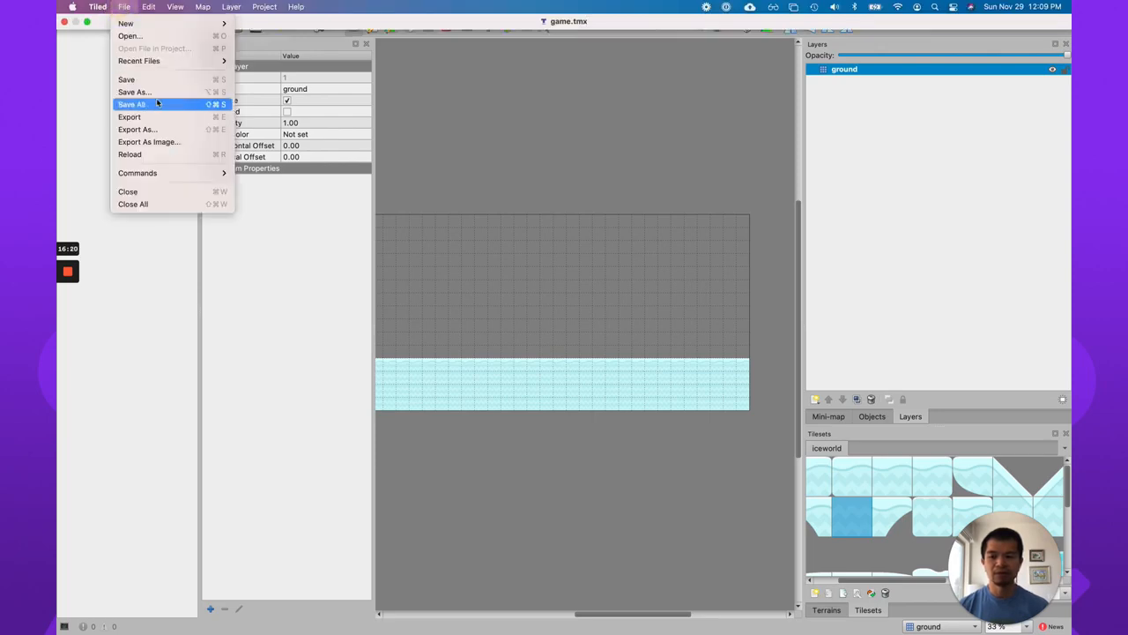
click(129, 117)
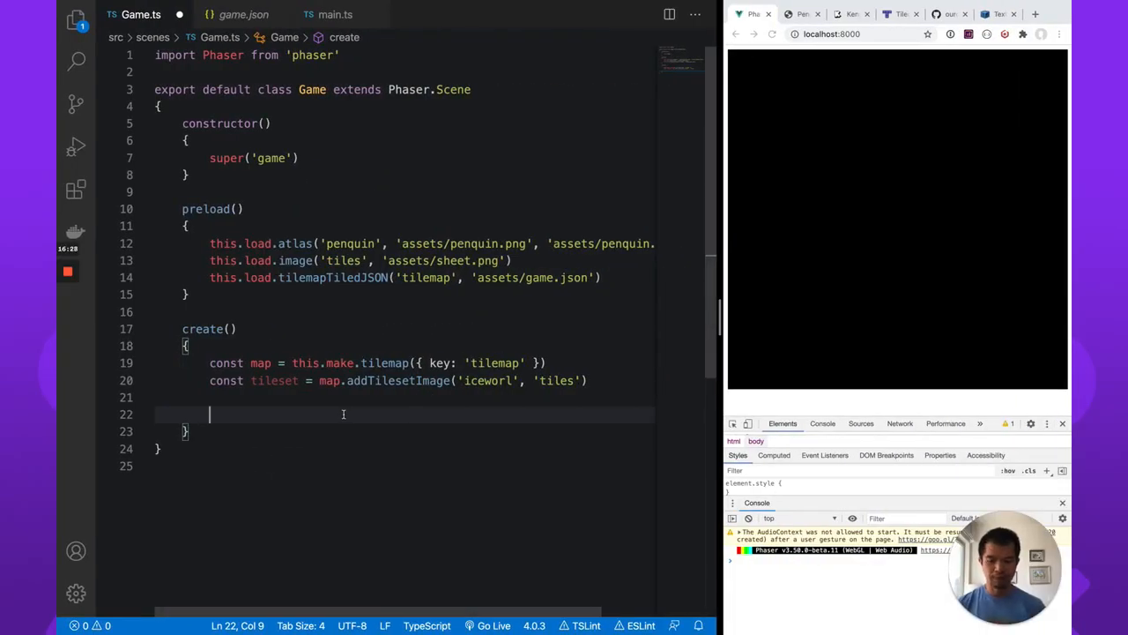
Write const ground = map.createLayer('ground', tileset) using the stored tileset variable
text(cons)
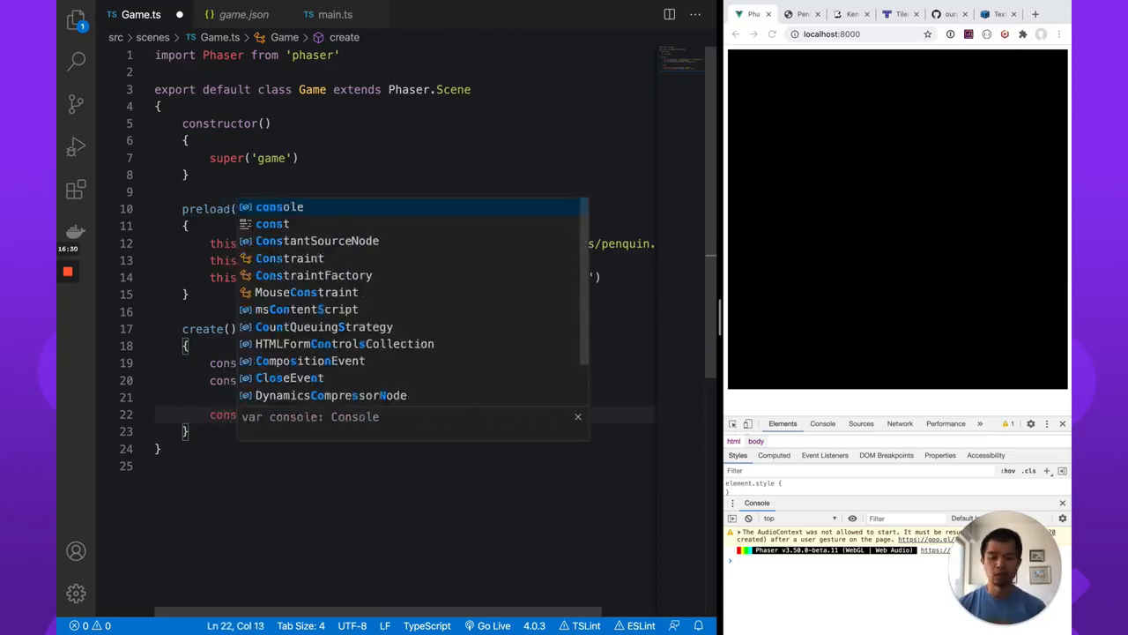
text(ground = map.createLayer()
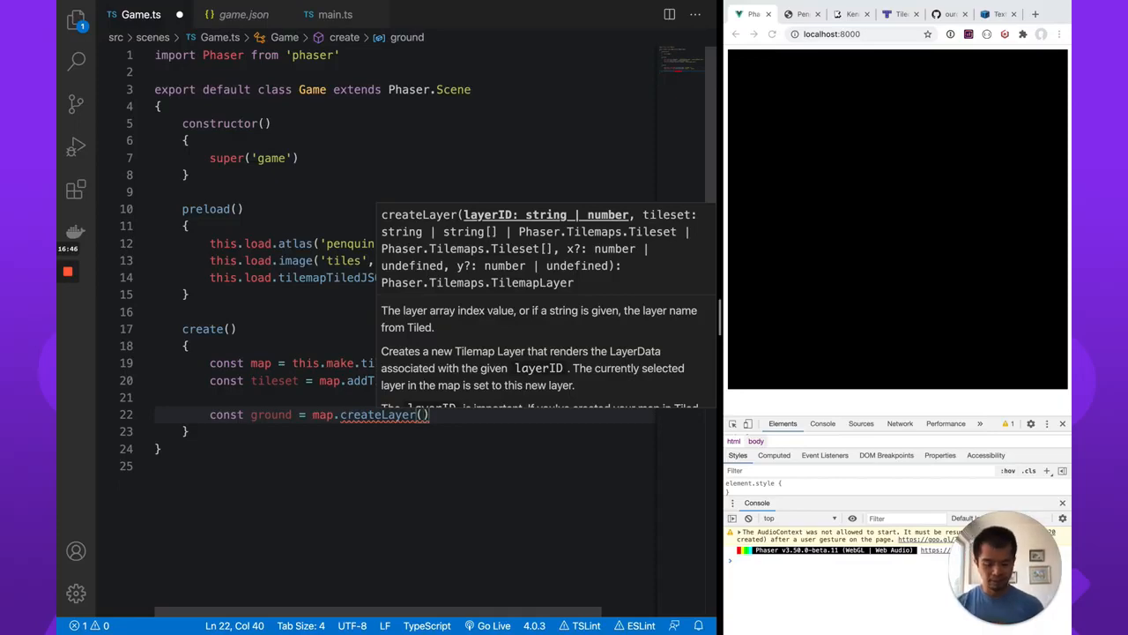
text('ground')
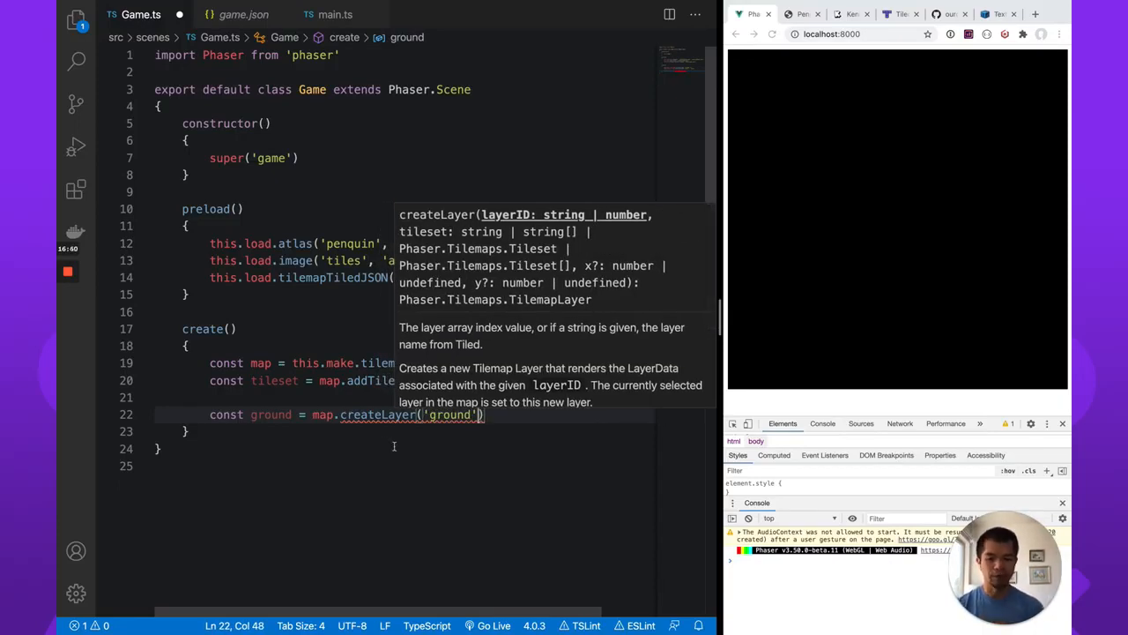
text(,)
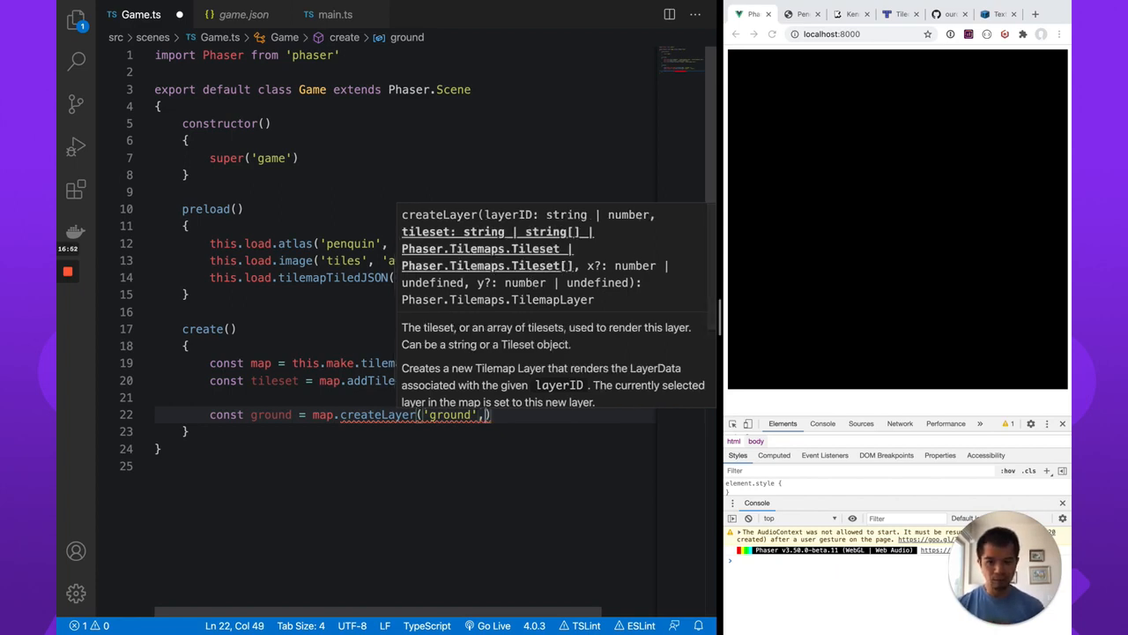
text(tileset)
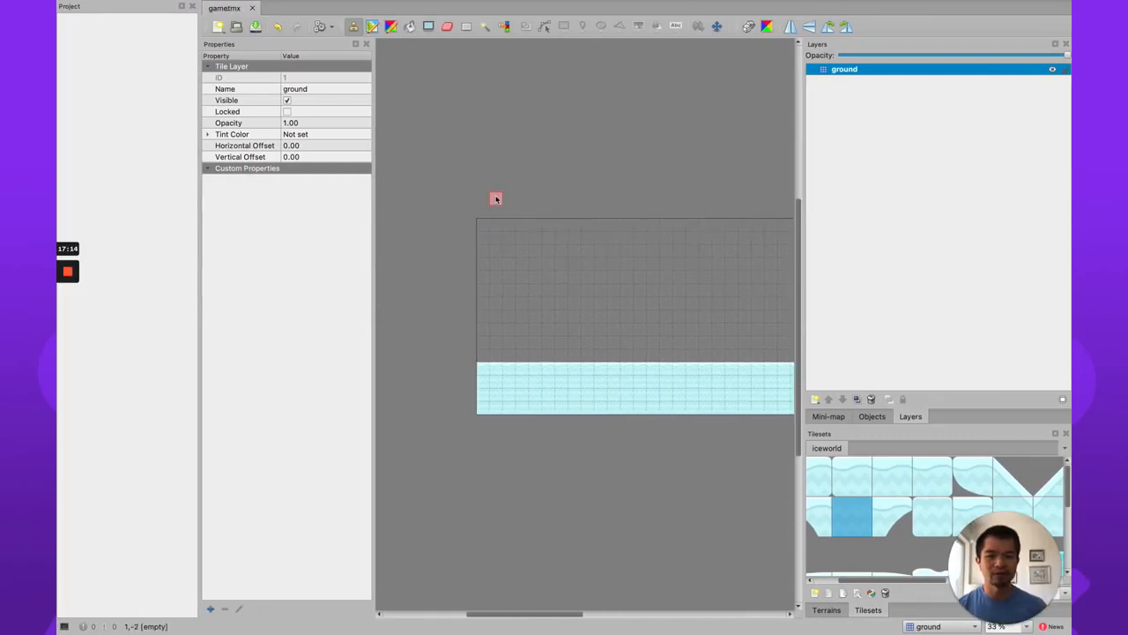
Stamp solid ice blocks in a diagonal X pattern across the ground layer
click(497, 225)
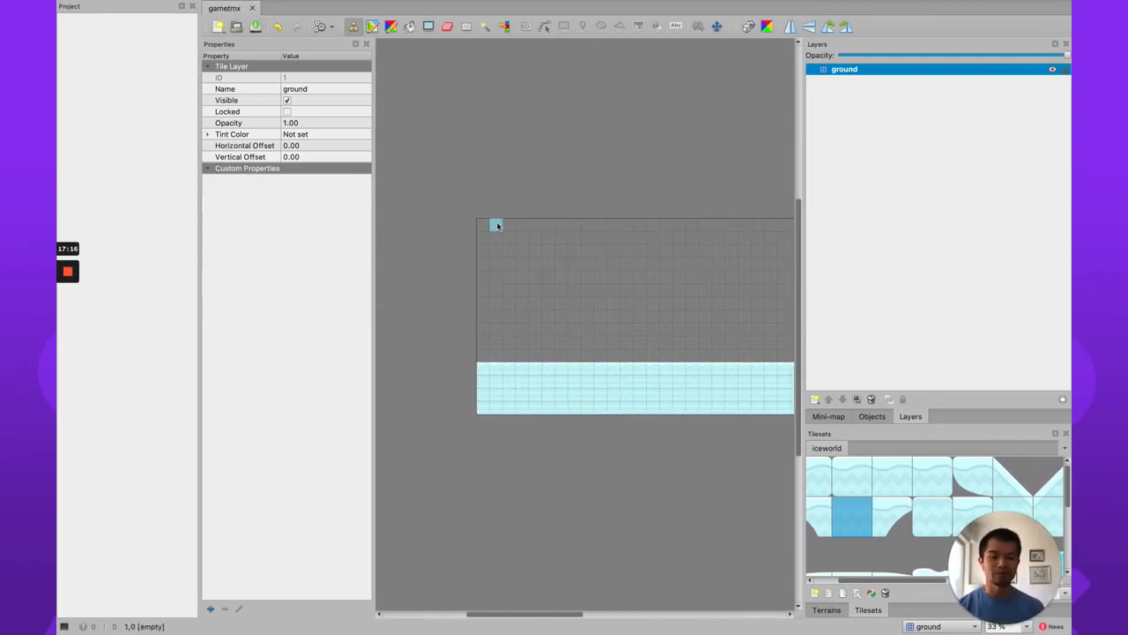
click(512, 226)
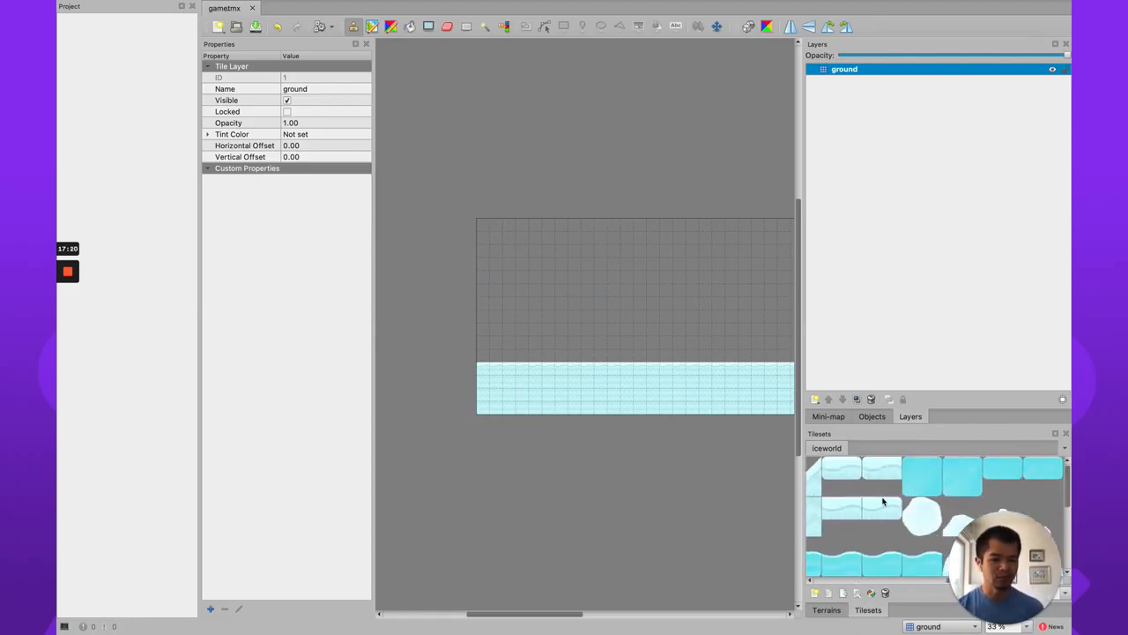
click(921, 476)
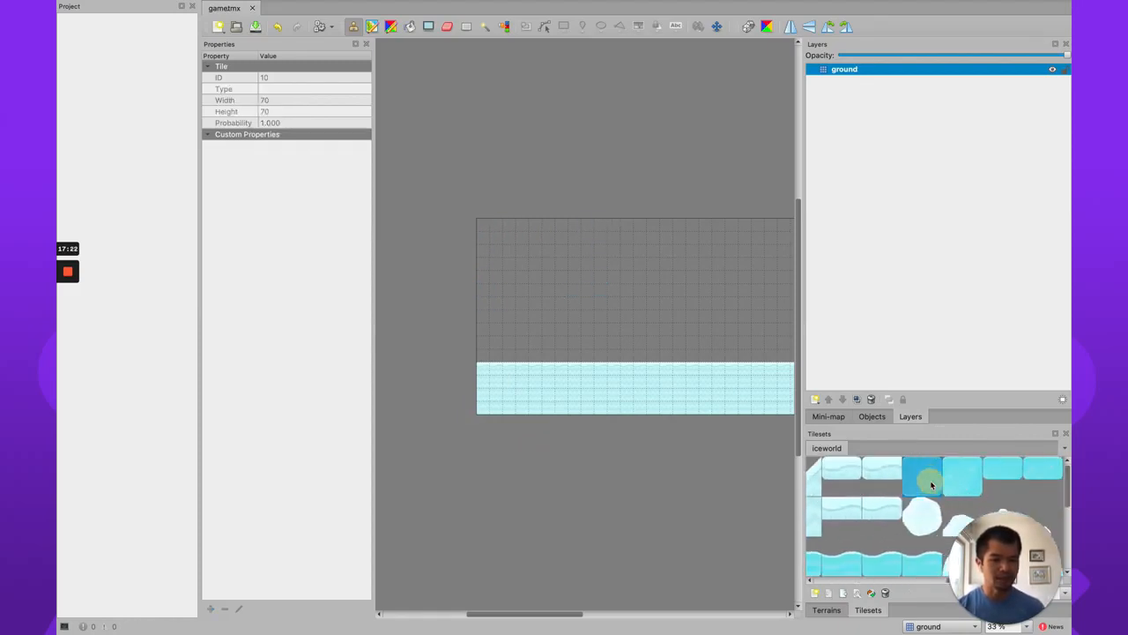
drag(490, 227, 701, 333)
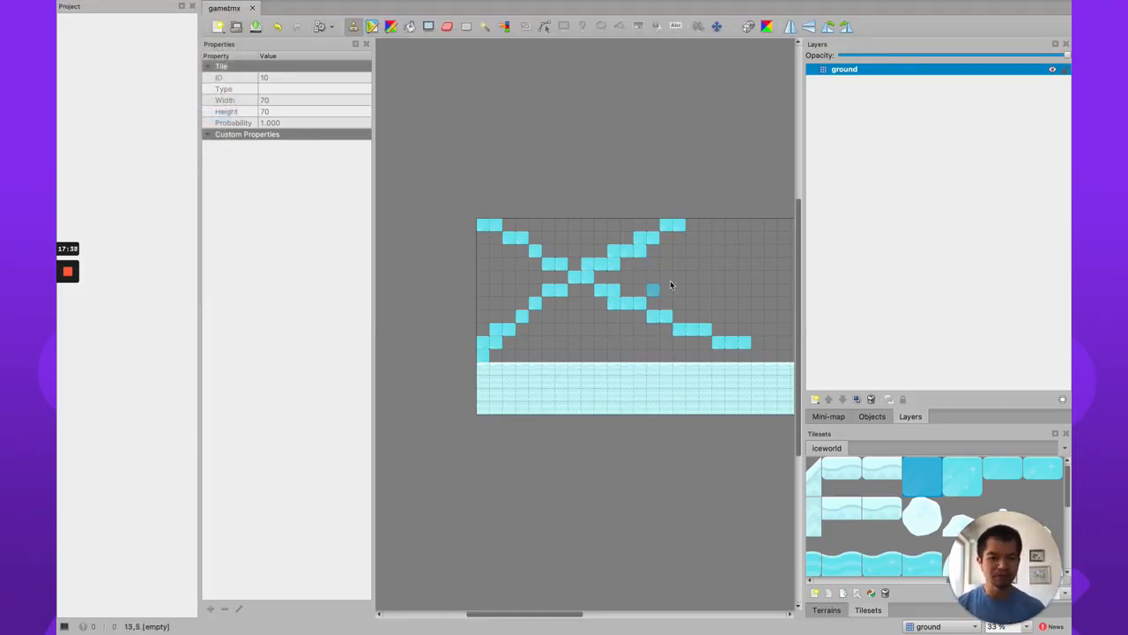
click(732, 265)
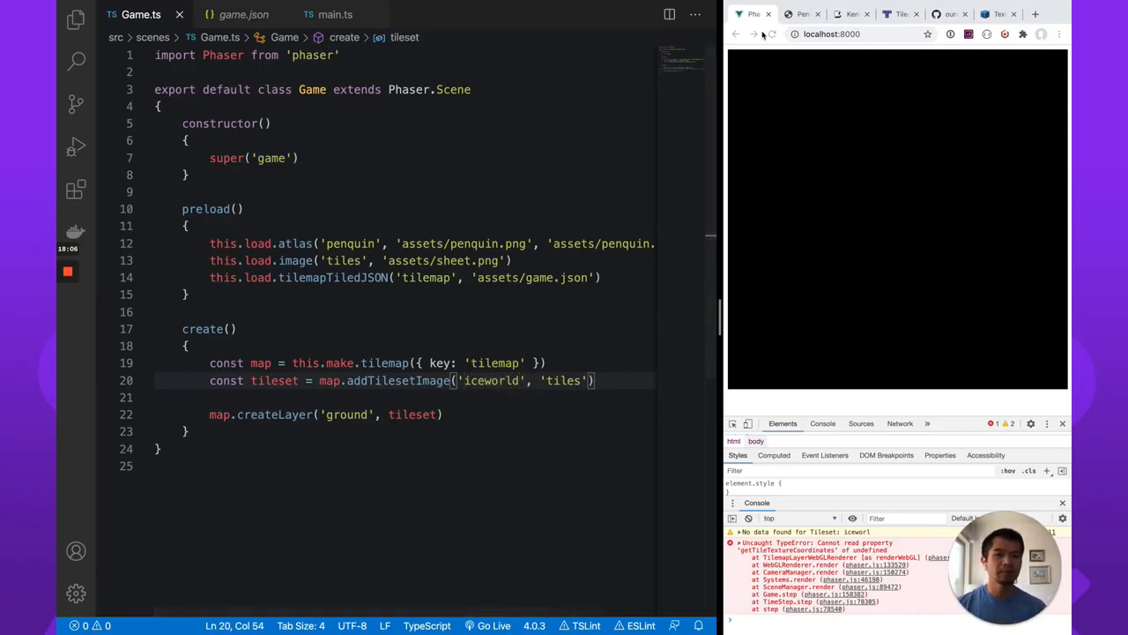
Return to the editor so the browser reloads and renders the ice tile layer
click(772, 33)
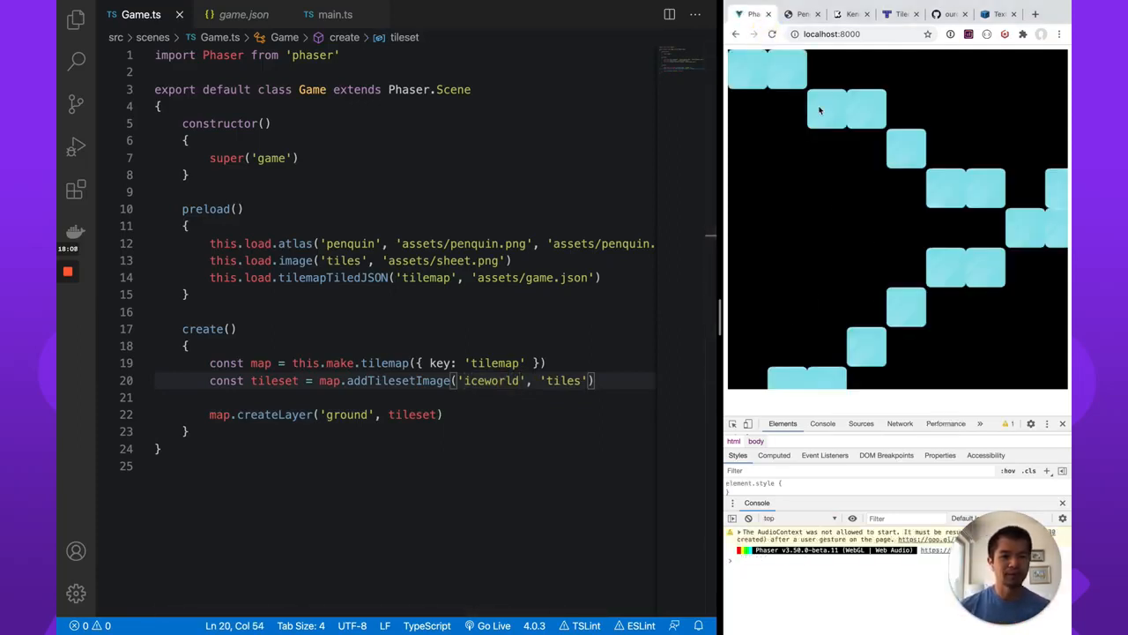
mouse_move(864, 303)
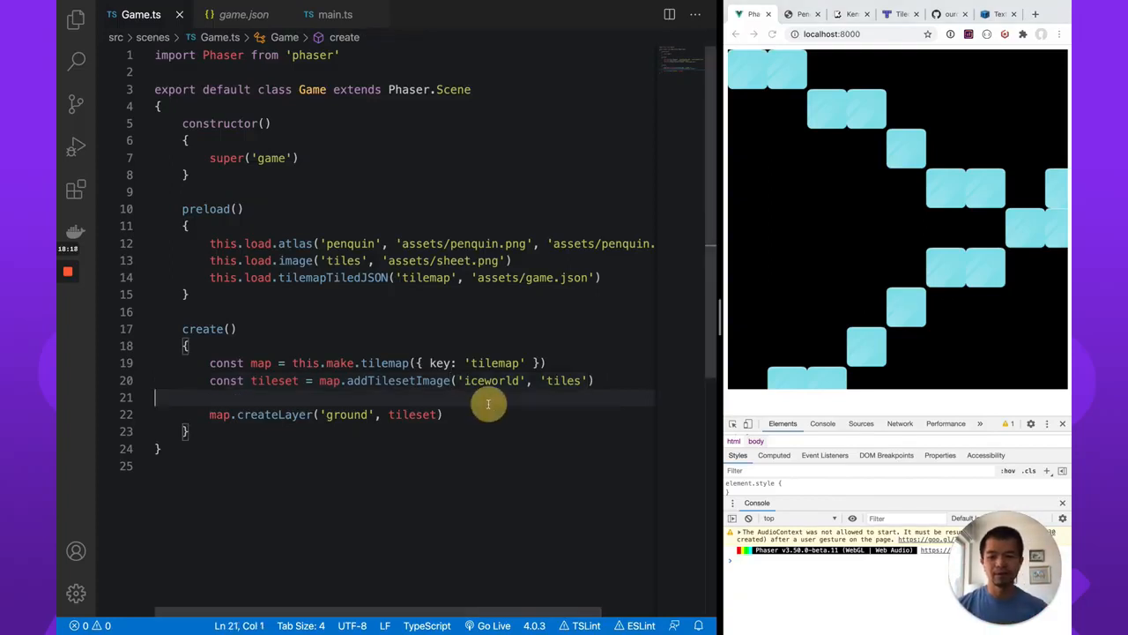
Add this.cameras.main.scrollY = 300 in create() to reveal the icy floor
text(tjhi)
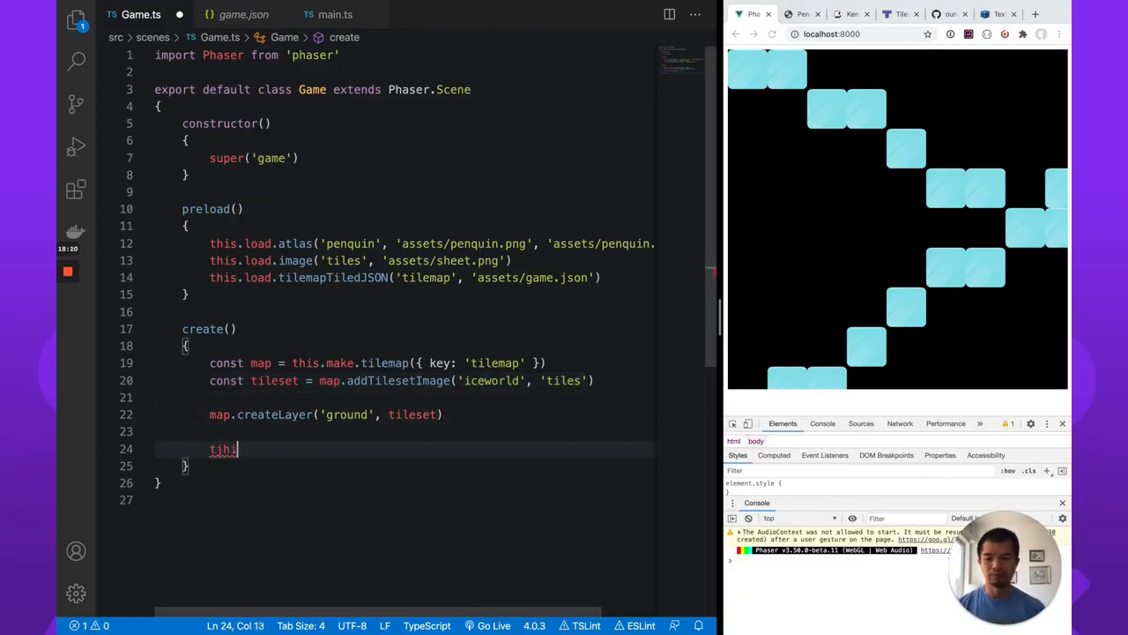
text(this.ca)
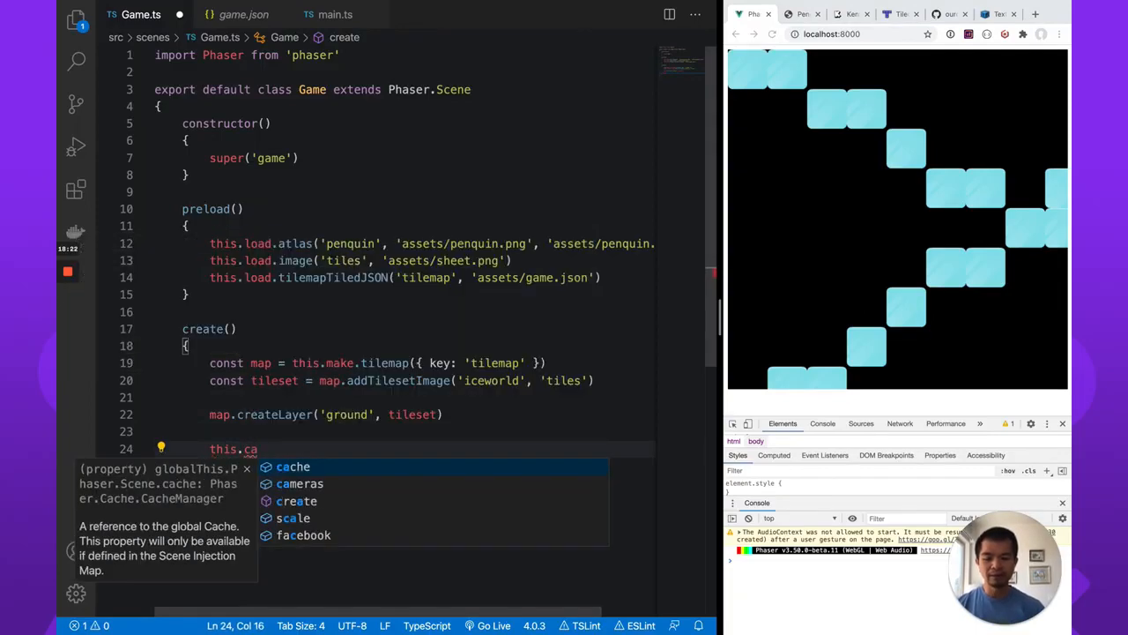
text(cameras.main.)
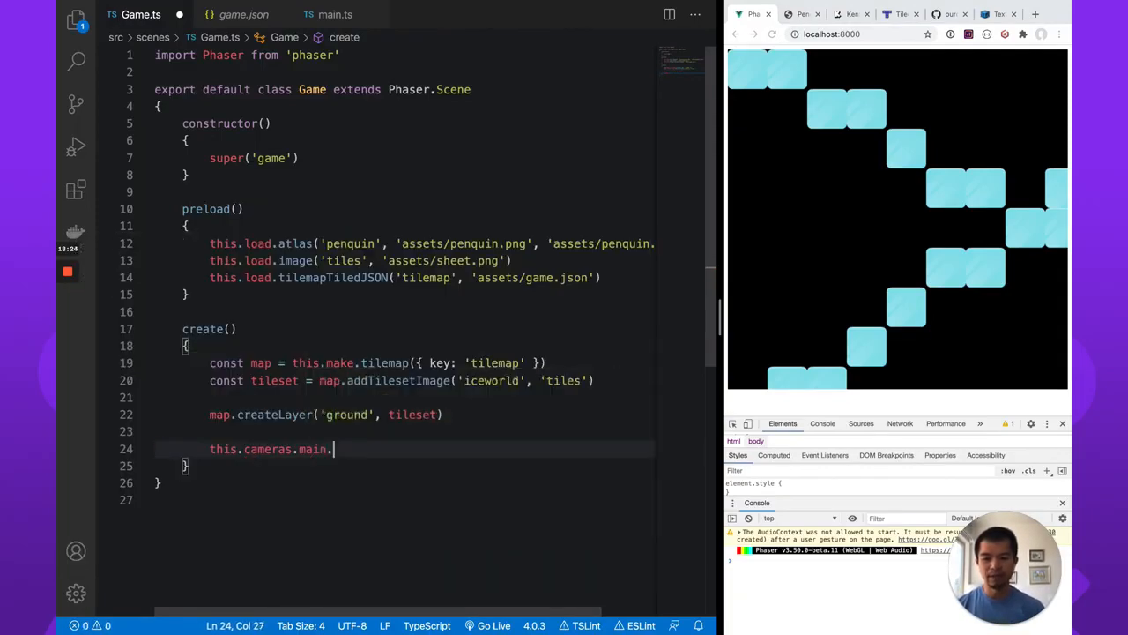
text(.)
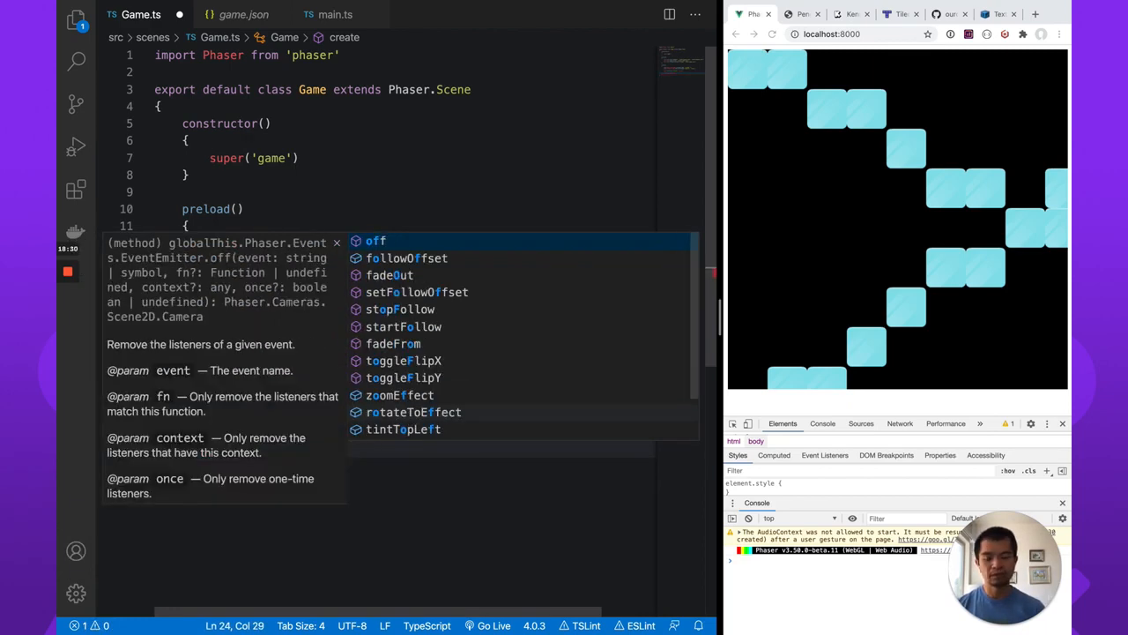
key(Backspace)
text(scrollX = 100)
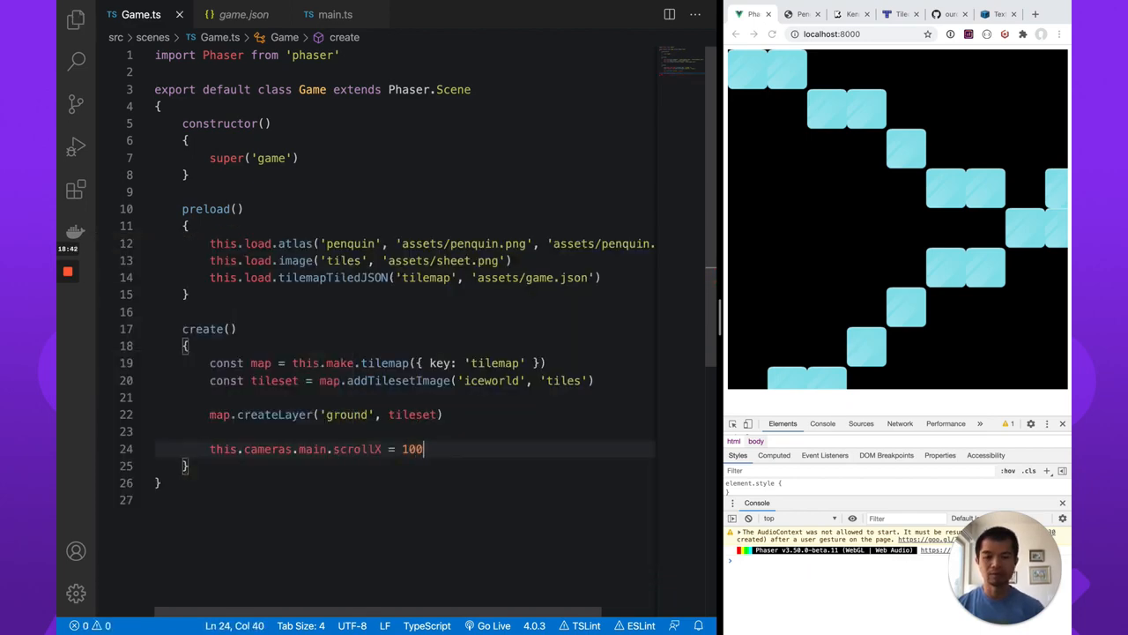
click(772, 33)
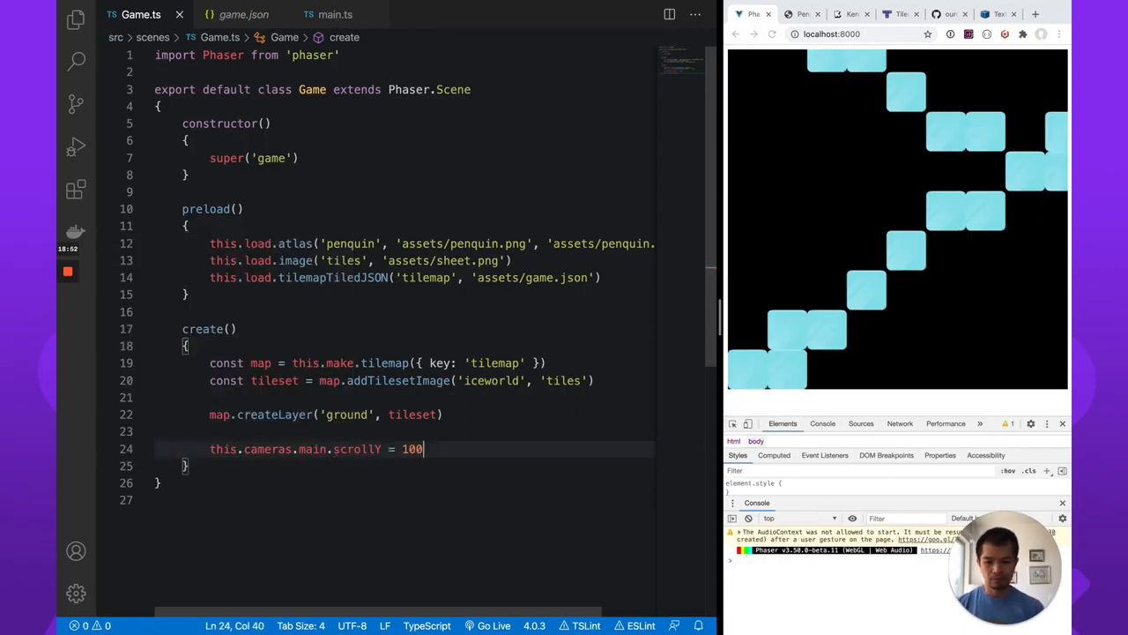
text(300)
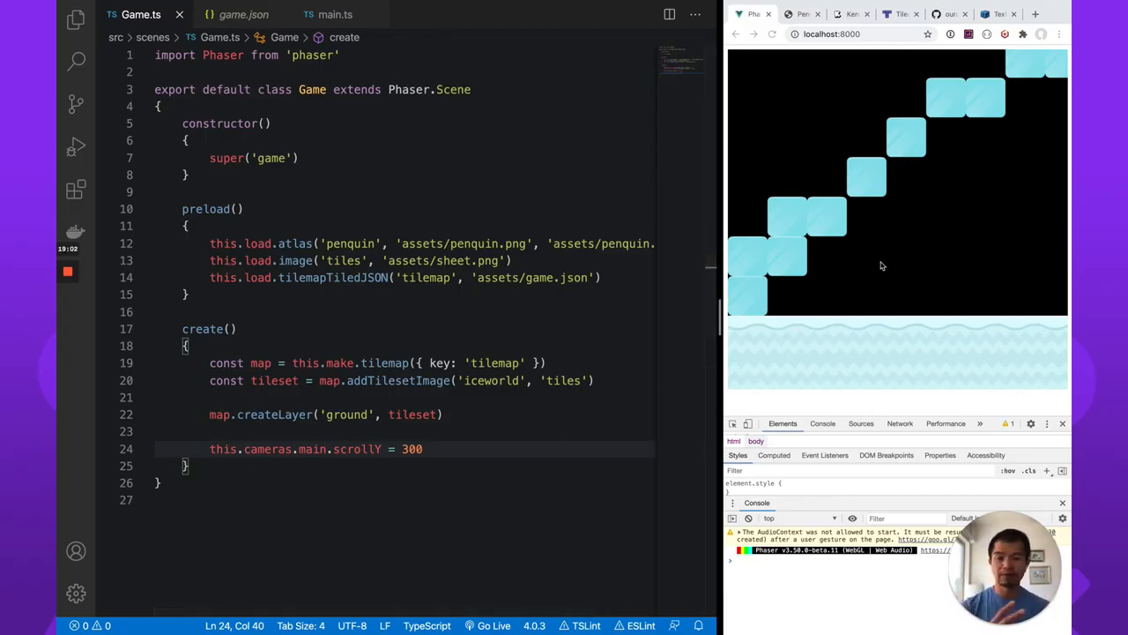
mouse_move(908, 226)
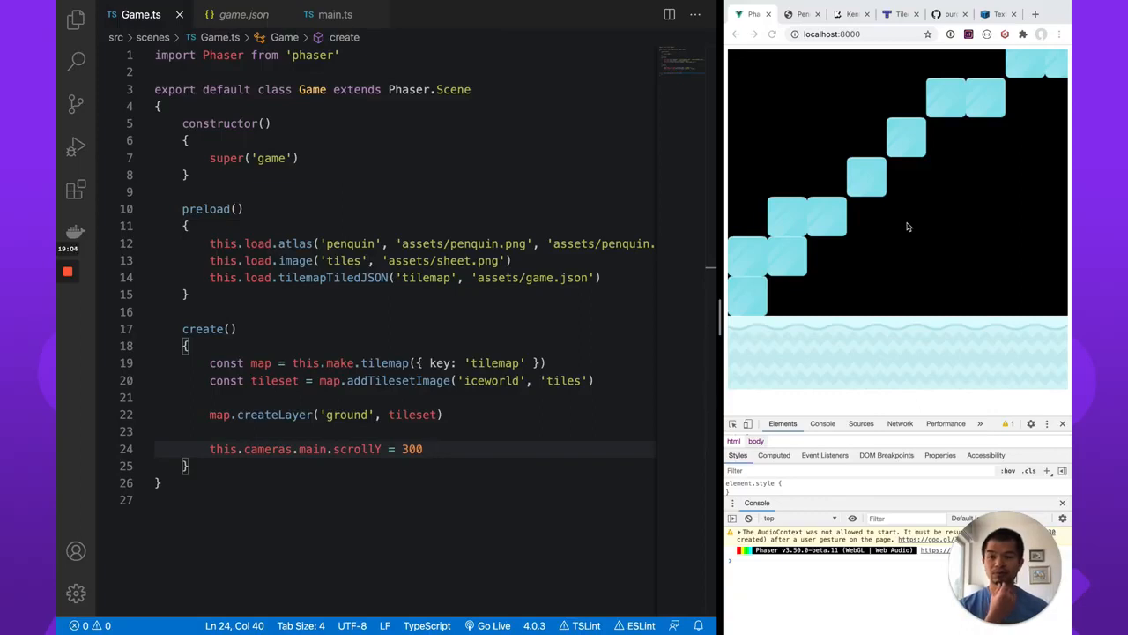